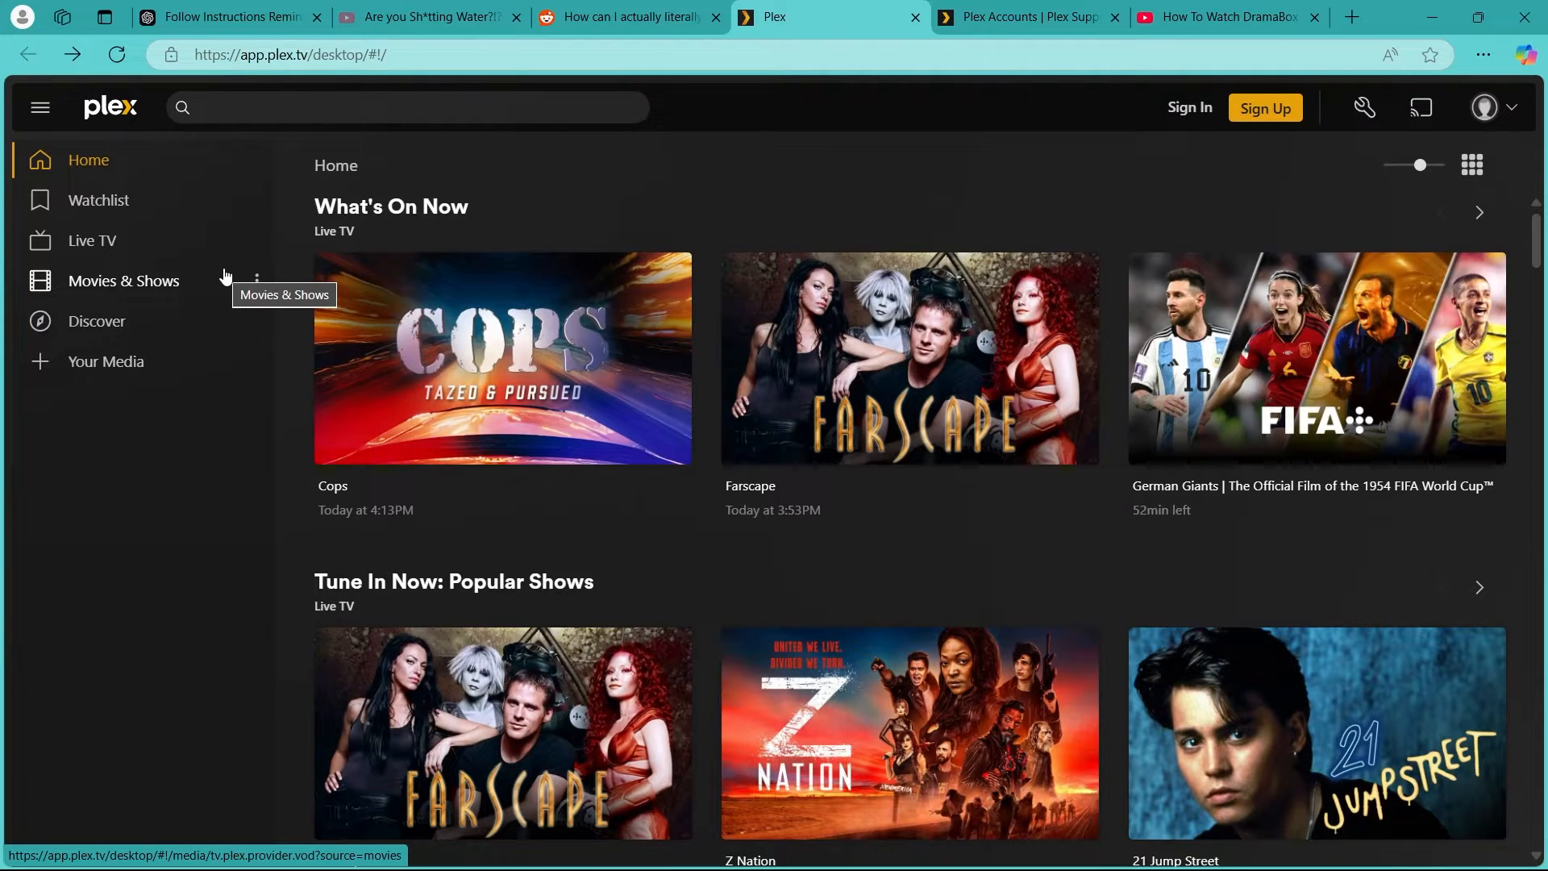
mouse_move(276, 195)
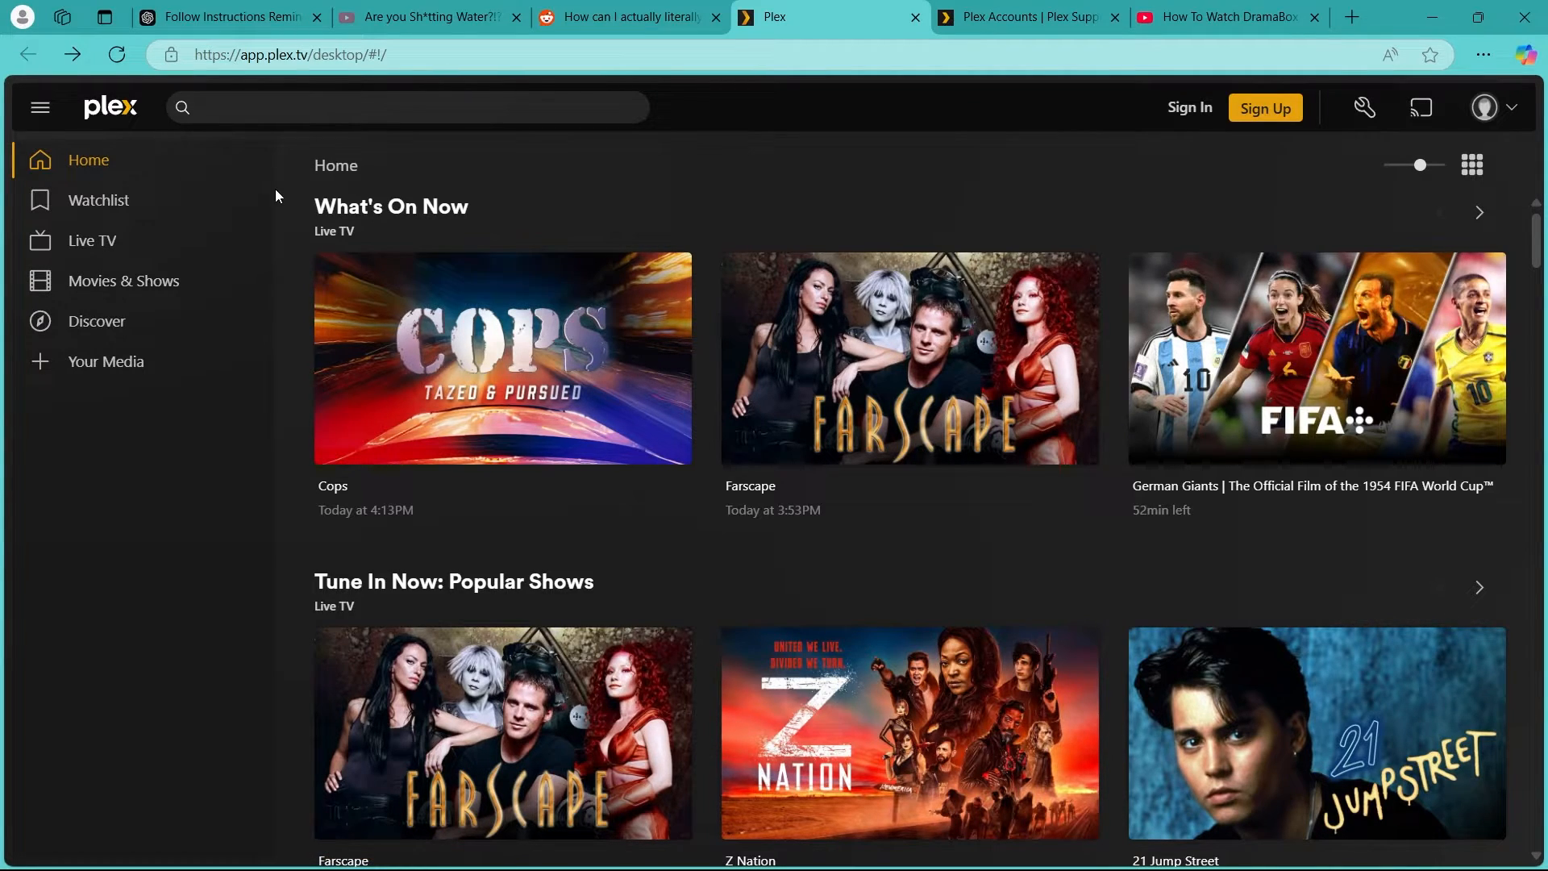
mouse_move(1093, 237)
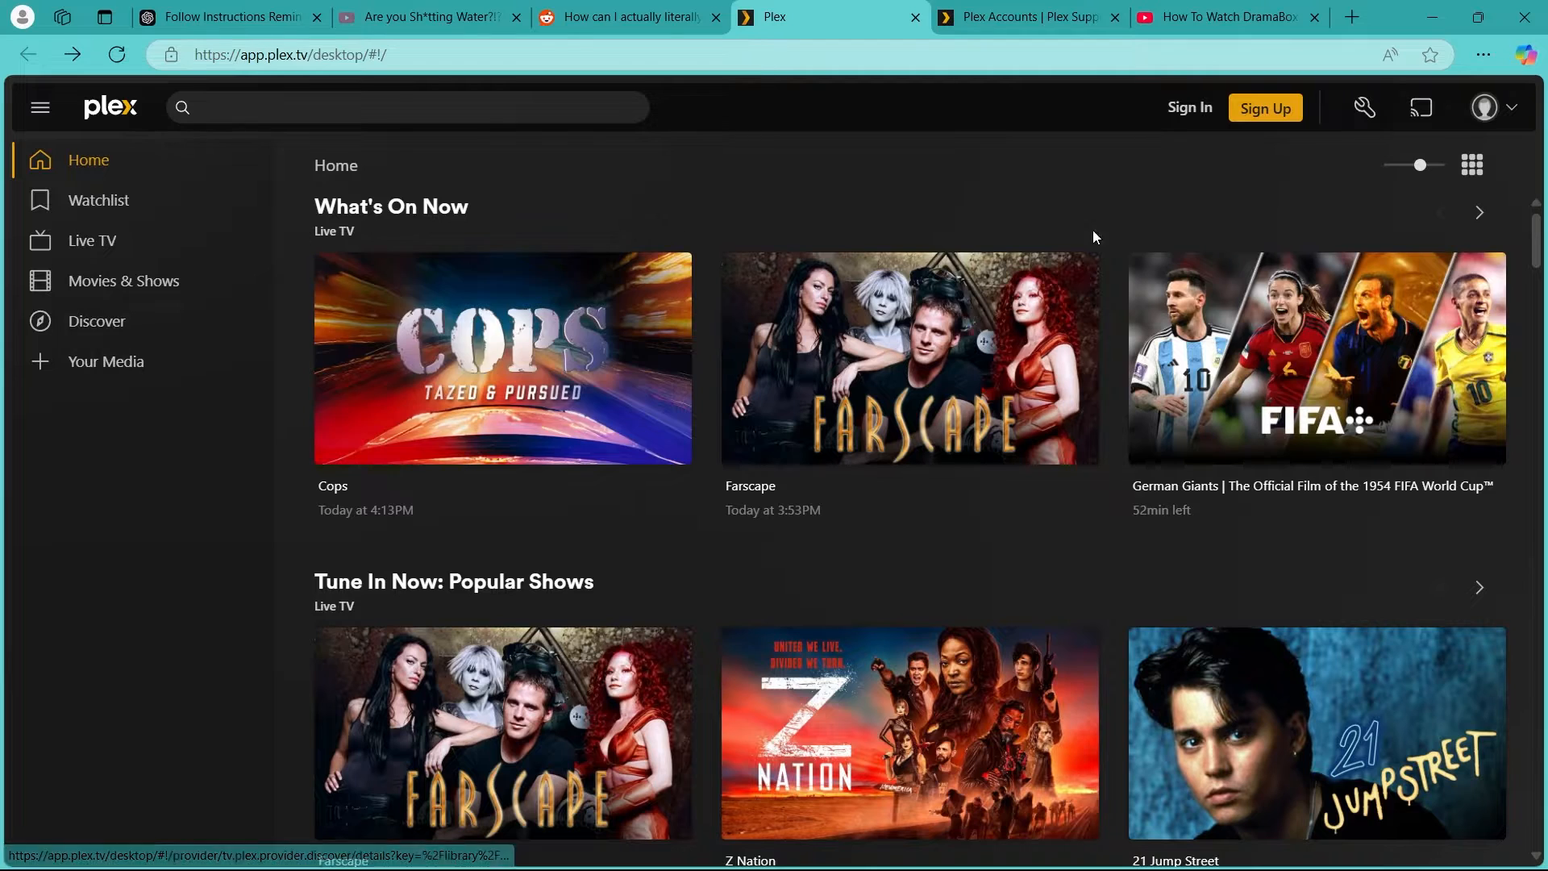
Search Bing for 'plex' in a new Edge tab and land on plex.tv from the results
scroll(down, 3)
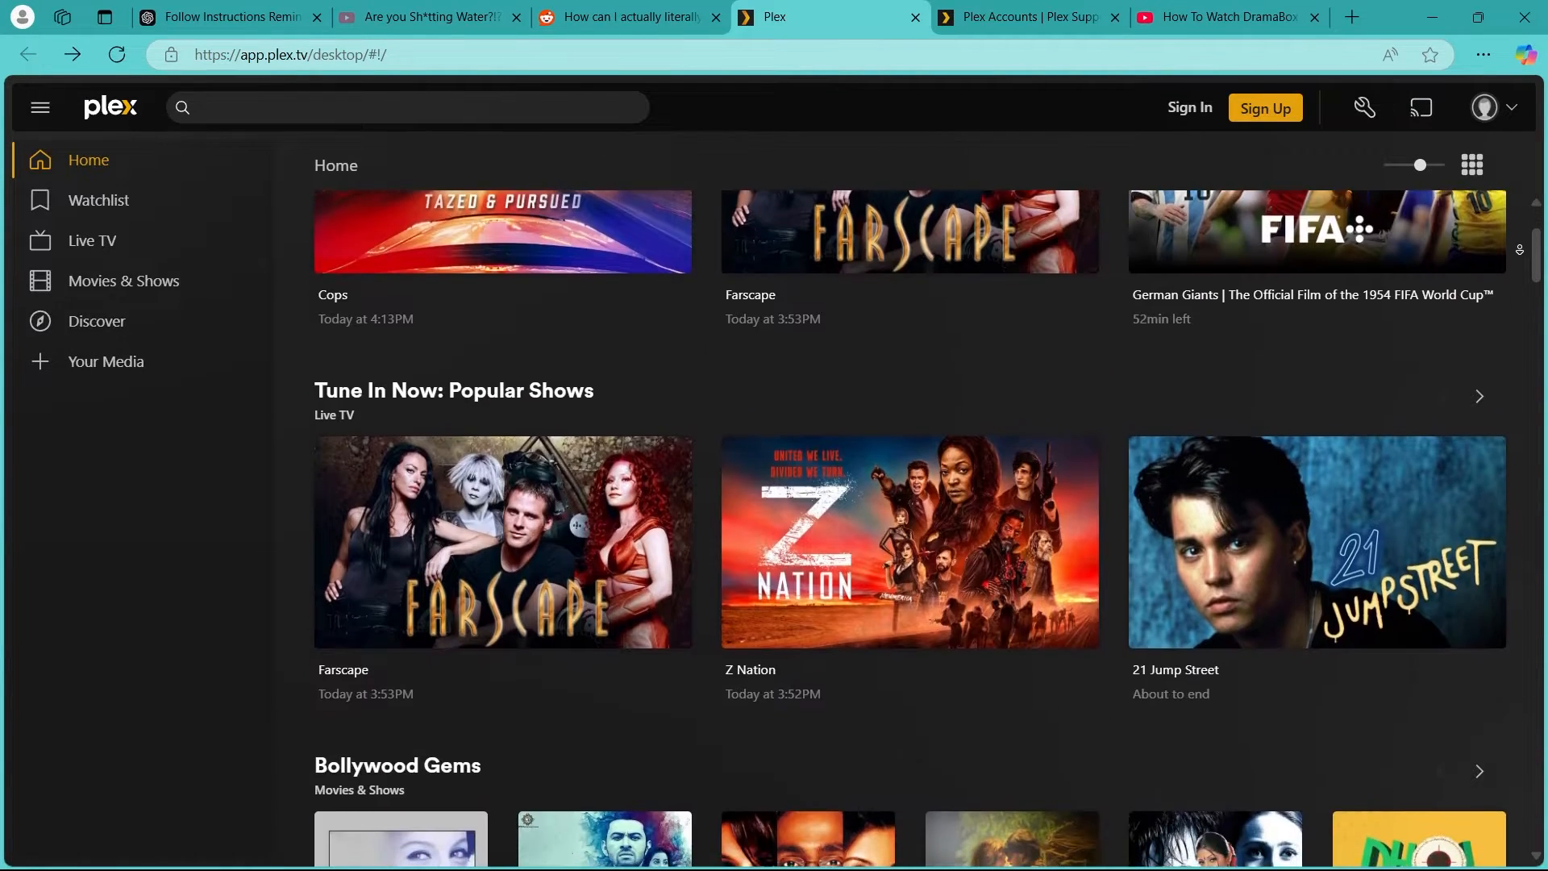
scroll(down, 3)
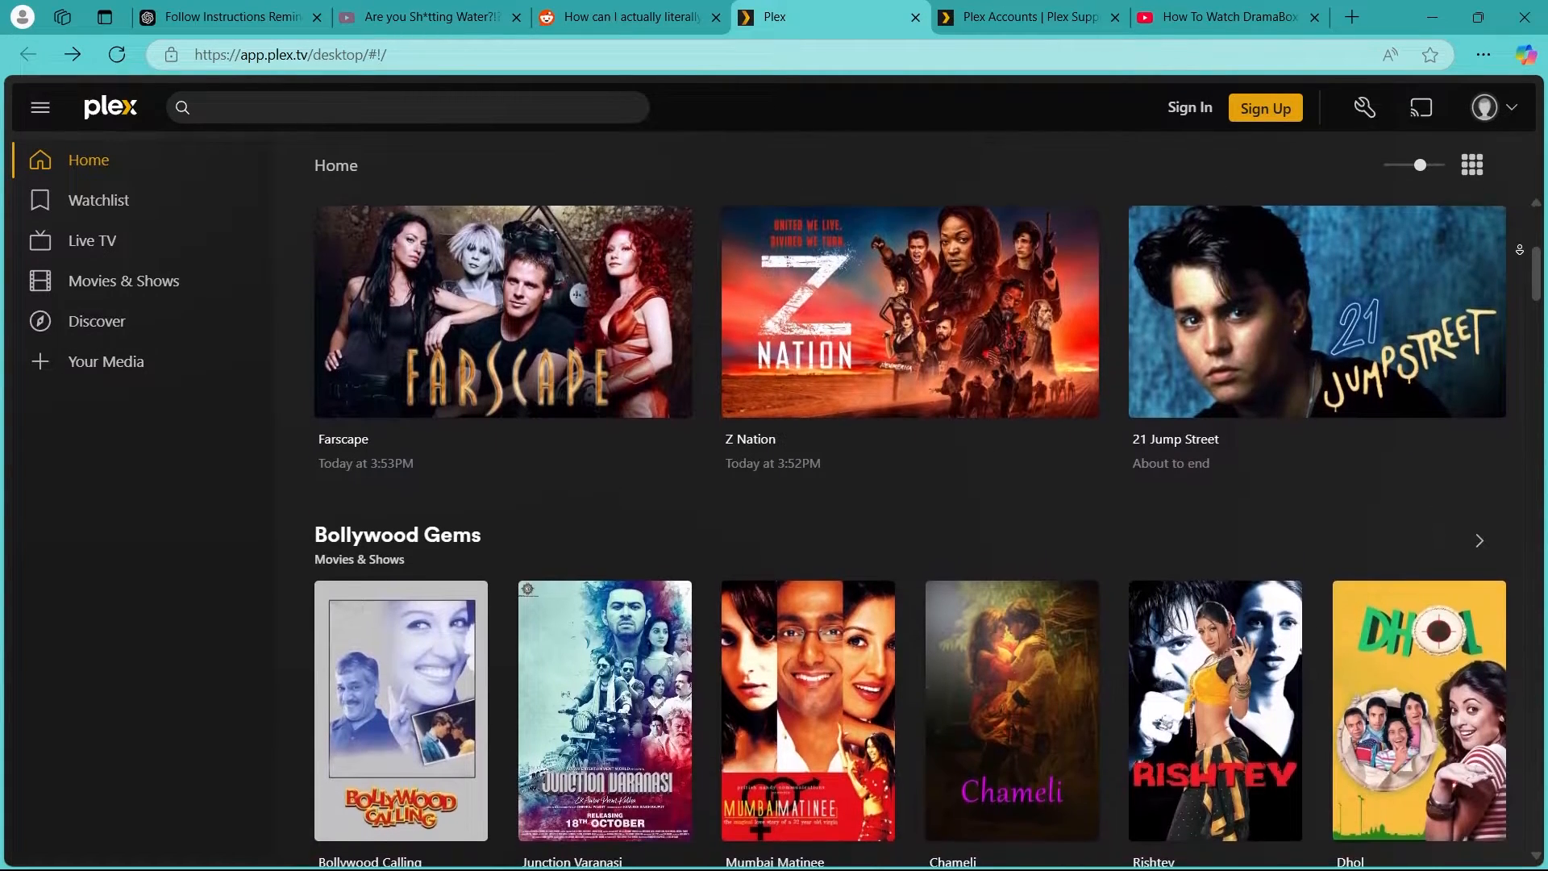
scroll(down, 3)
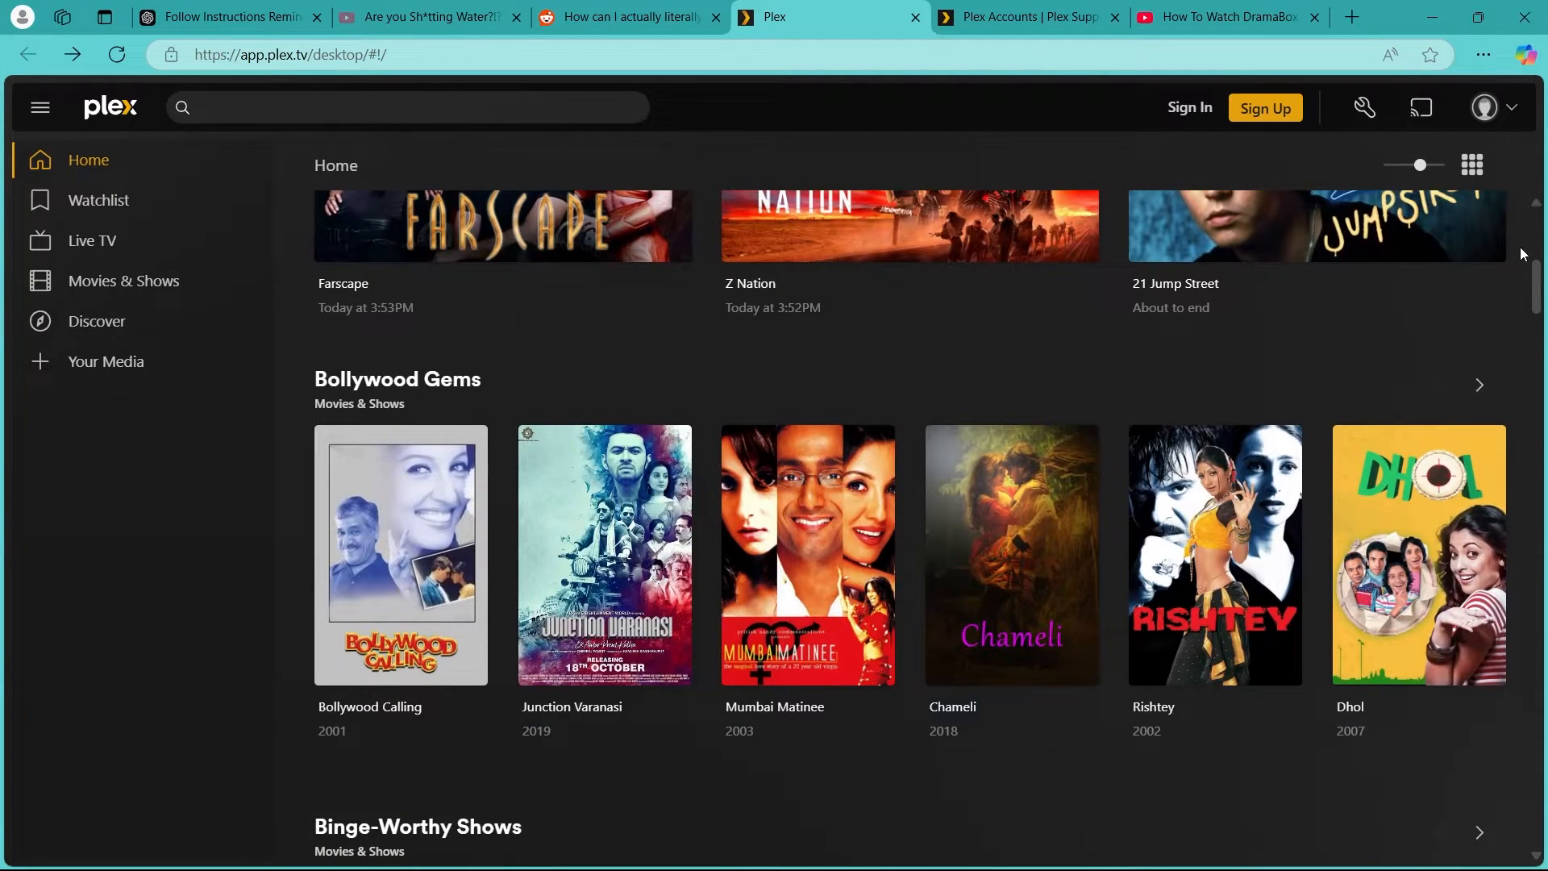
scroll(down, 3)
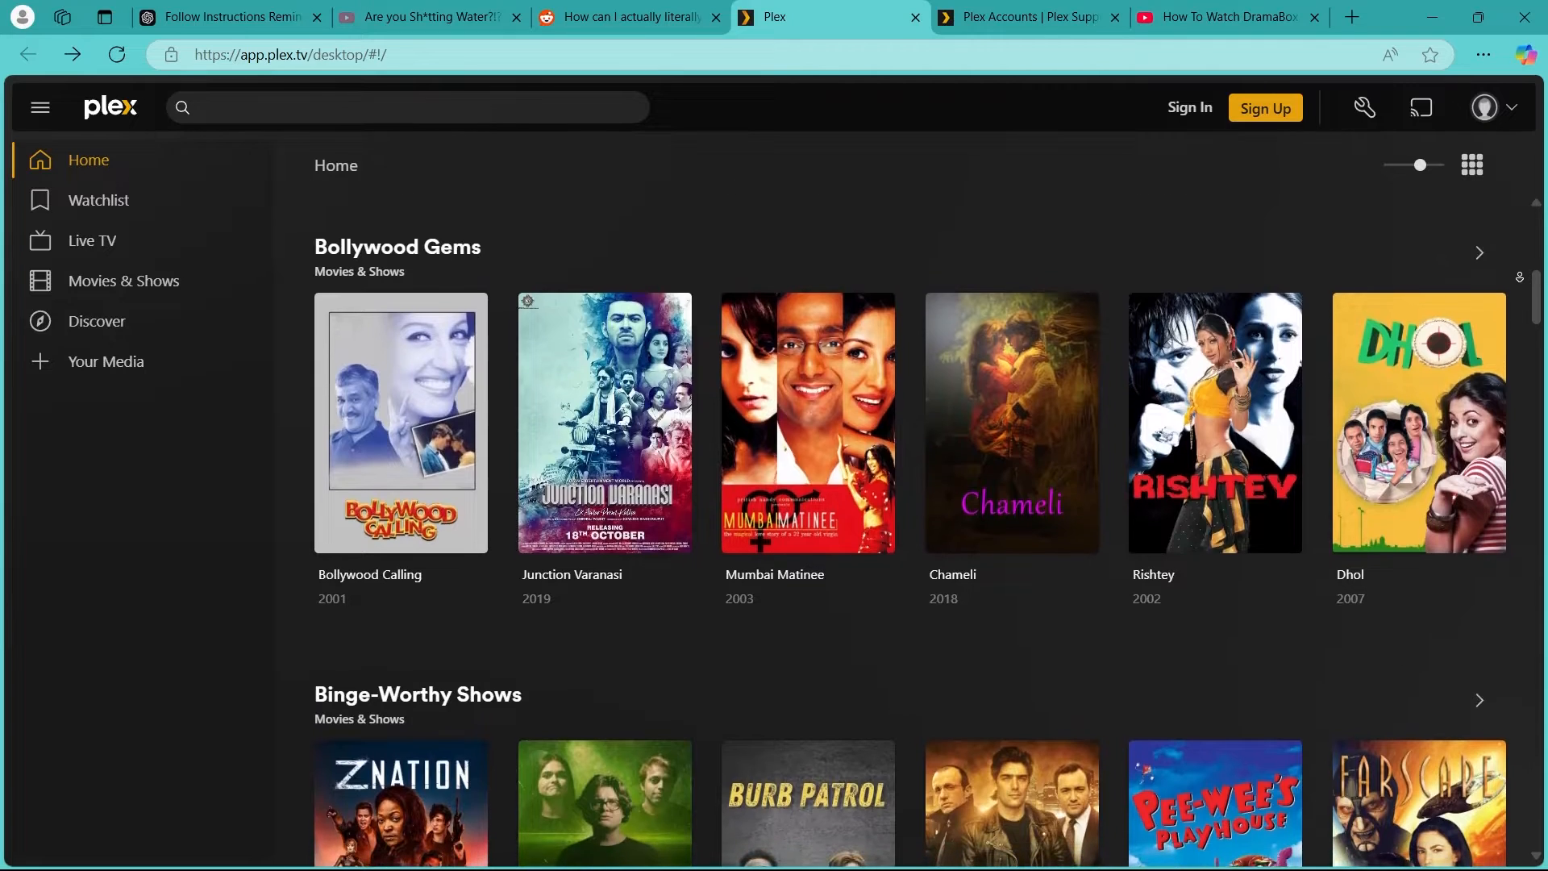
click(1352, 17)
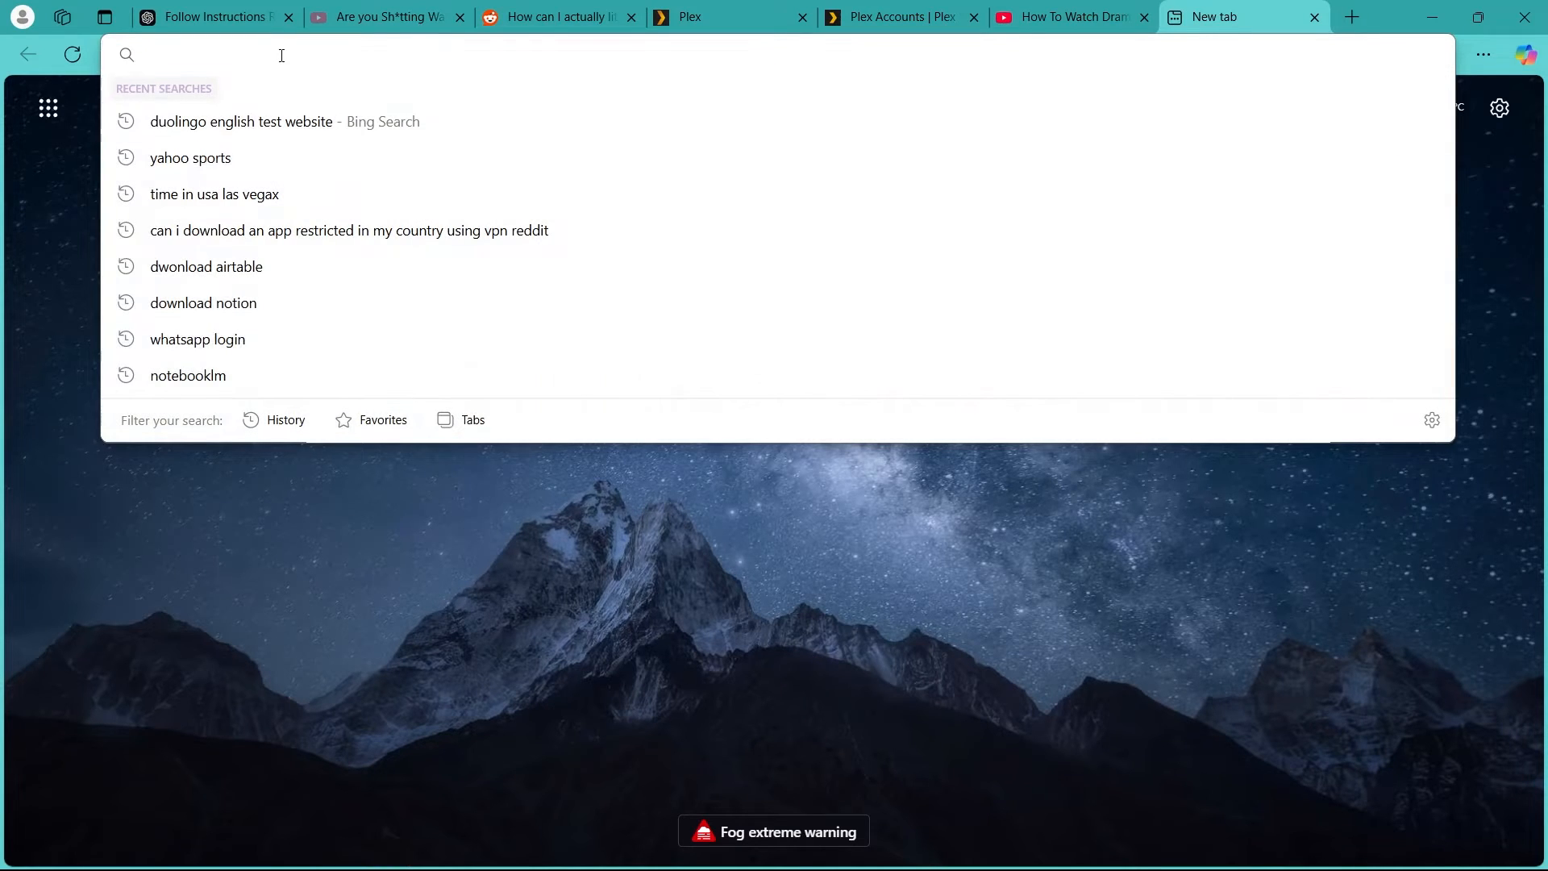
text(plex)
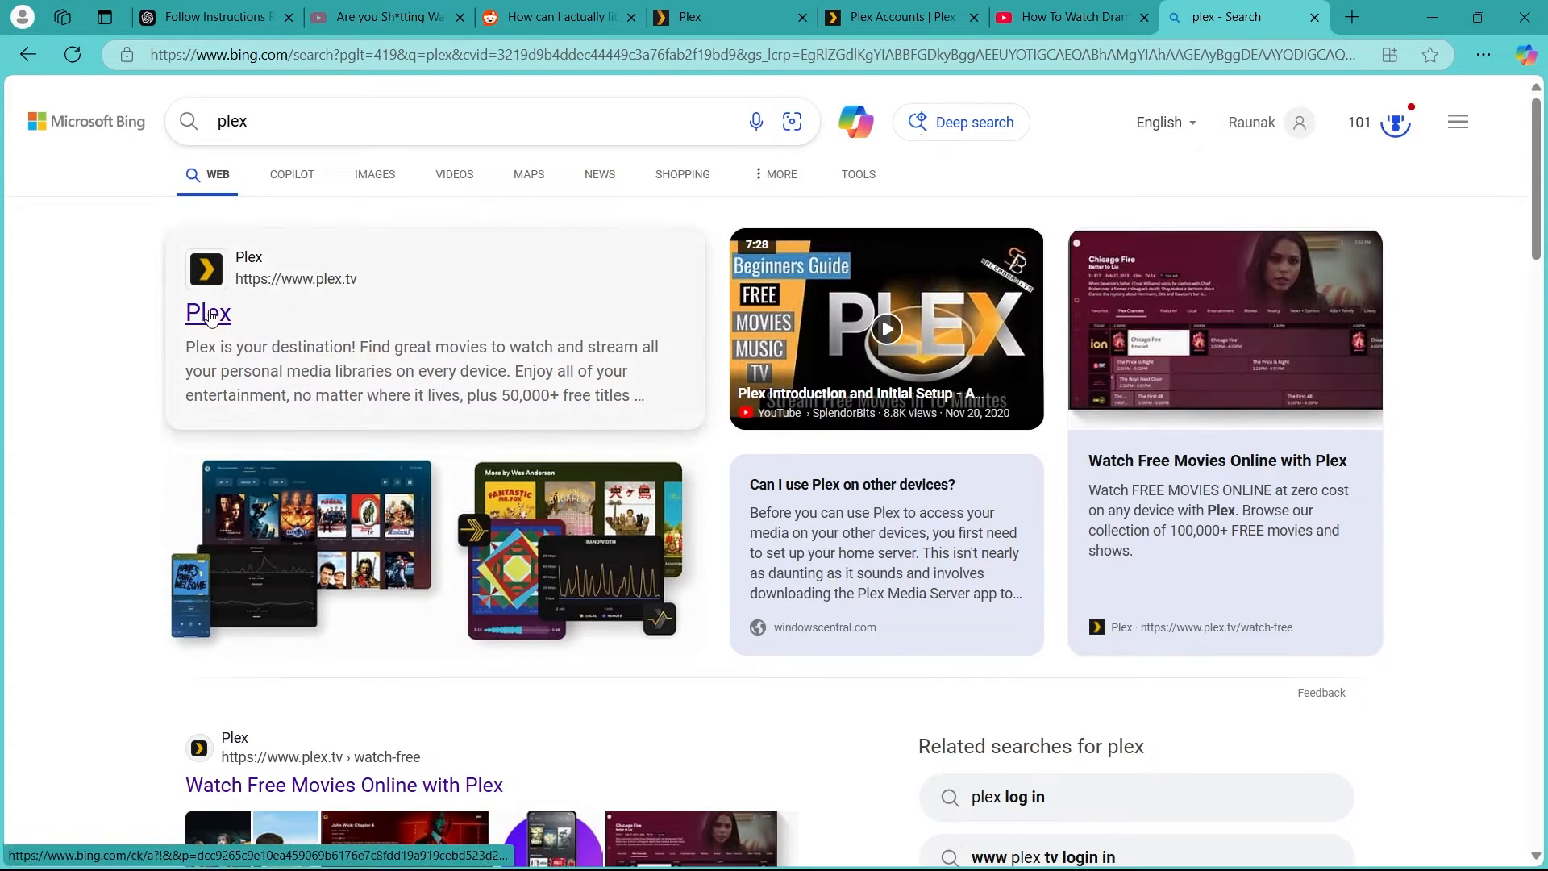
click(208, 312)
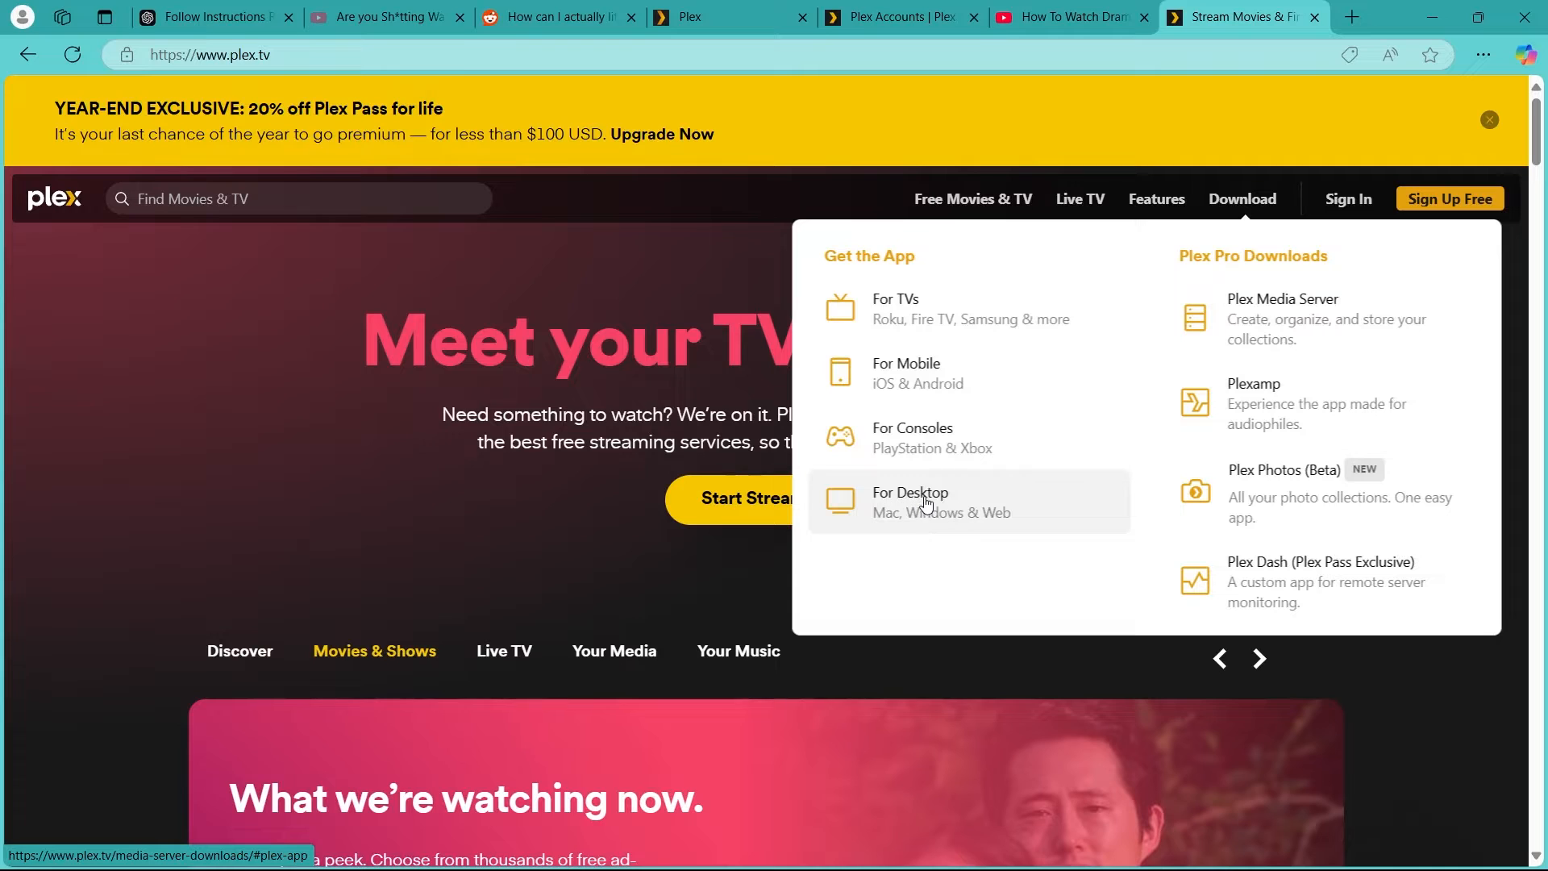
Go to the For Desktop download page and start the Plex for Windows 64-bit installer download
click(908, 501)
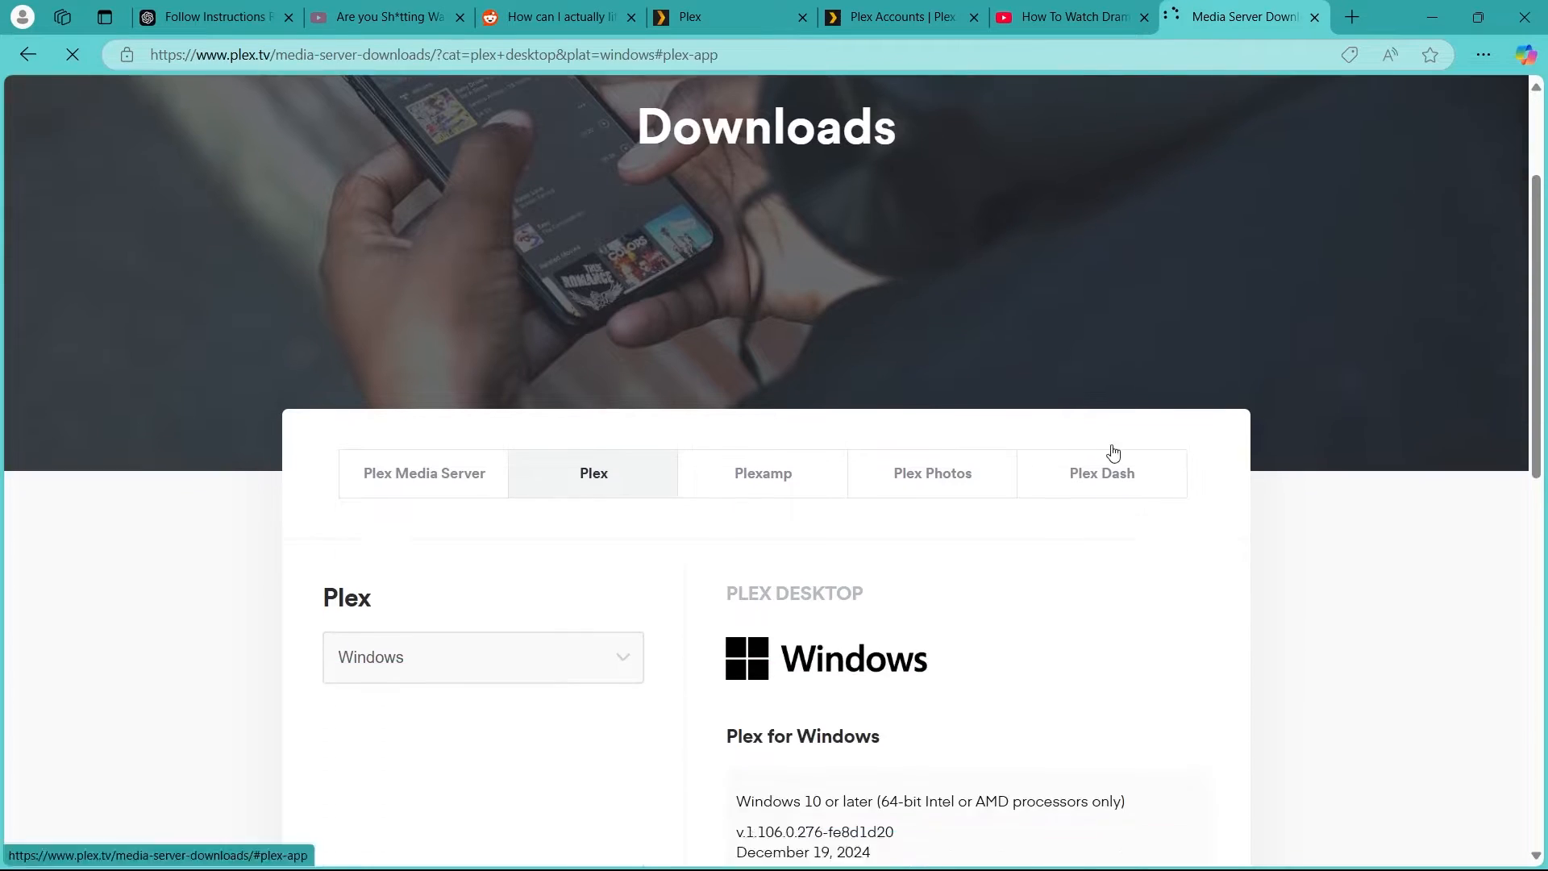
click(824, 472)
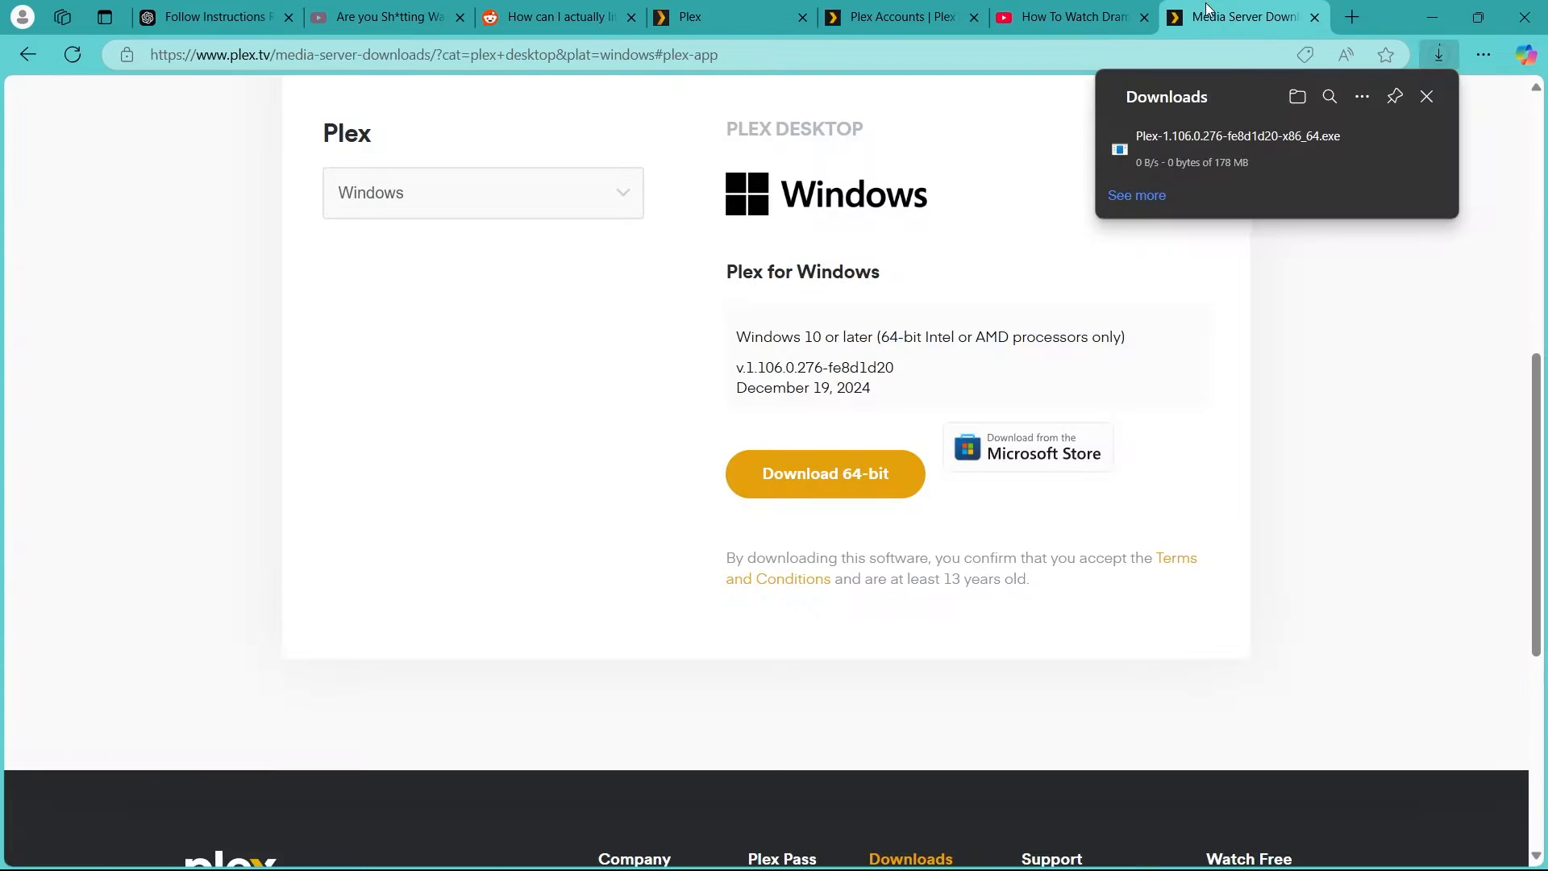
mouse_move(1255, 194)
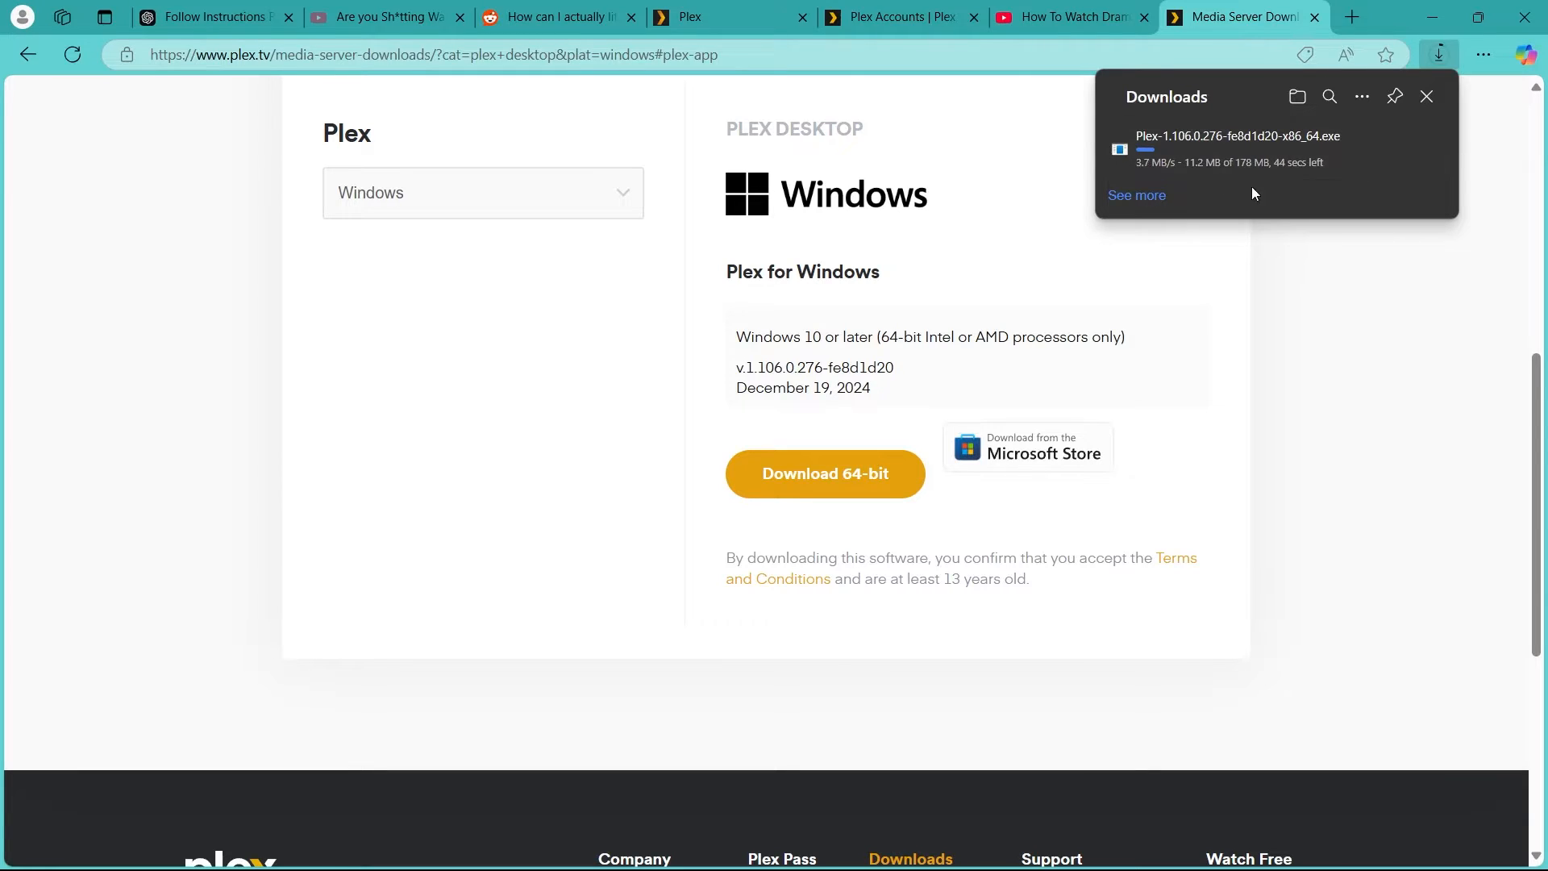
mouse_move(1259, 166)
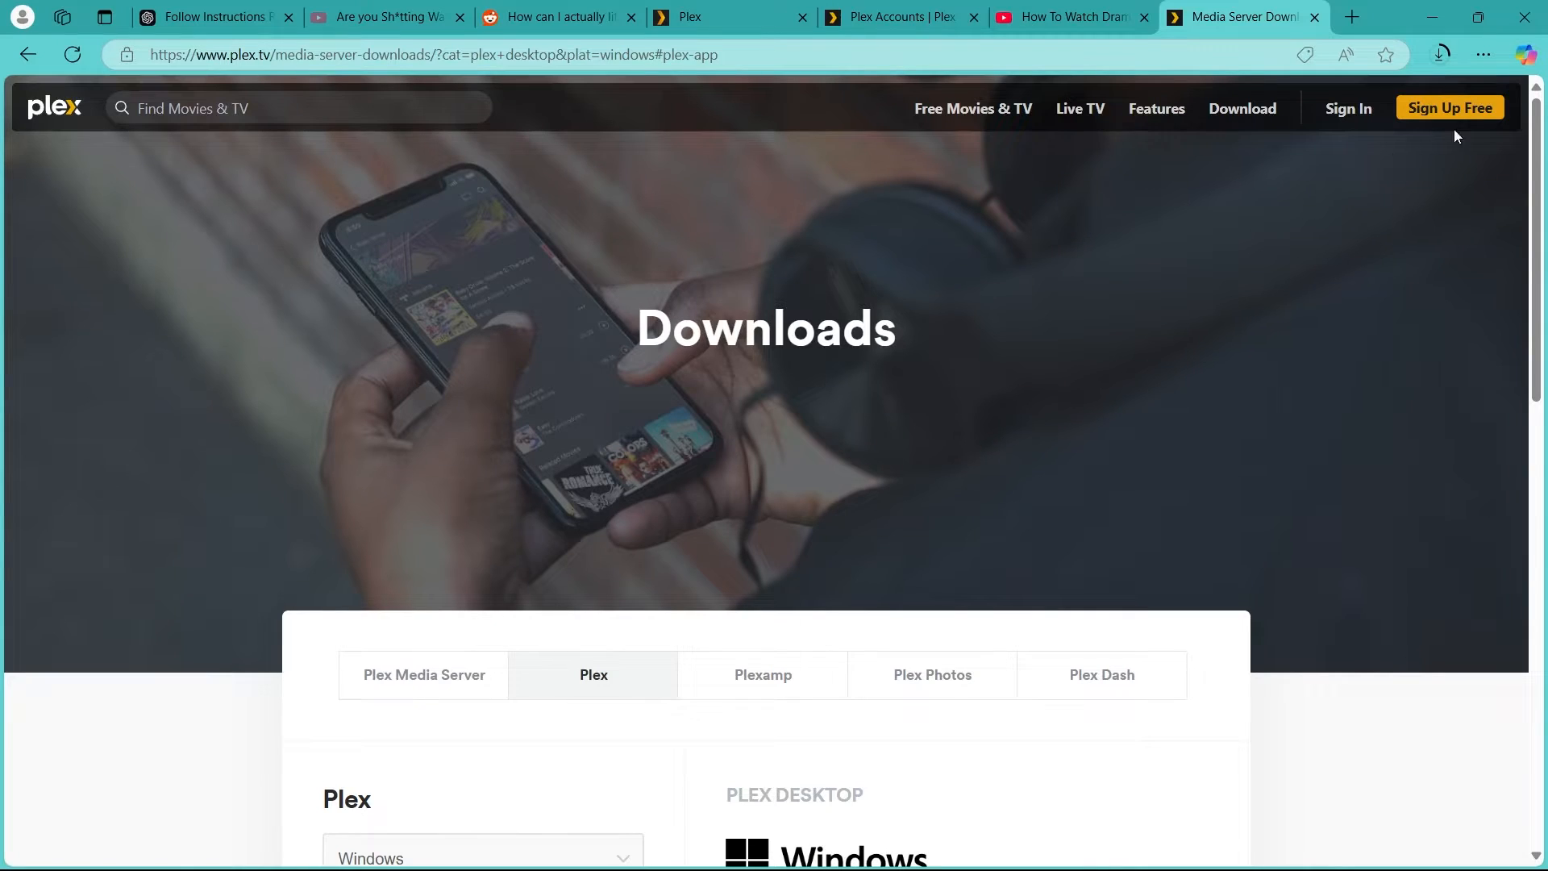
Reach the Plex sign-in form via Sign Up Free and fill it with a saved autofill account
click(1450, 108)
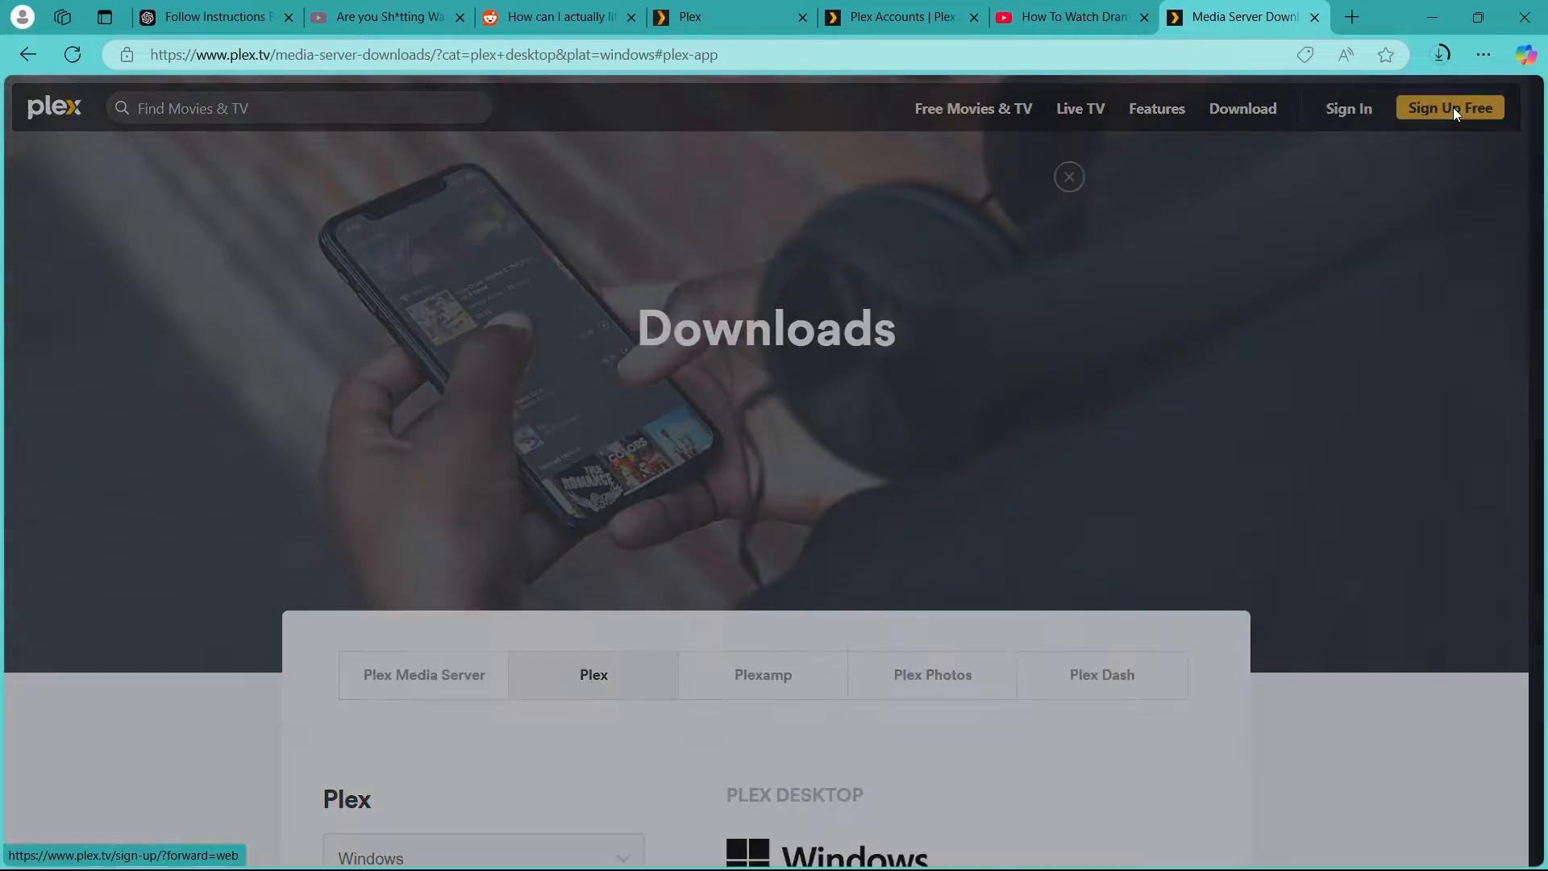
click(1450, 108)
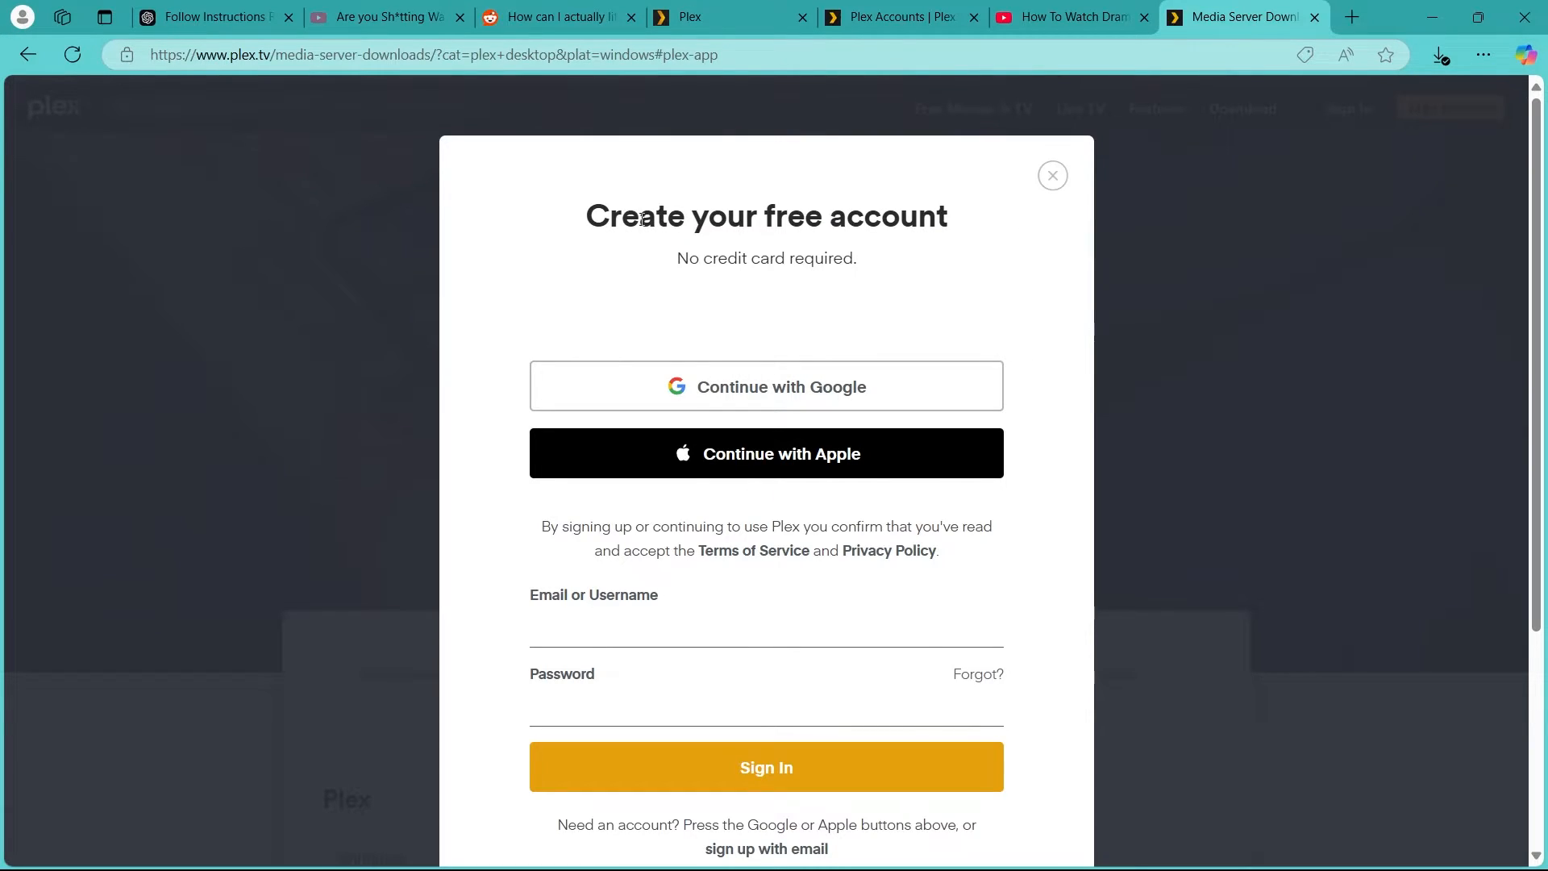
mouse_move(781, 386)
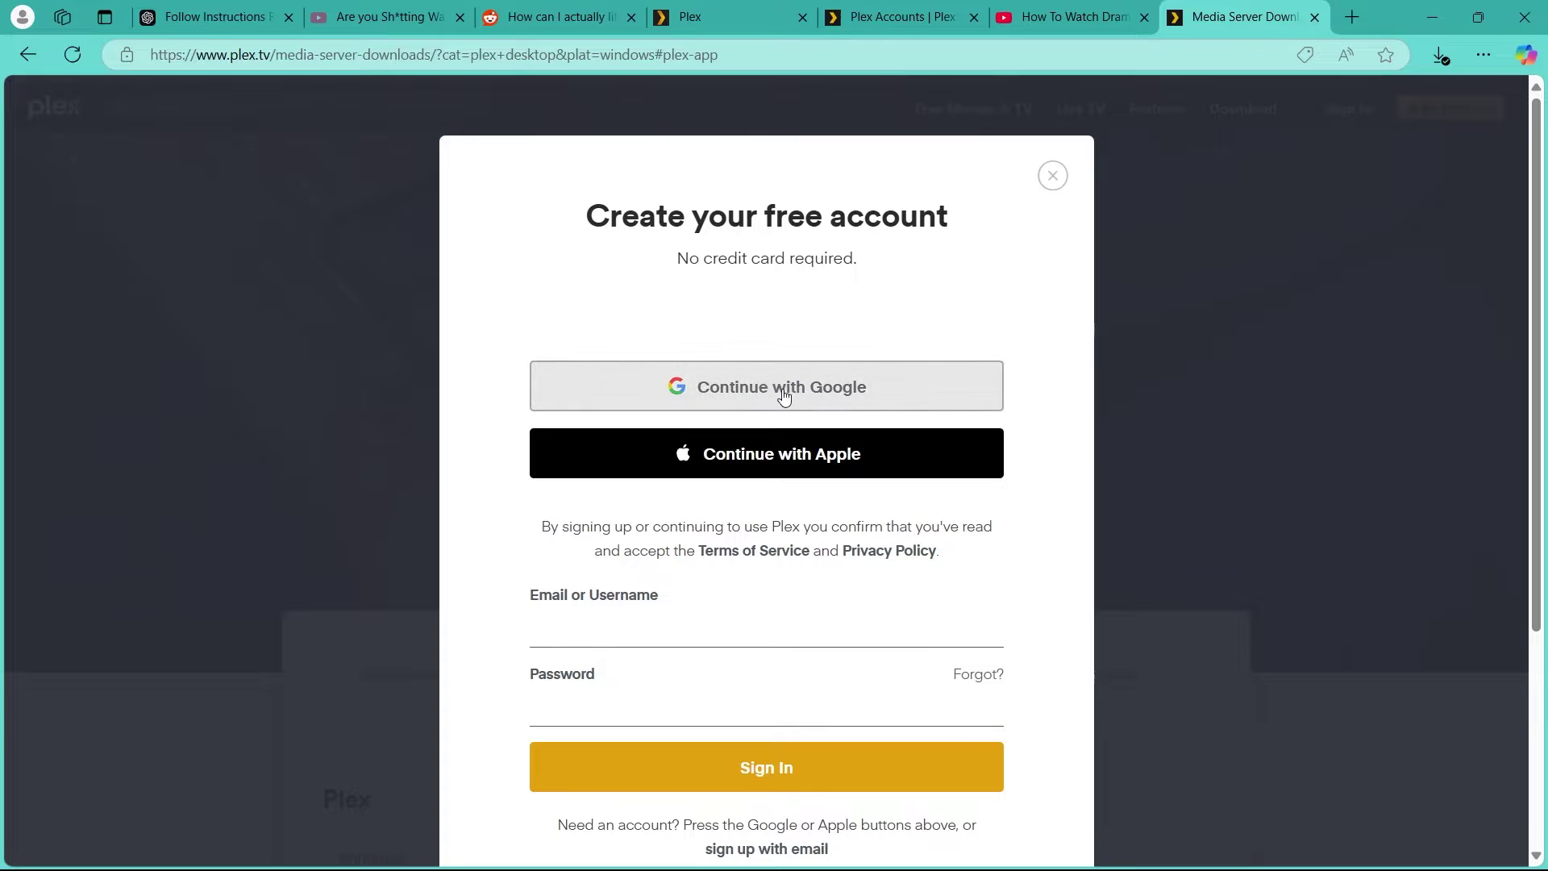
scroll(down, 3)
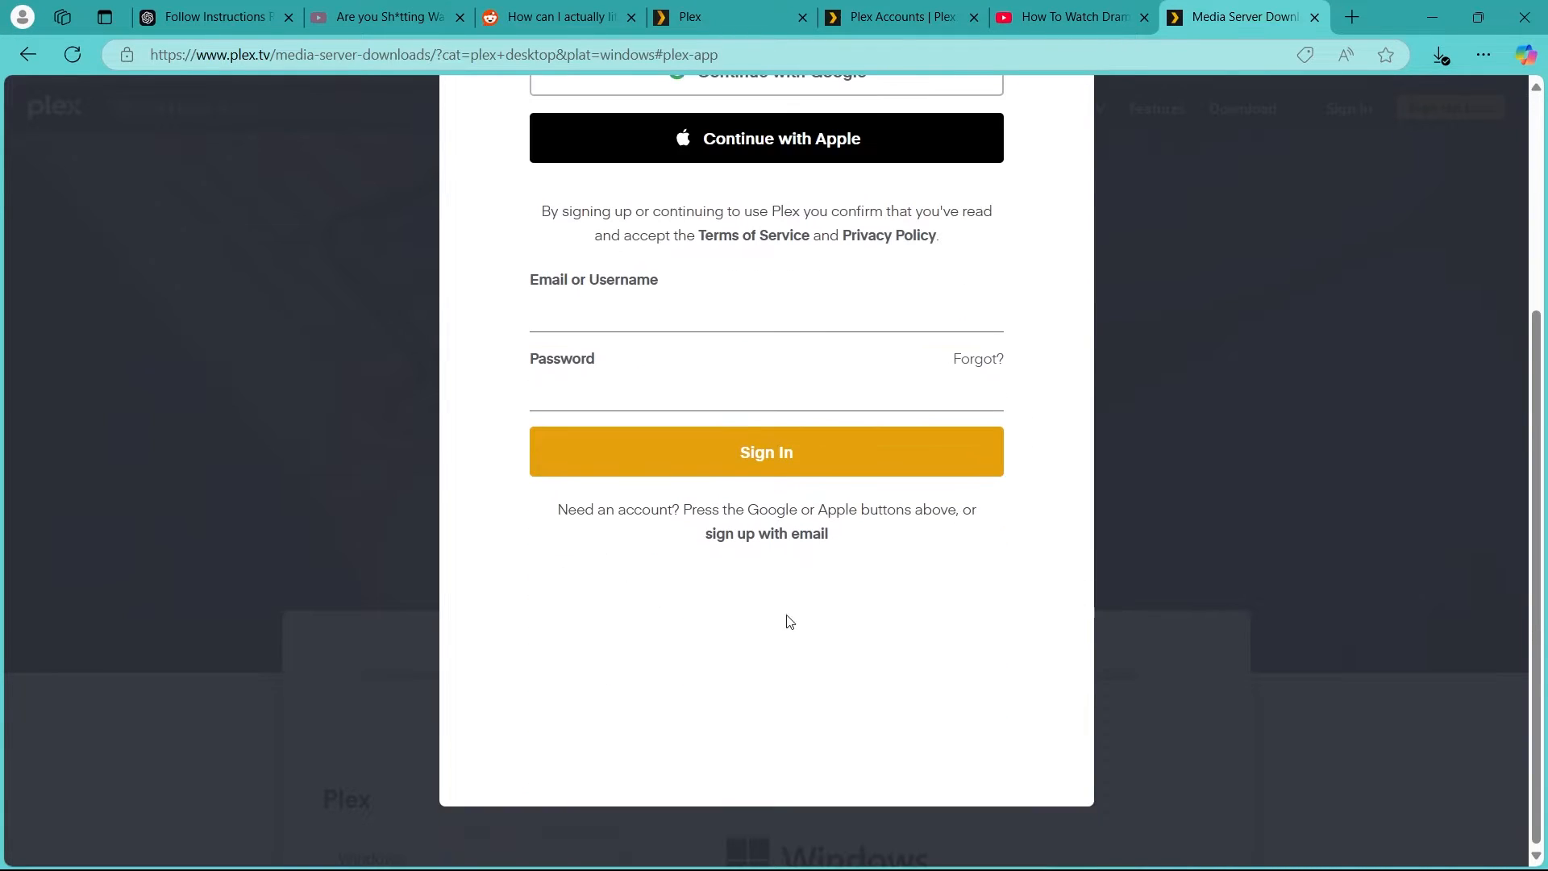
click(765, 534)
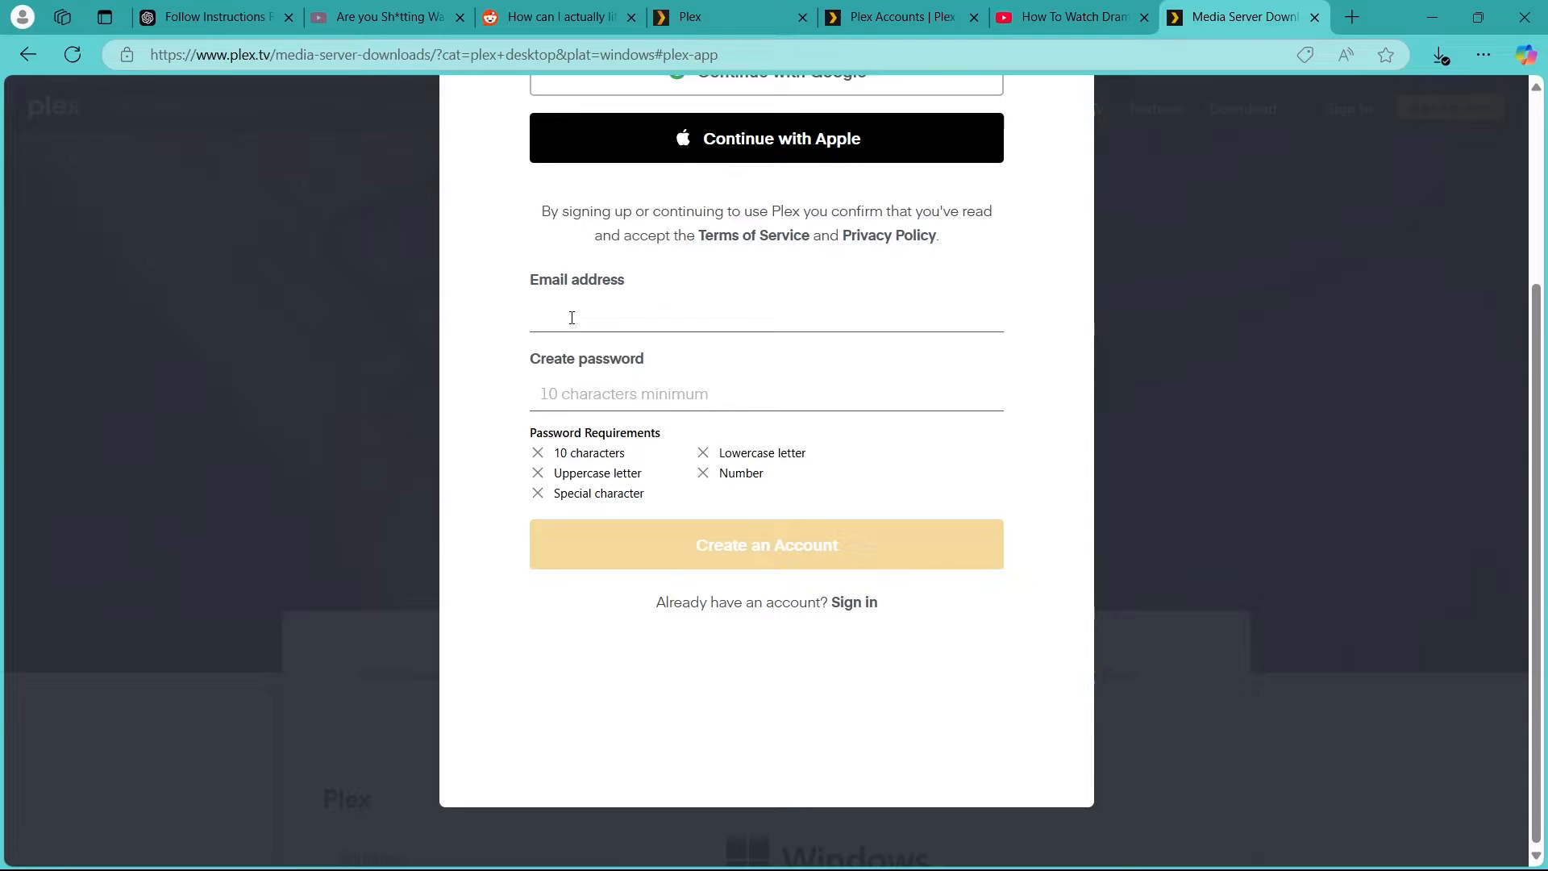
mouse_move(608, 402)
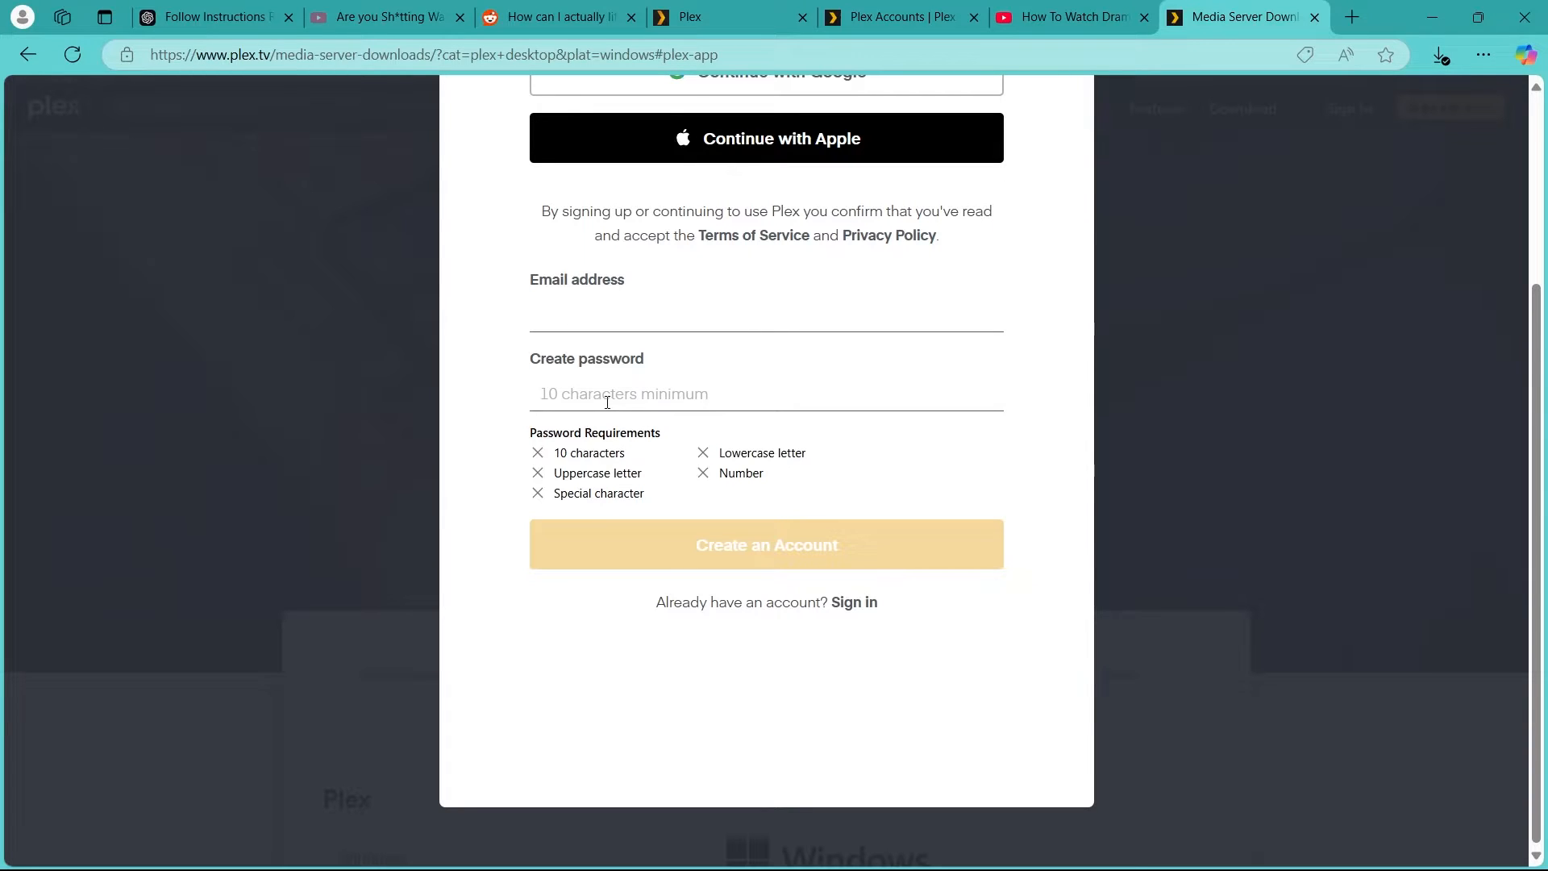
mouse_move(1083, 608)
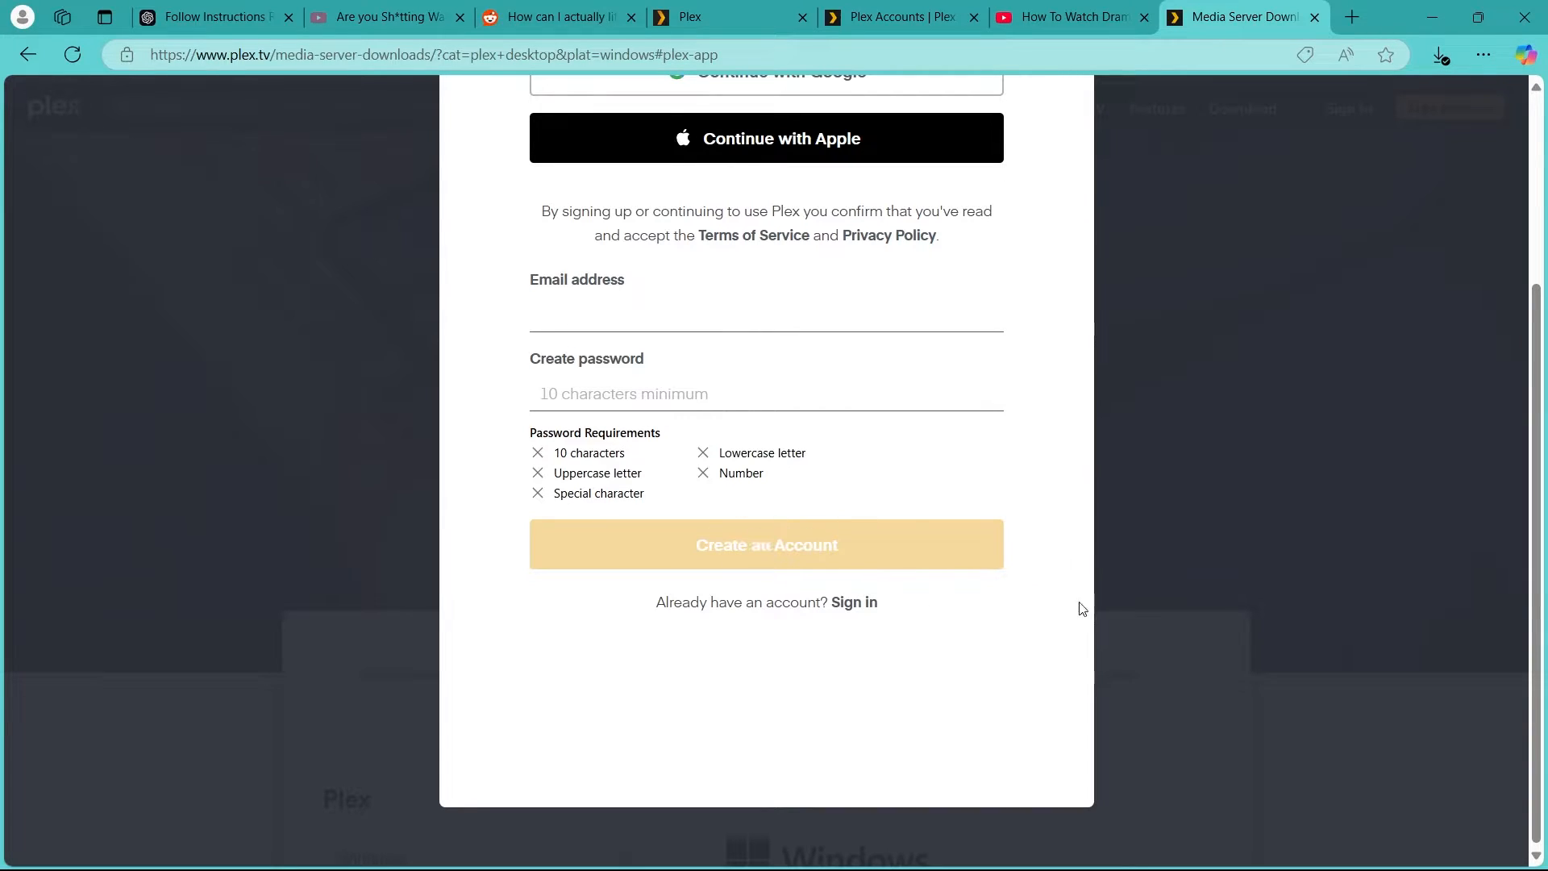
mouse_move(883, 603)
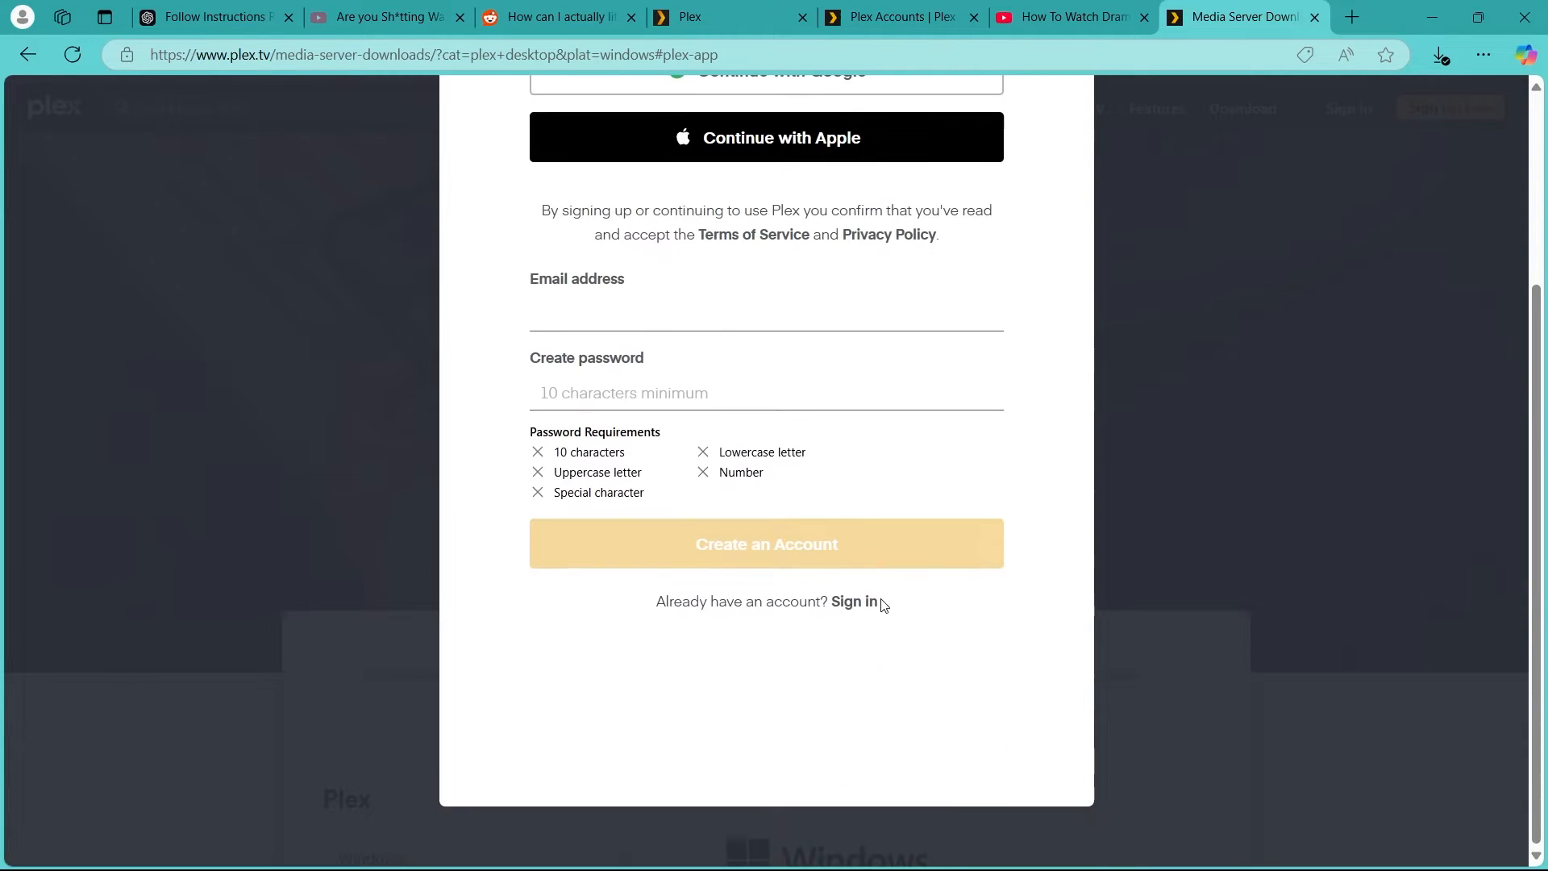
click(855, 601)
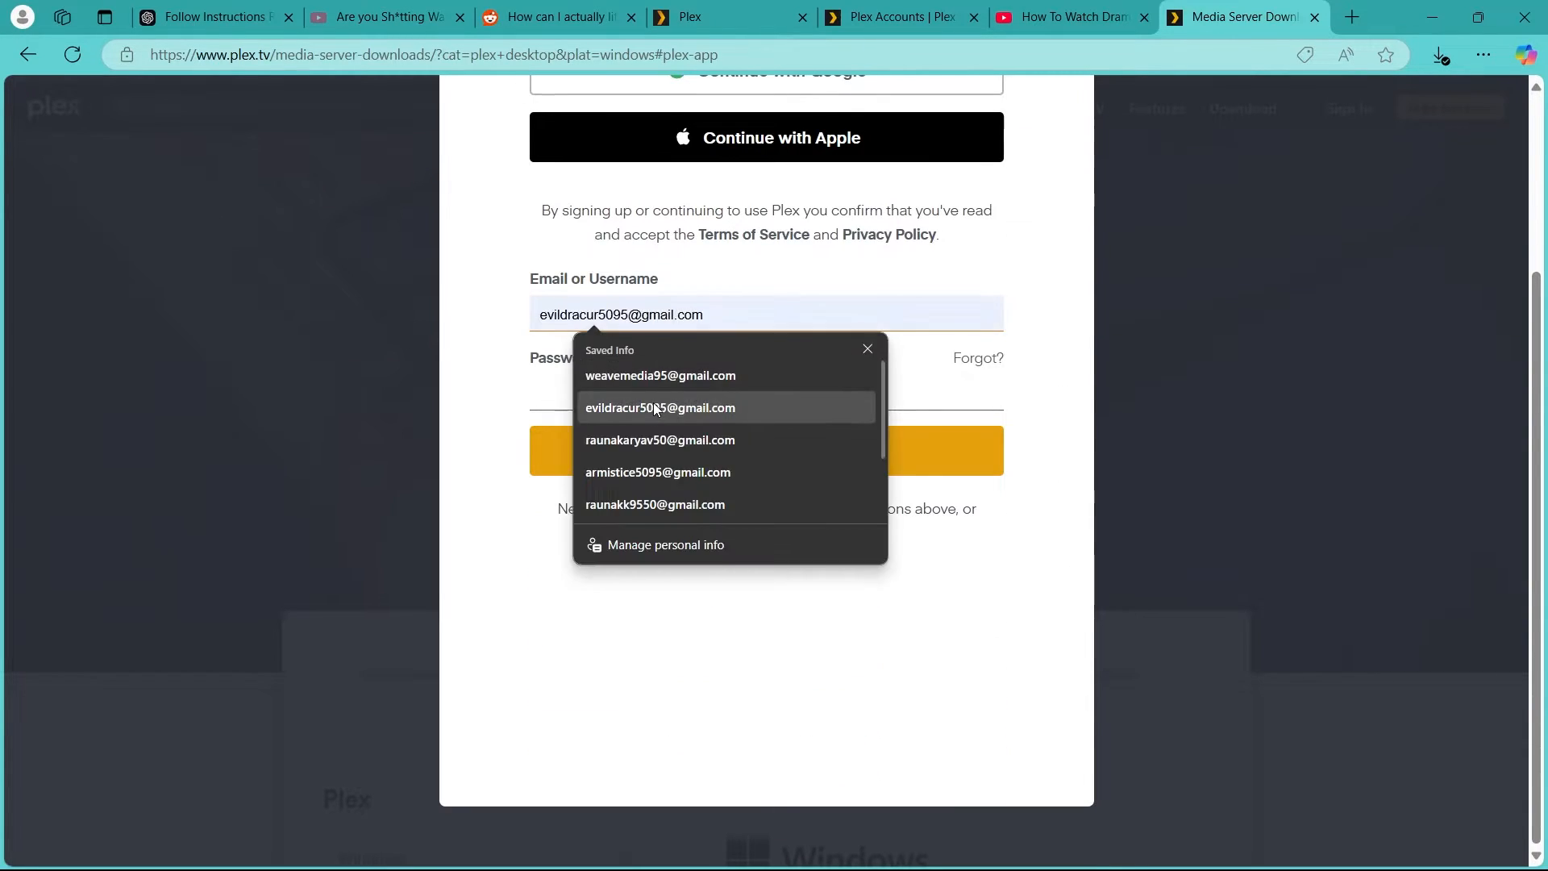
click(660, 406)
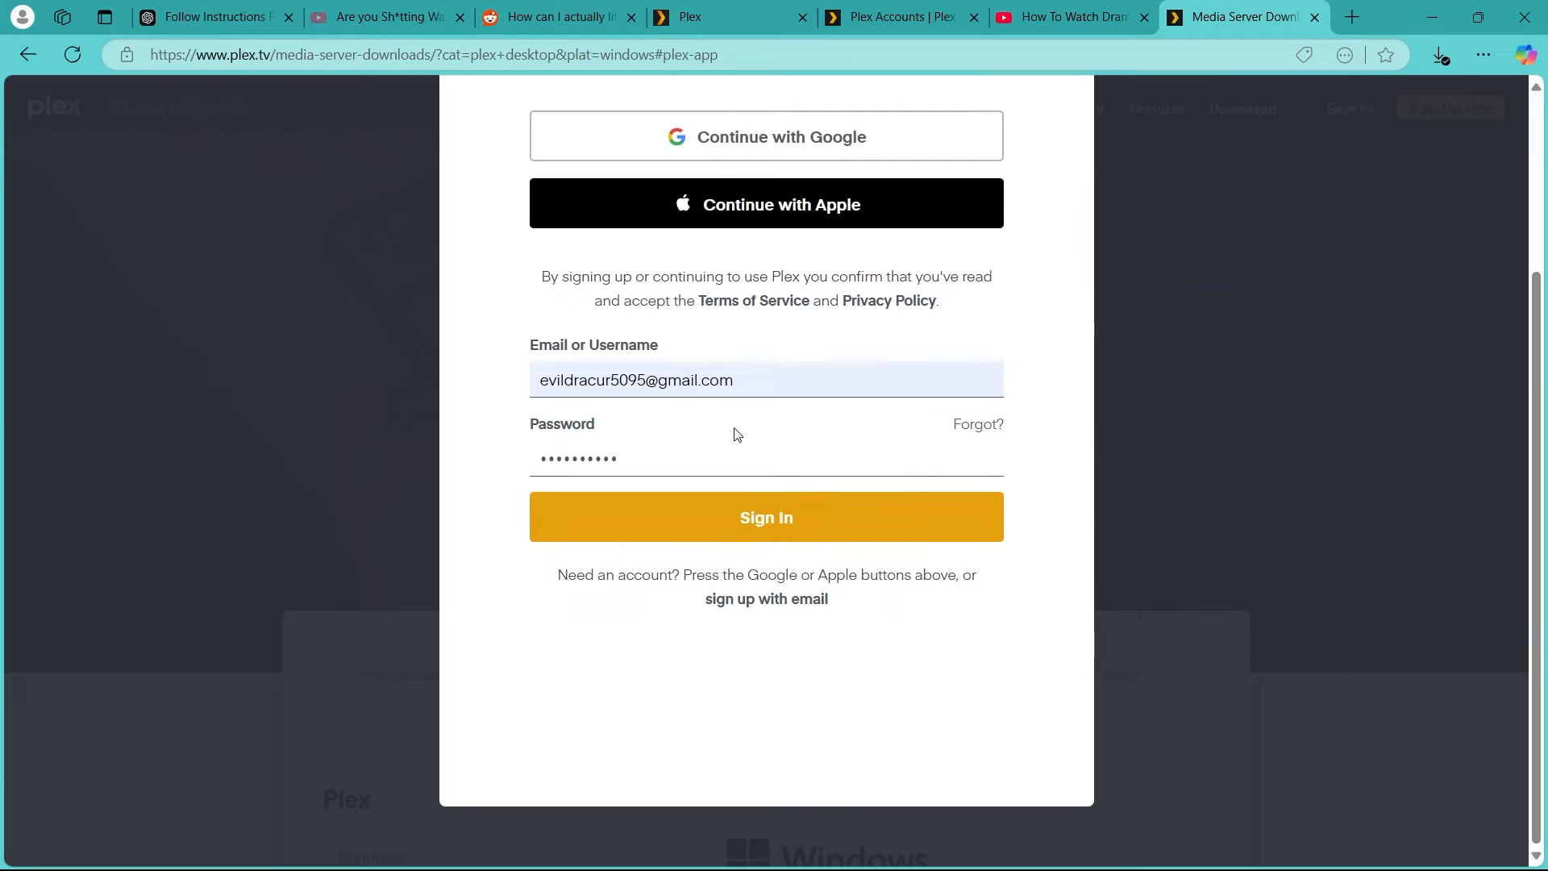
mouse_move(768, 531)
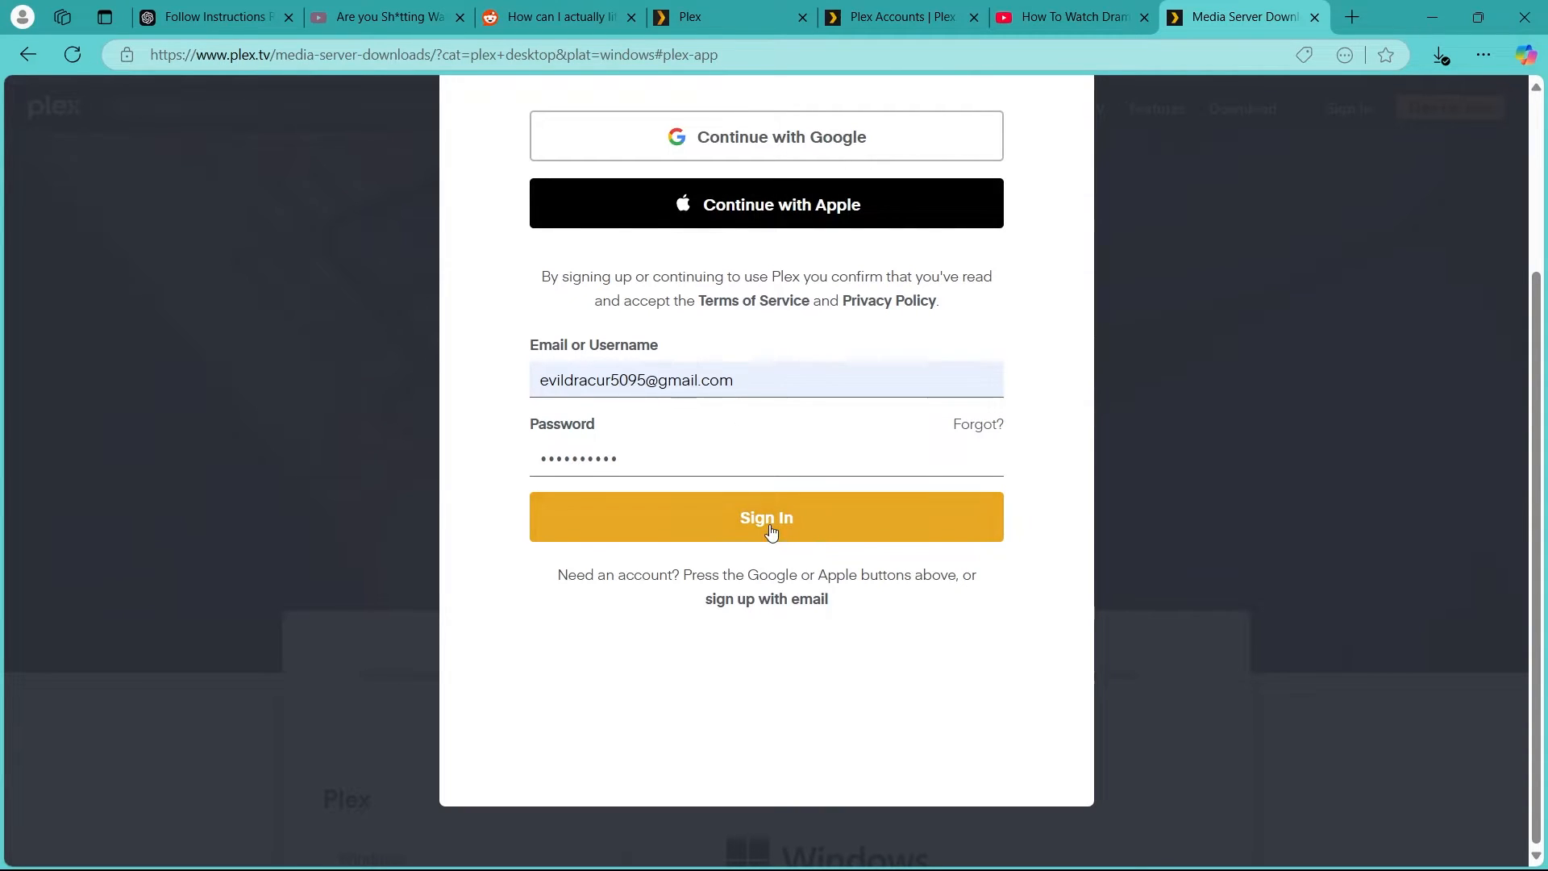
click(764, 518)
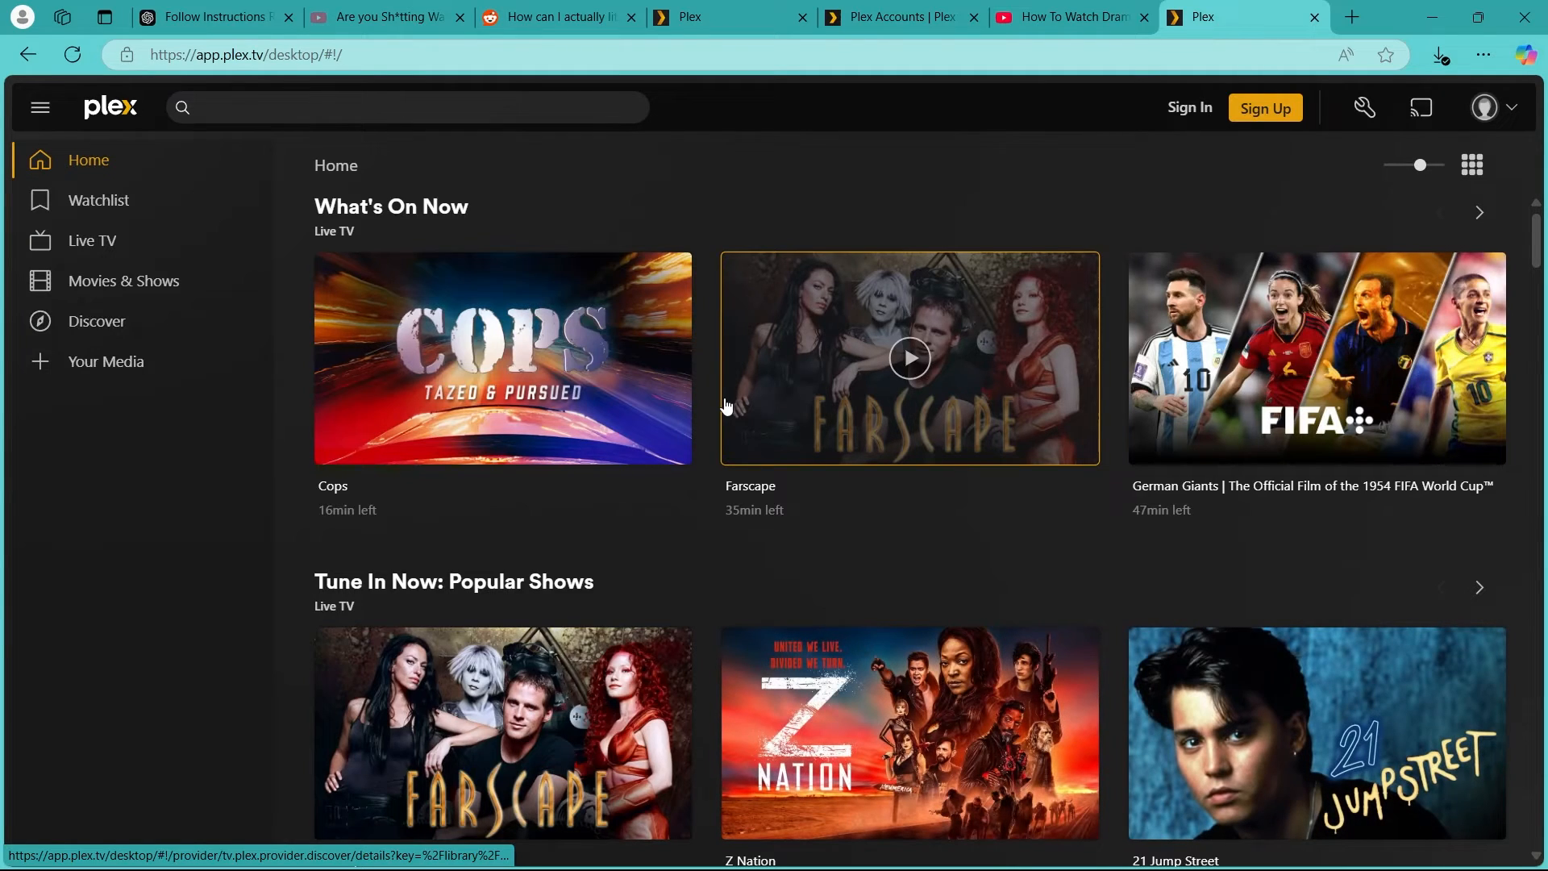
mouse_move(576, 544)
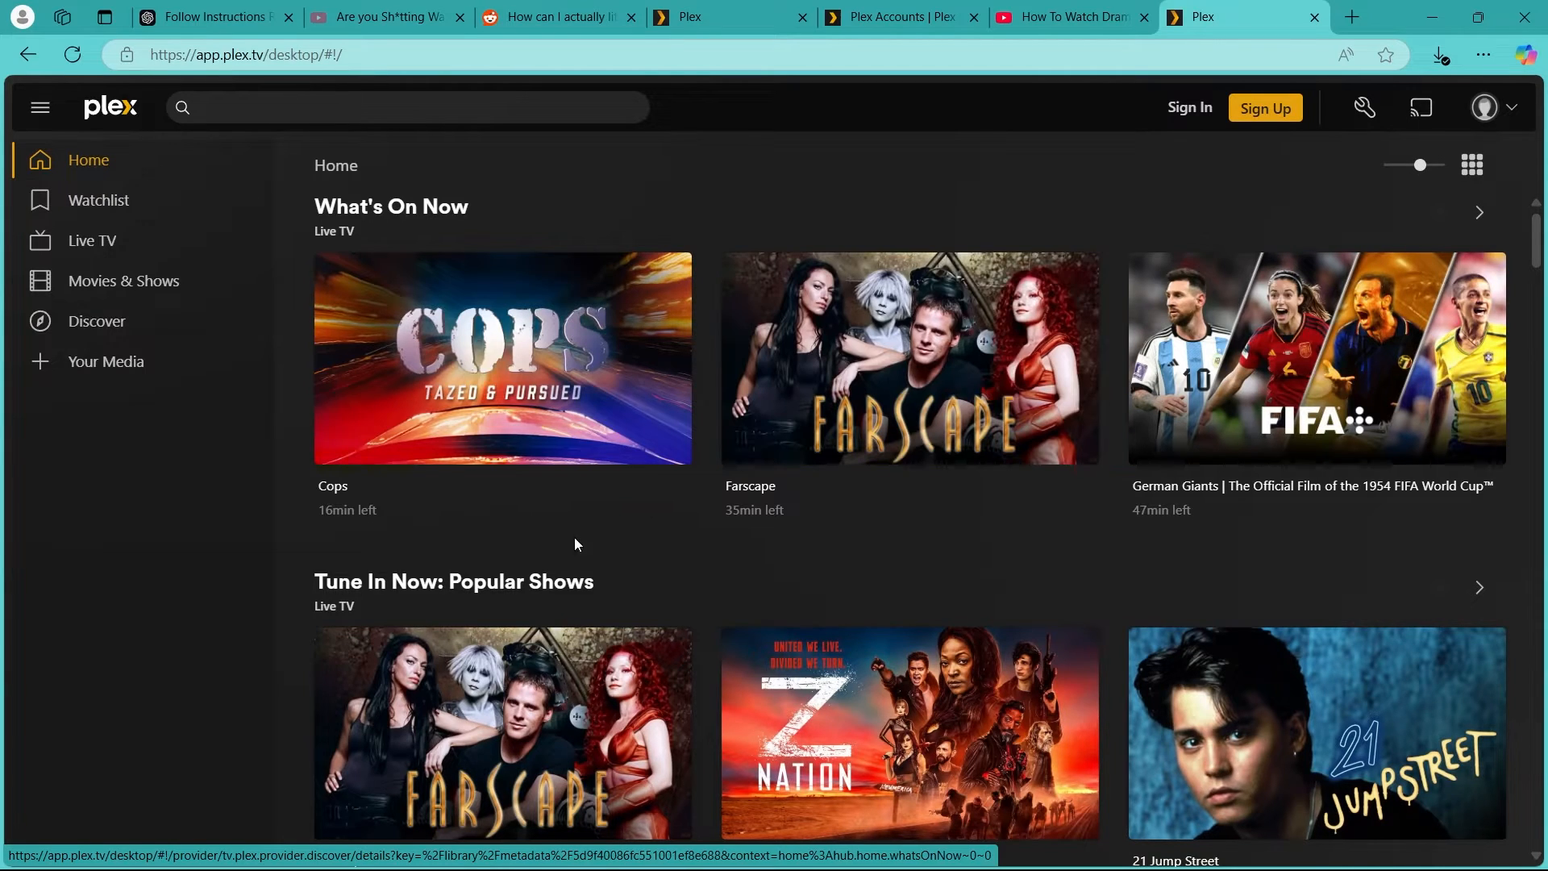
mouse_move(908, 358)
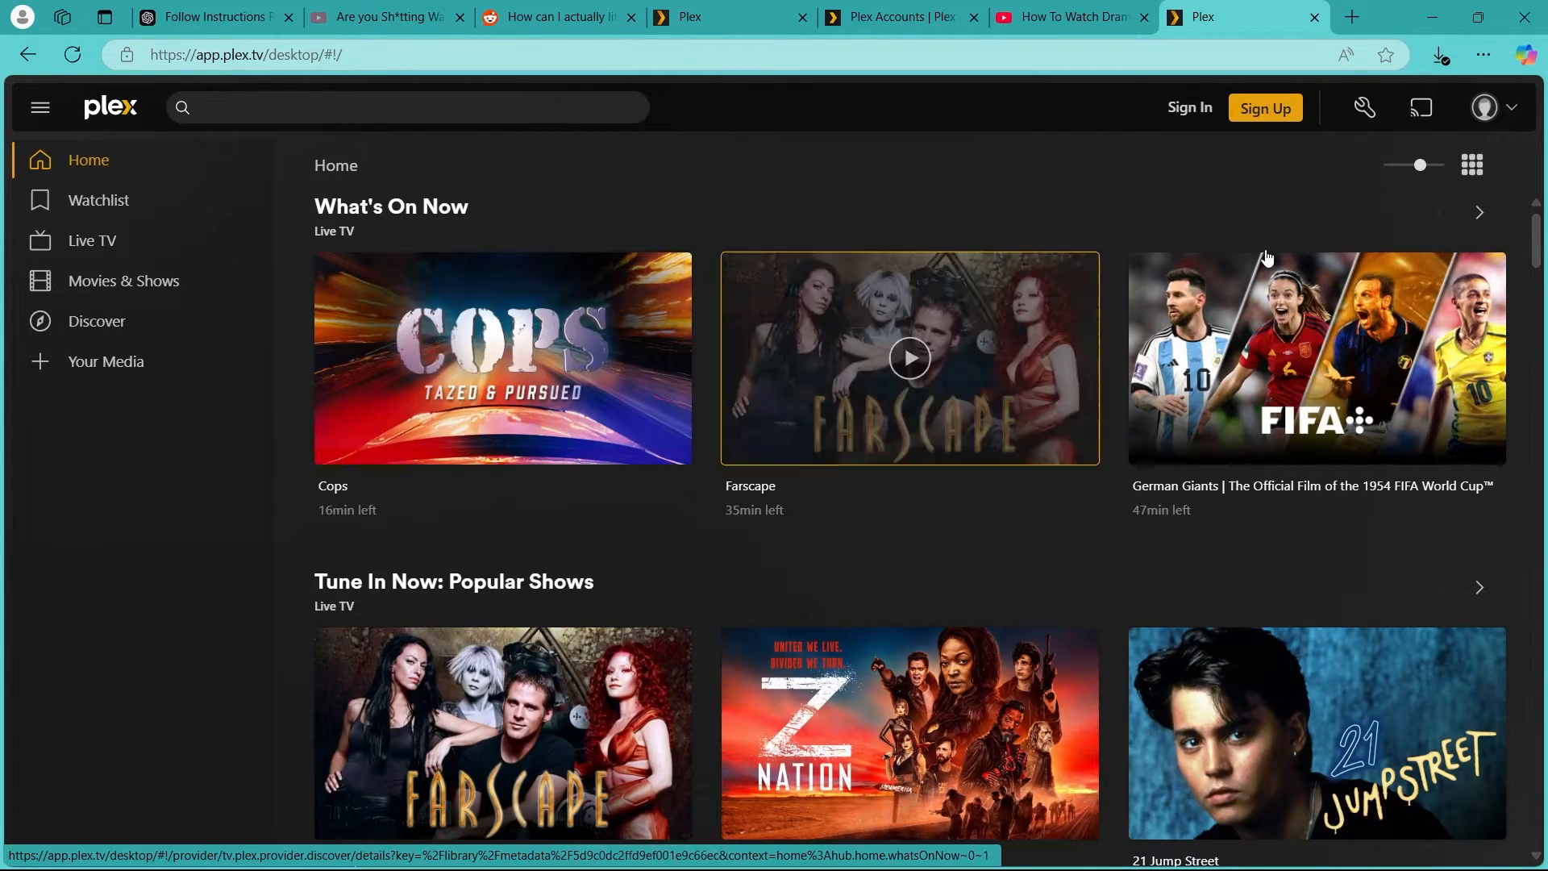
mouse_move(1429, 55)
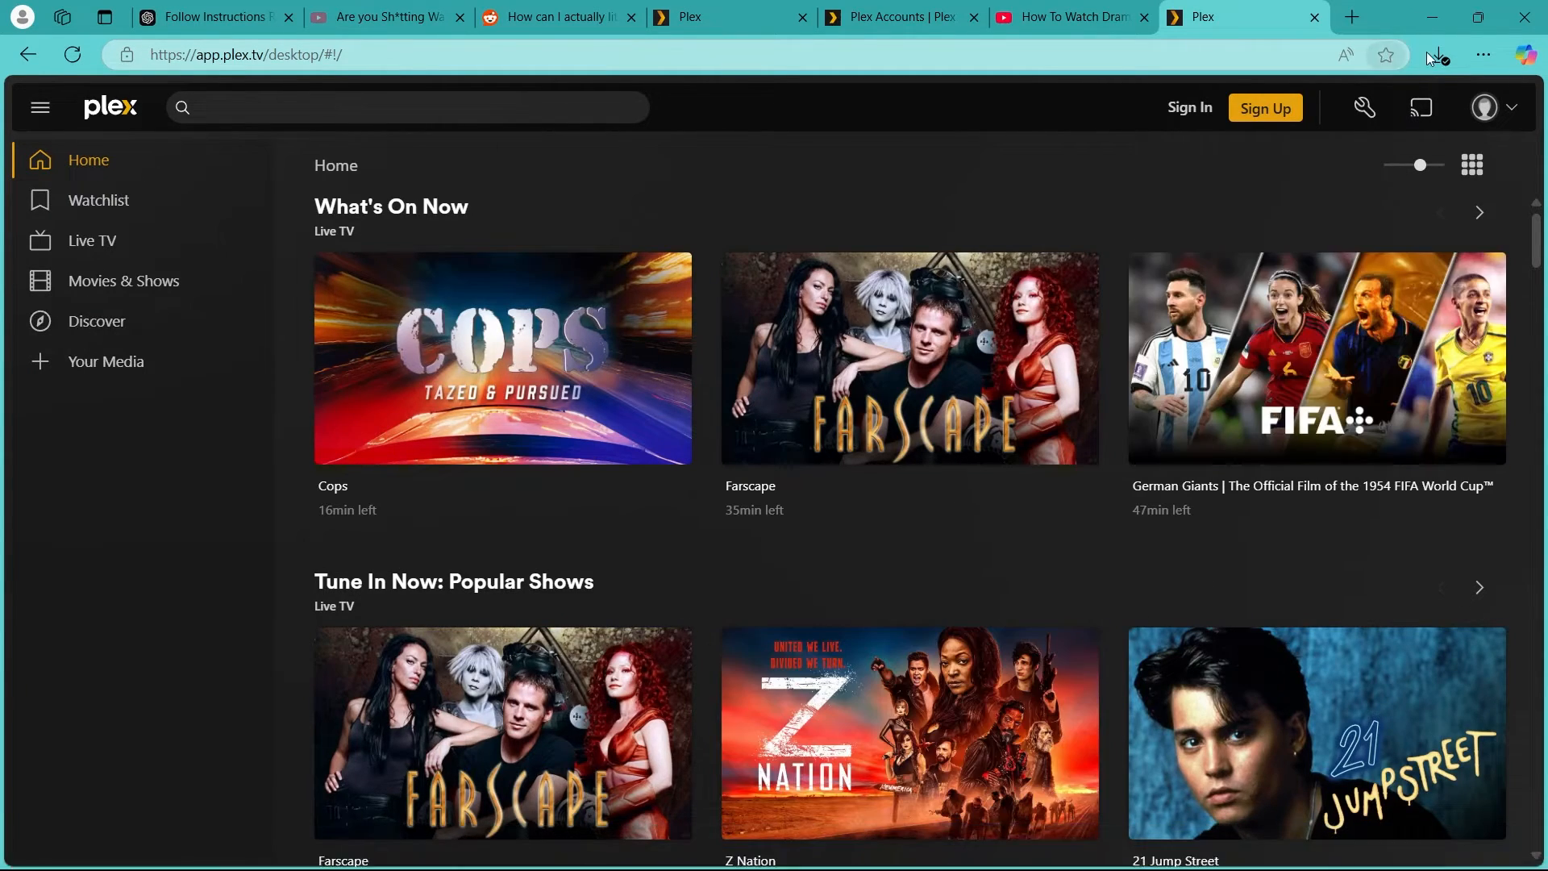
Run the downloaded Plex installer into its default folder and finish with Run Plex checked
click(1437, 55)
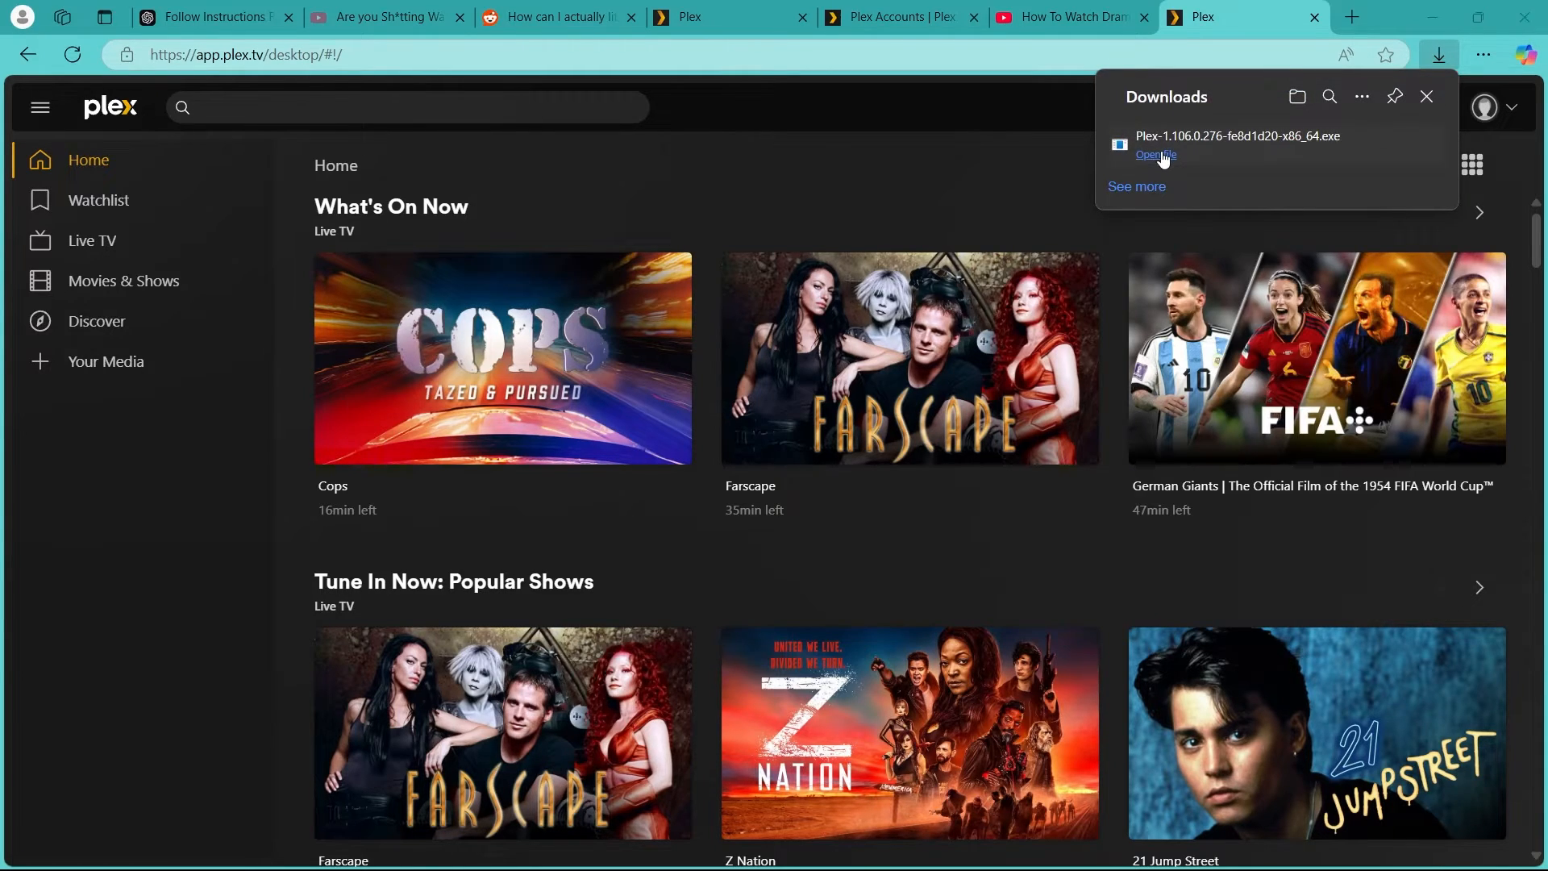
mouse_move(1362, 95)
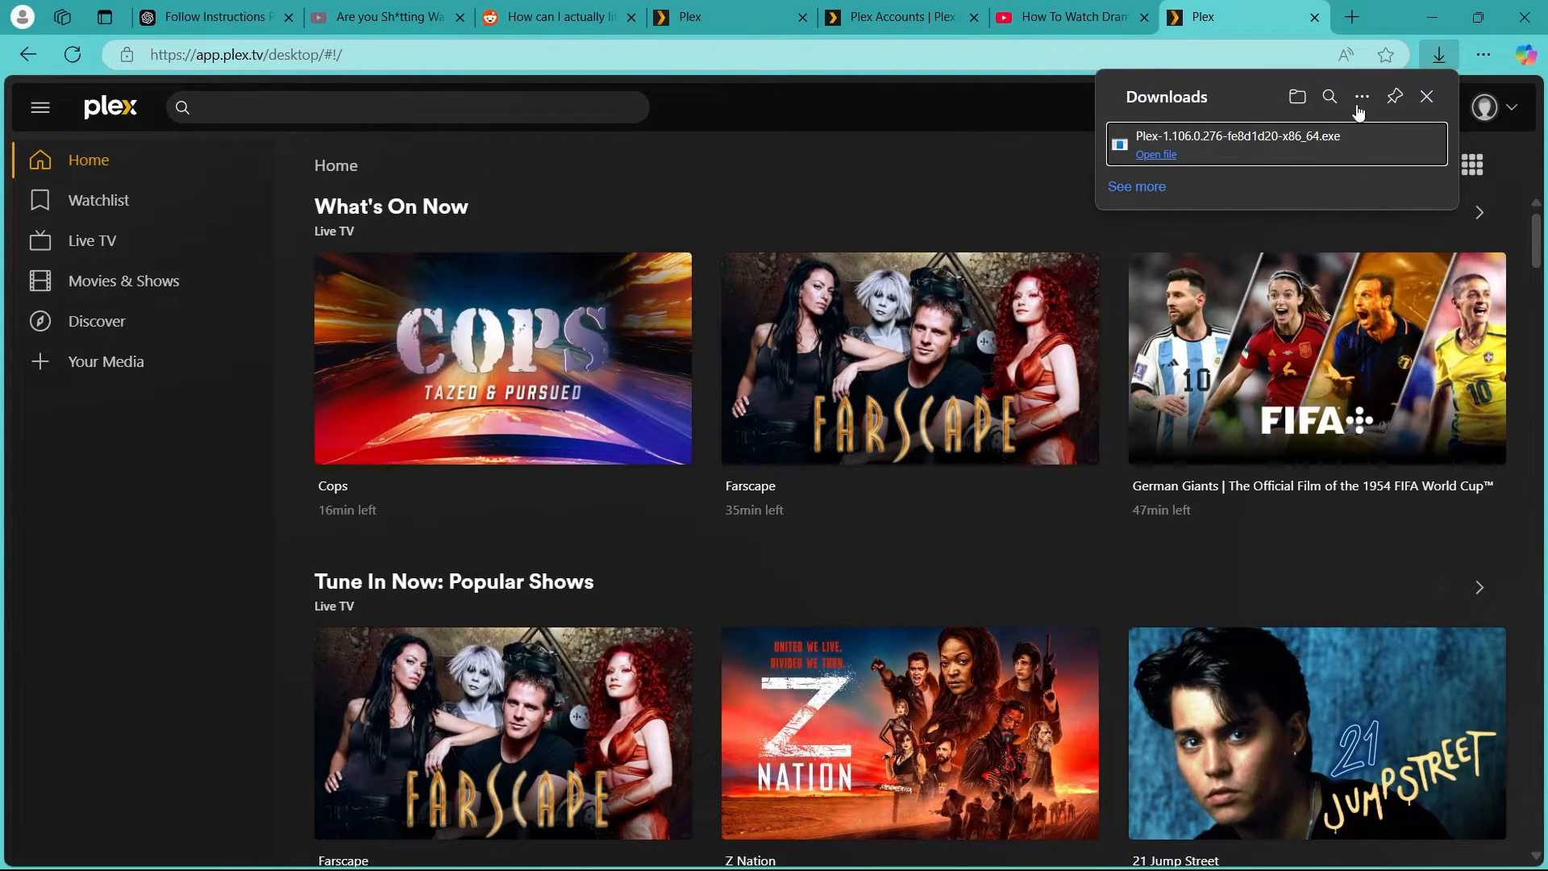
click(1157, 156)
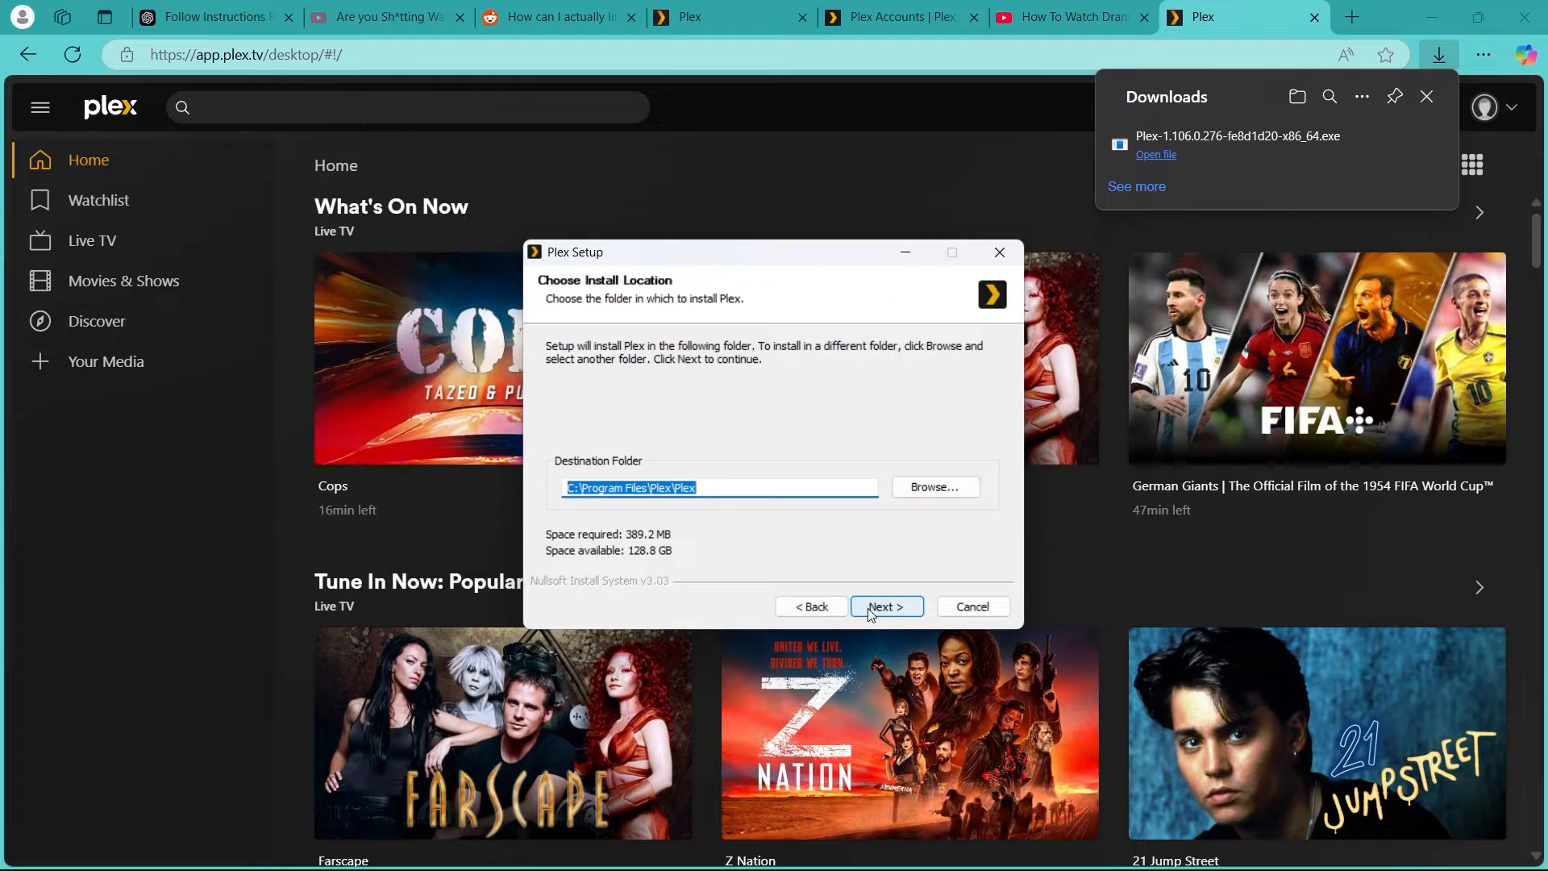
click(885, 606)
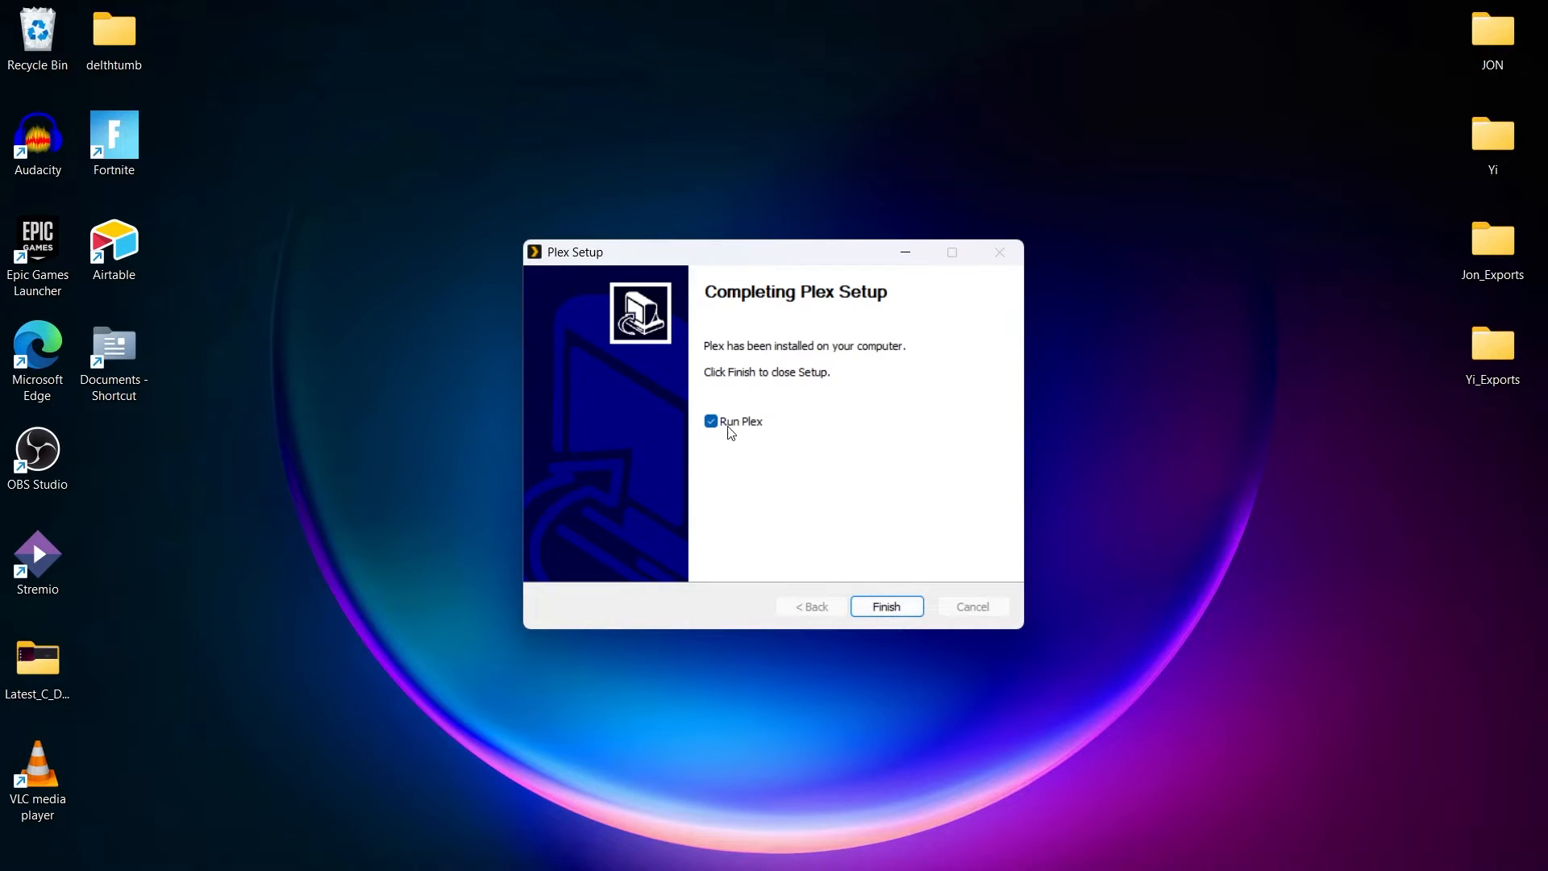
click(885, 605)
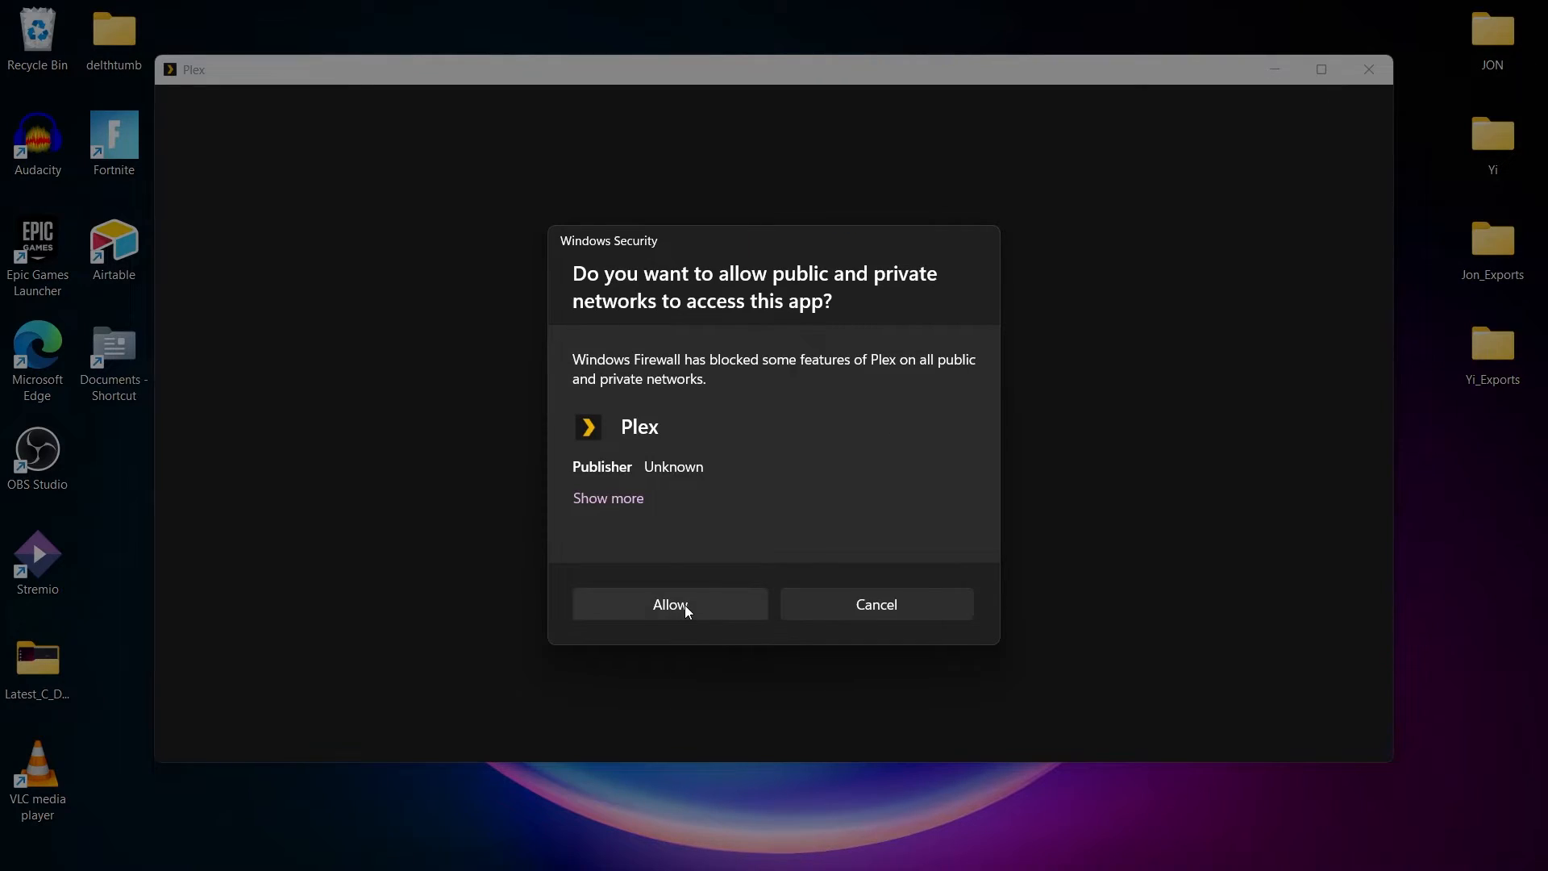
Allow Plex through the Windows firewall and sign in to the Plex account
click(669, 603)
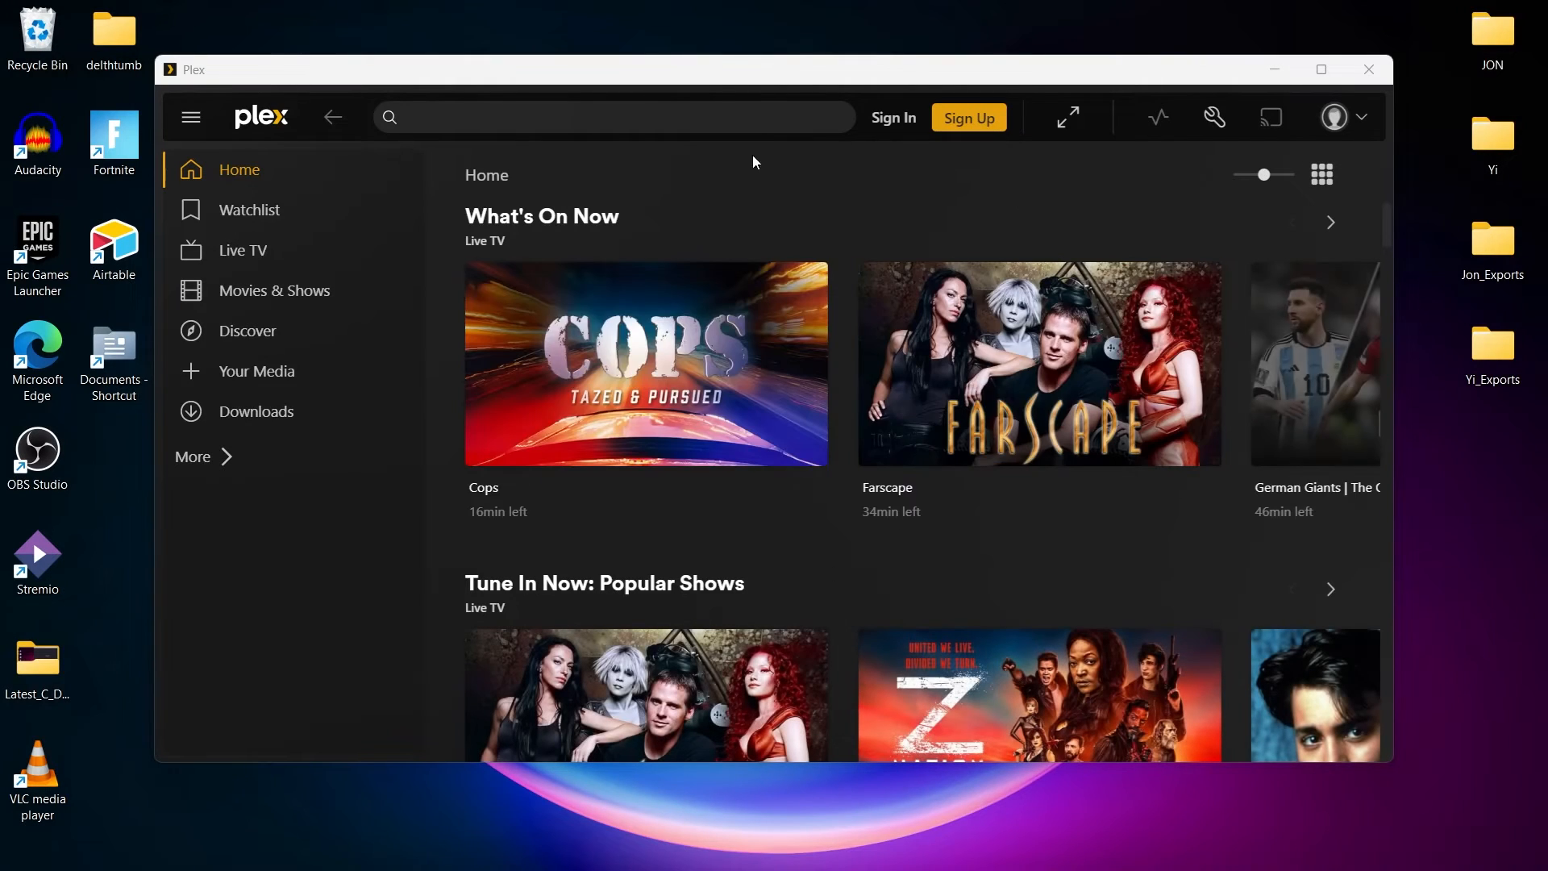
click(892, 116)
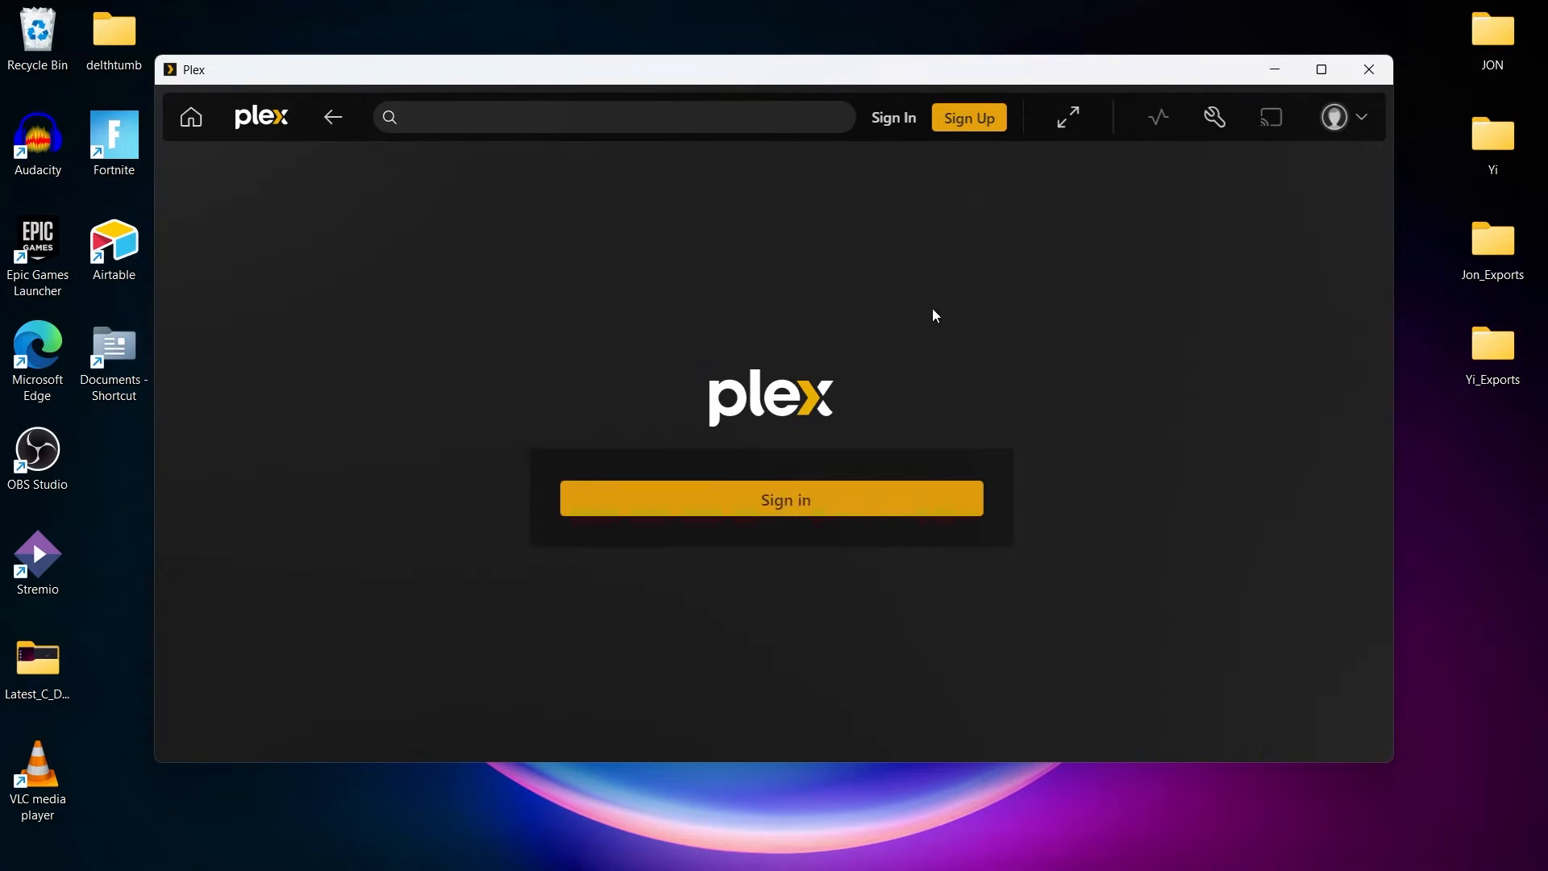
click(771, 498)
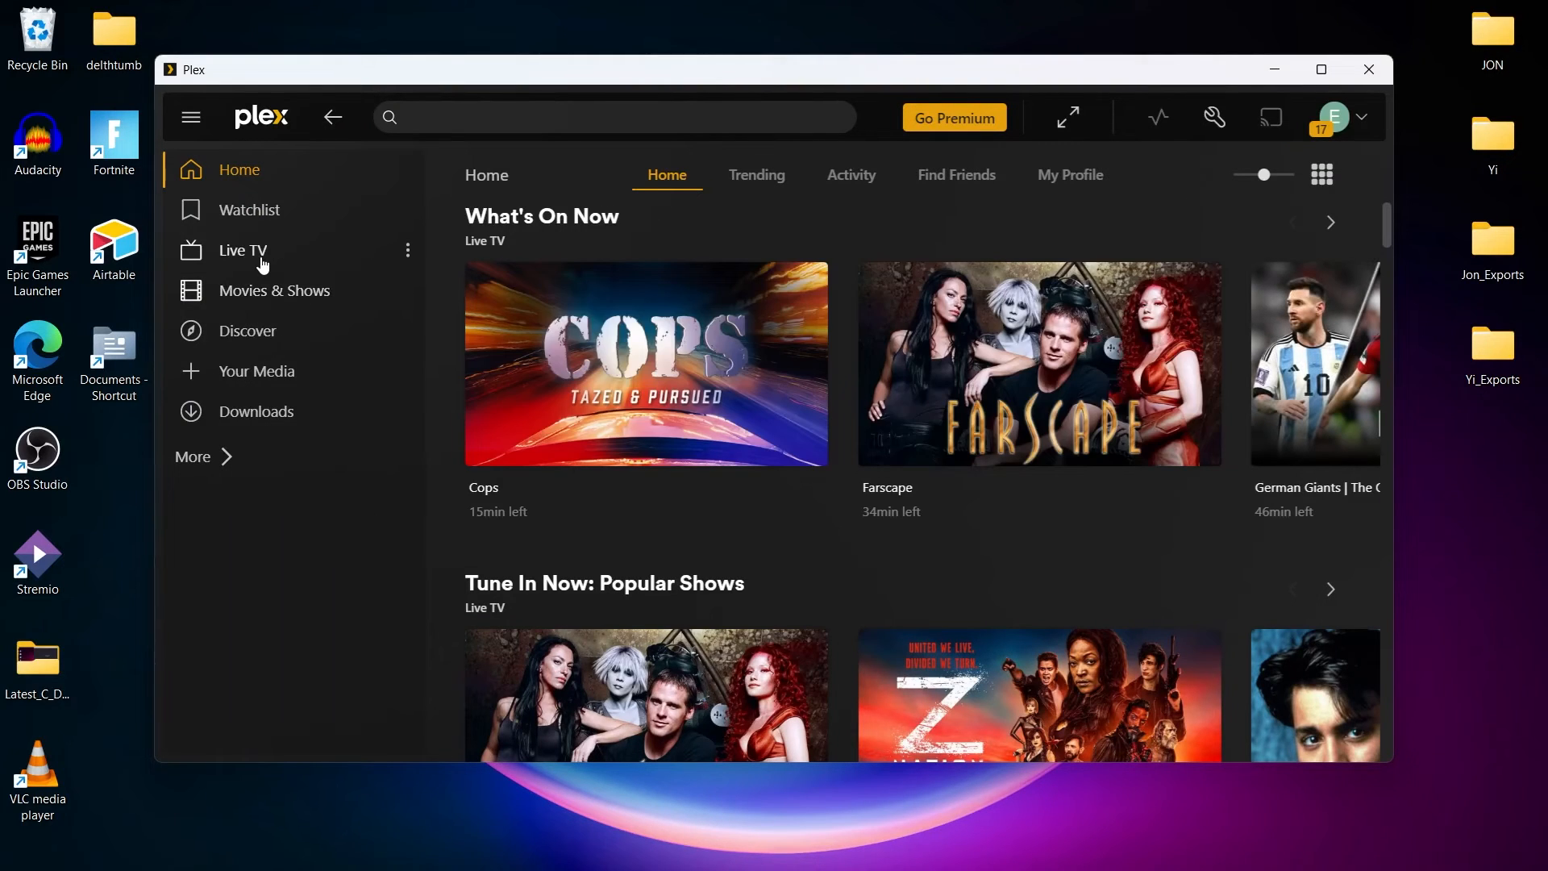
mouse_move(242, 250)
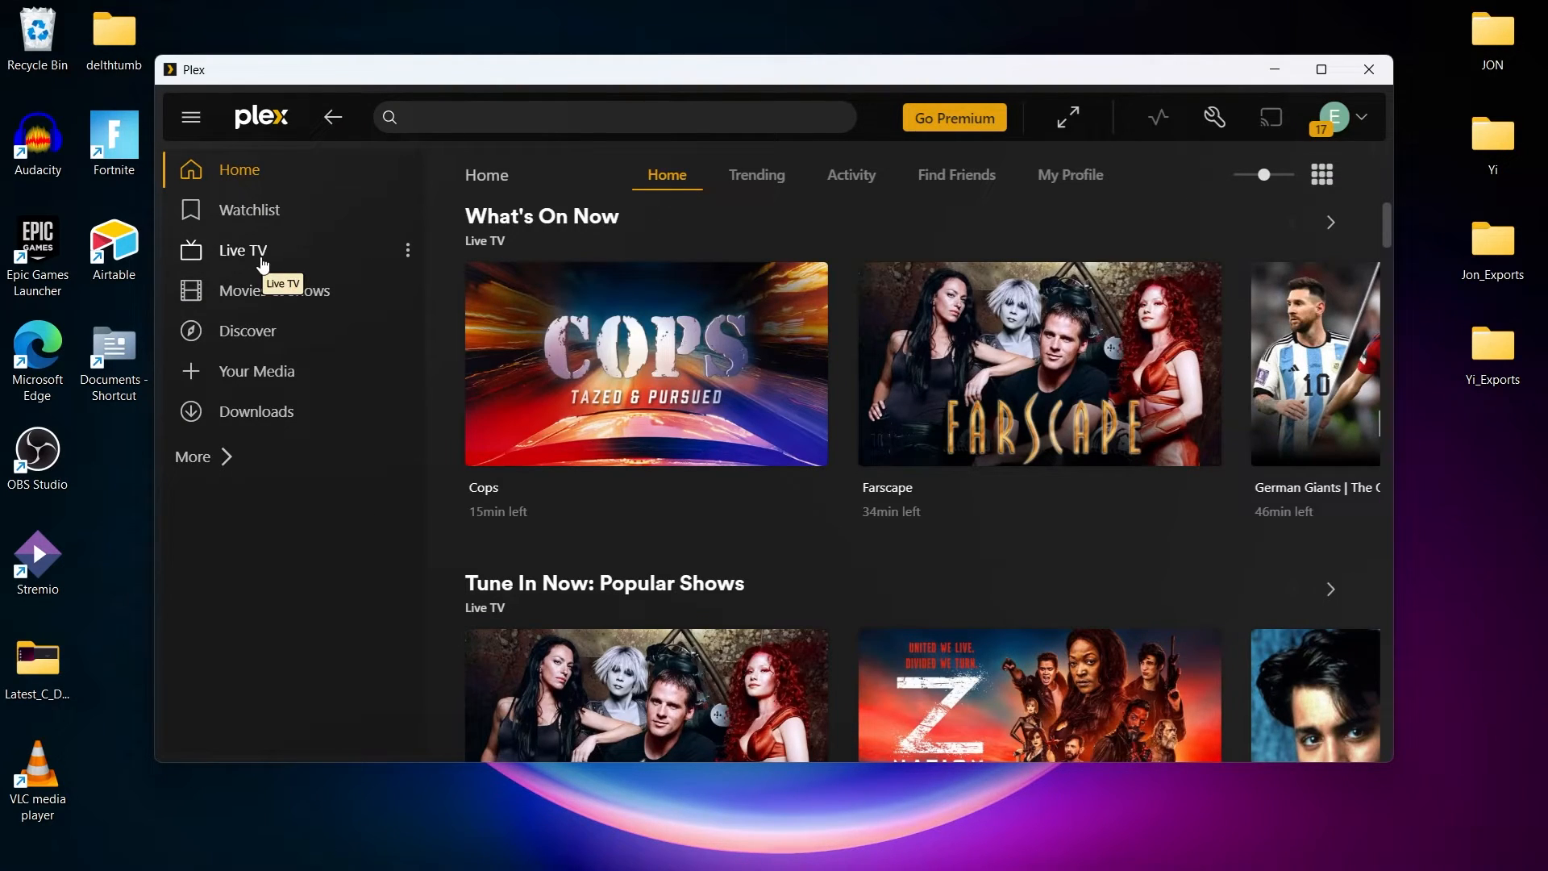
mouse_move(269, 259)
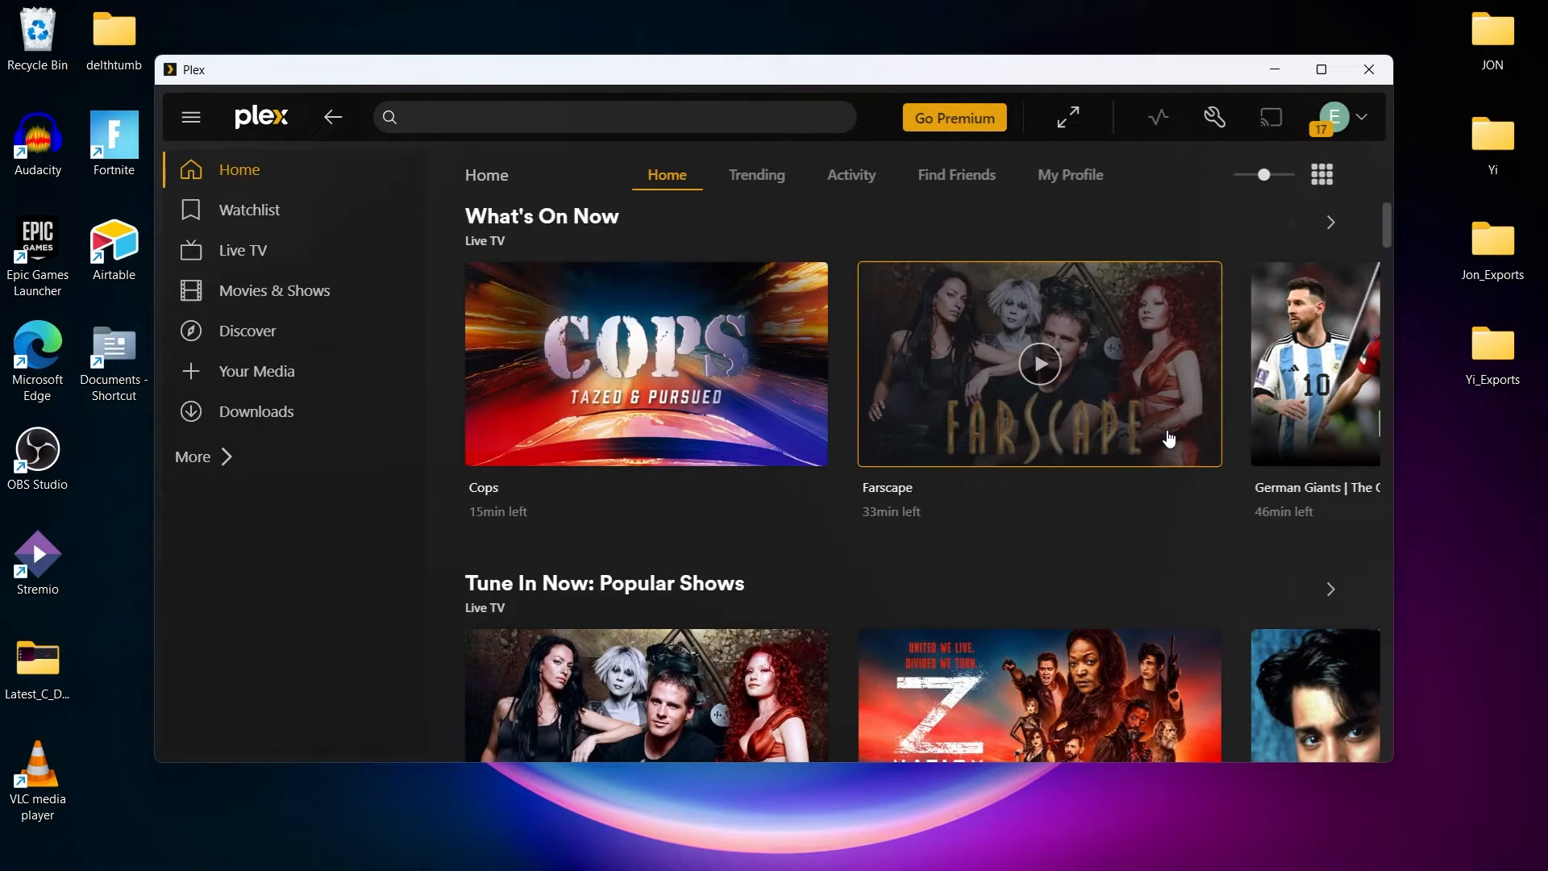
Maximize Plex, play 21 Jump Street from Popular Shows and shrink it to the mini player
click(1321, 69)
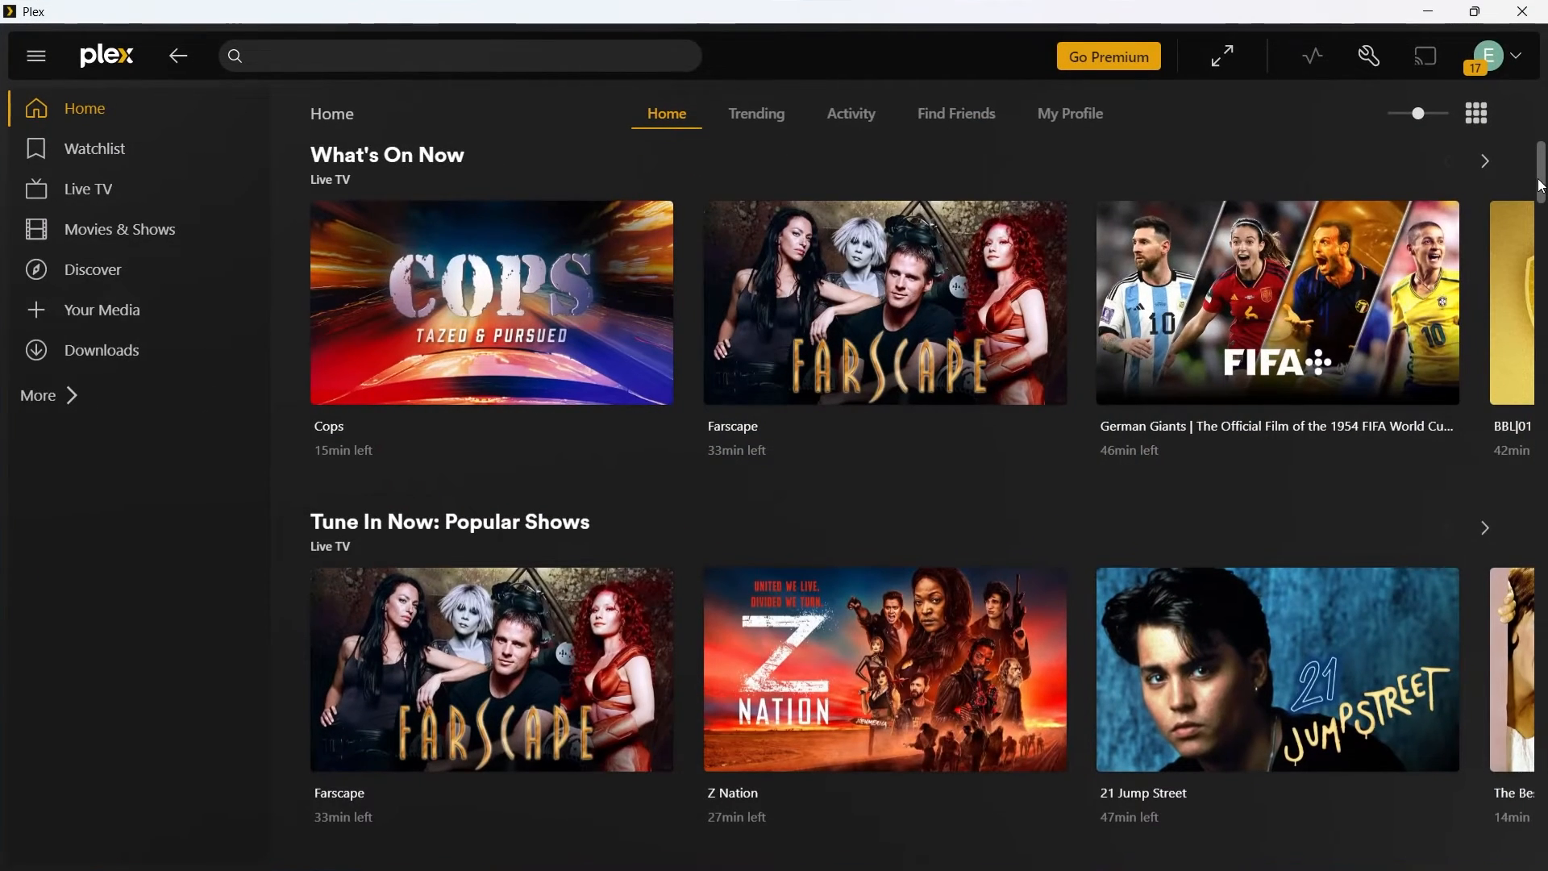
scroll(down, 3)
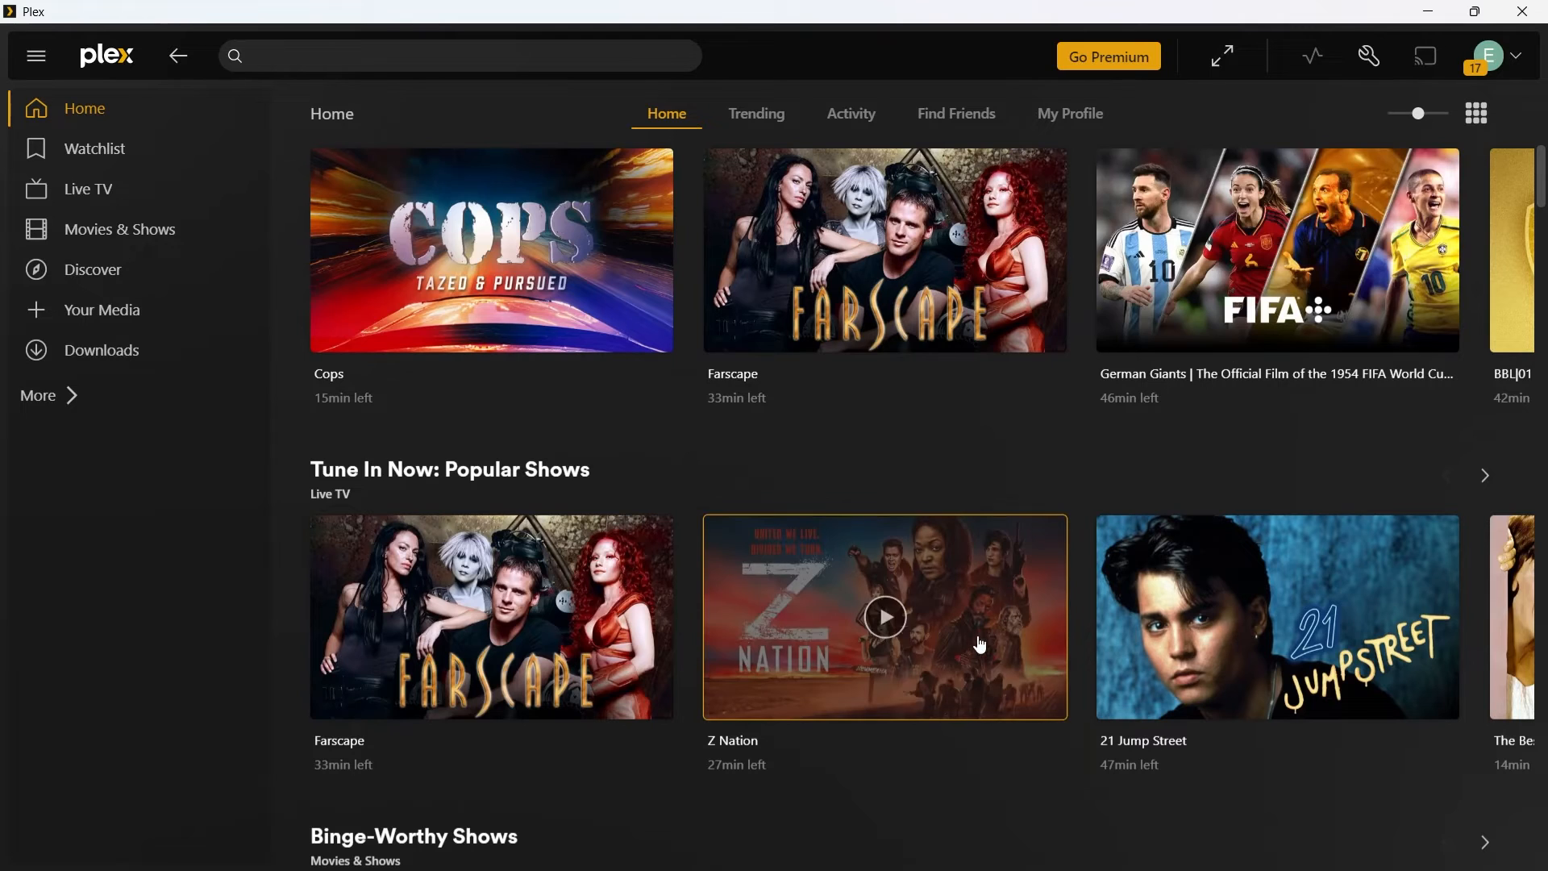
click(884, 616)
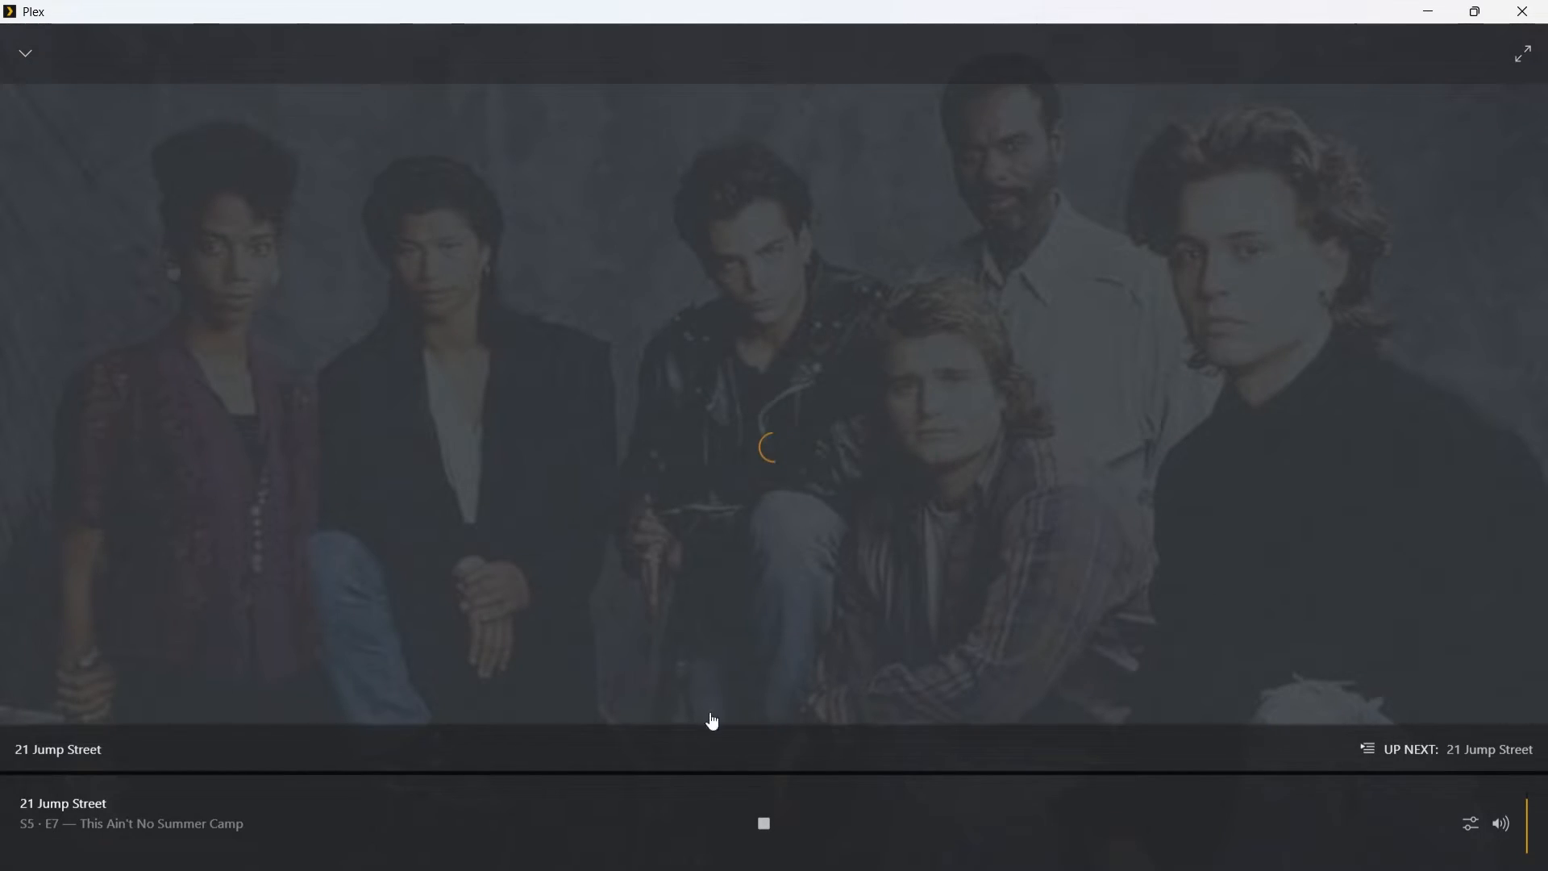
mouse_move(763, 832)
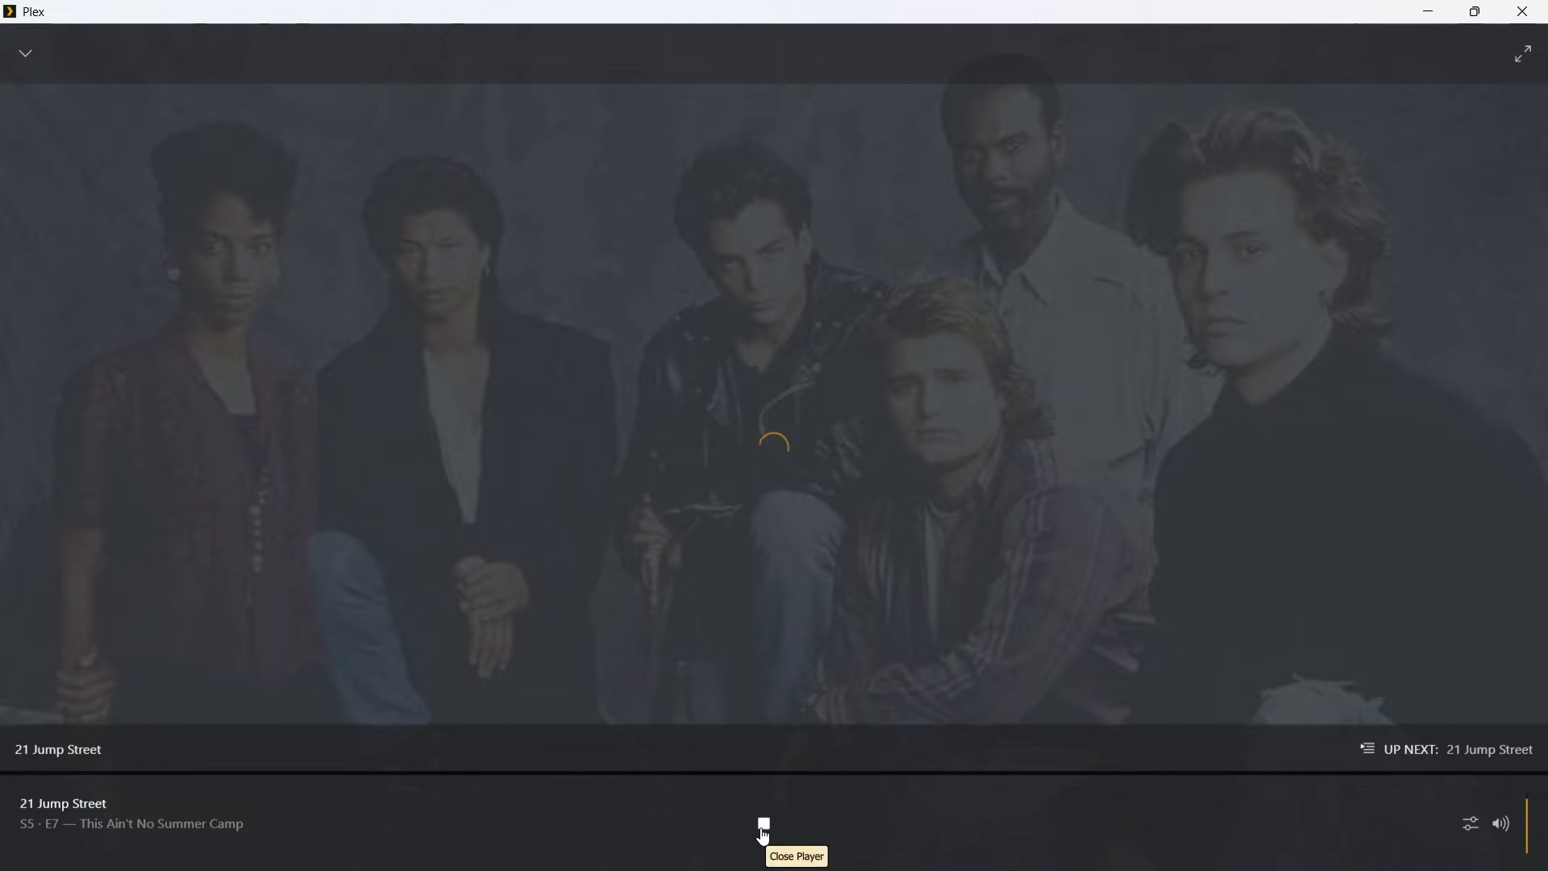
click(761, 824)
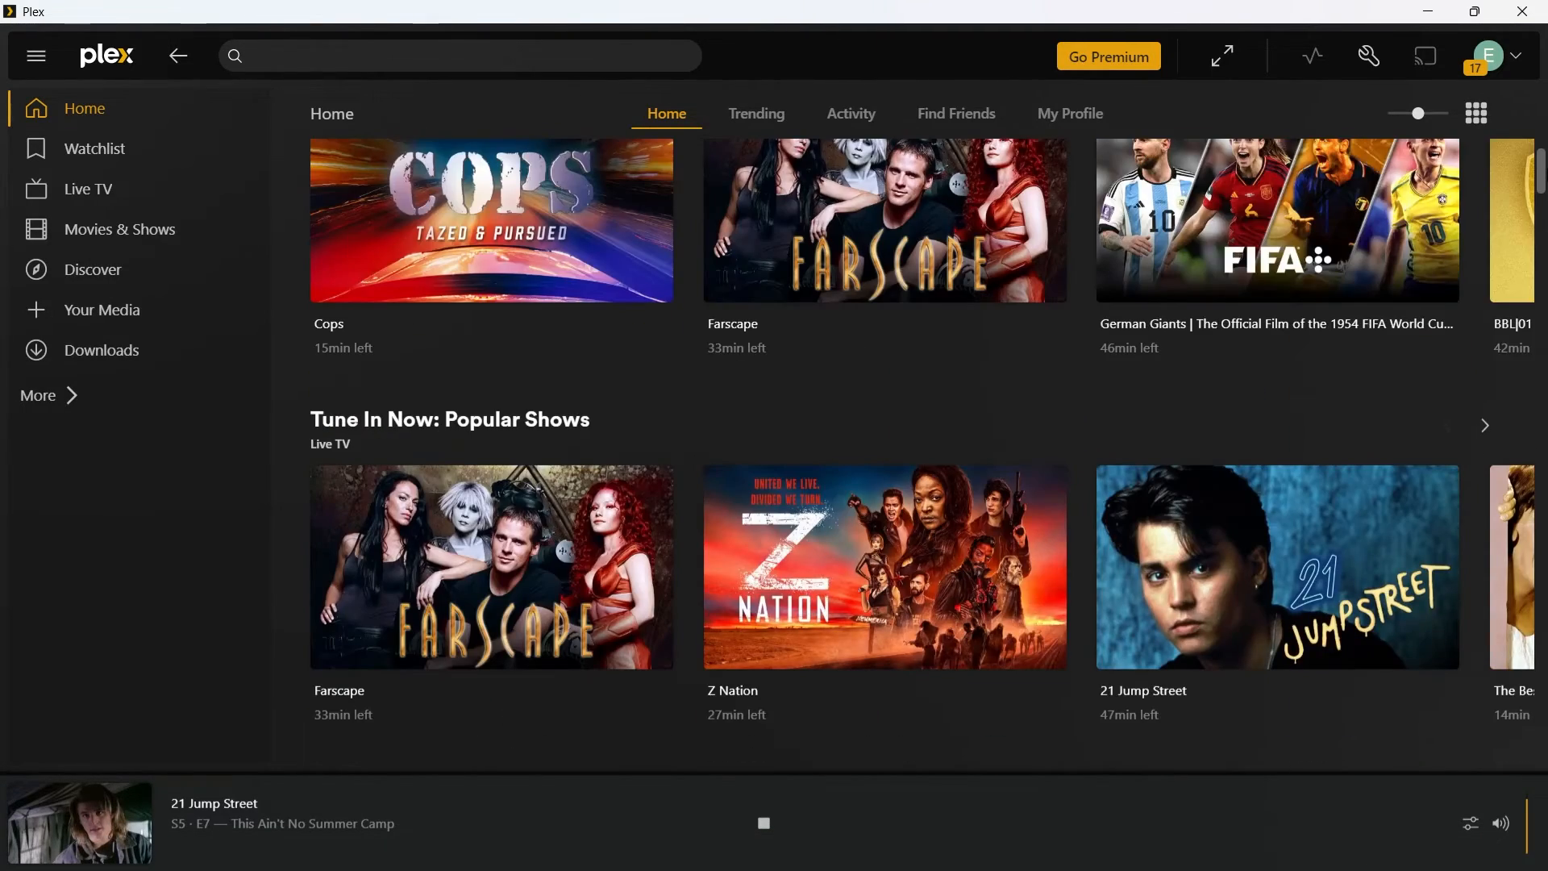
Start Ghost Show from Binge-Worthy Shows, expand its player, then collapse it back to Home
scroll(down, 3)
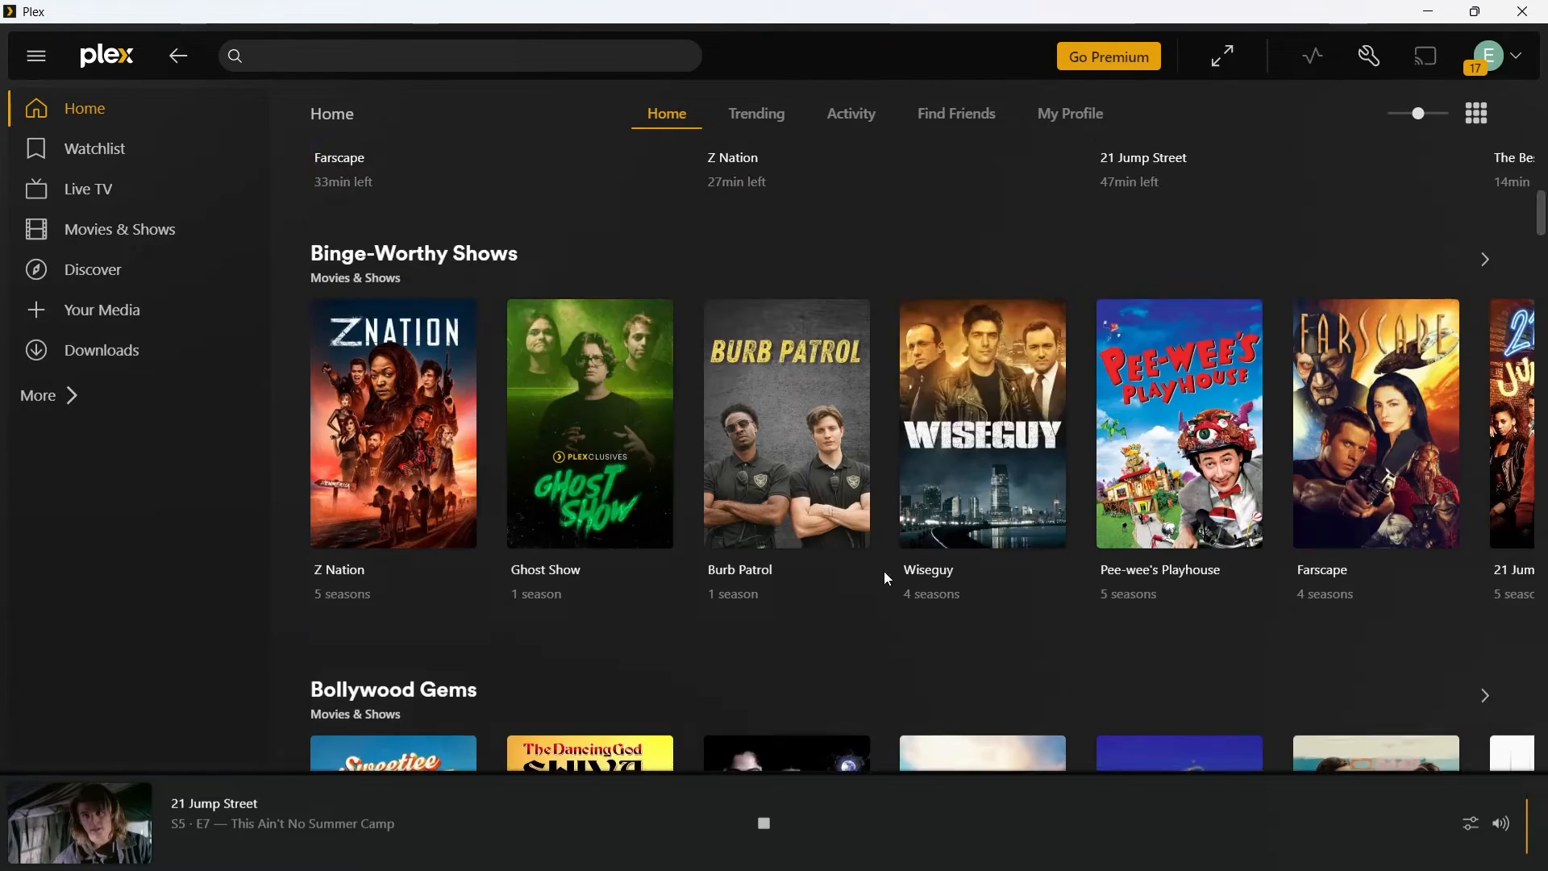
click(591, 425)
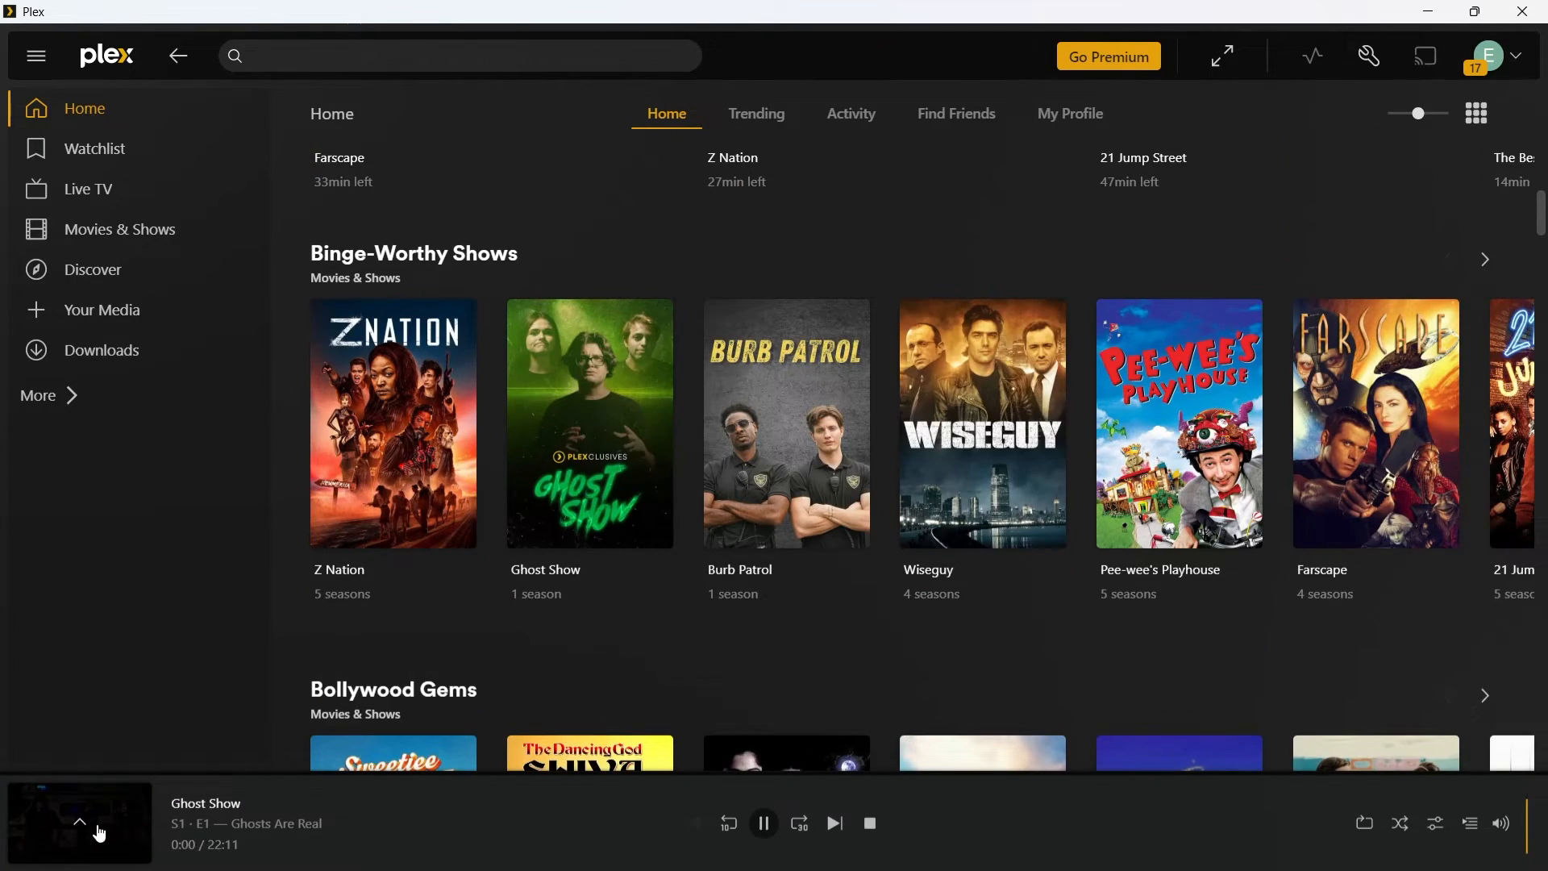
click(79, 822)
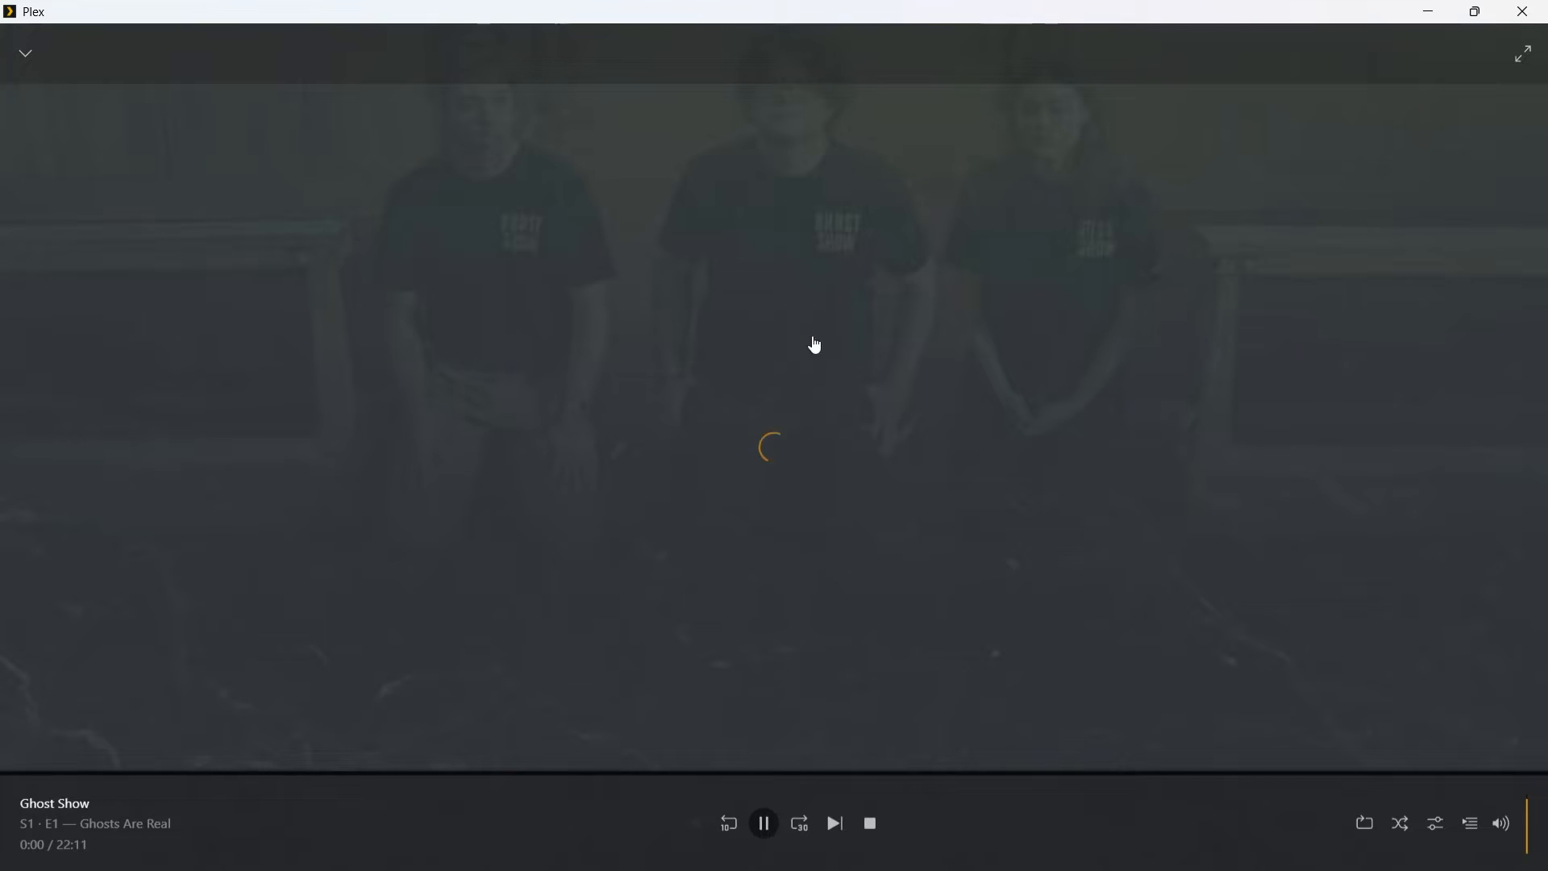
mouse_move(726, 433)
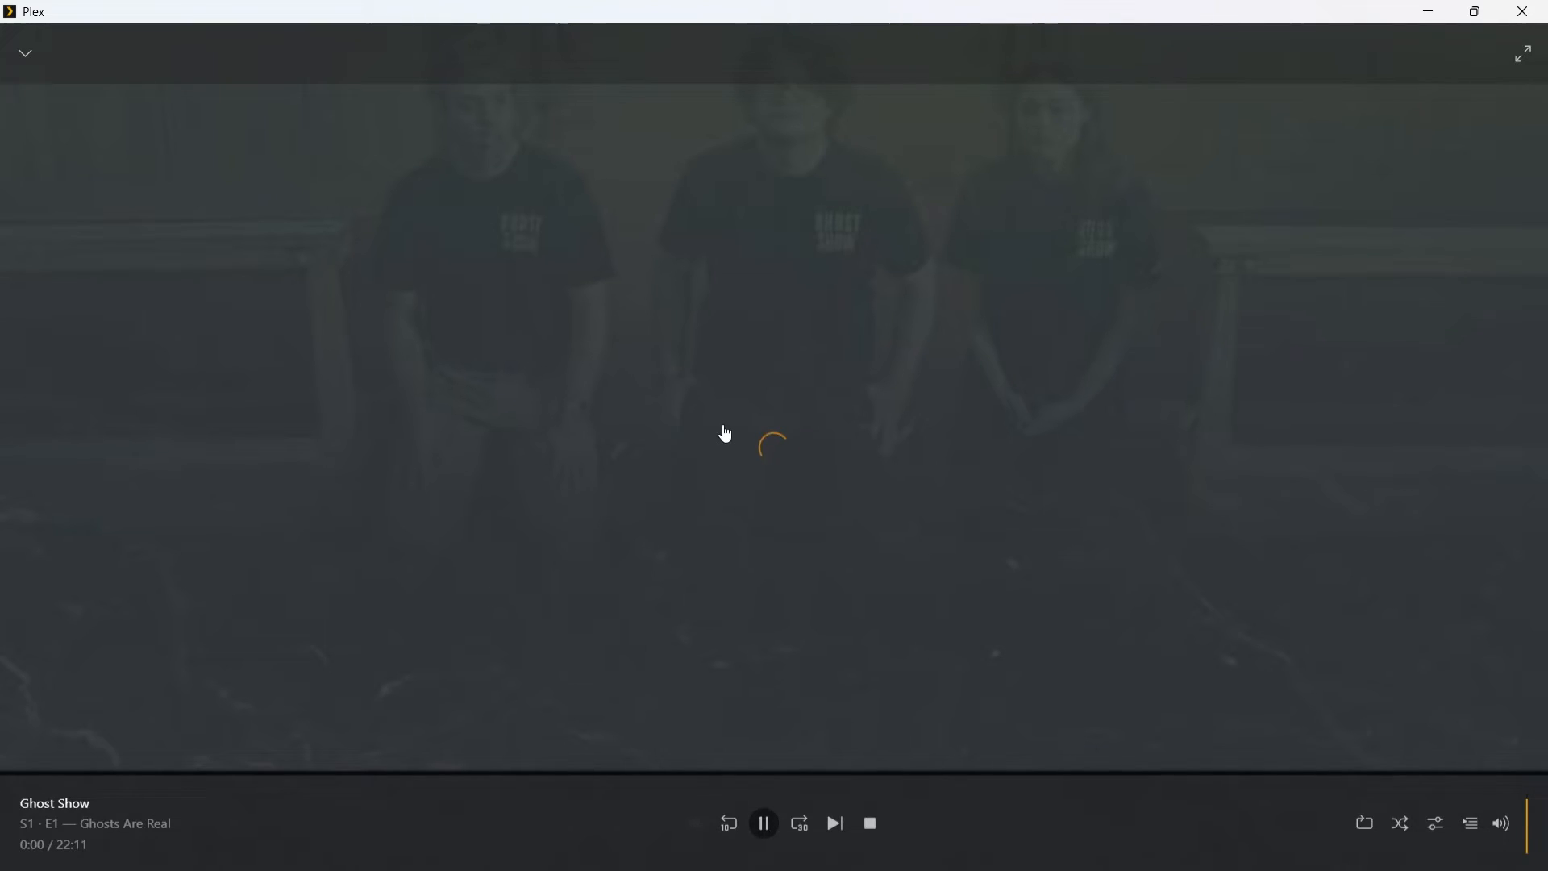
click(24, 53)
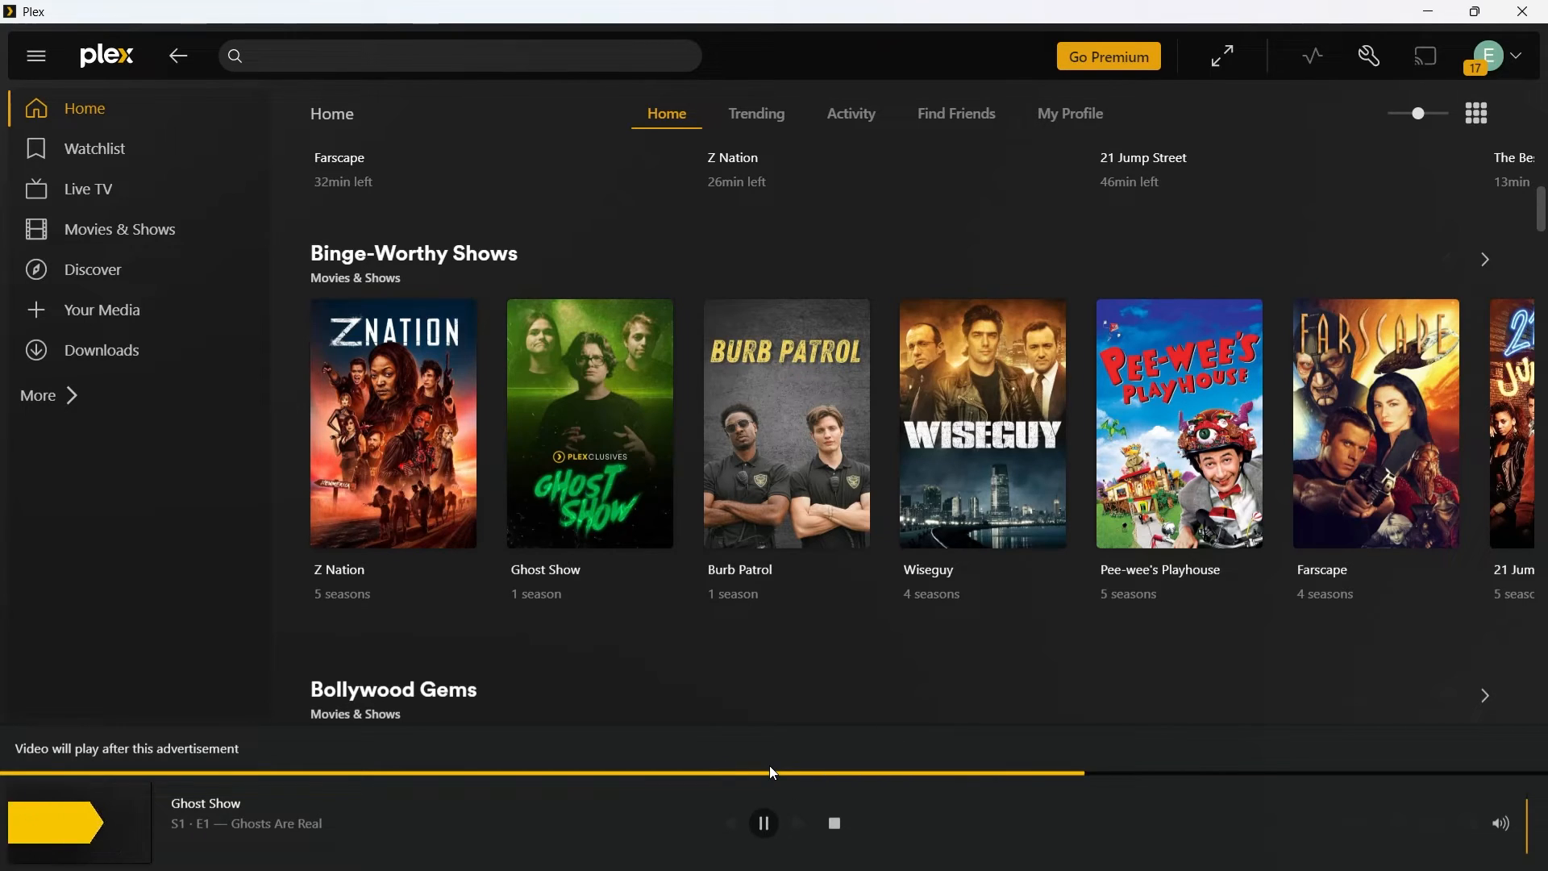
mouse_move(779, 723)
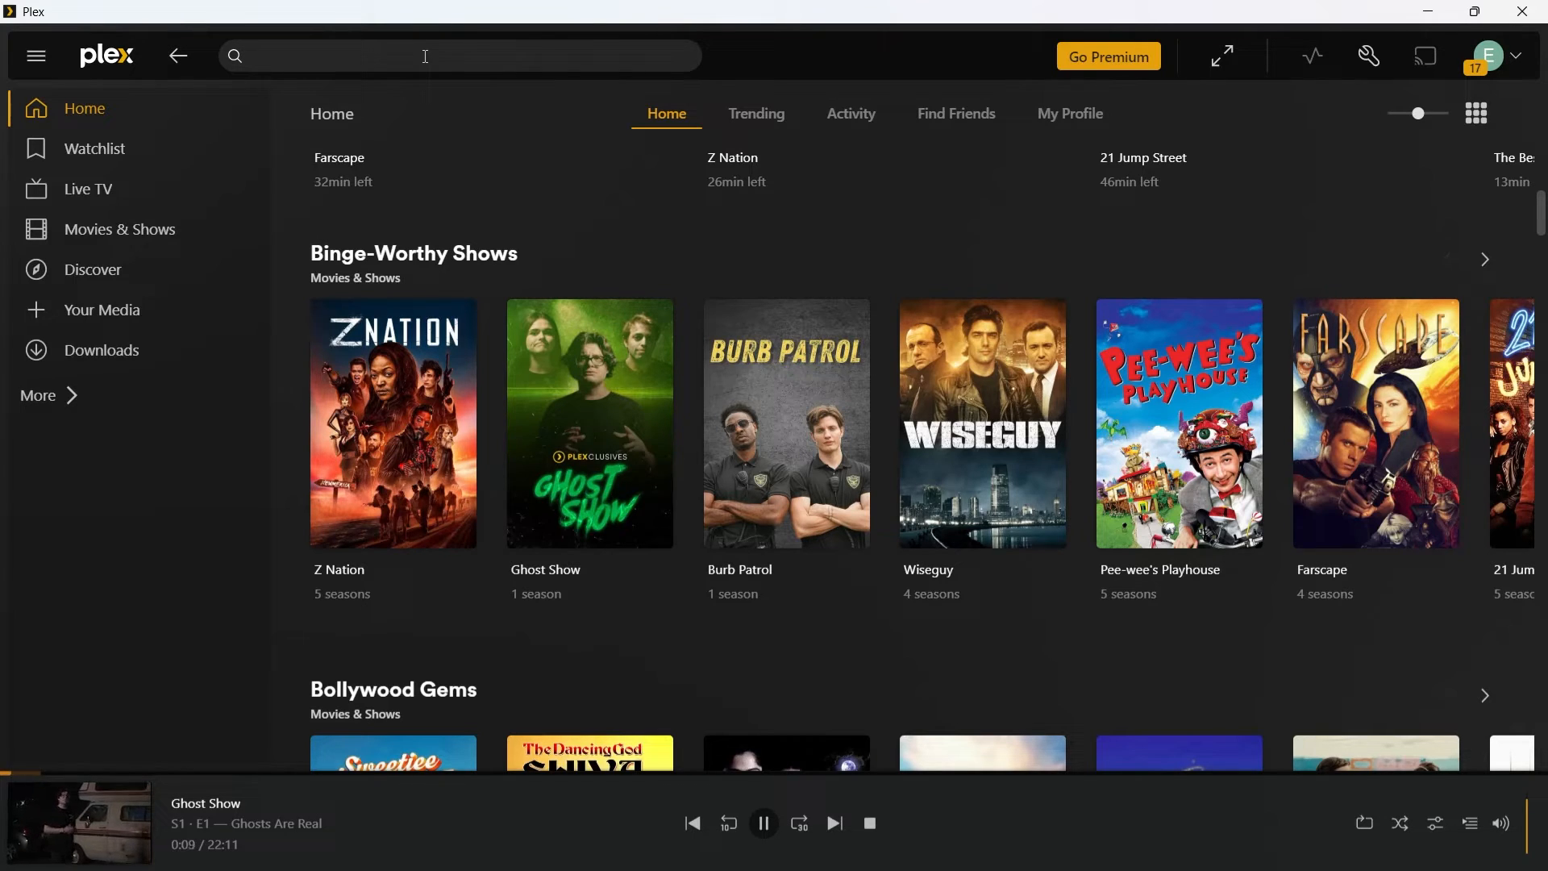
mouse_move(646, 44)
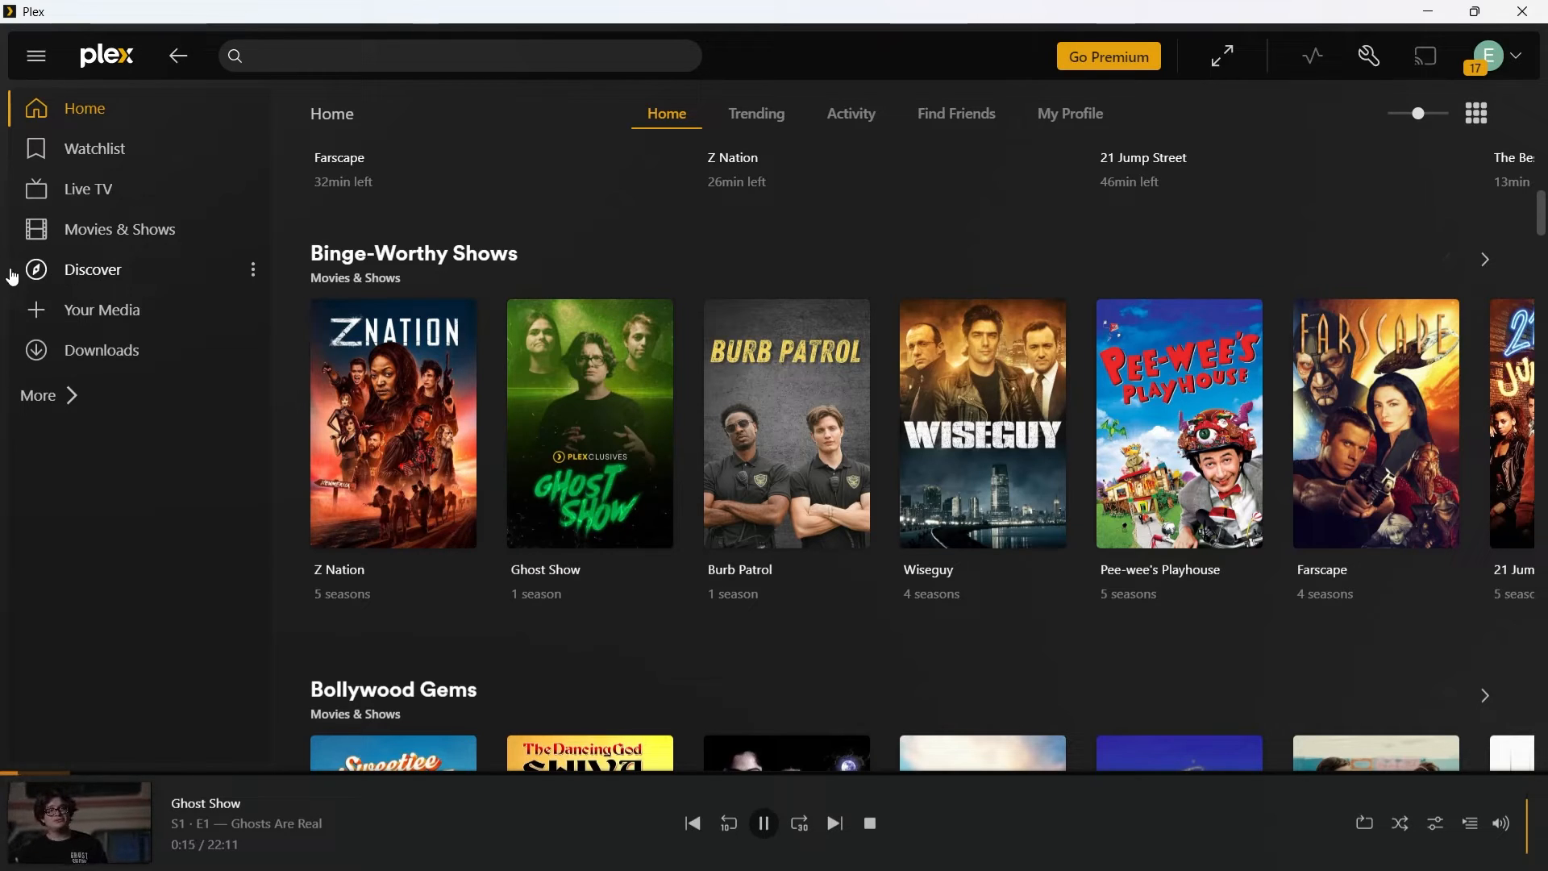
Show Discover's trending titles and pause the Ghost Show episode in the mini player
click(92, 270)
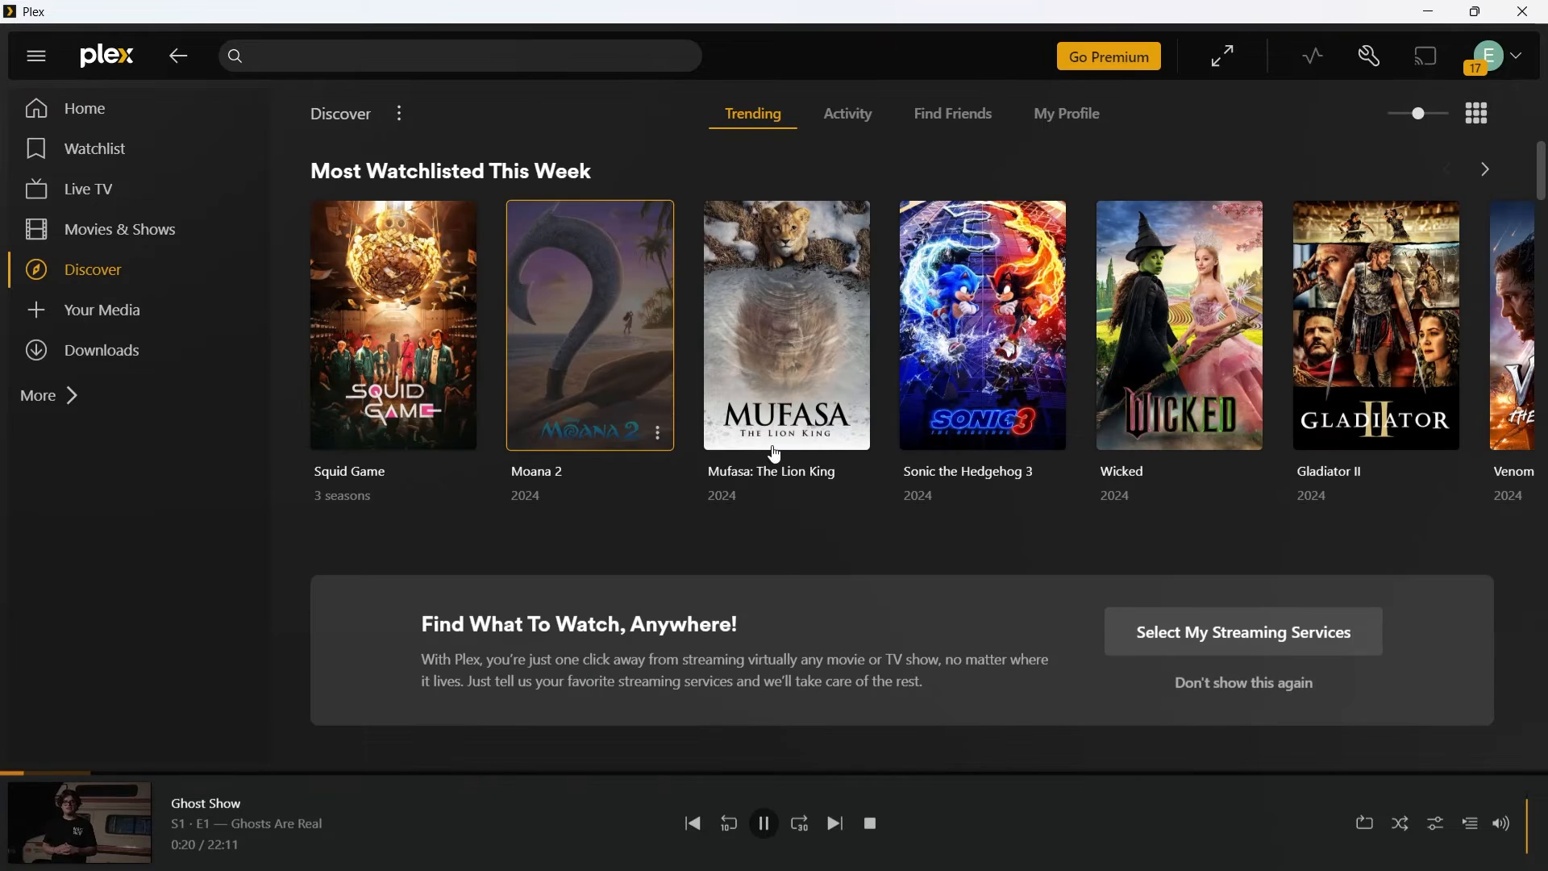
mouse_move(1439, 388)
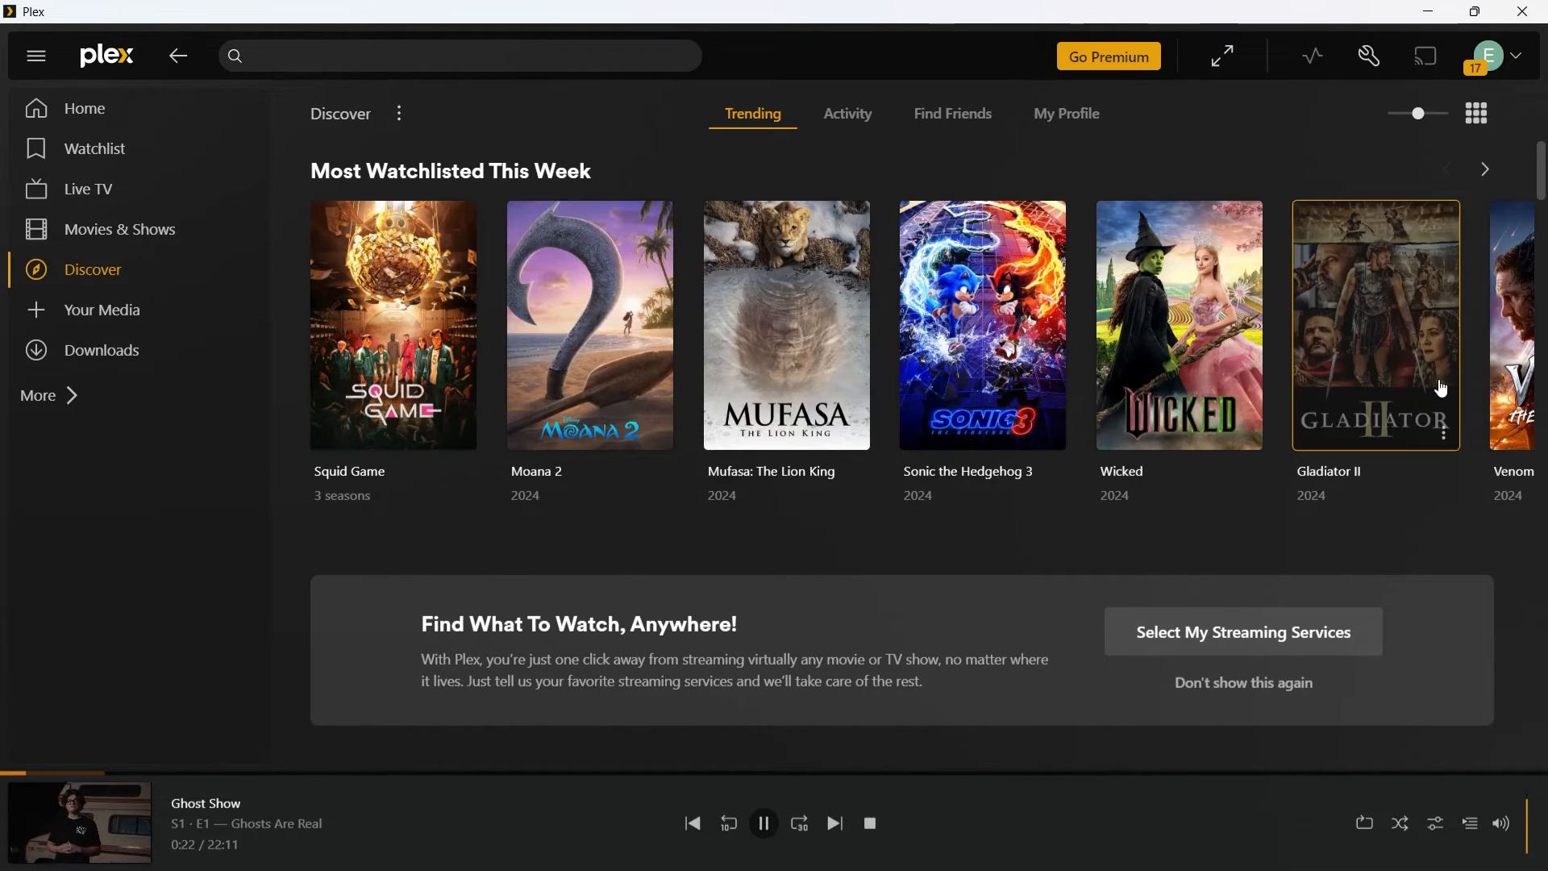
mouse_move(786, 363)
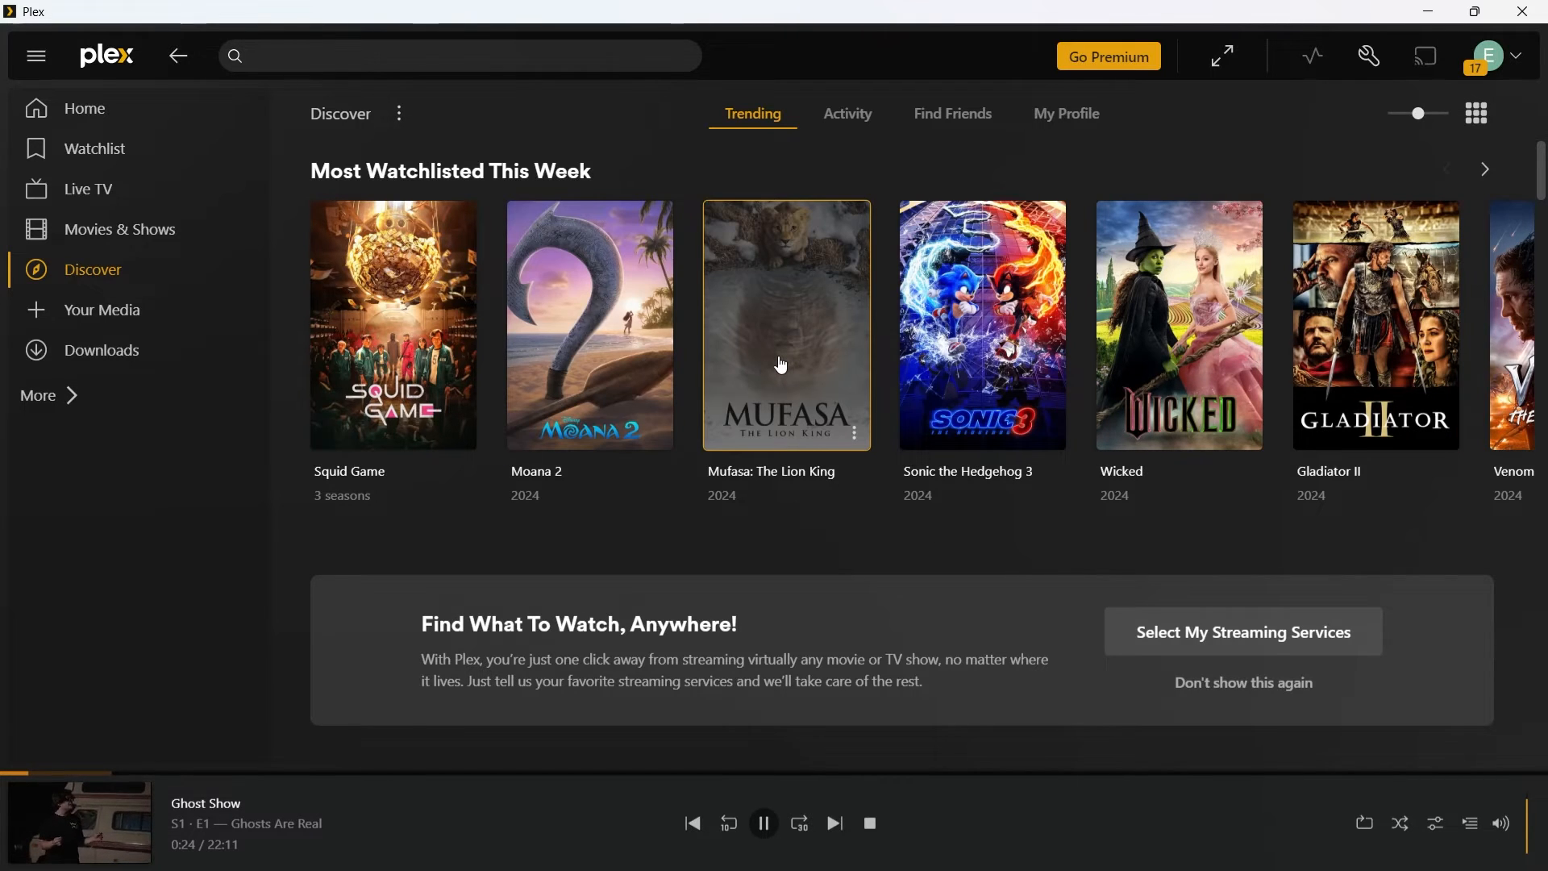
click(785, 325)
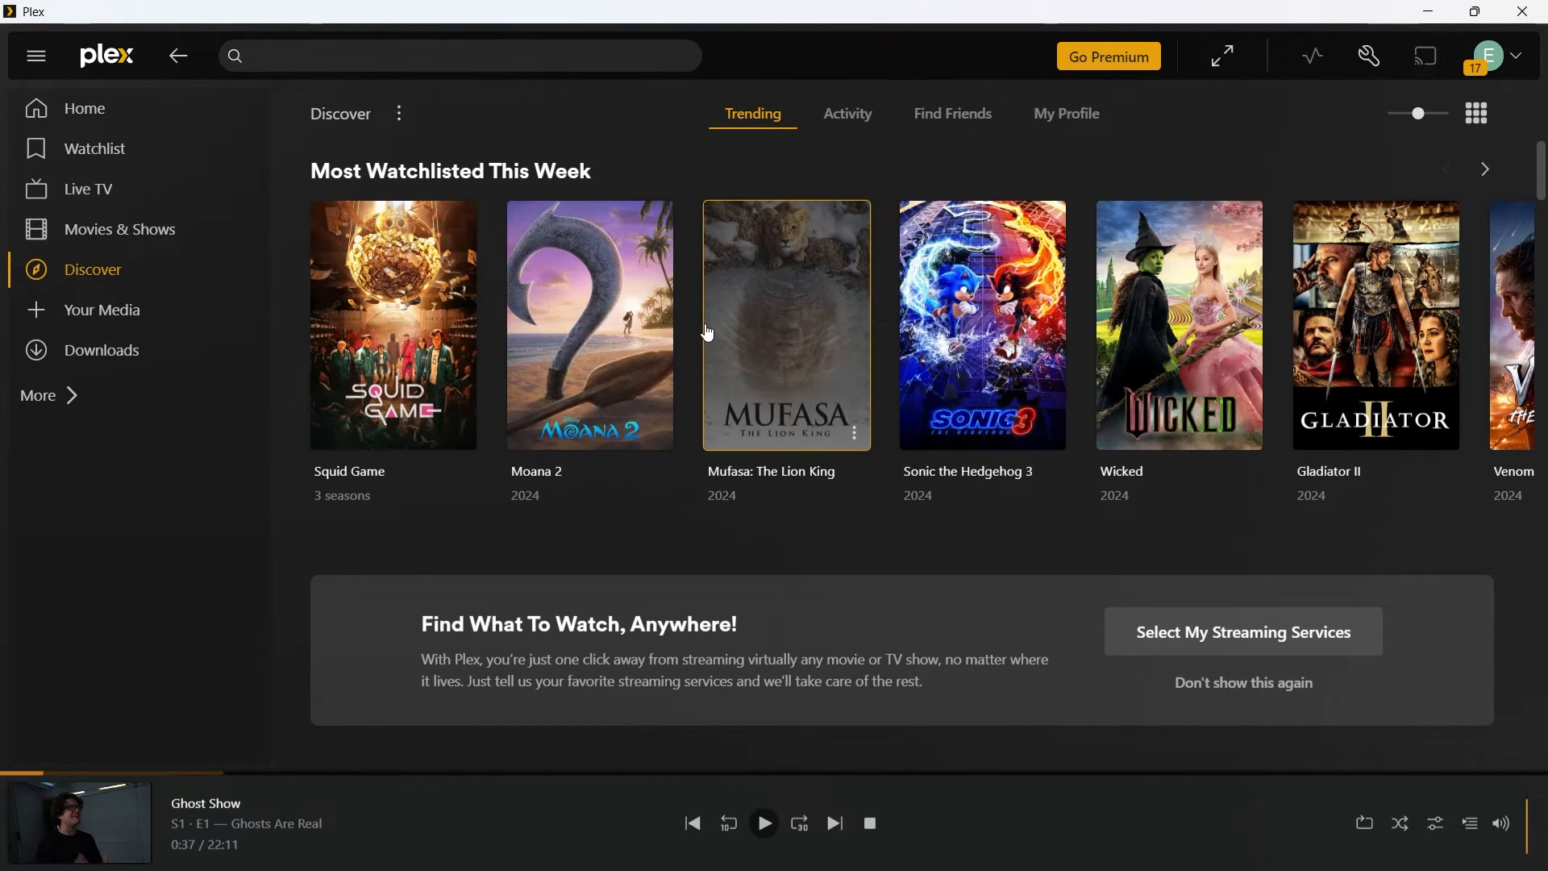
mouse_move(642, 480)
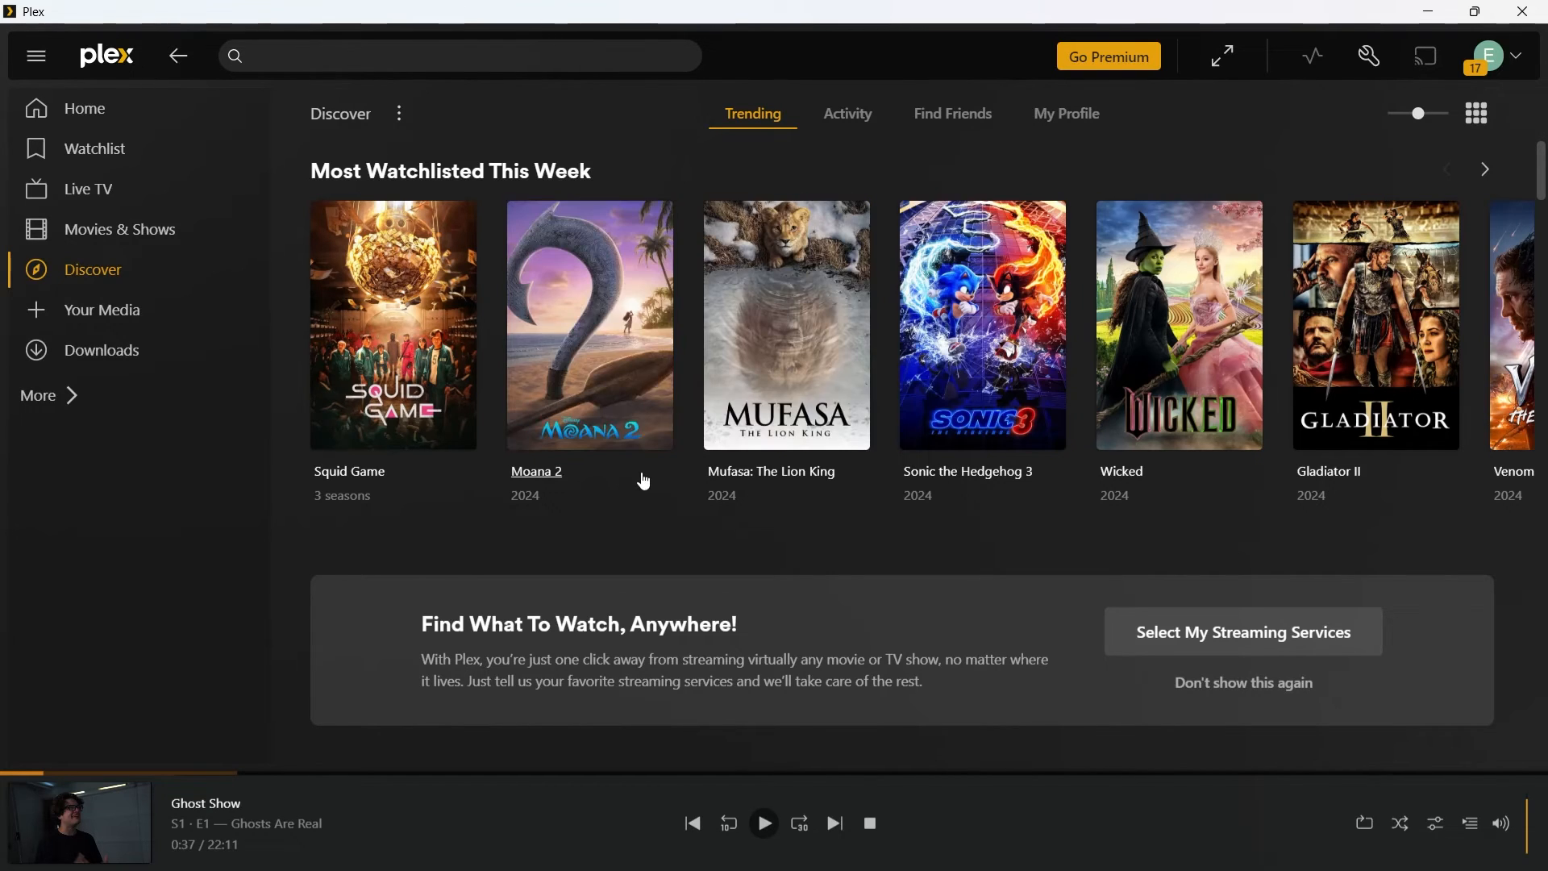
mouse_move(915, 513)
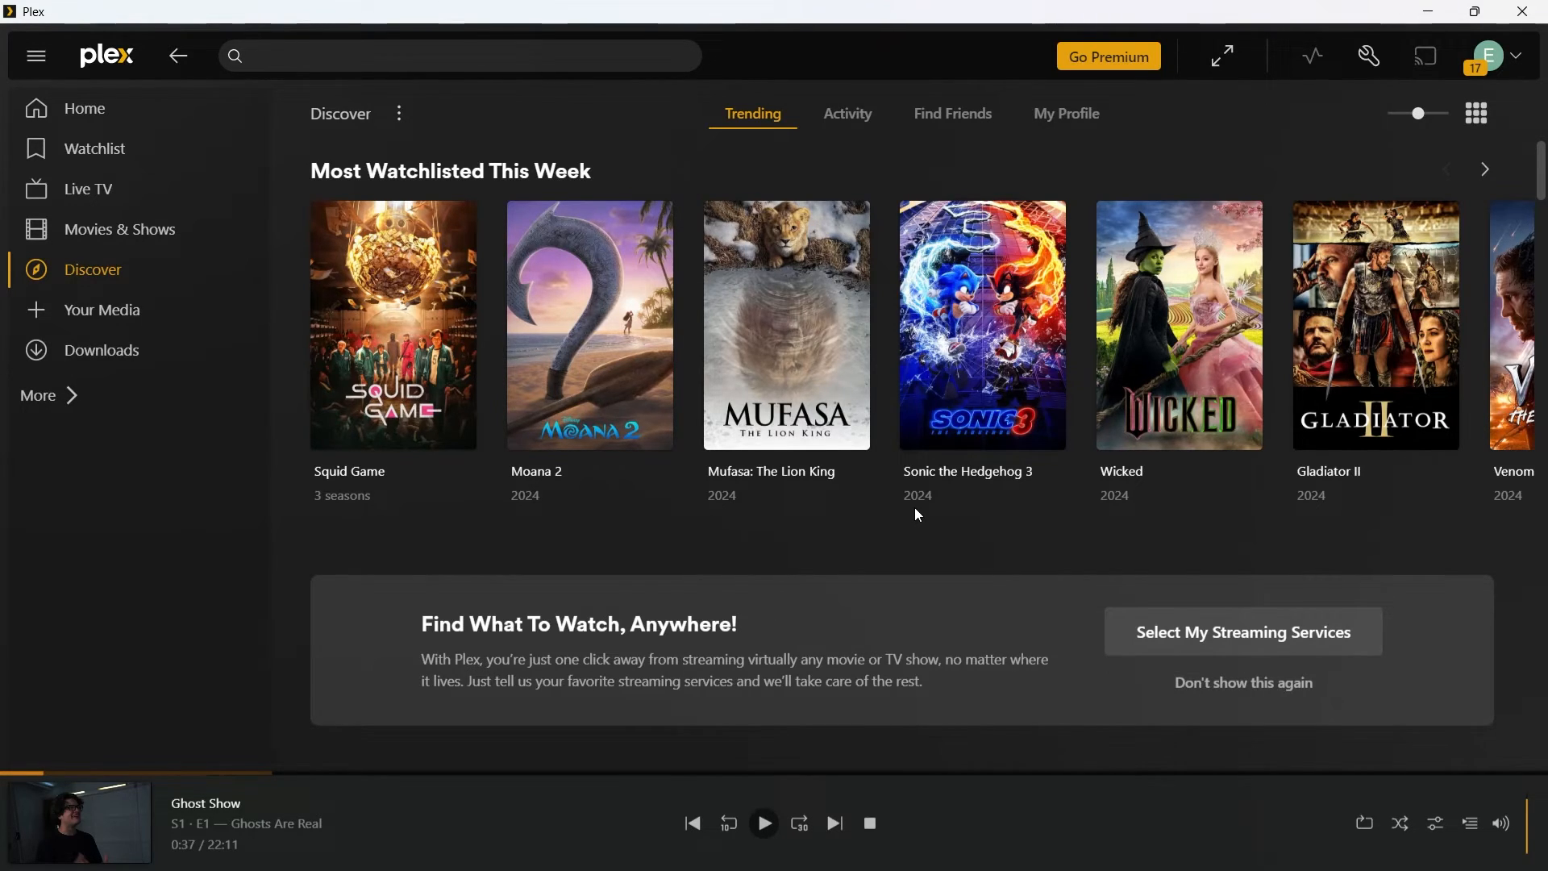
Add Burb Patrol to the Watchlist from its show page and view the Watchlist tab listing it
click(83, 108)
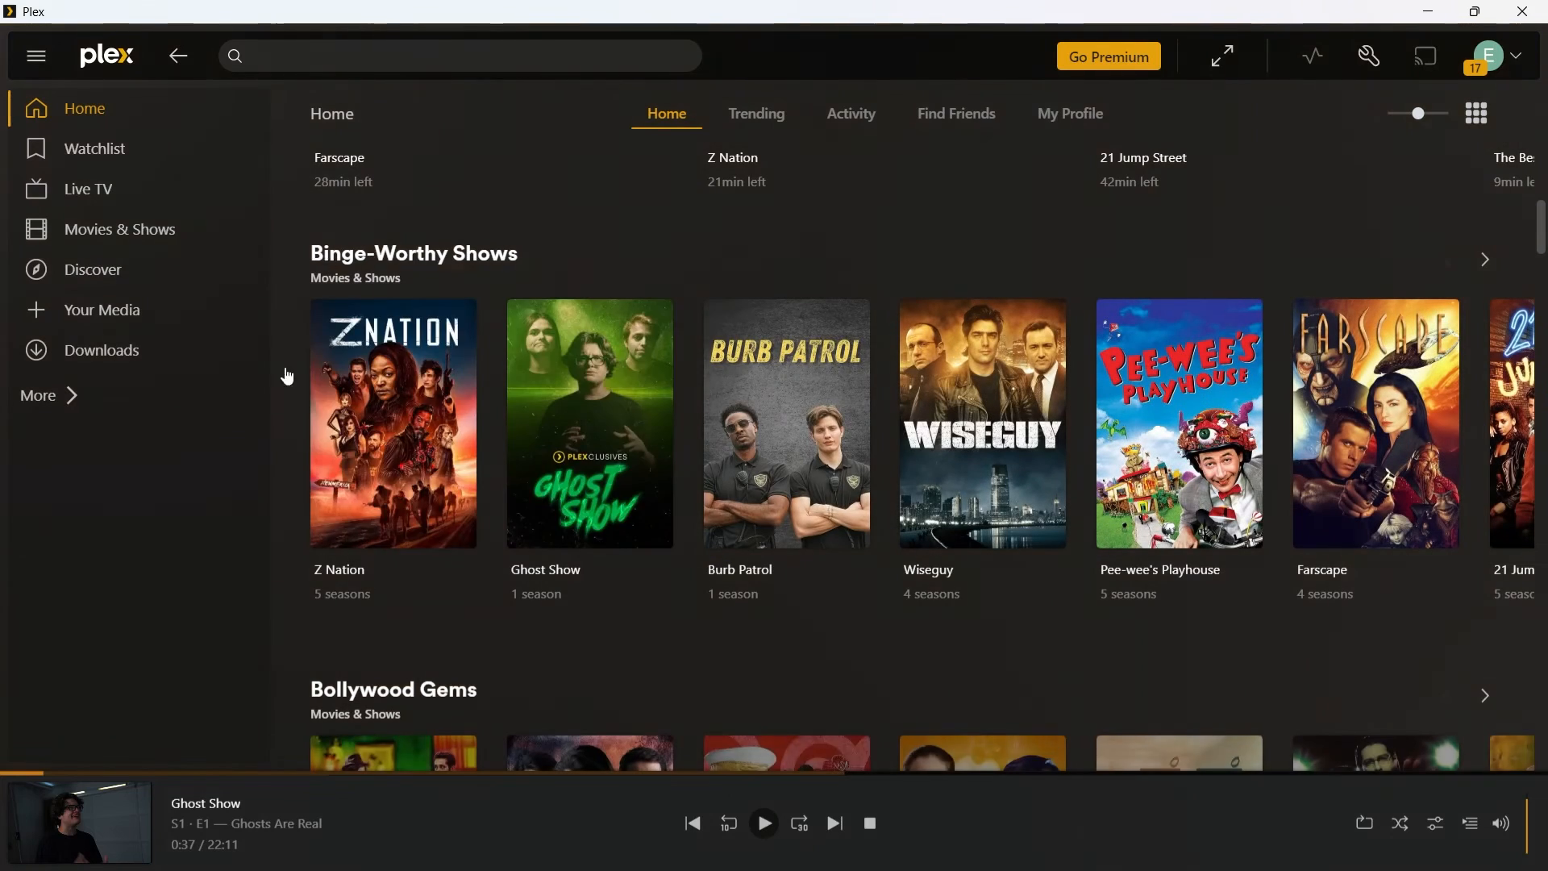
mouse_move(93, 149)
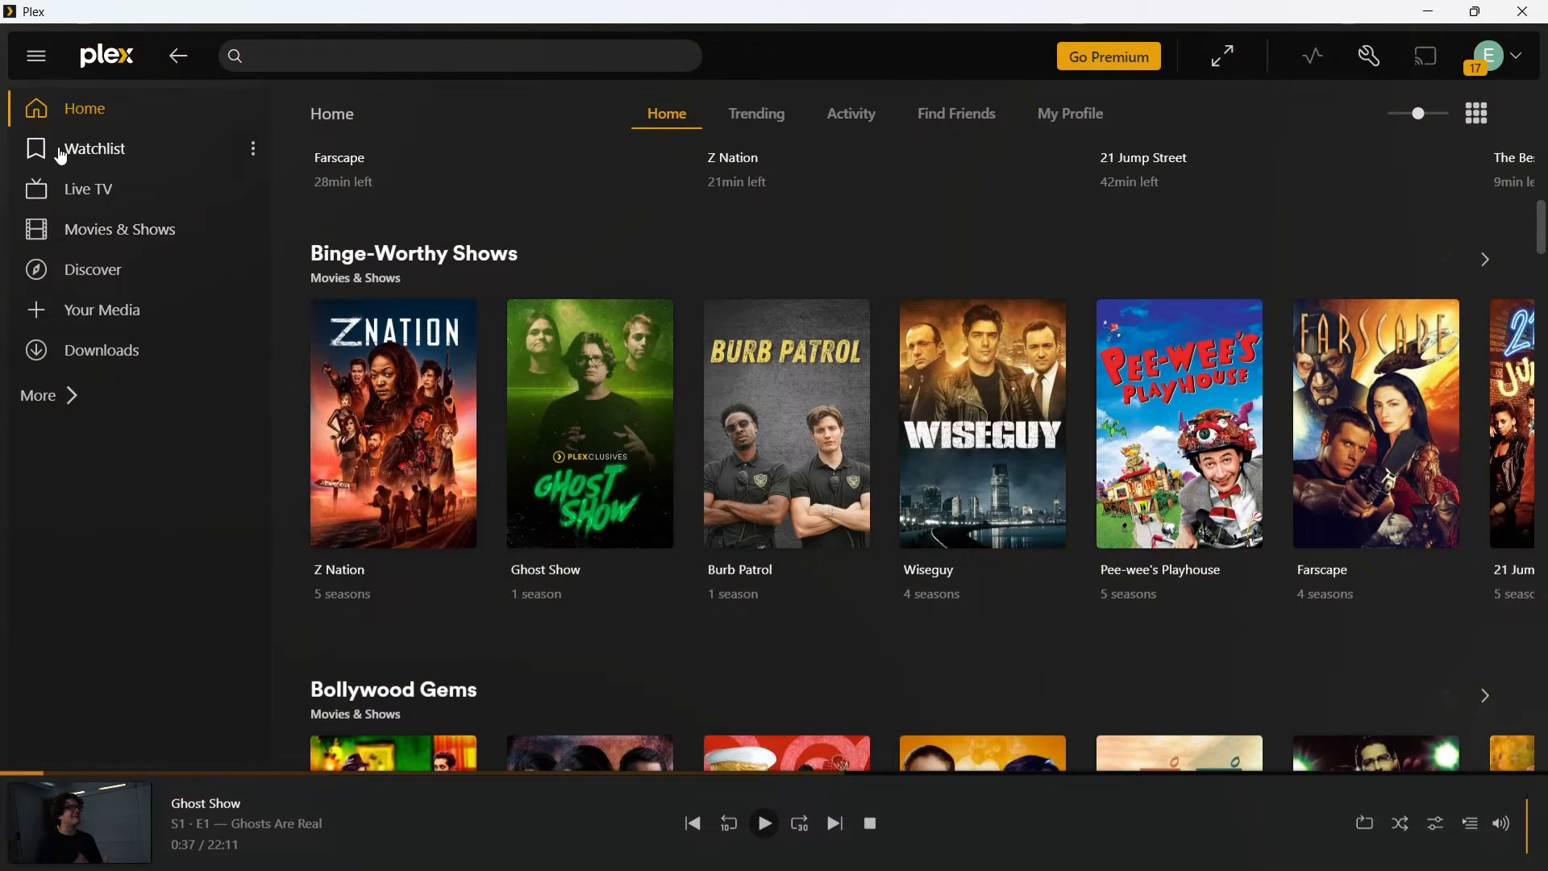
click(95, 148)
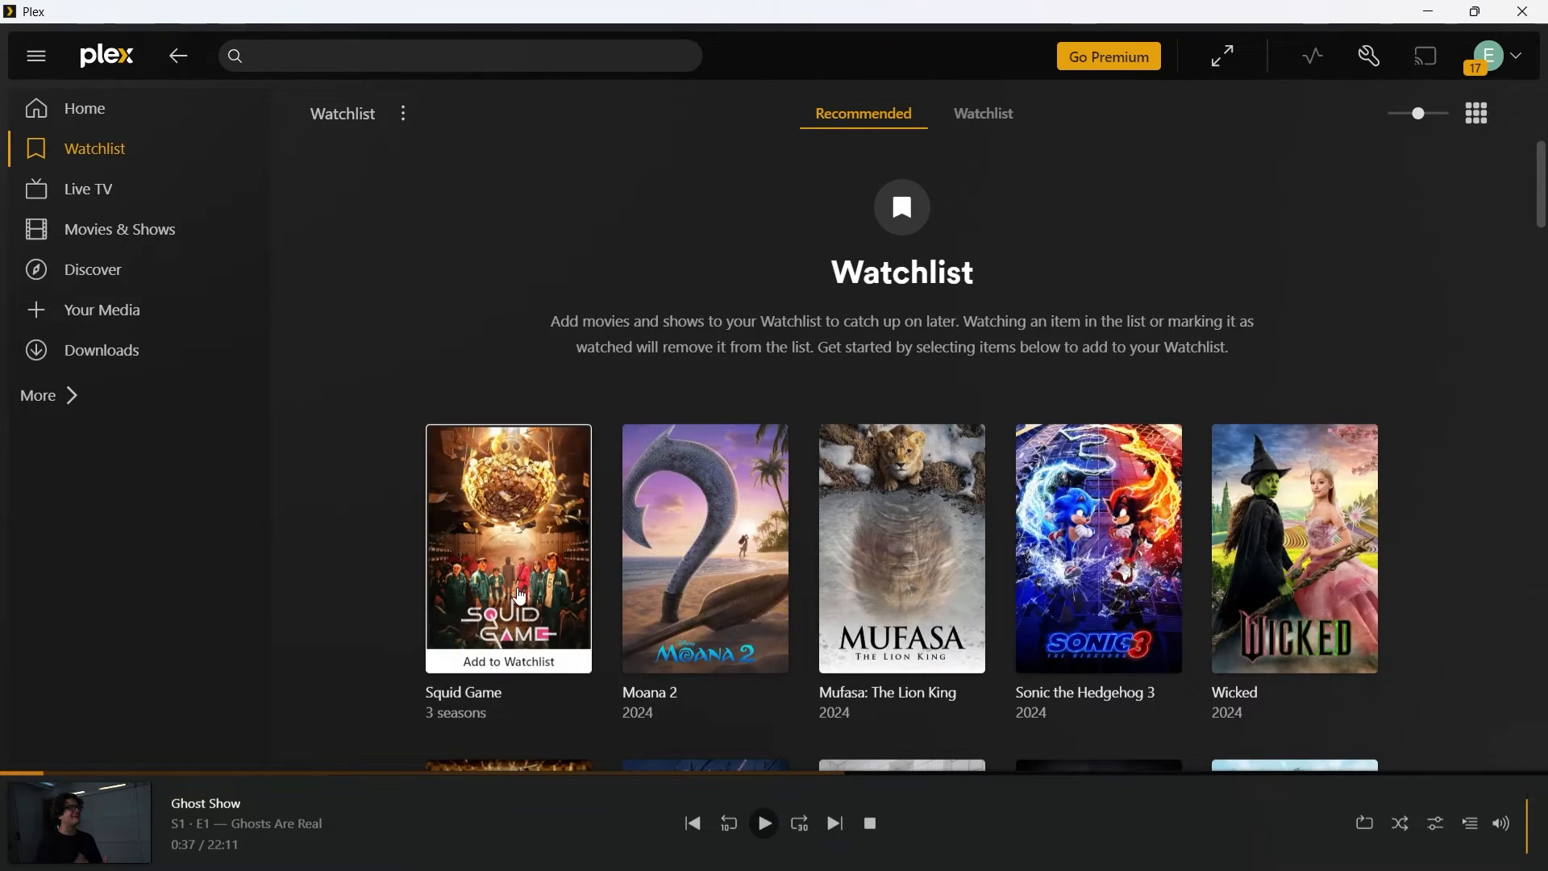
mouse_move(592, 334)
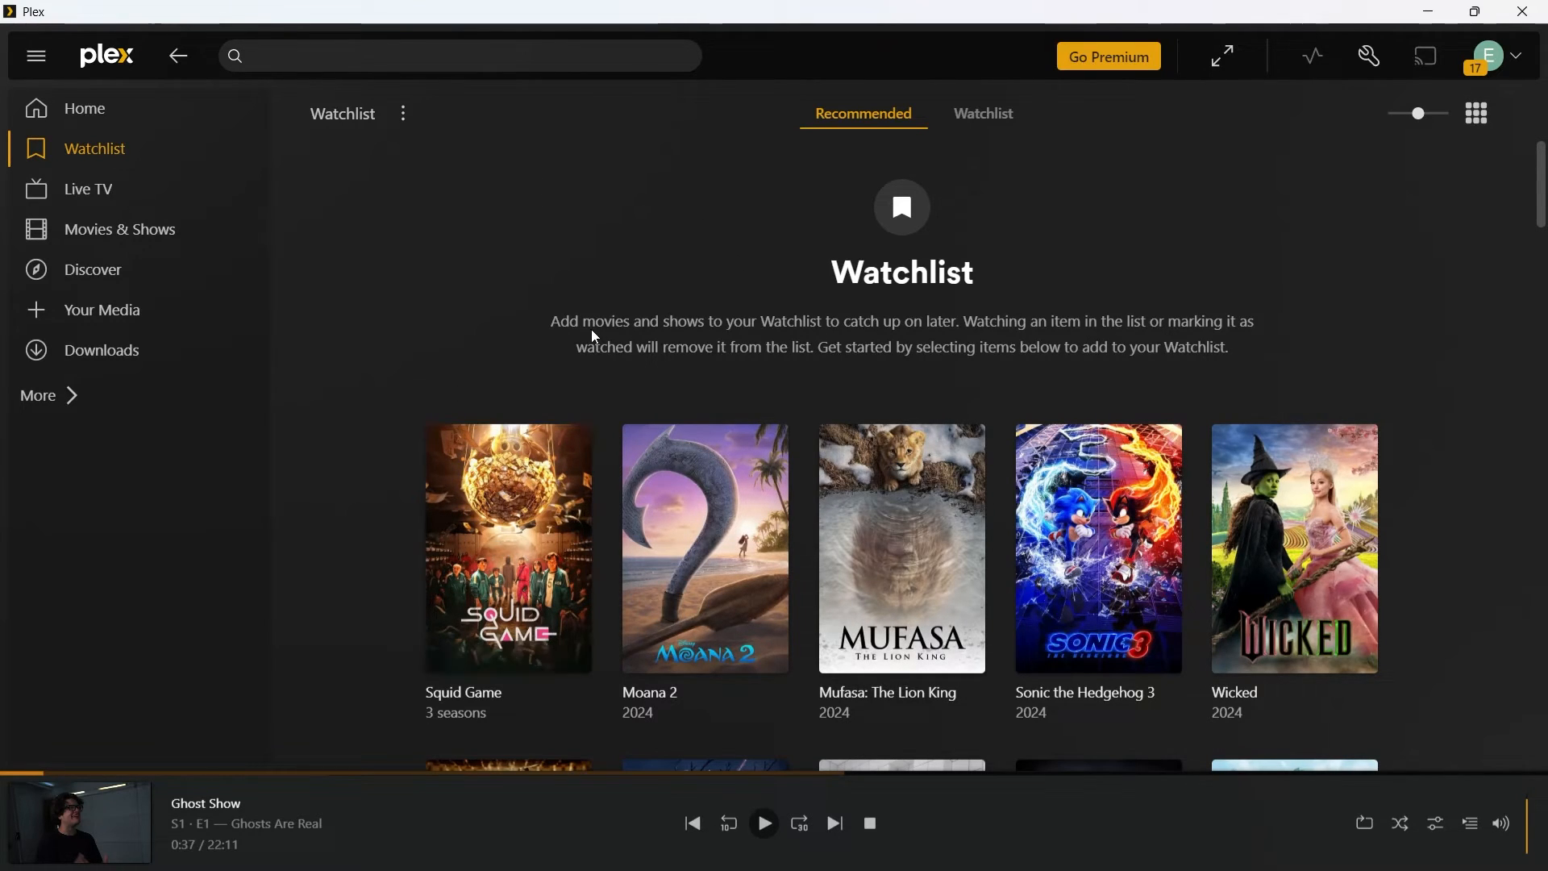
click(83, 108)
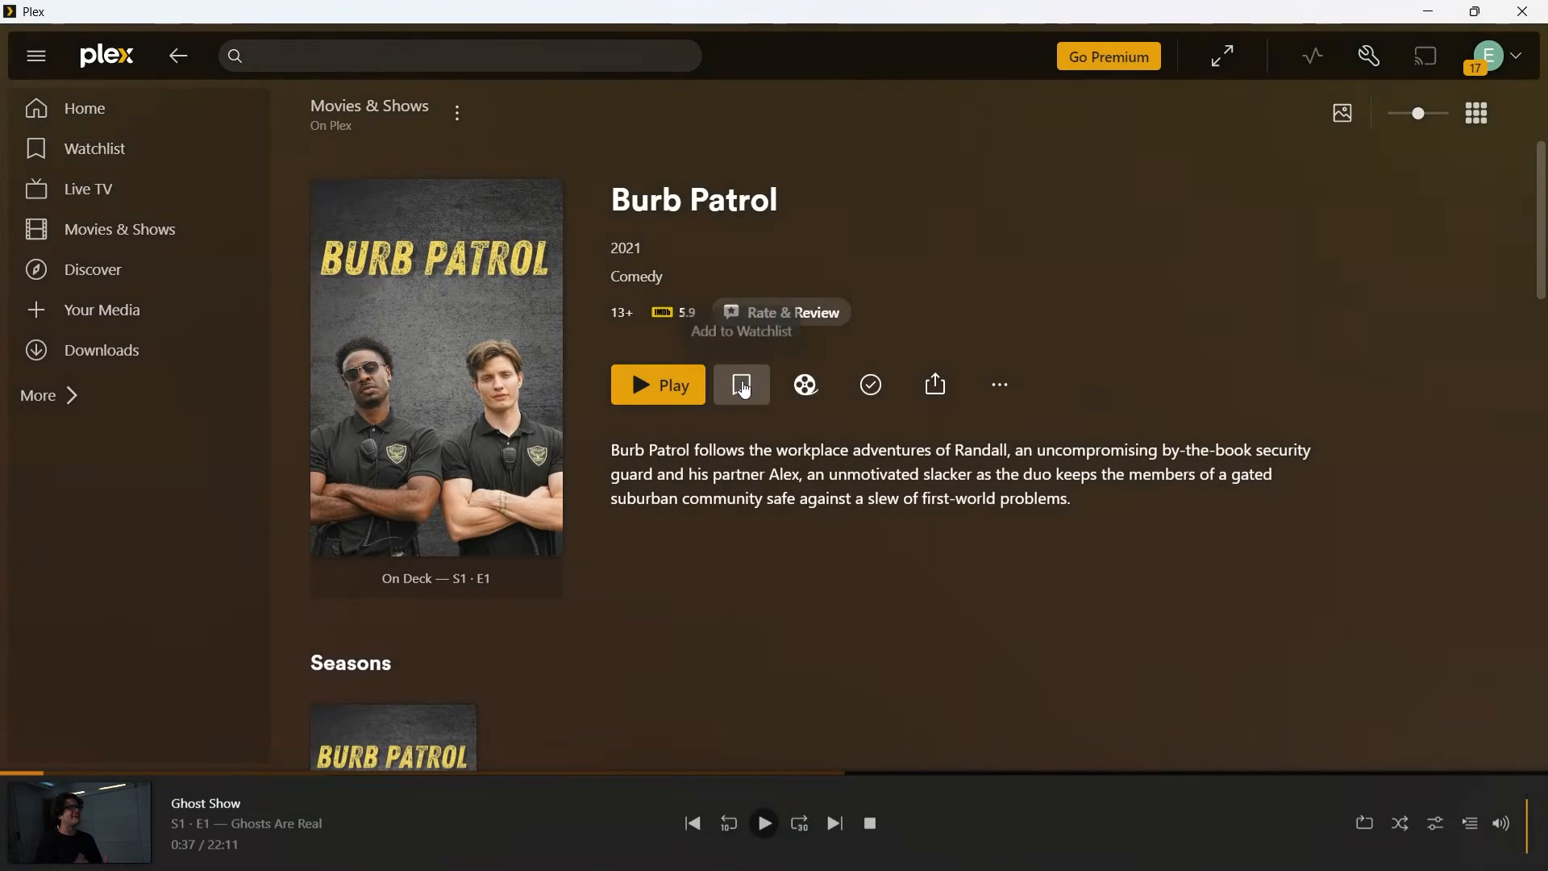
click(95, 149)
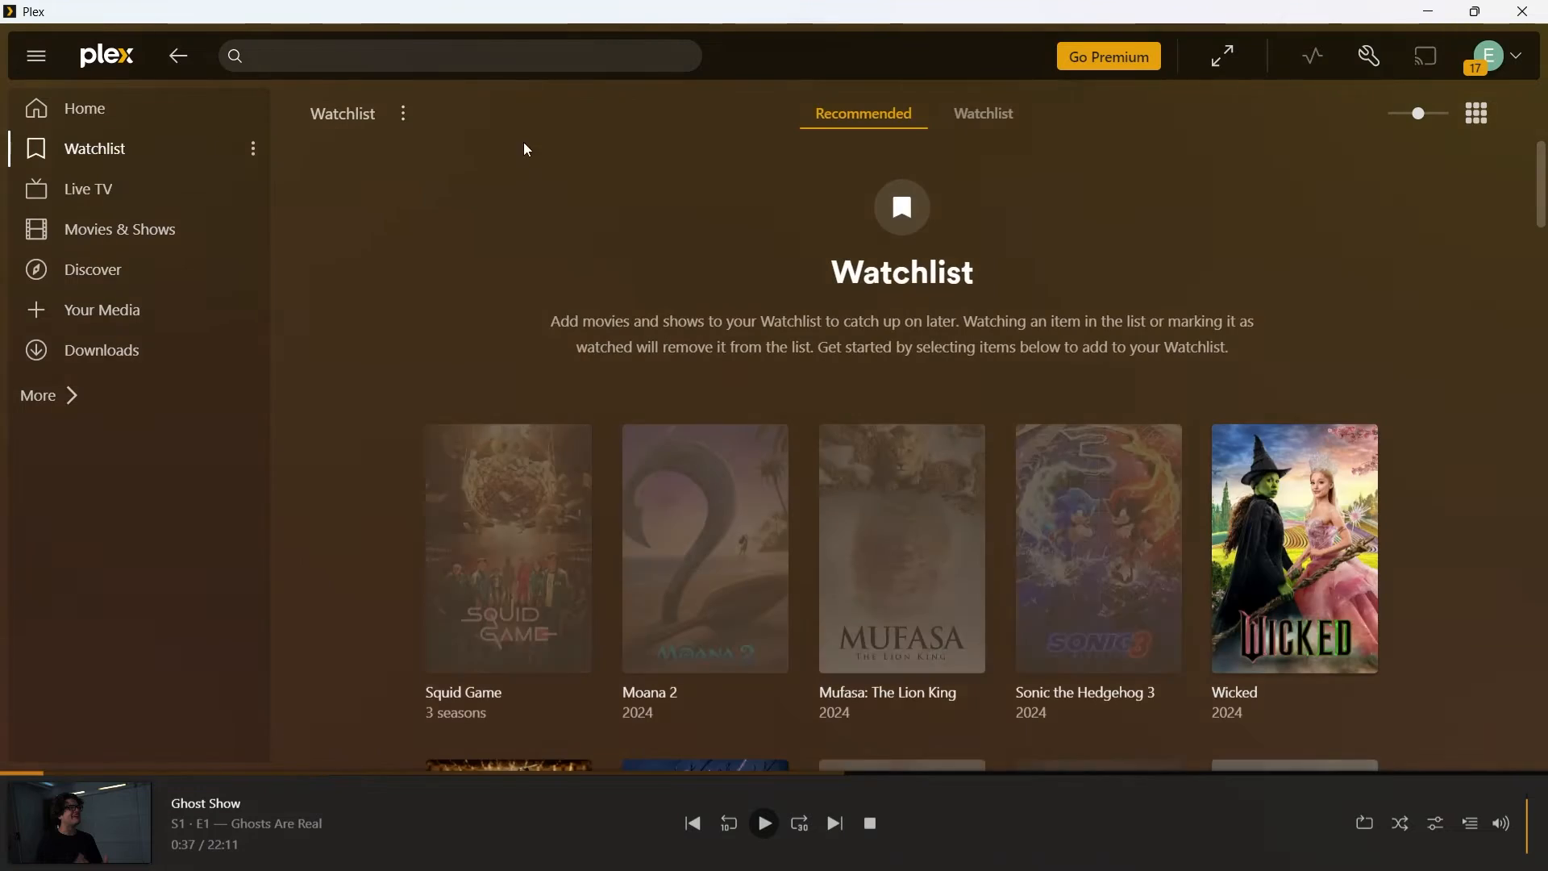
click(983, 113)
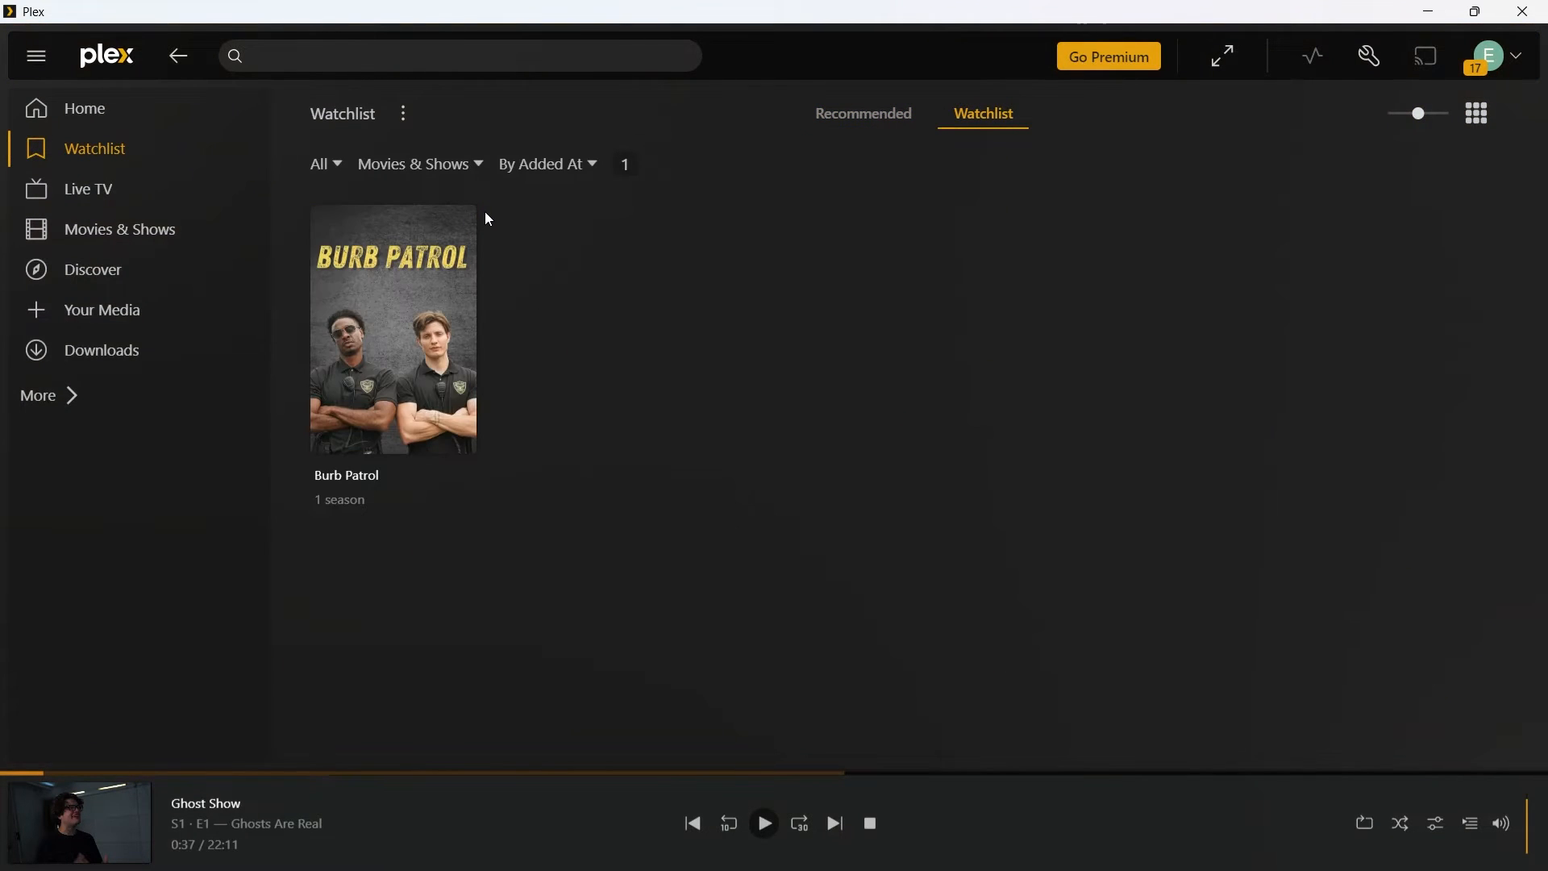
mouse_move(493, 208)
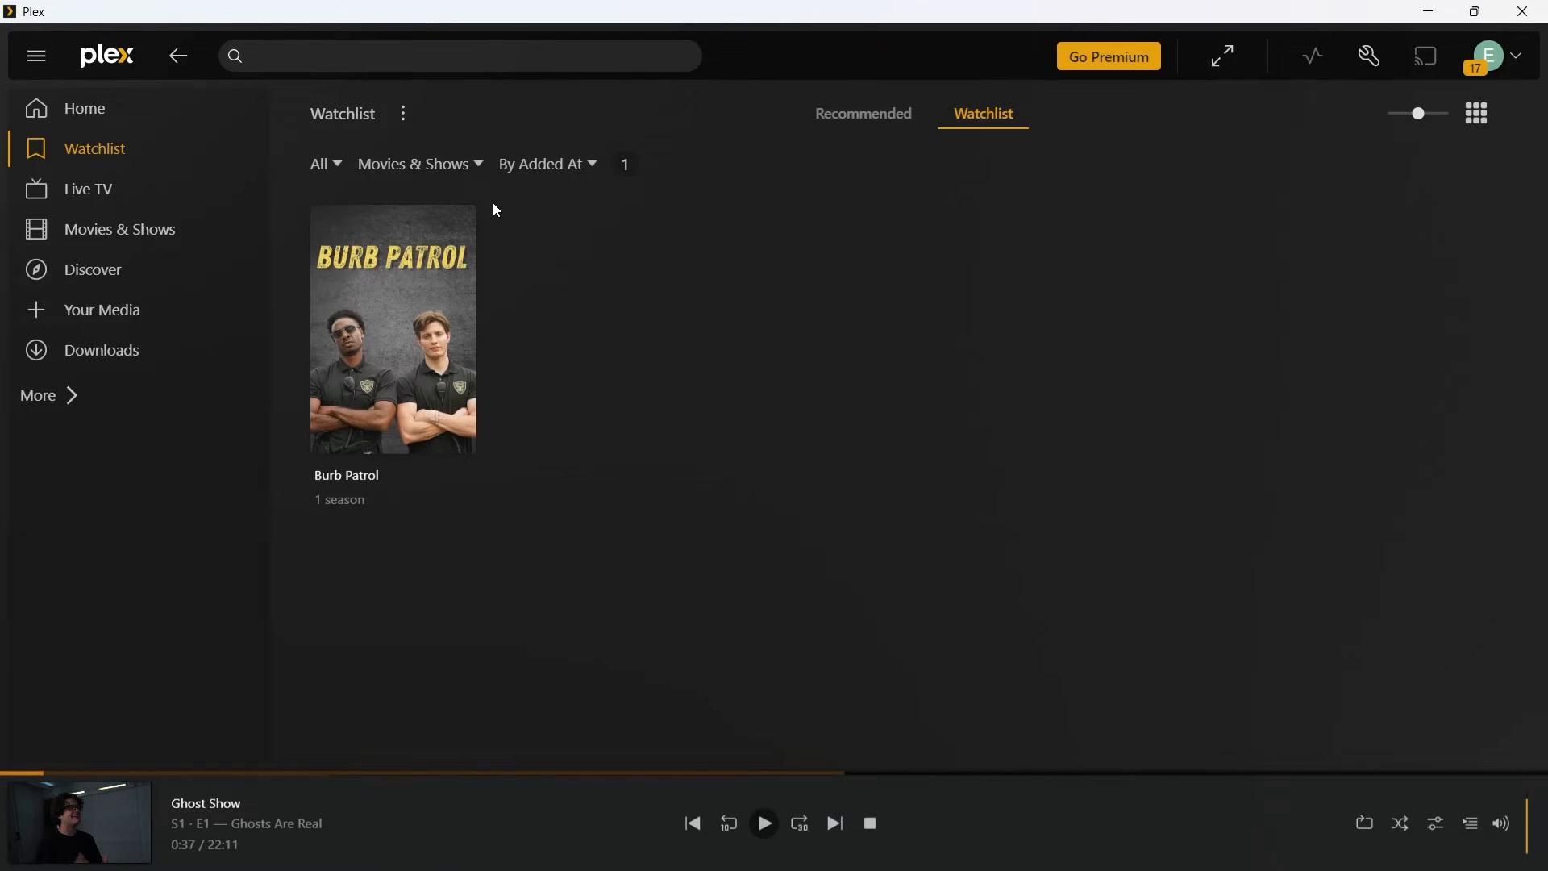
mouse_move(558, 228)
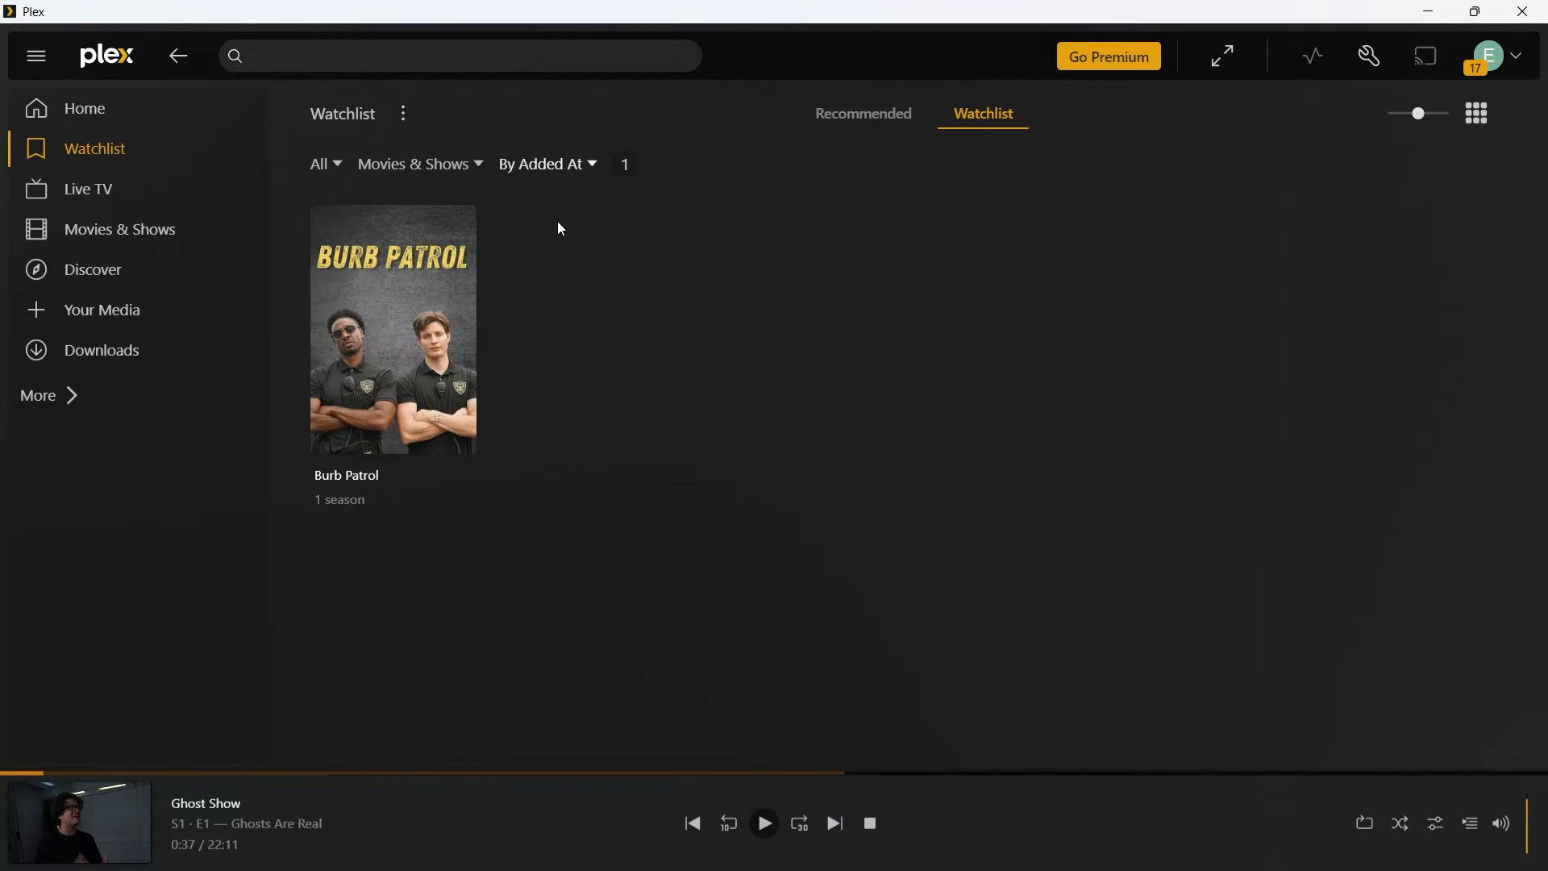
mouse_move(203, 94)
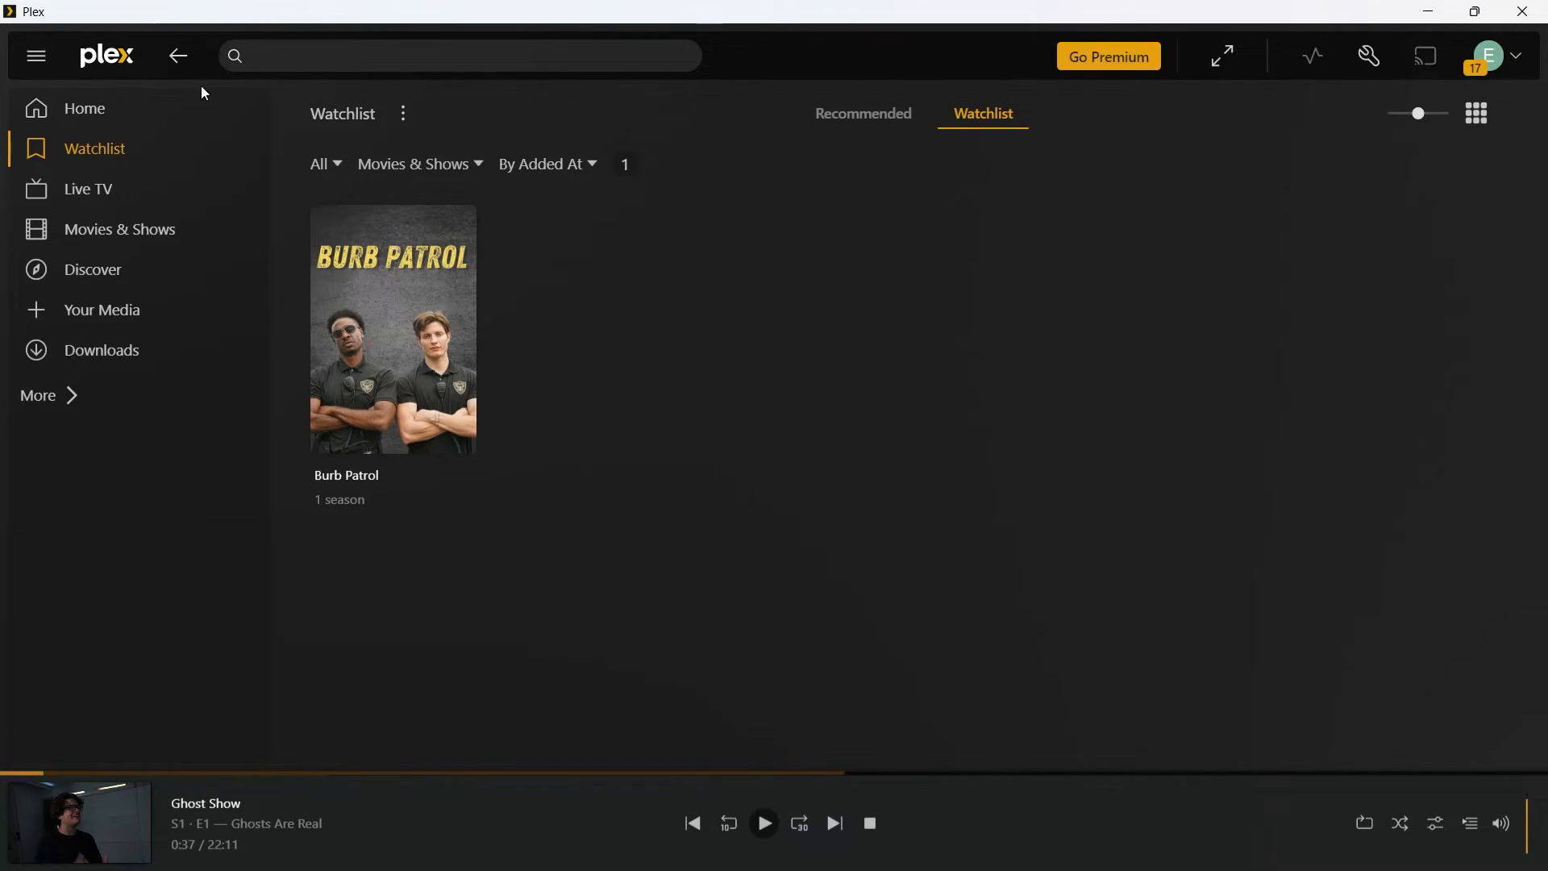
mouse_move(87, 189)
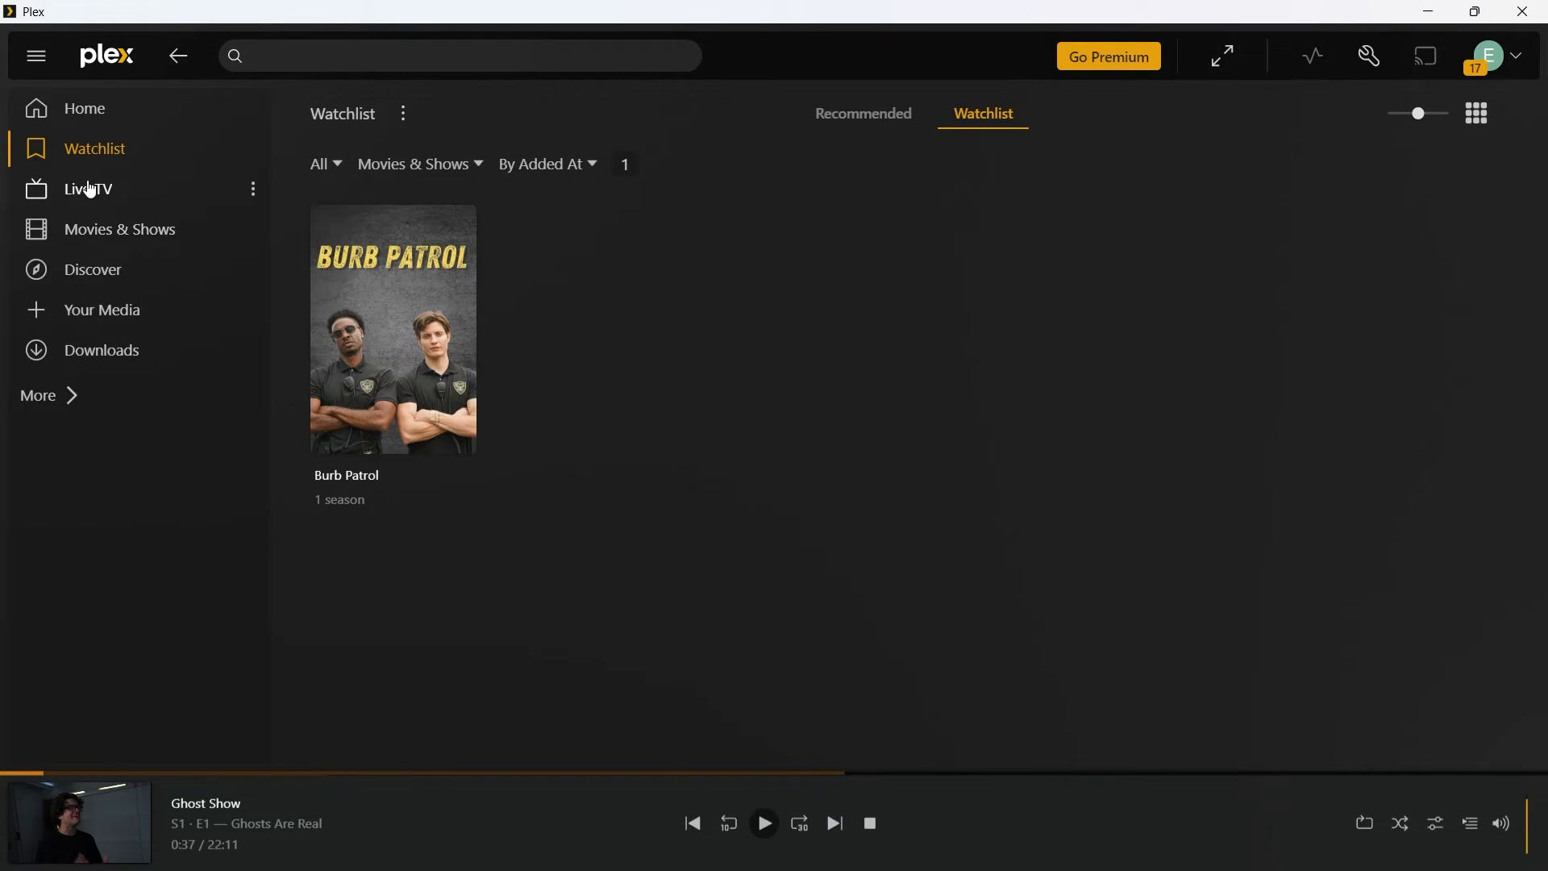
Tune the Cricket Gold channel's Thunder v Sixers match from the Live TV guide and minimize the player
click(87, 189)
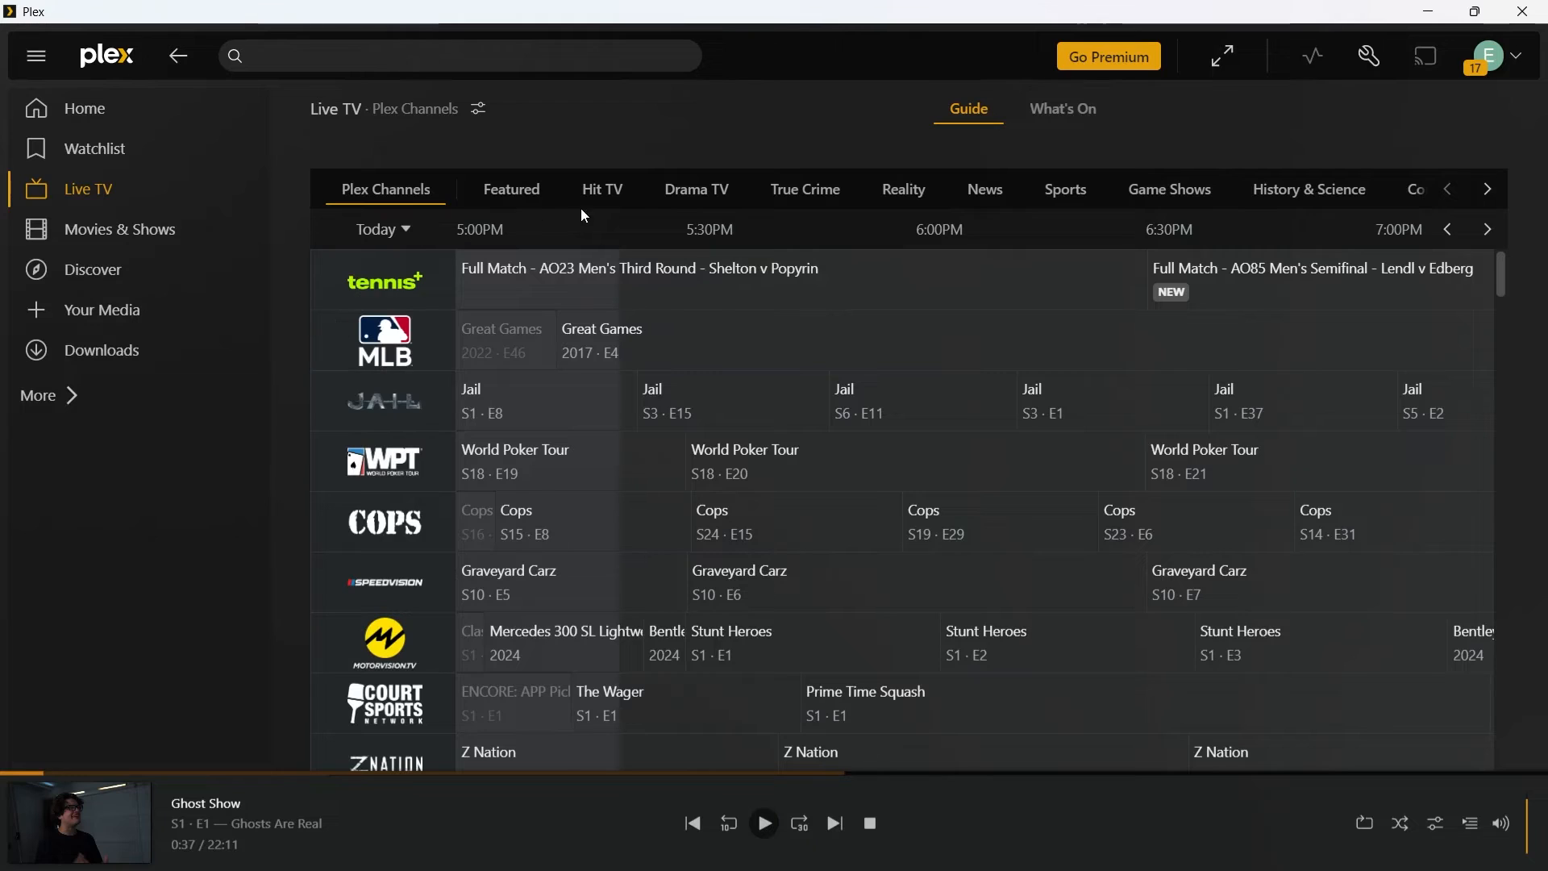
mouse_move(1505, 255)
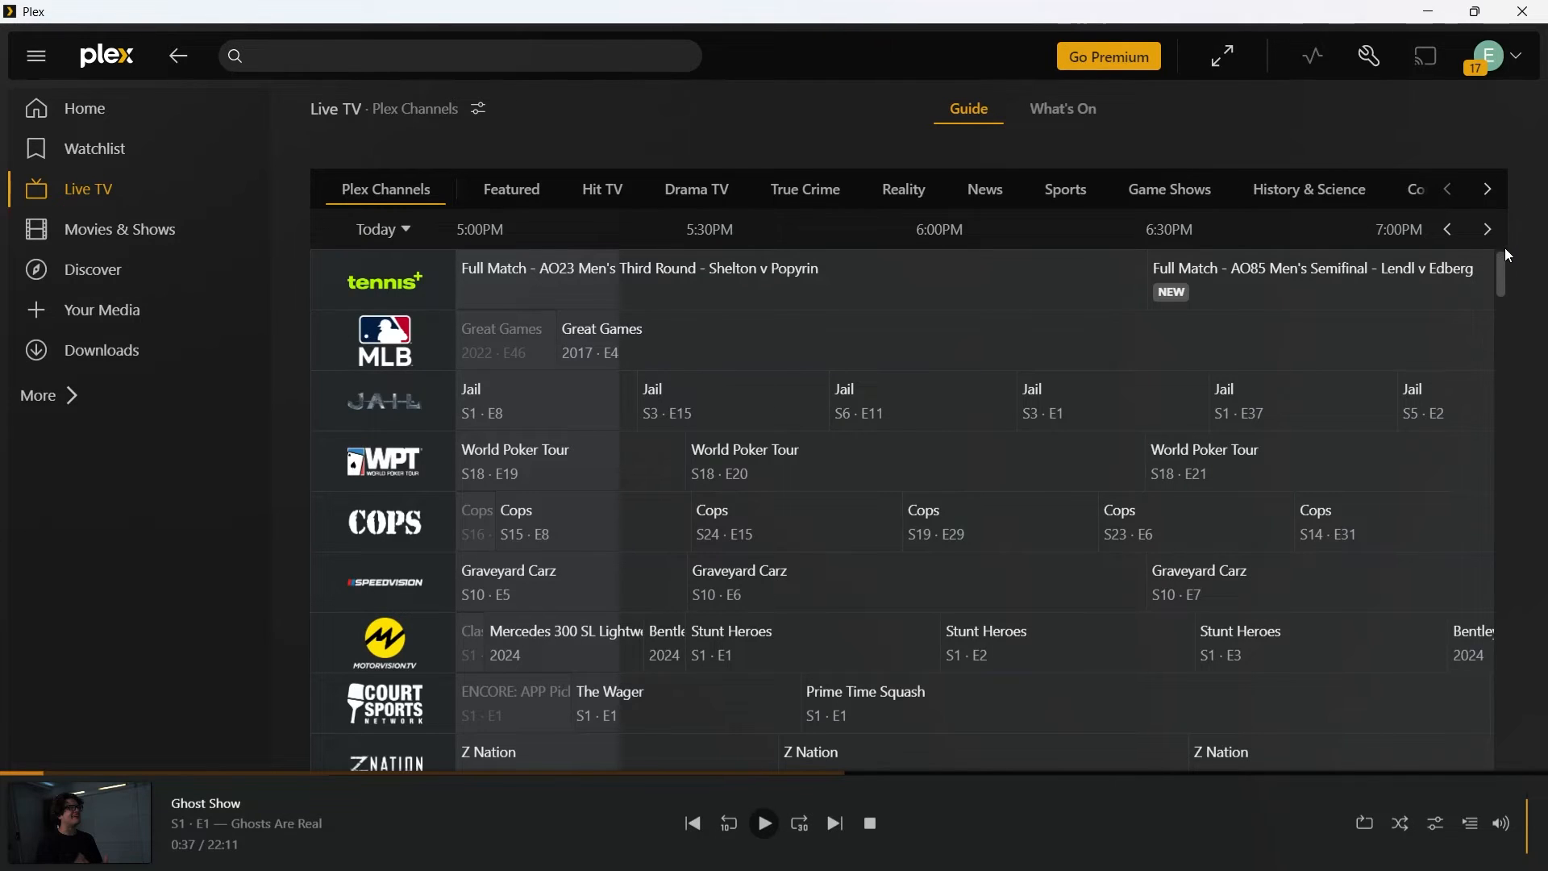
scroll(down, 3)
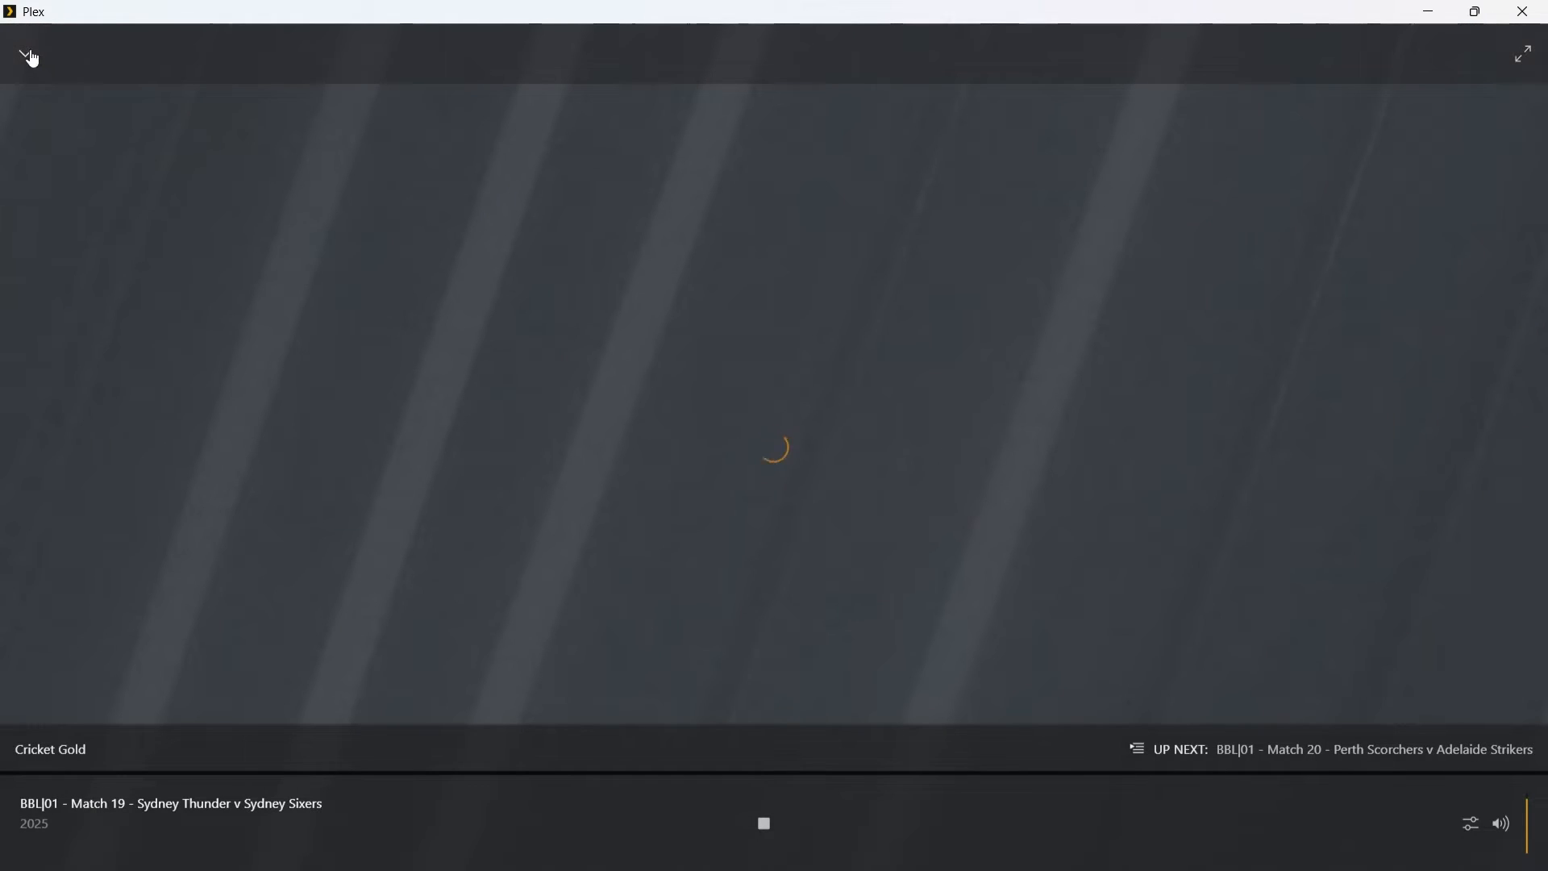
mouse_move(27, 53)
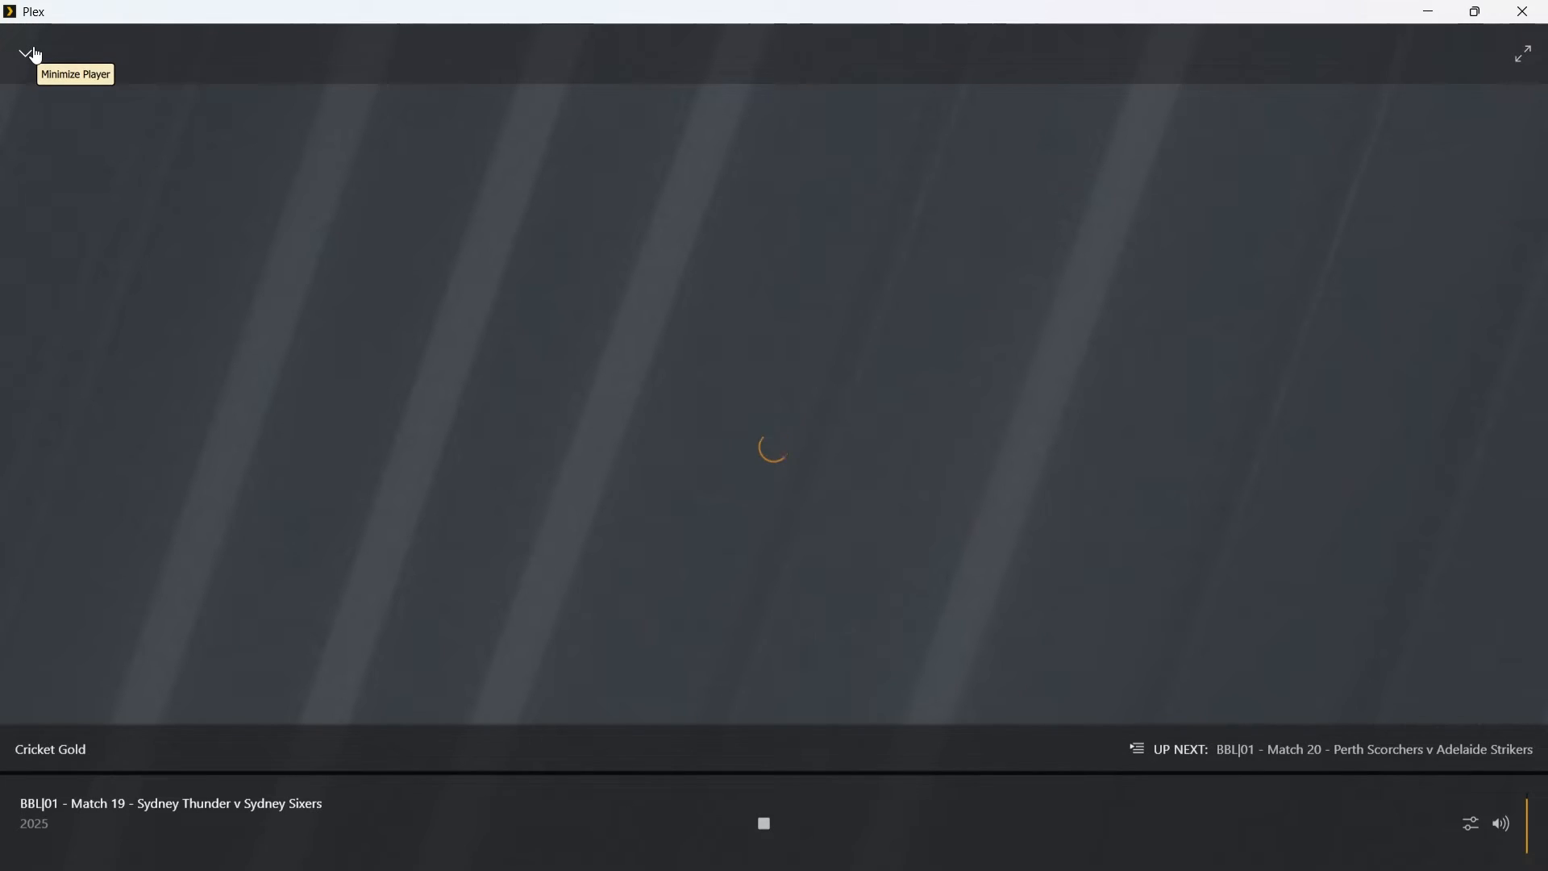
click(24, 53)
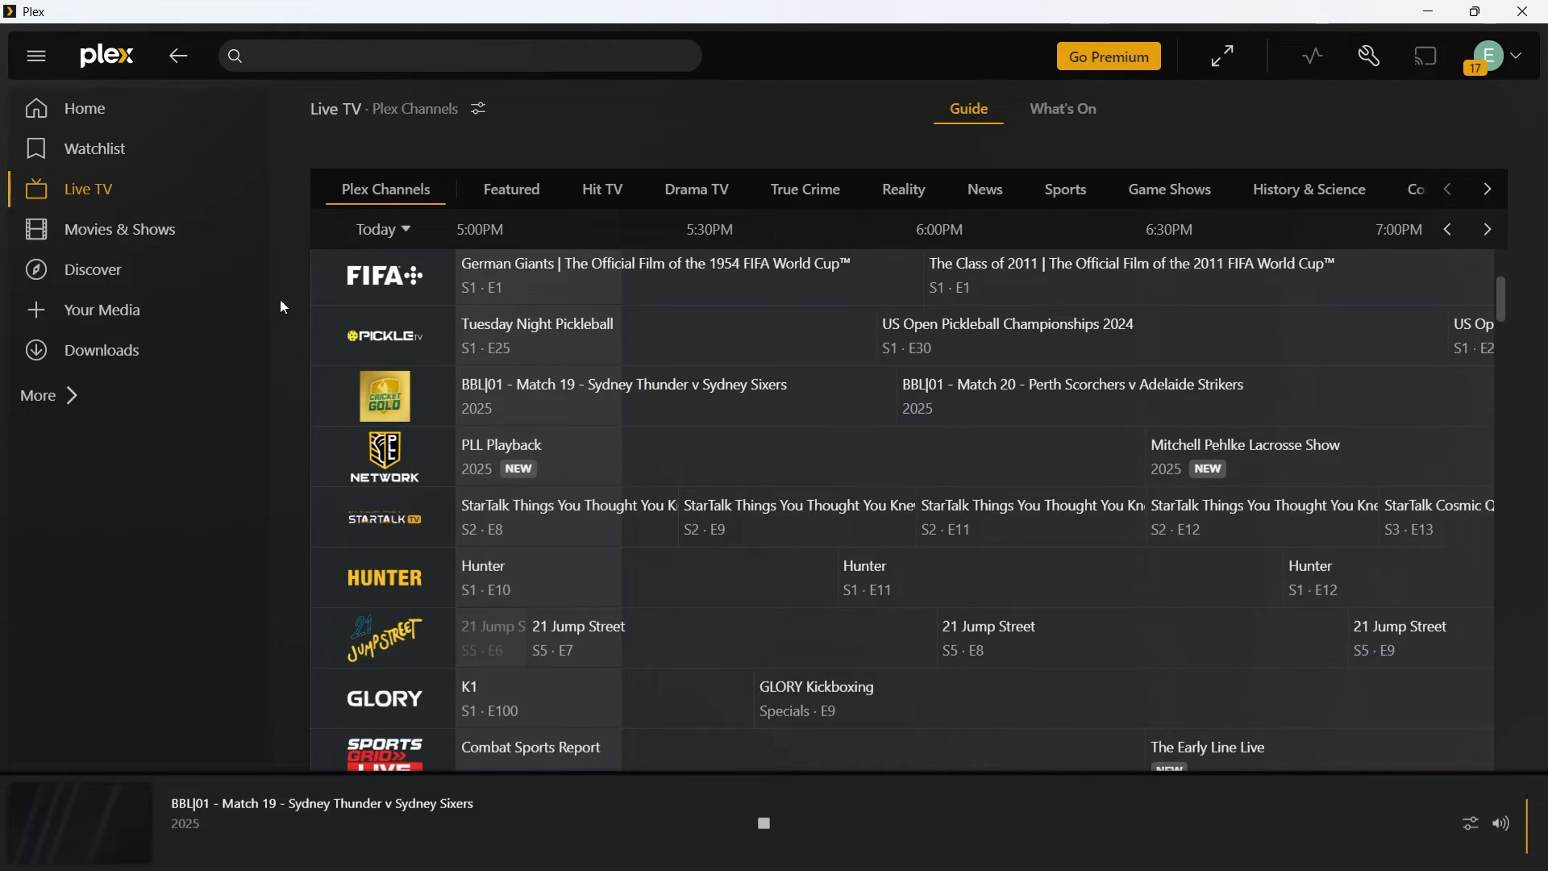
click(119, 228)
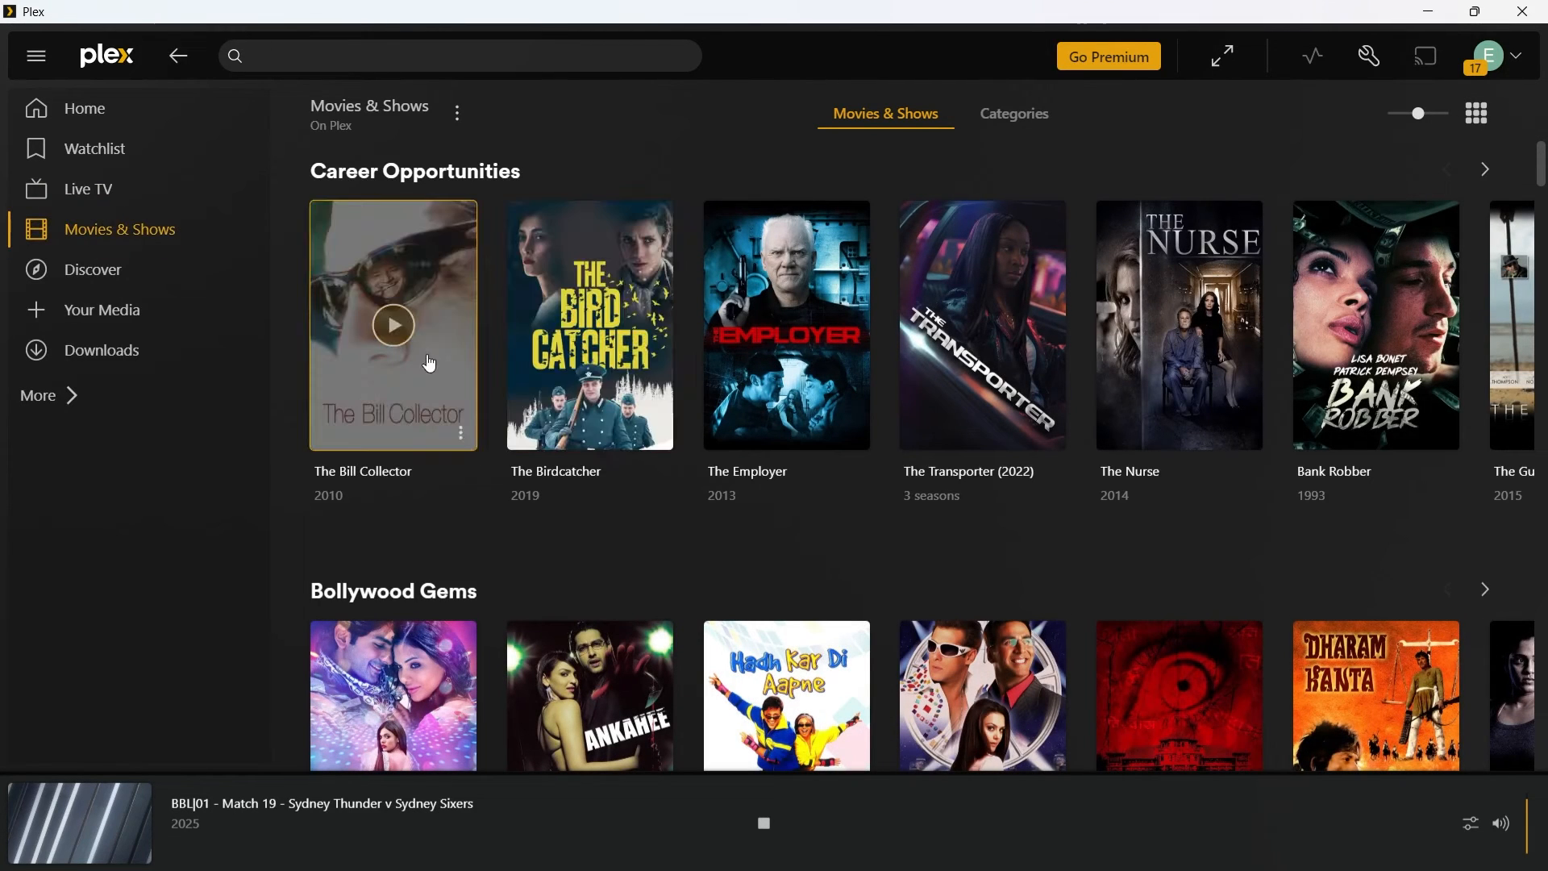
mouse_move(1500, 311)
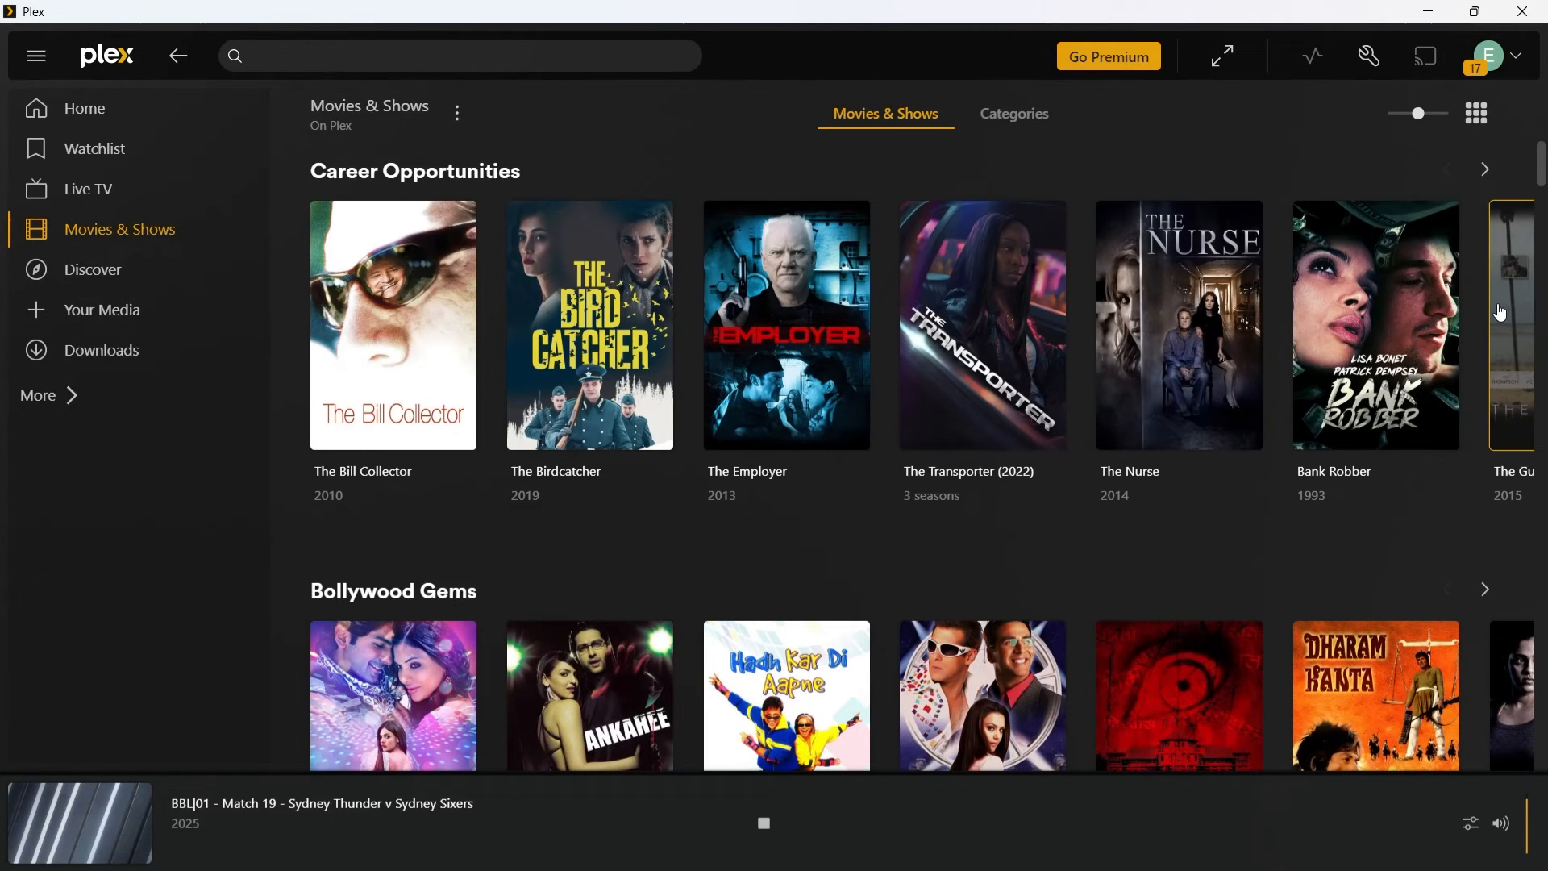
mouse_move(1376, 326)
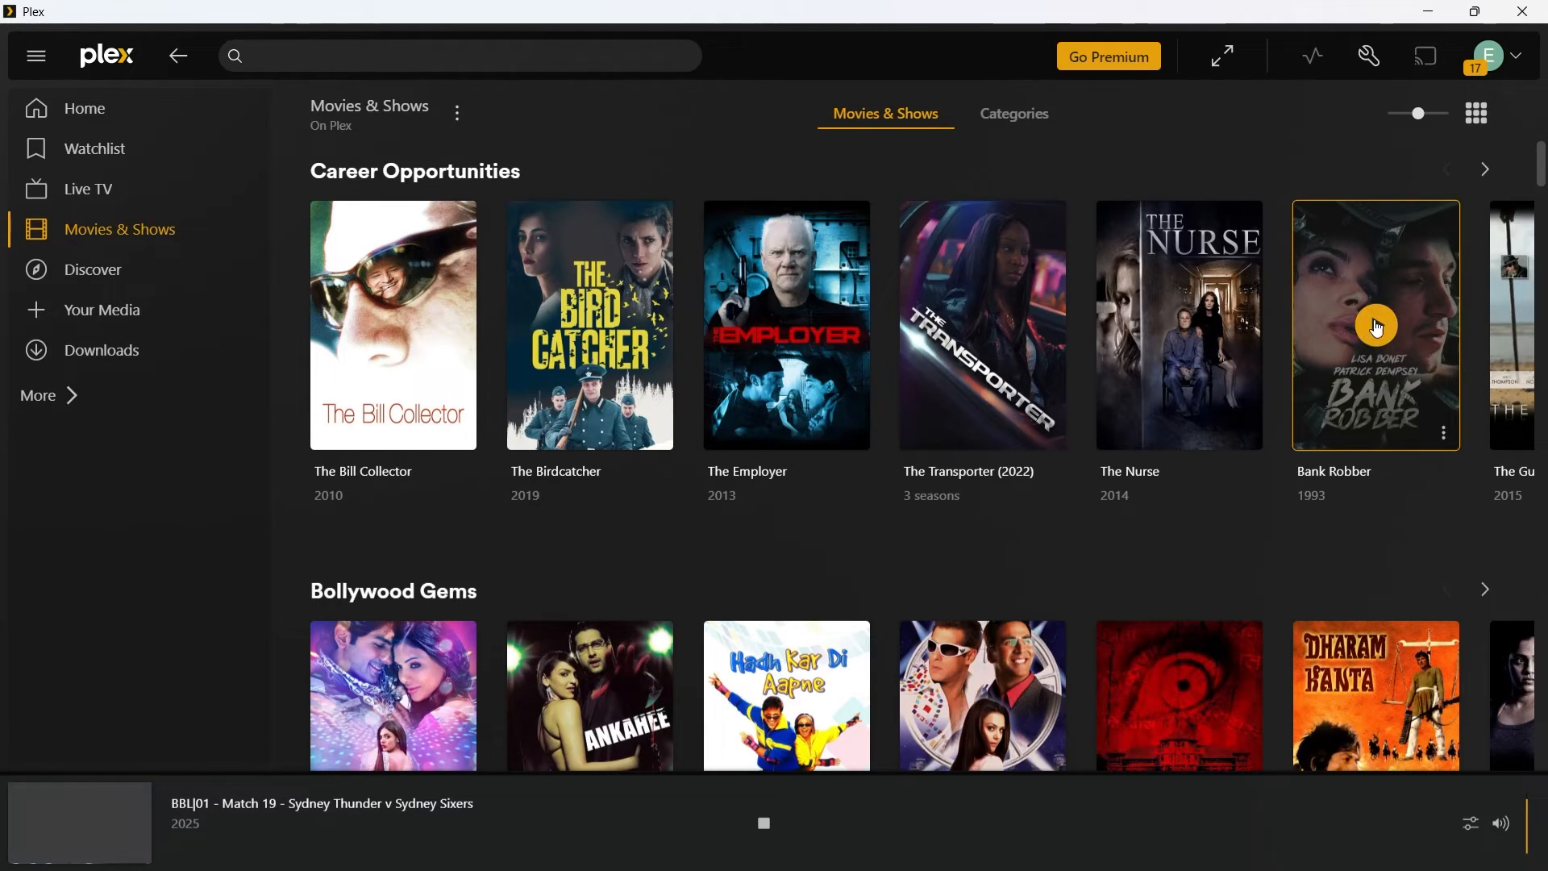
click(1374, 325)
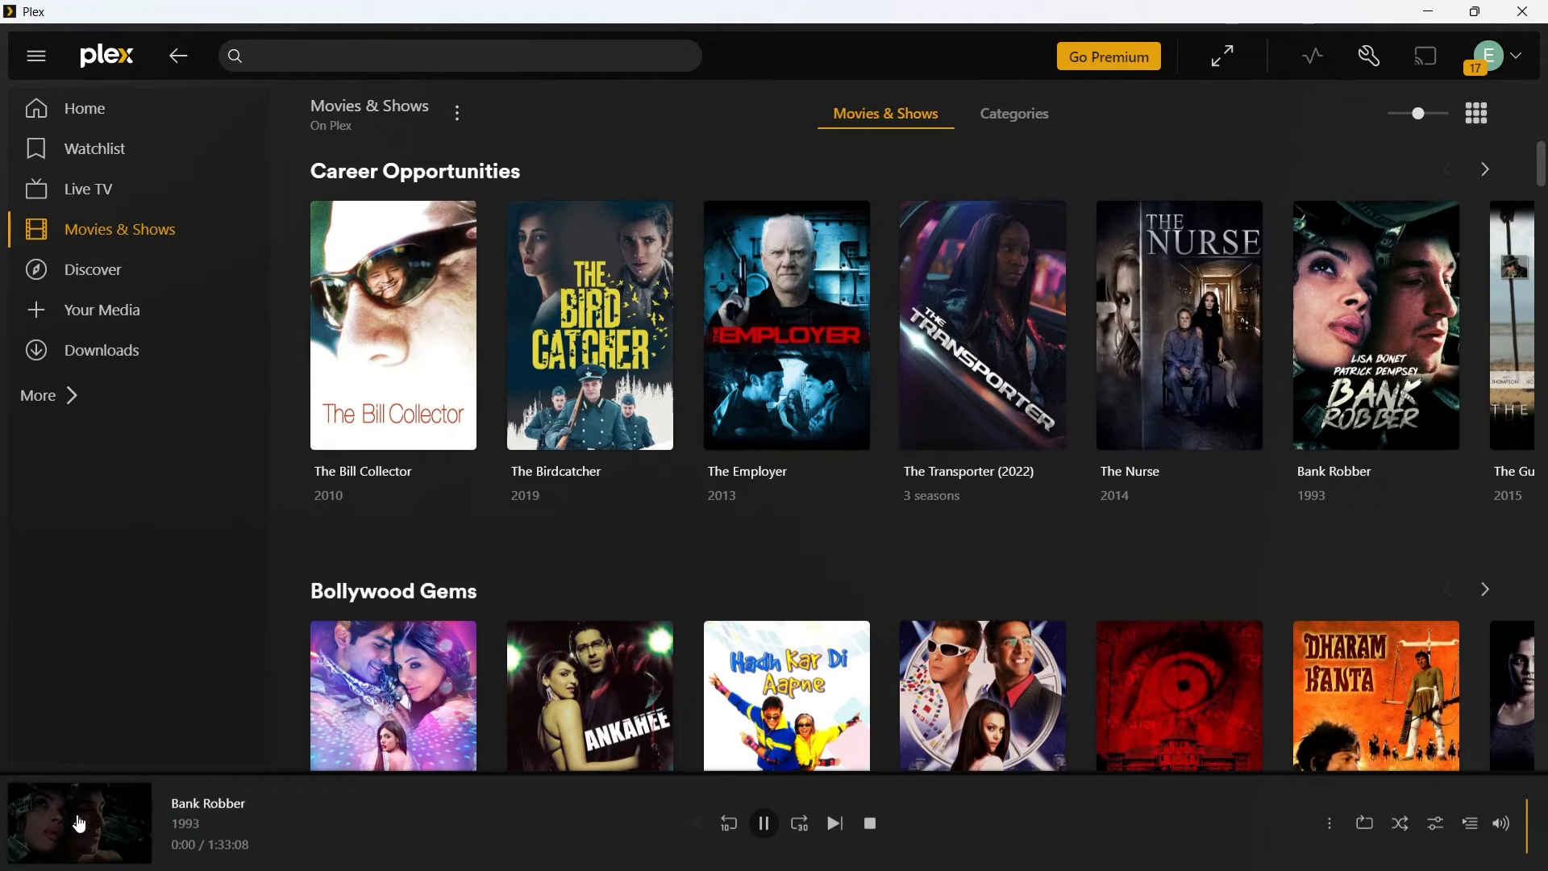
click(79, 822)
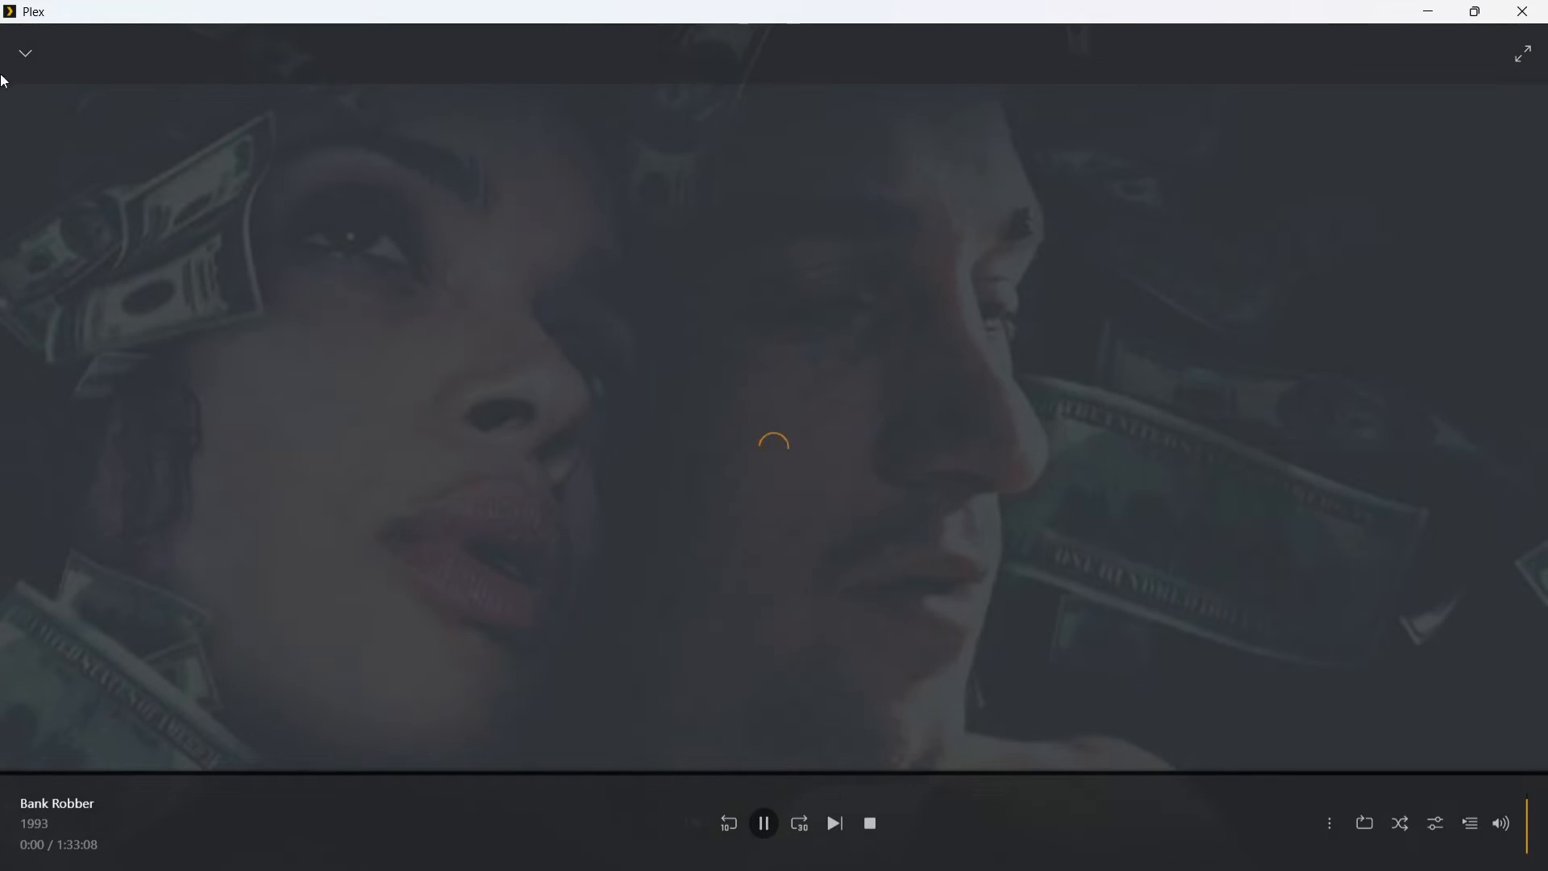
mouse_move(1453, 636)
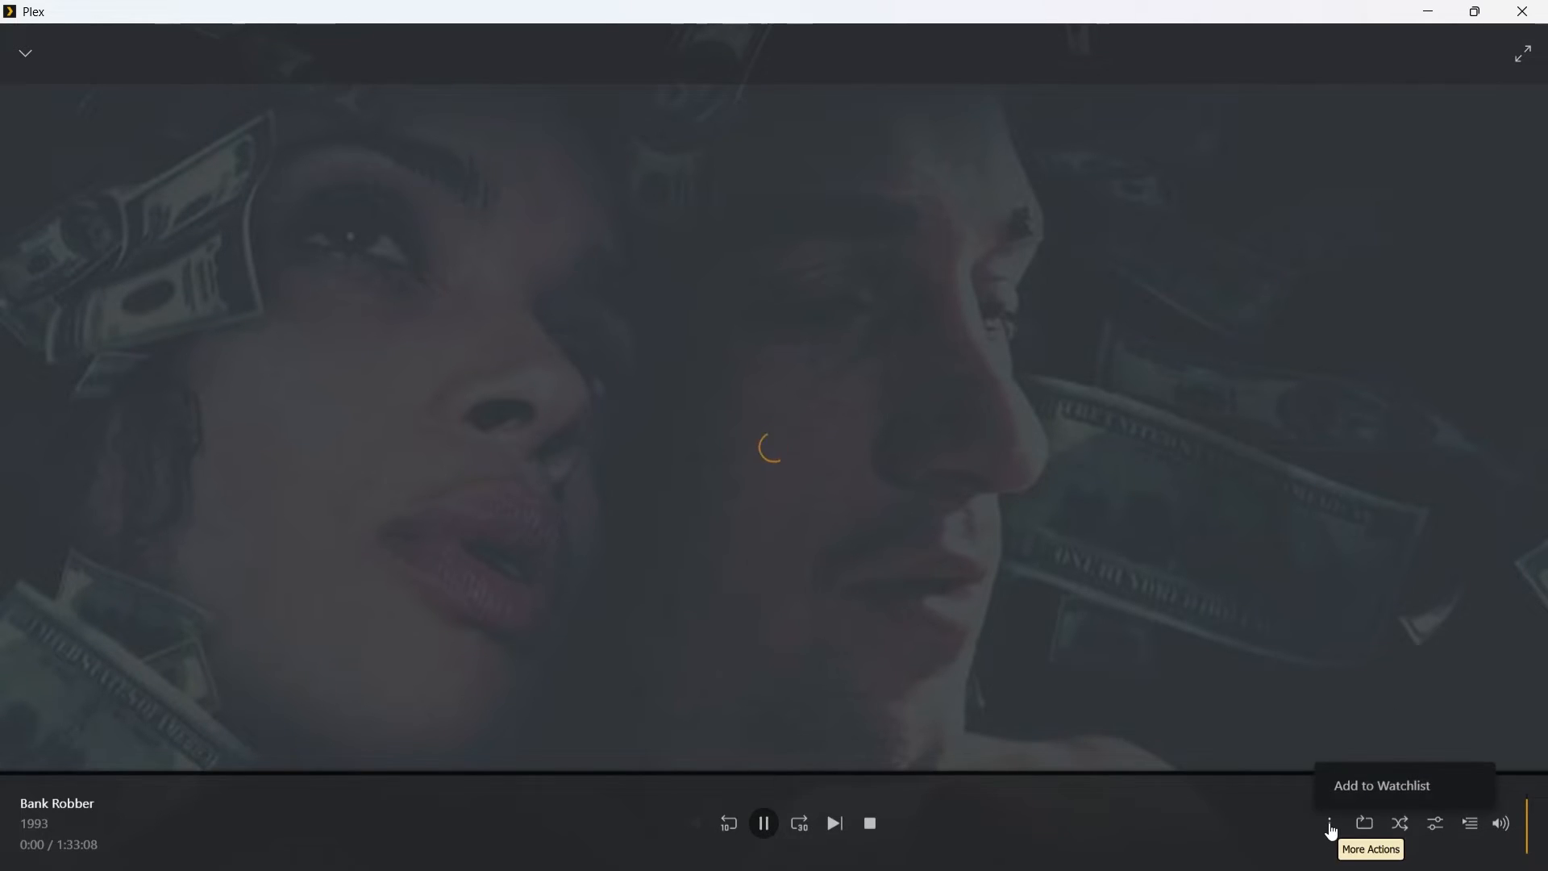
mouse_move(1367, 823)
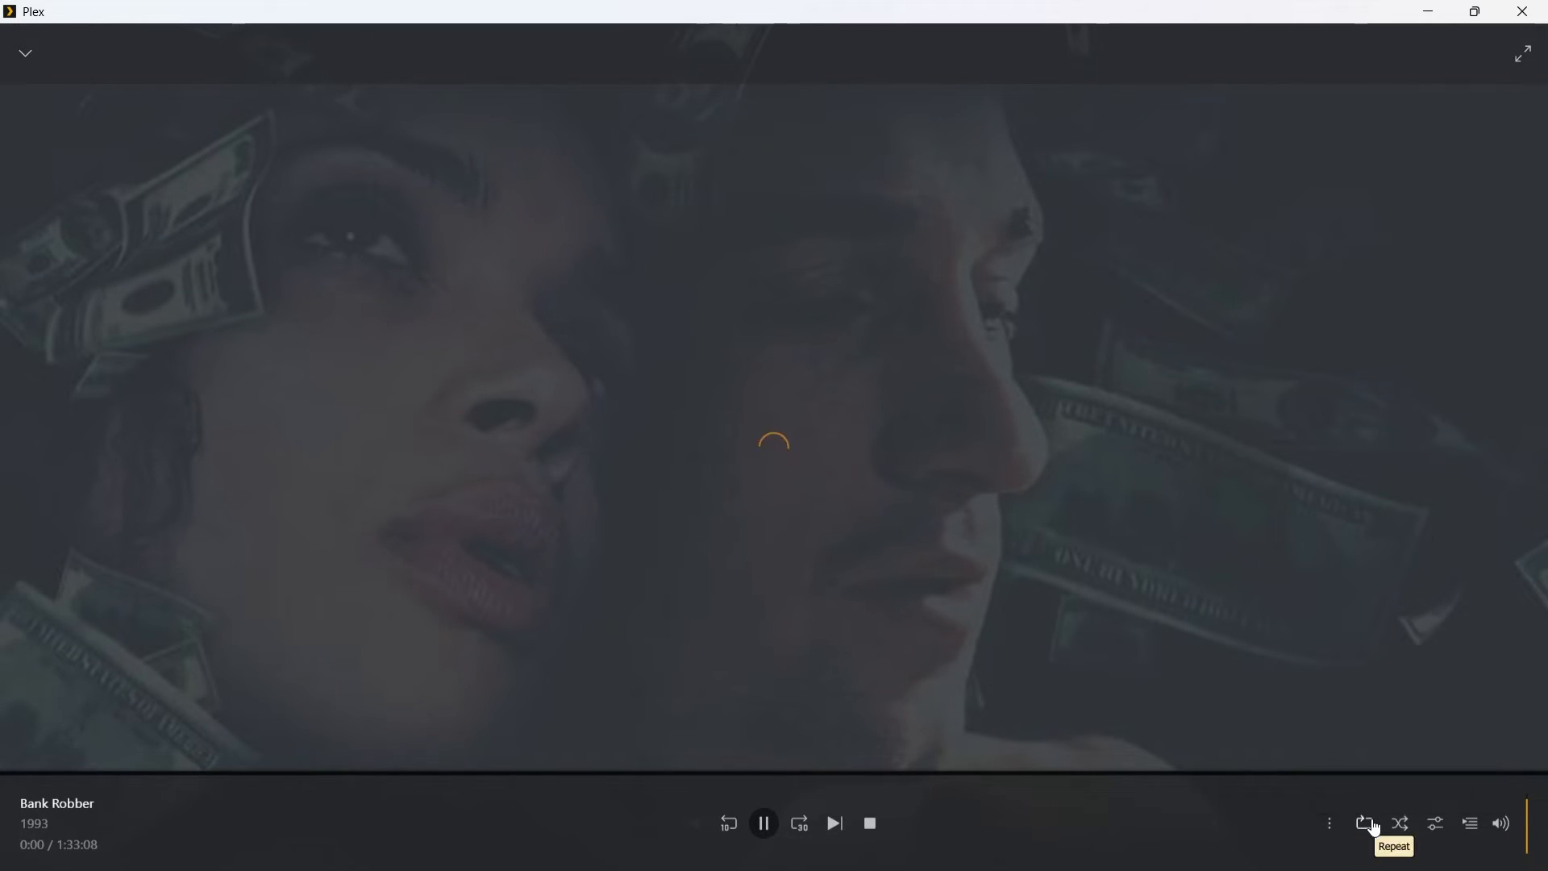
mouse_move(1400, 823)
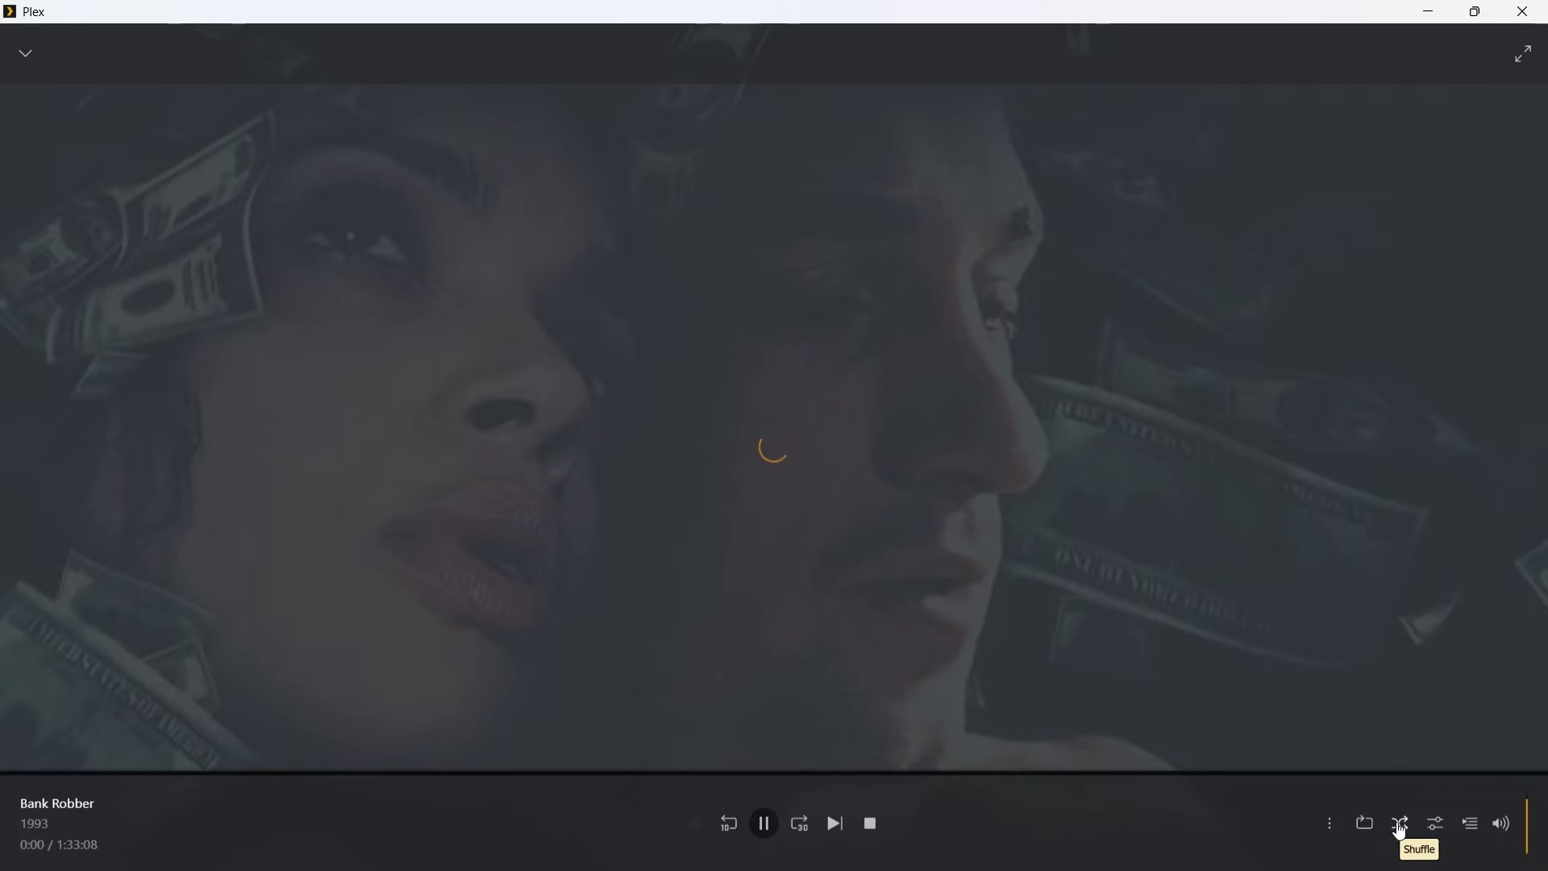
mouse_move(1436, 822)
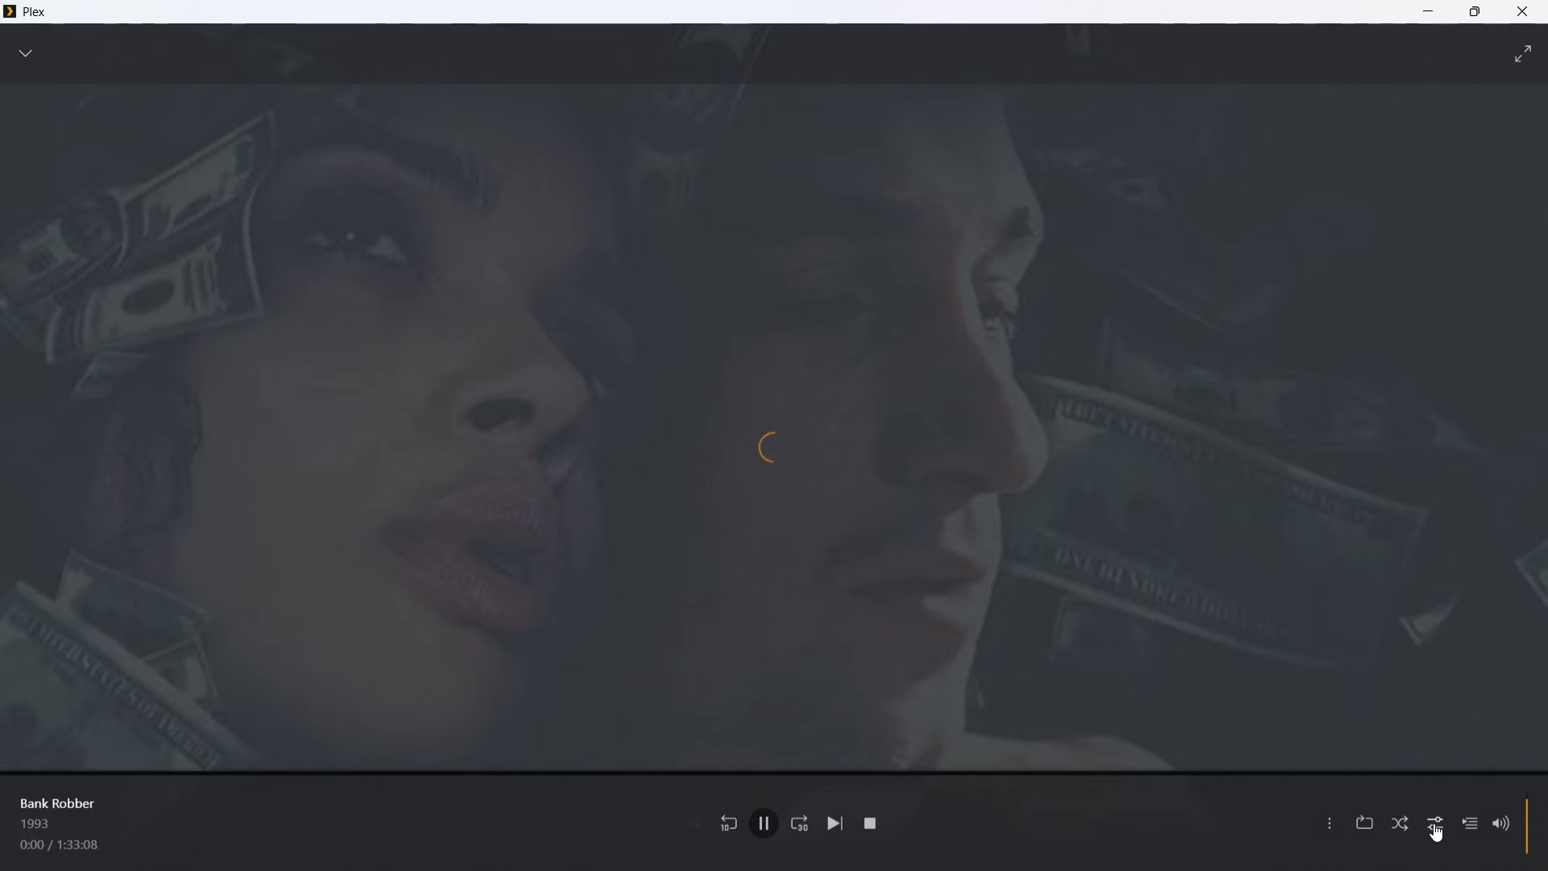
Pause The Transporter, keep Audio Device on Auto select in playback settings, and show its play queue
click(1434, 823)
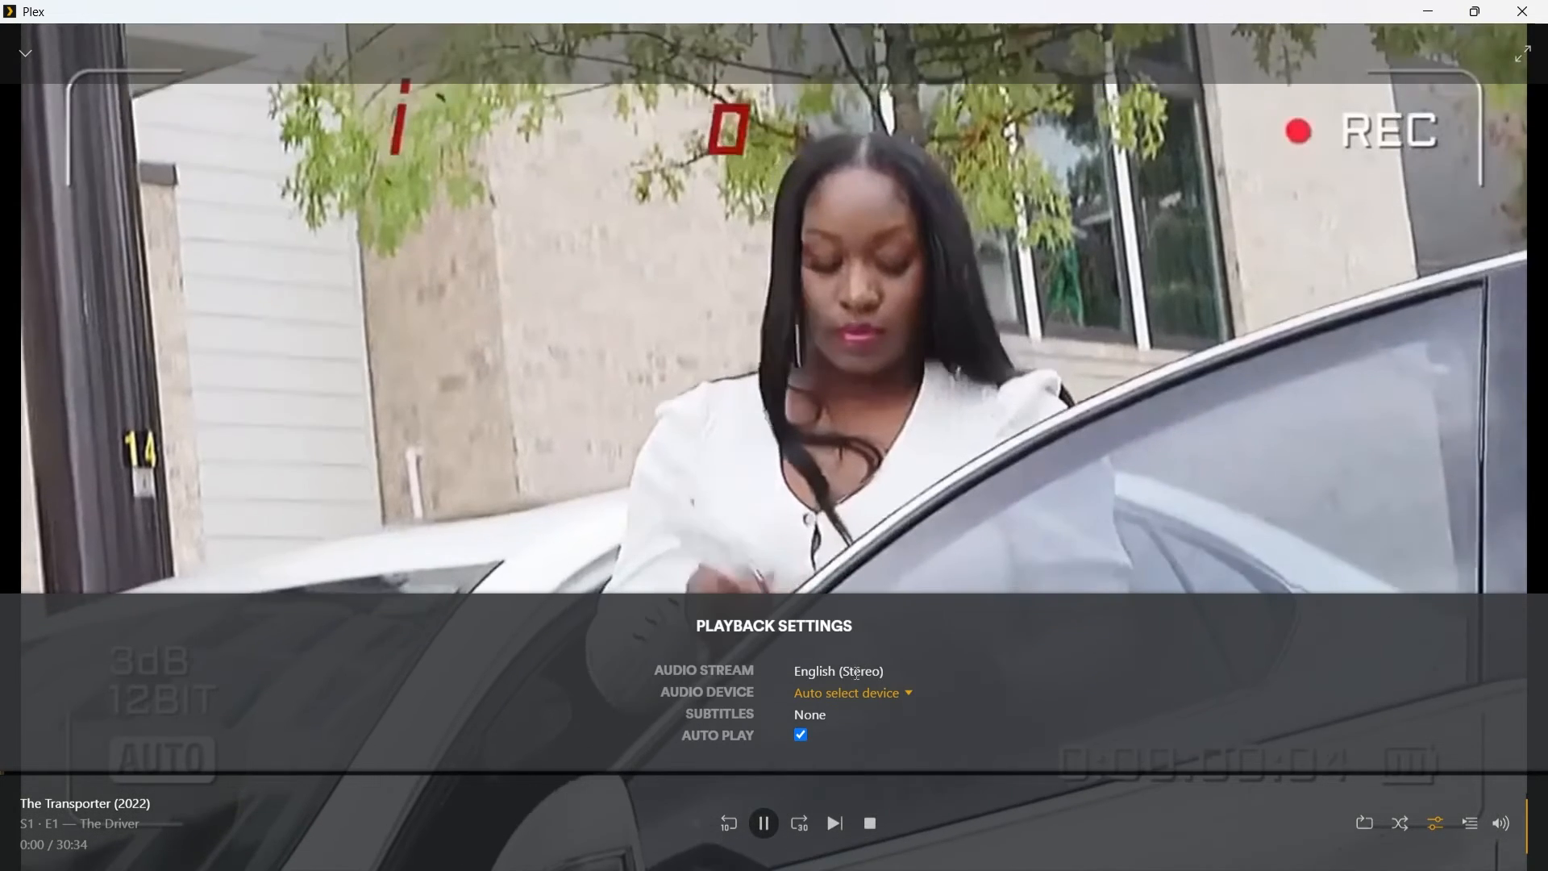
click(763, 823)
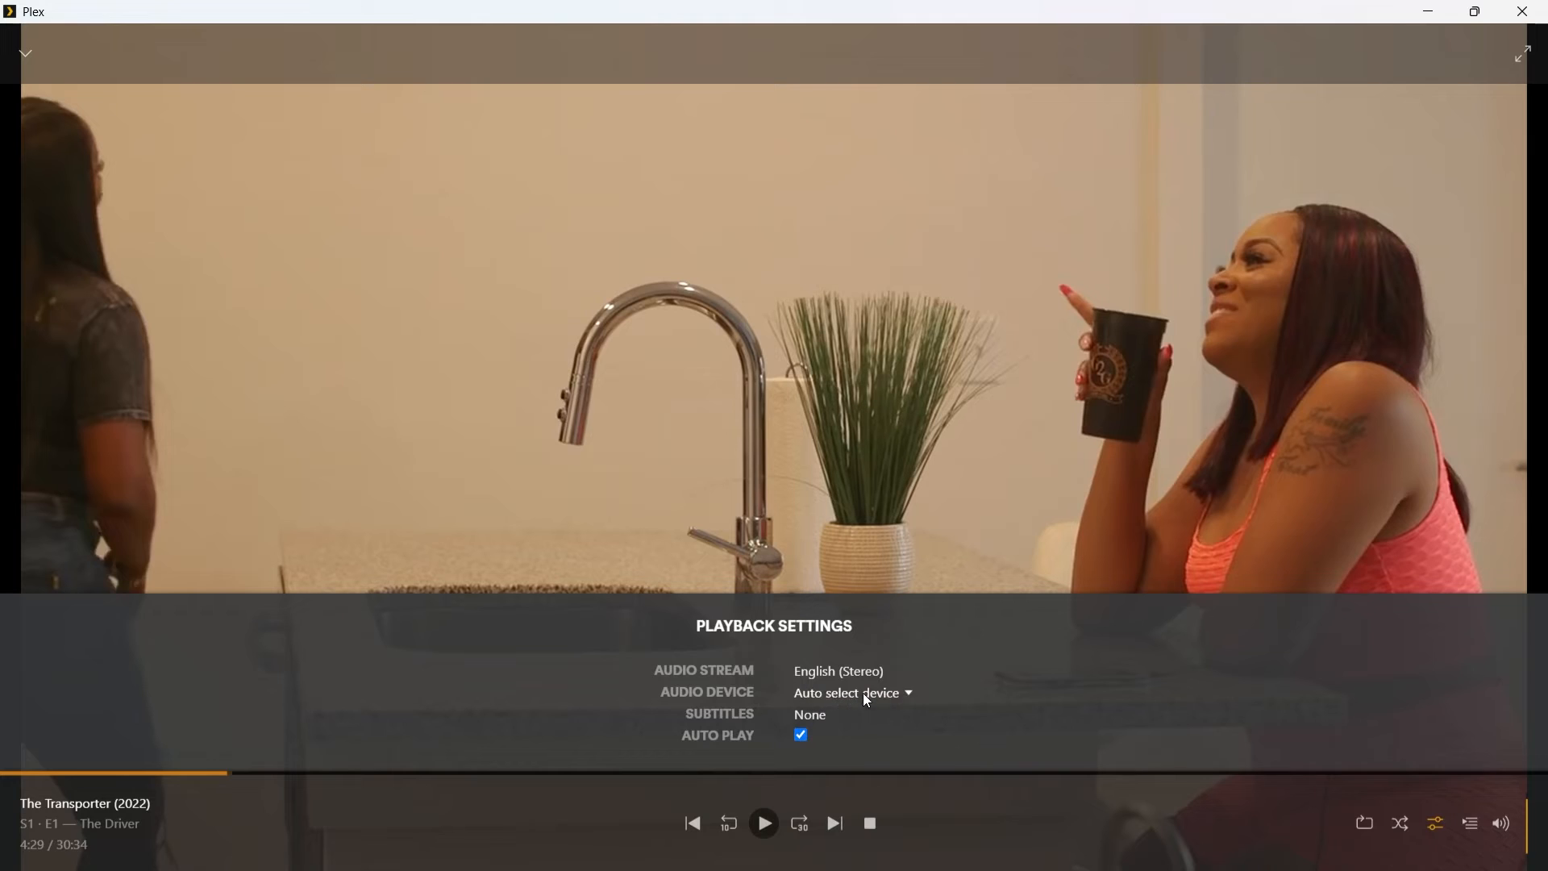
click(847, 692)
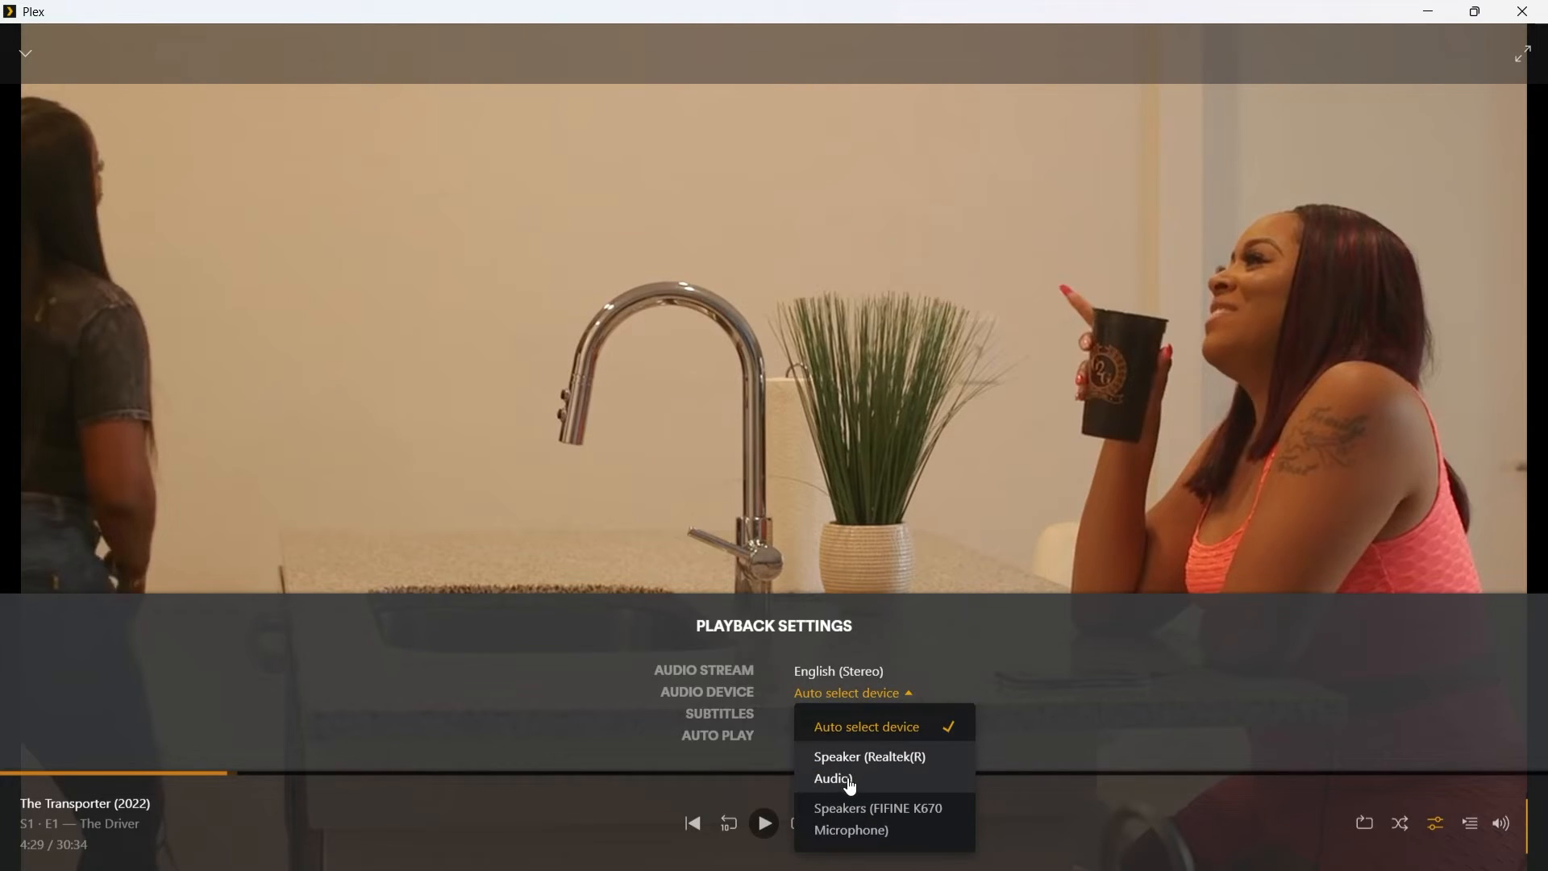
click(864, 728)
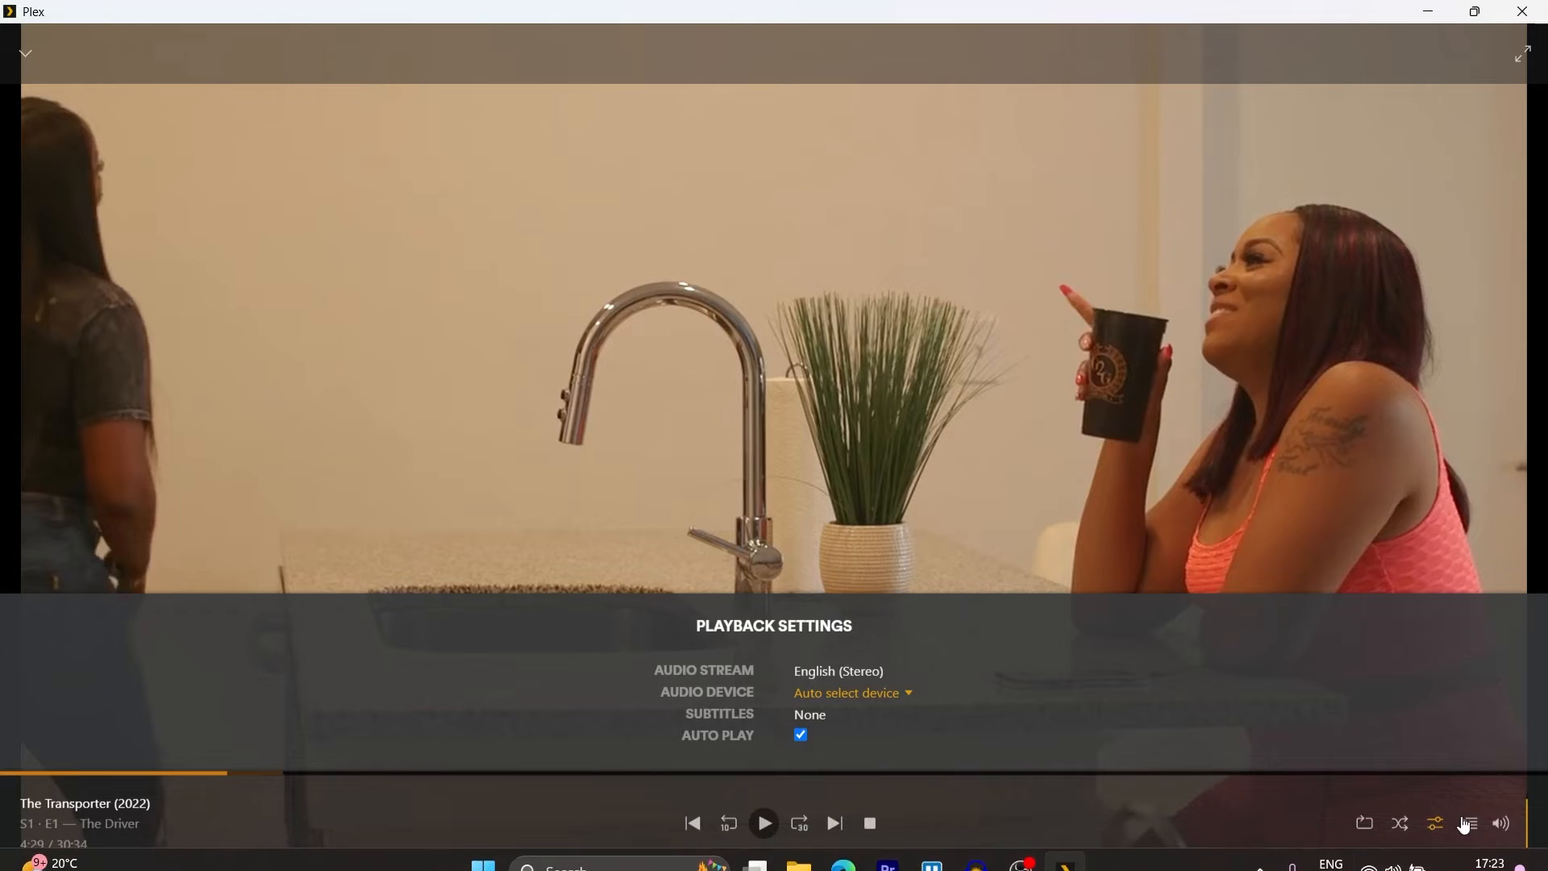
click(1470, 823)
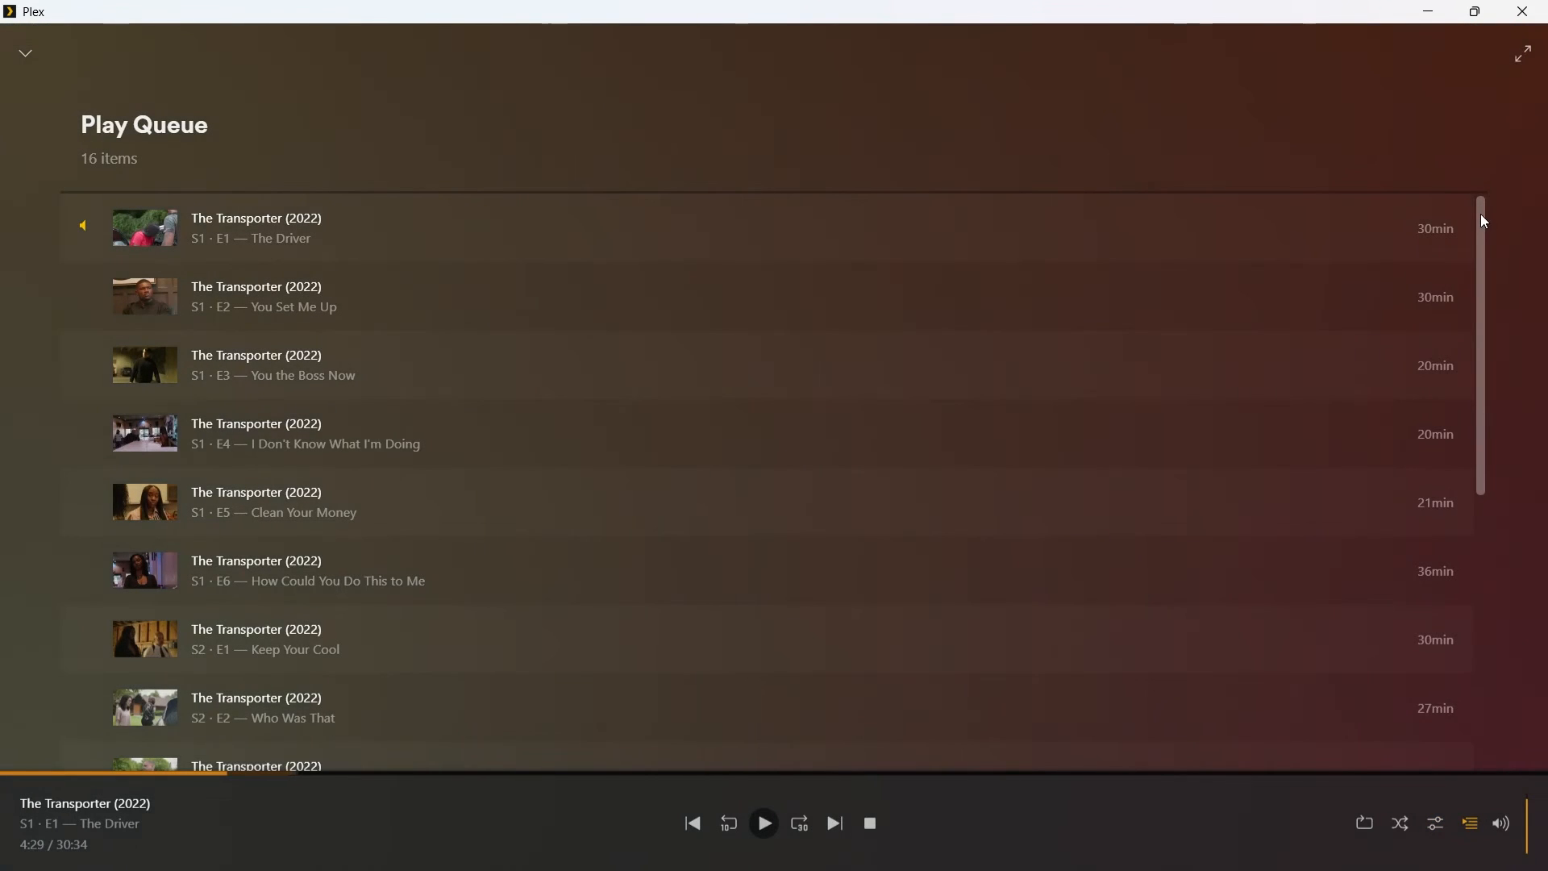
Scroll the 16-item play queue down to its last entry, The Transporter S3 E5
scroll(down, 3)
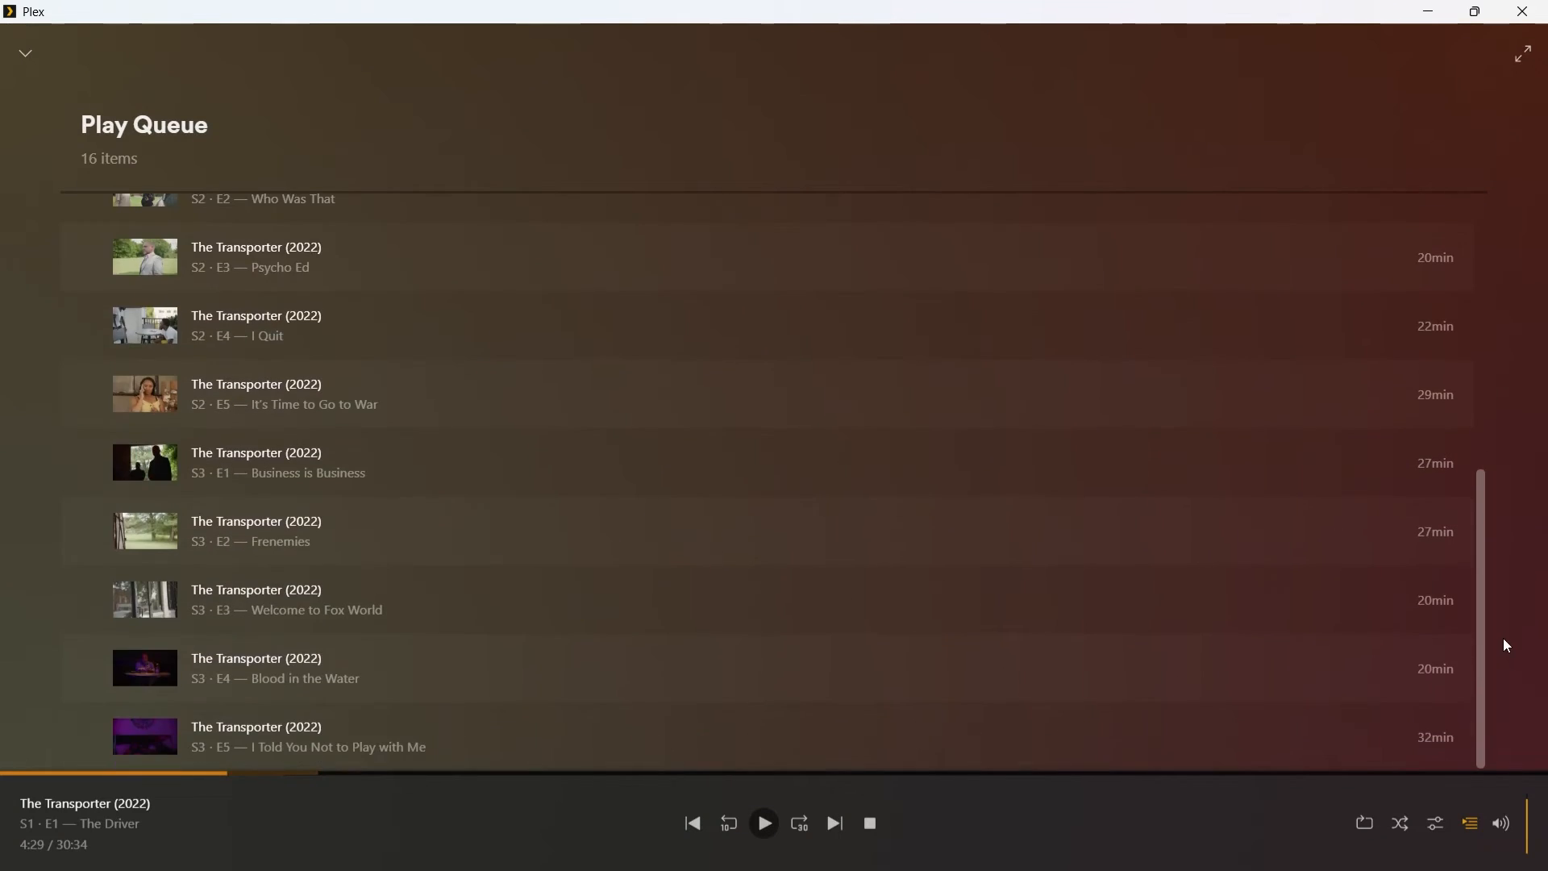
mouse_move(217, 474)
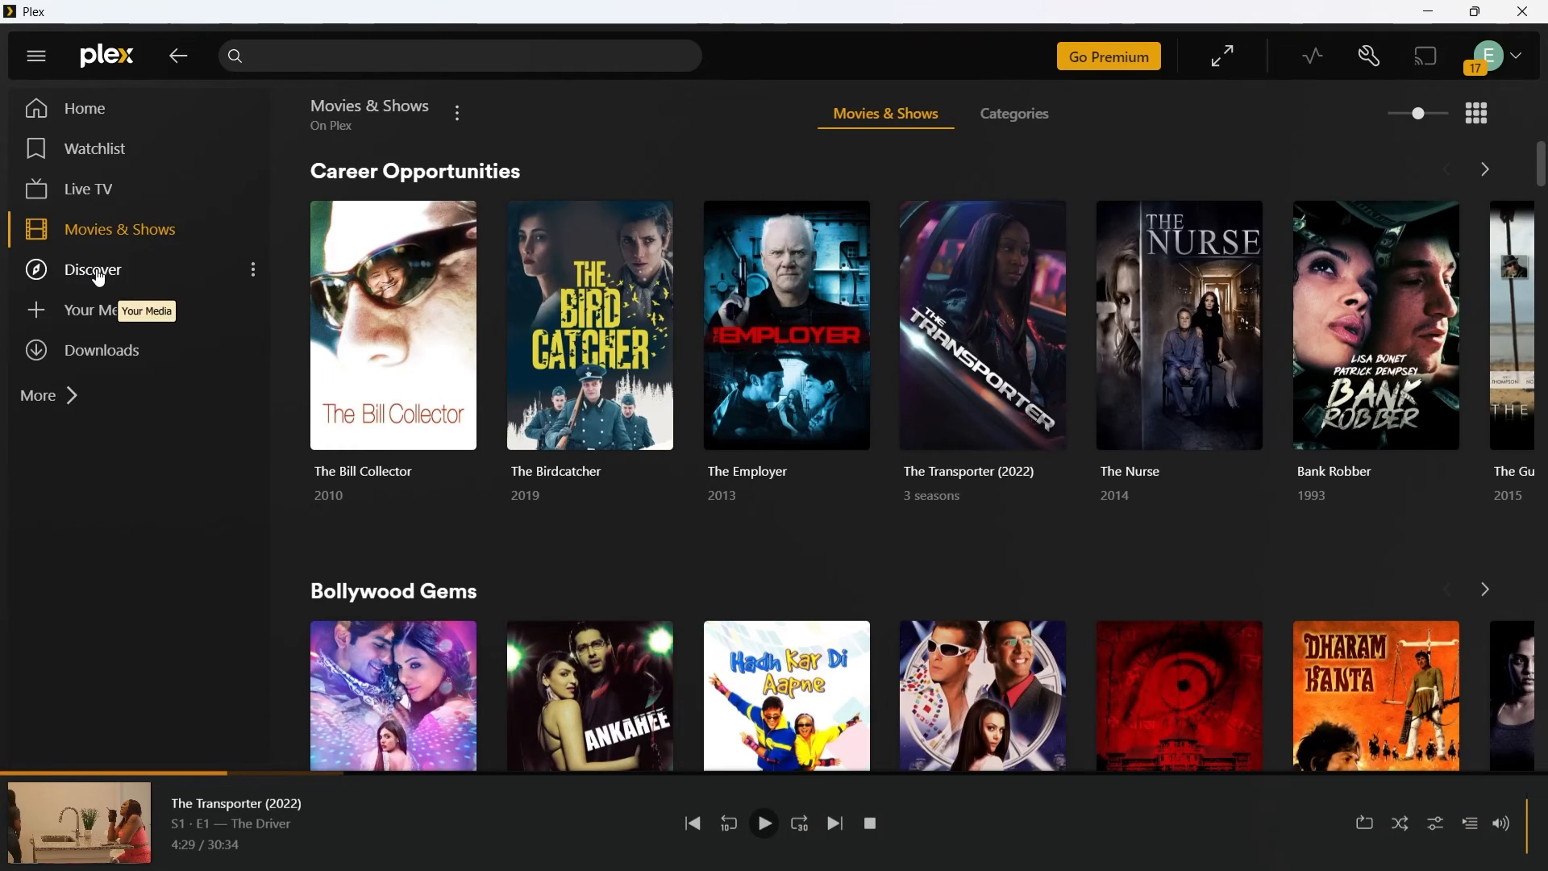
Go to Discover's Find Friends section, show the Invite people to Plex options, then reach My Profile
click(93, 269)
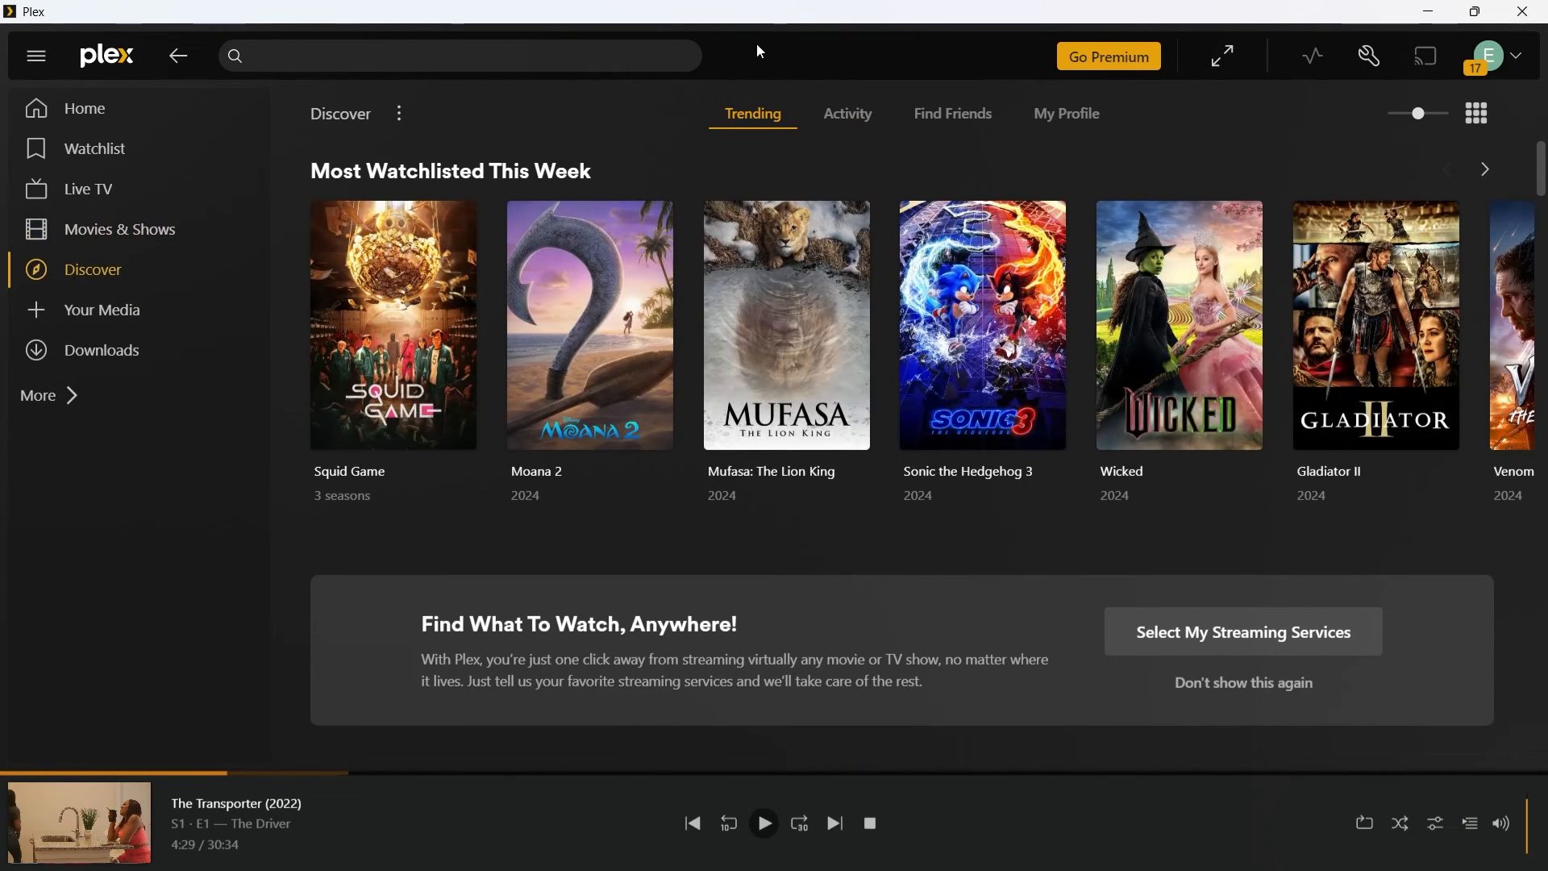
mouse_move(729, 105)
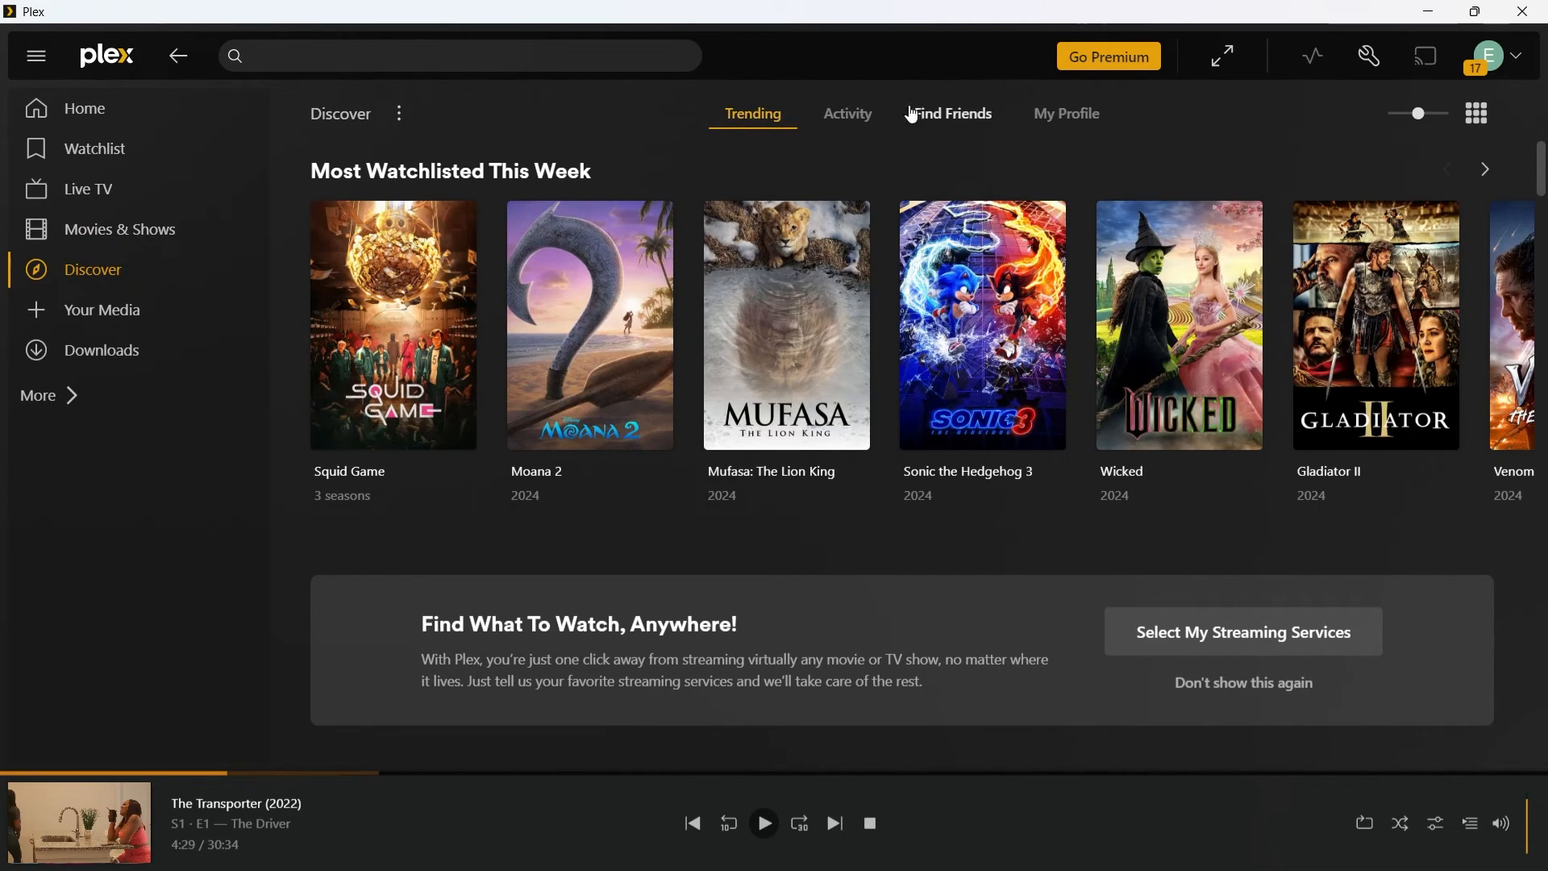
click(949, 113)
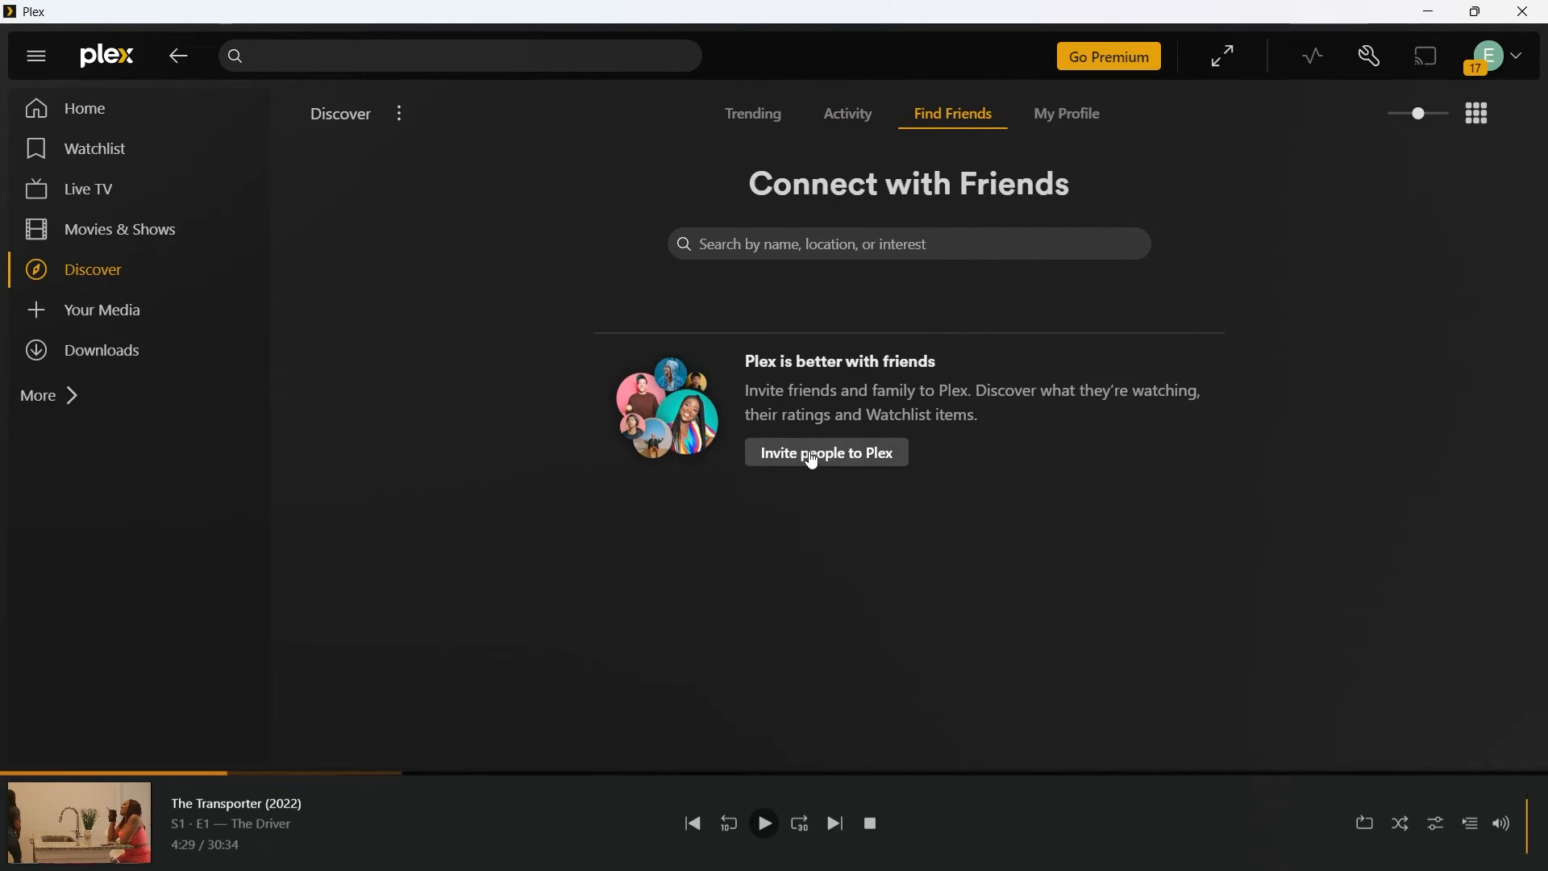
click(825, 451)
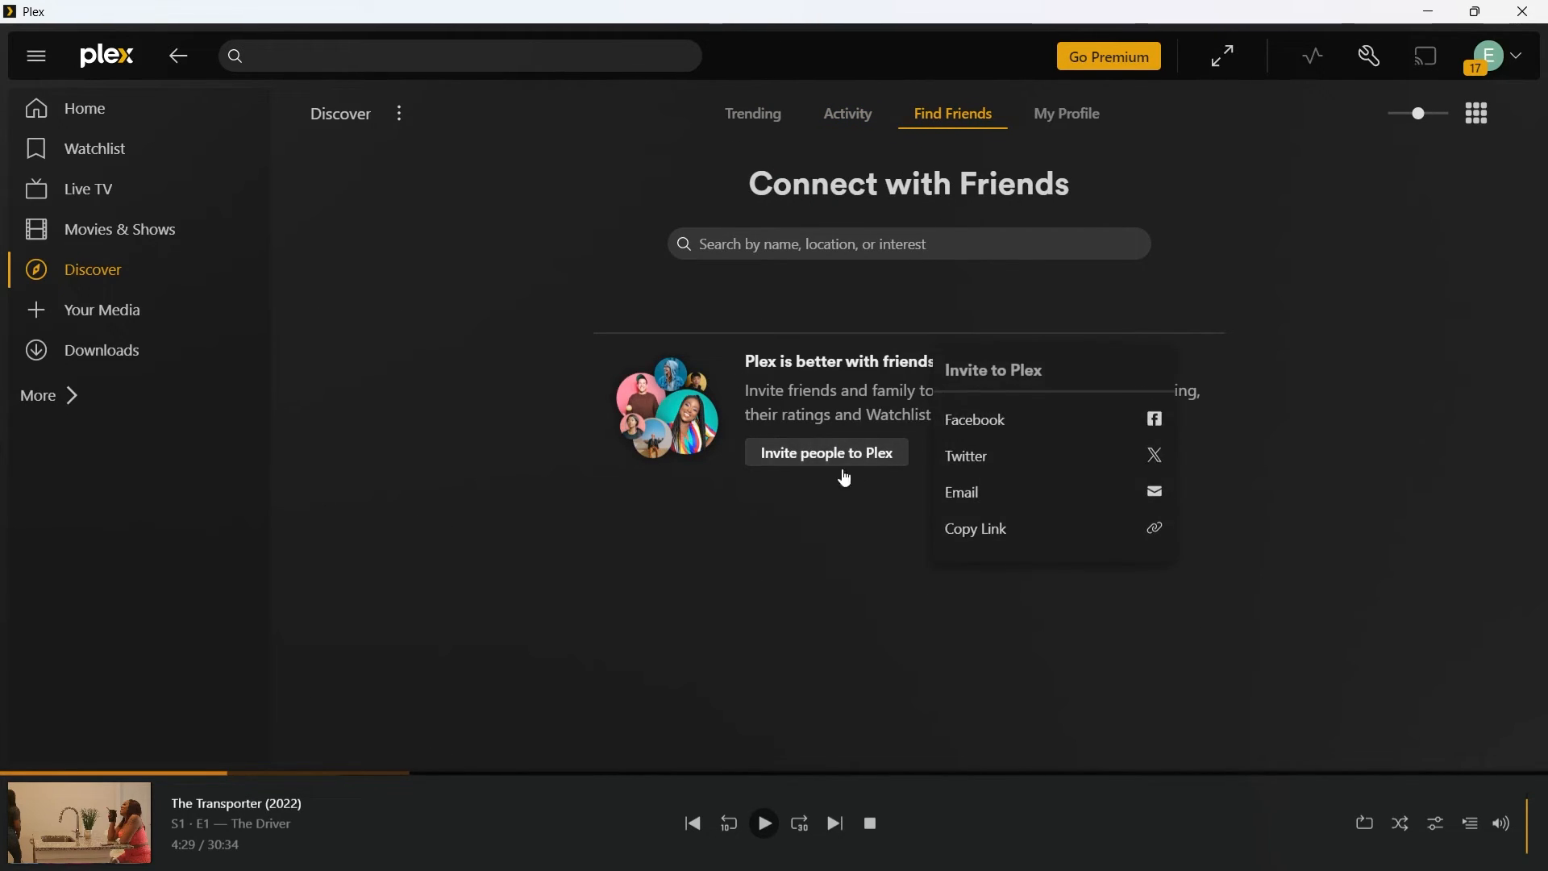
mouse_move(992, 455)
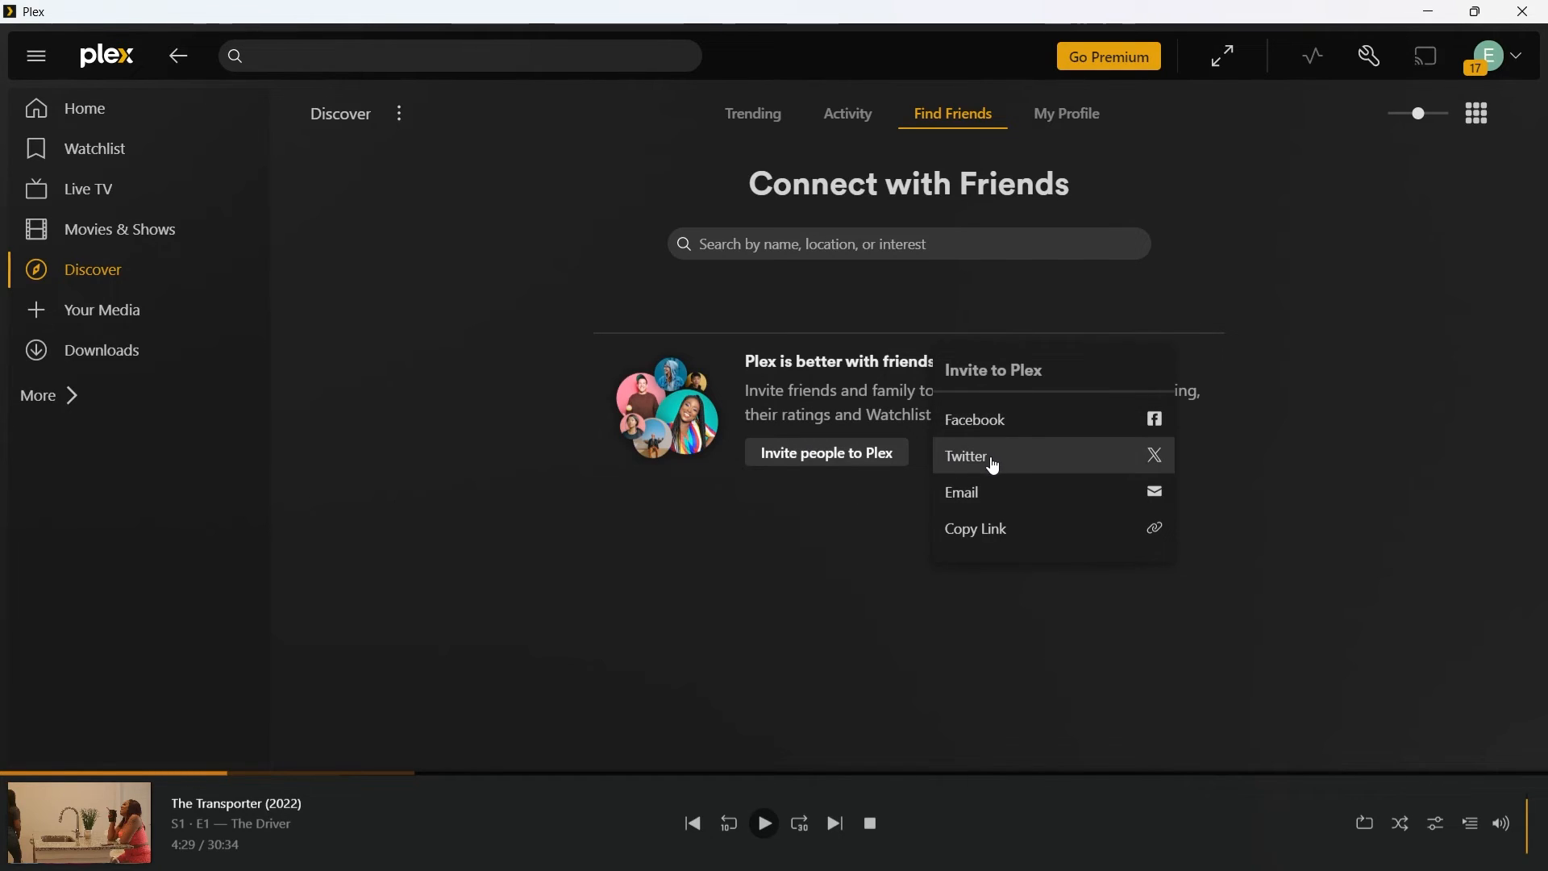
mouse_move(999, 534)
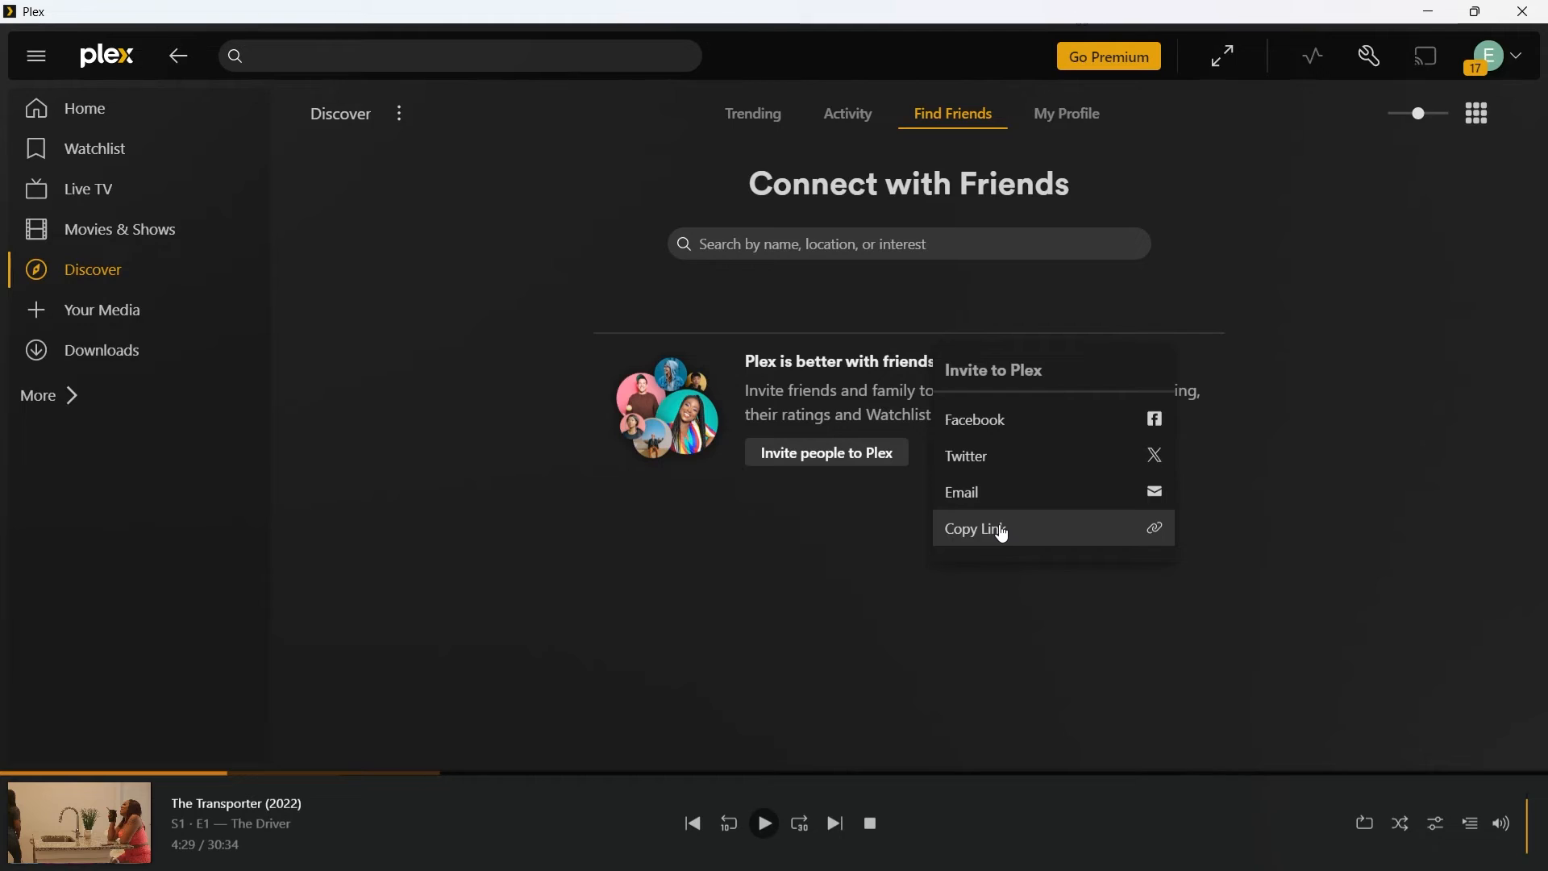
mouse_move(981, 495)
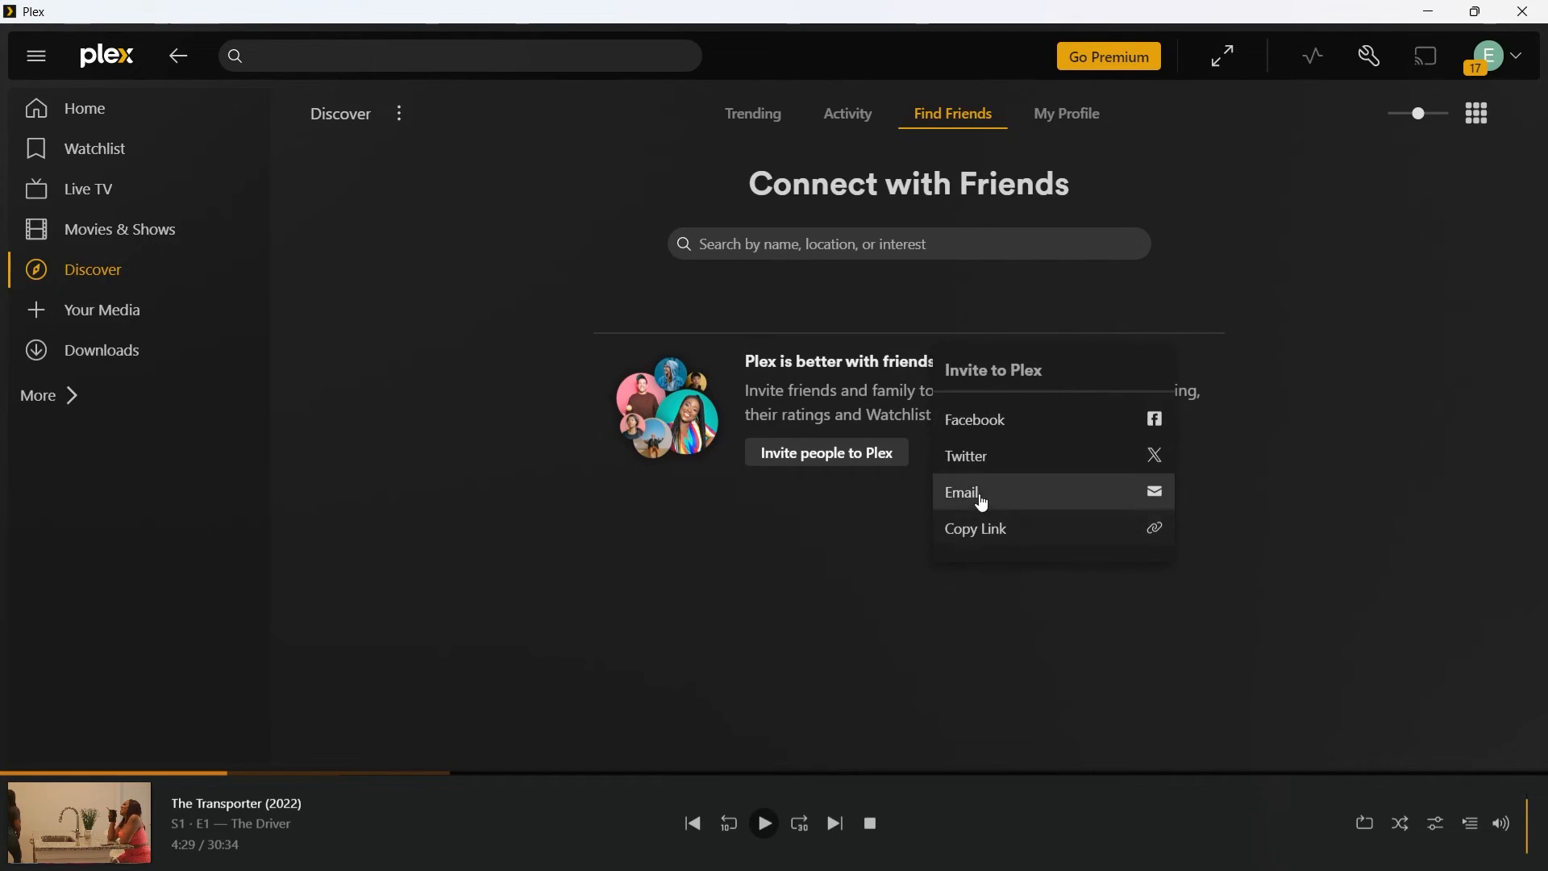
click(1037, 52)
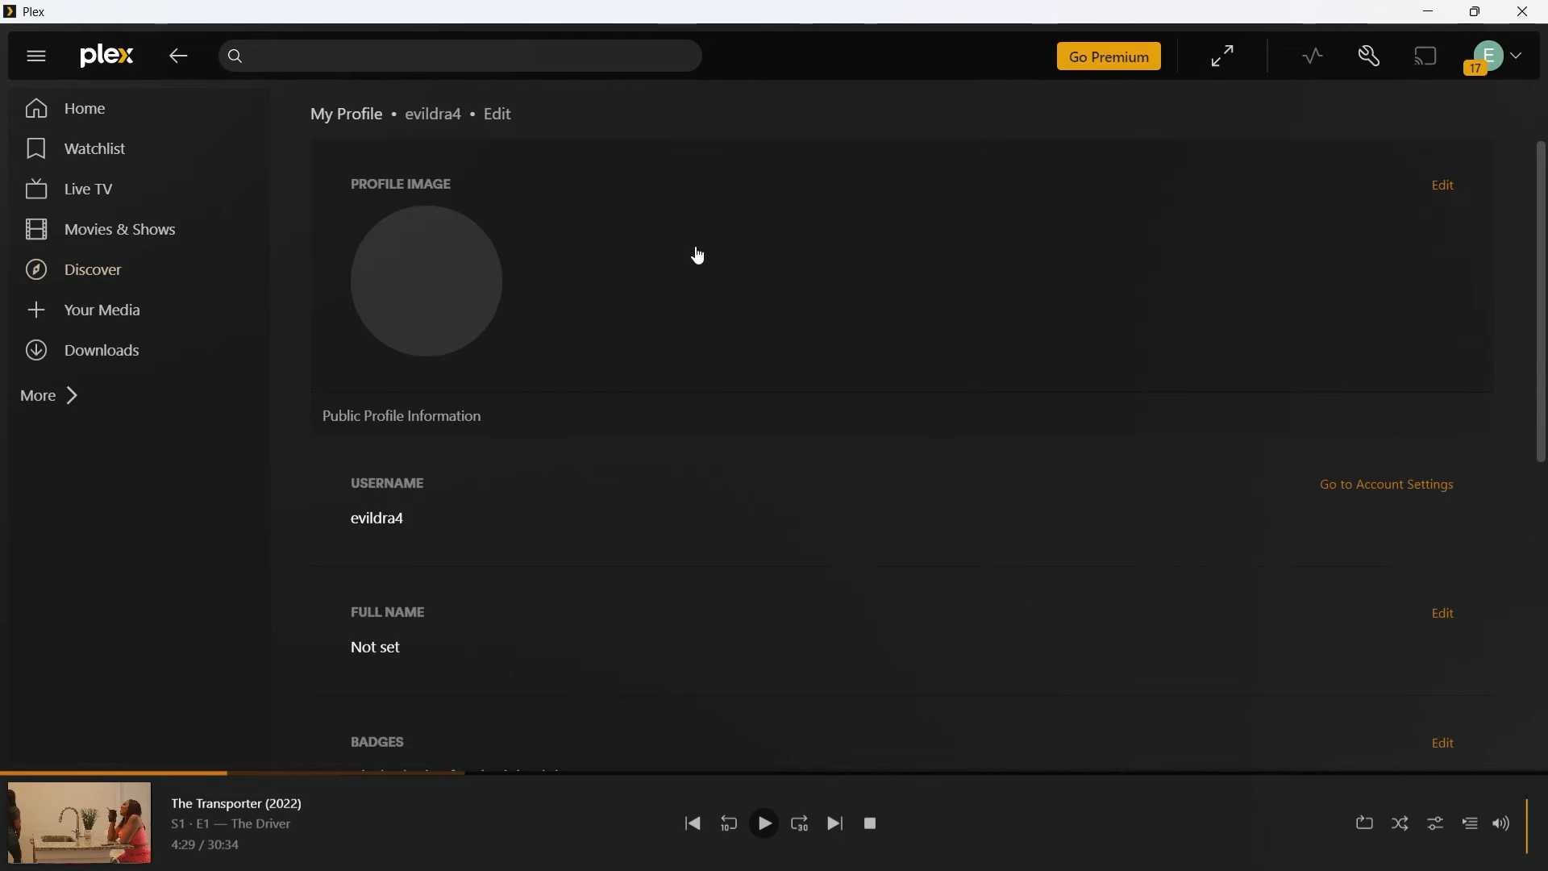
Leave Edit Profile for the public profile page showing Burb Patrol in My Watchlist and zero watched titles
scroll(down, 3)
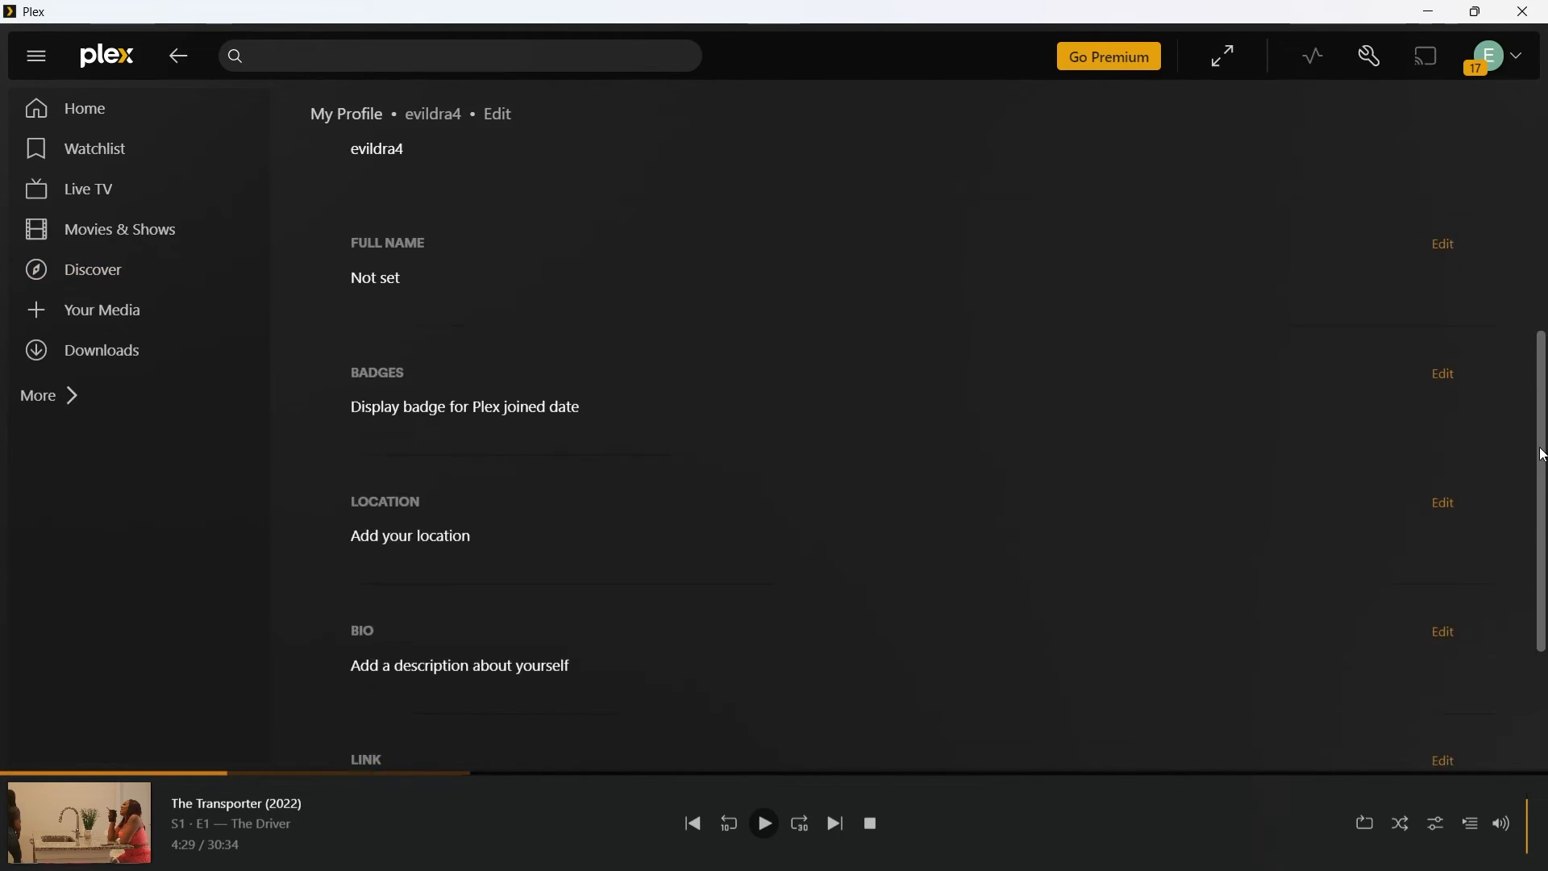
click(177, 55)
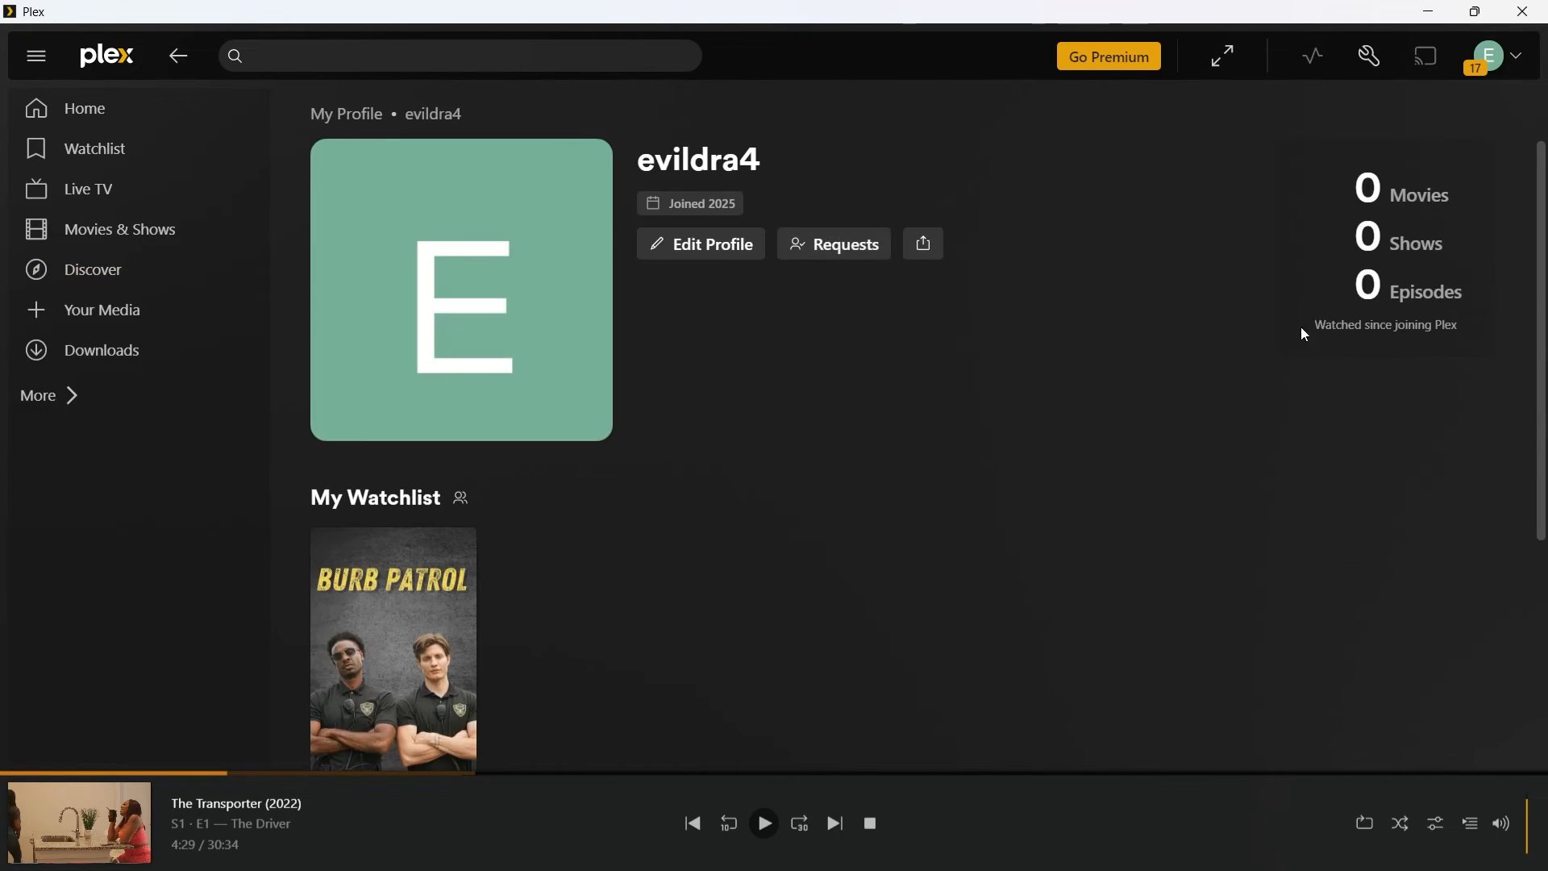
mouse_move(1252, 121)
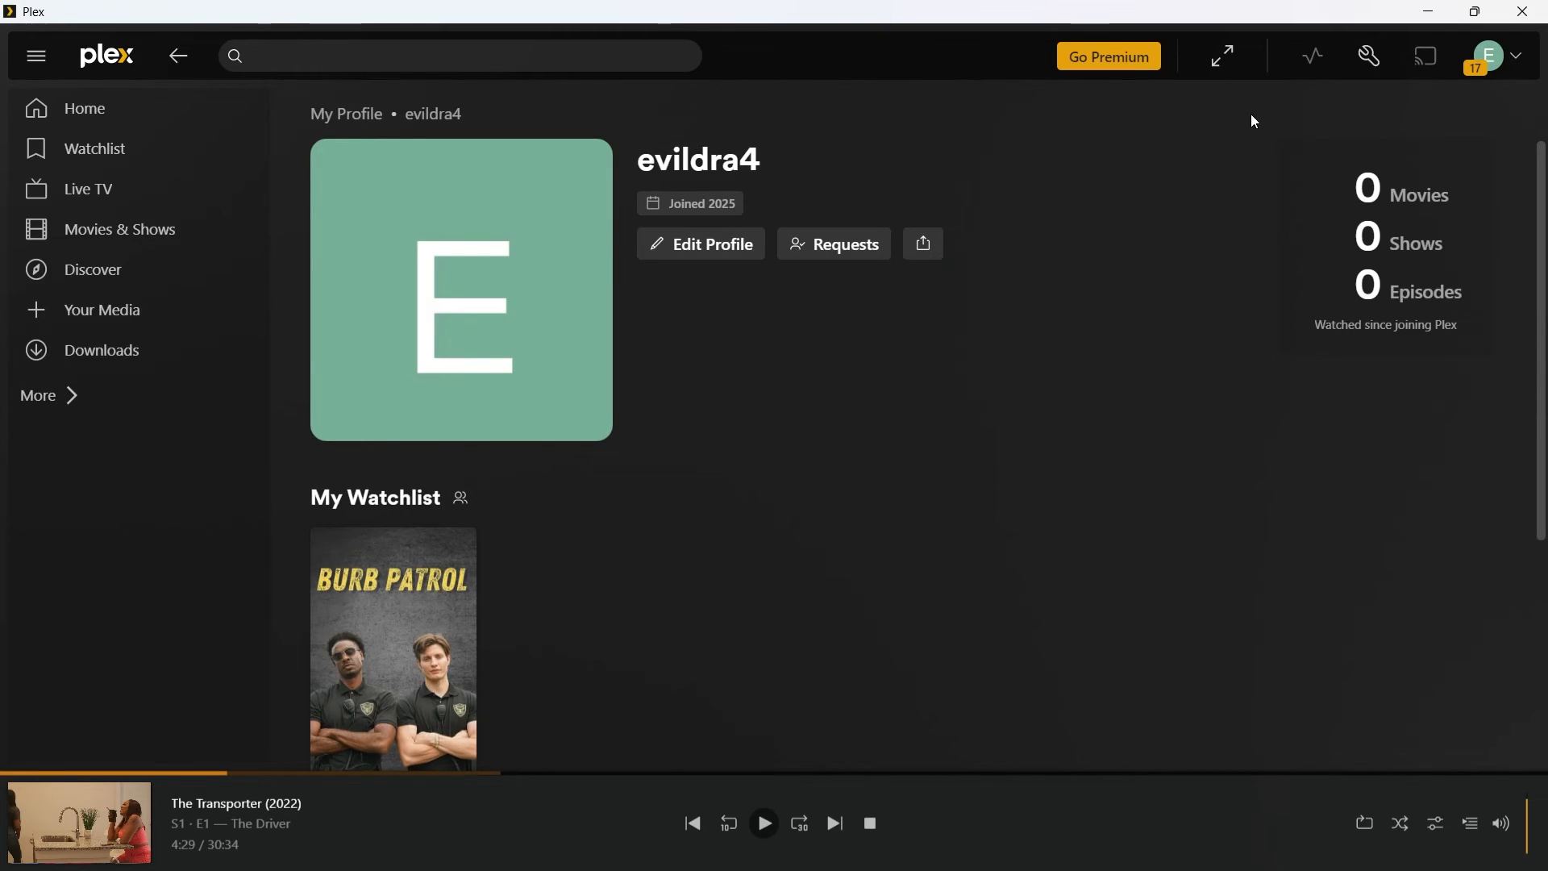
View the Your Media server prompt, then go to Downloads, which reports no downloaded items
click(100, 310)
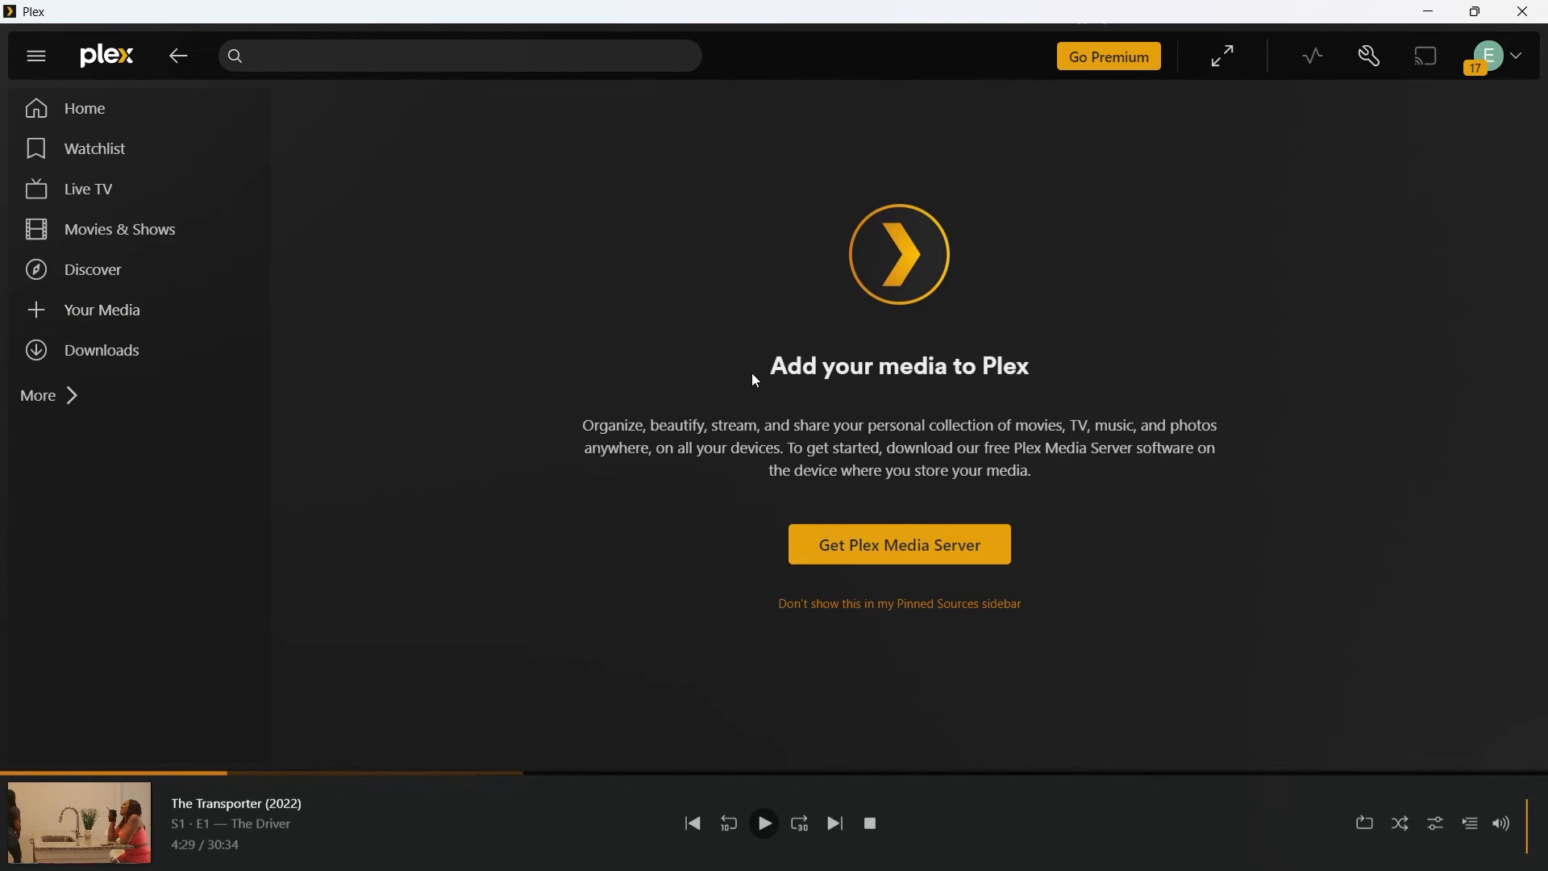
double_click(898, 366)
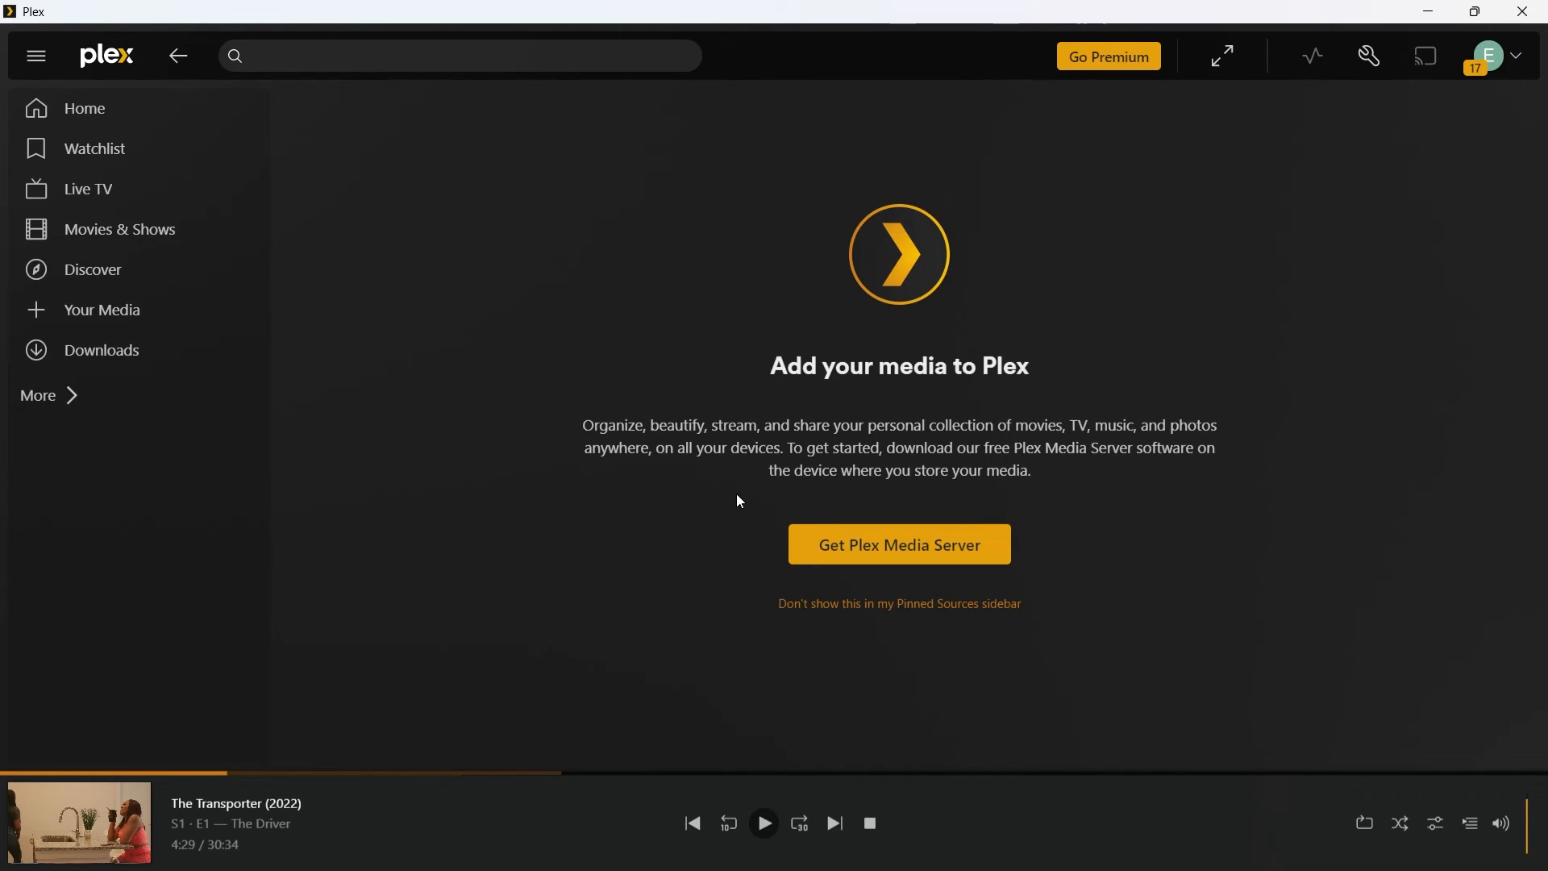
mouse_move(1187, 416)
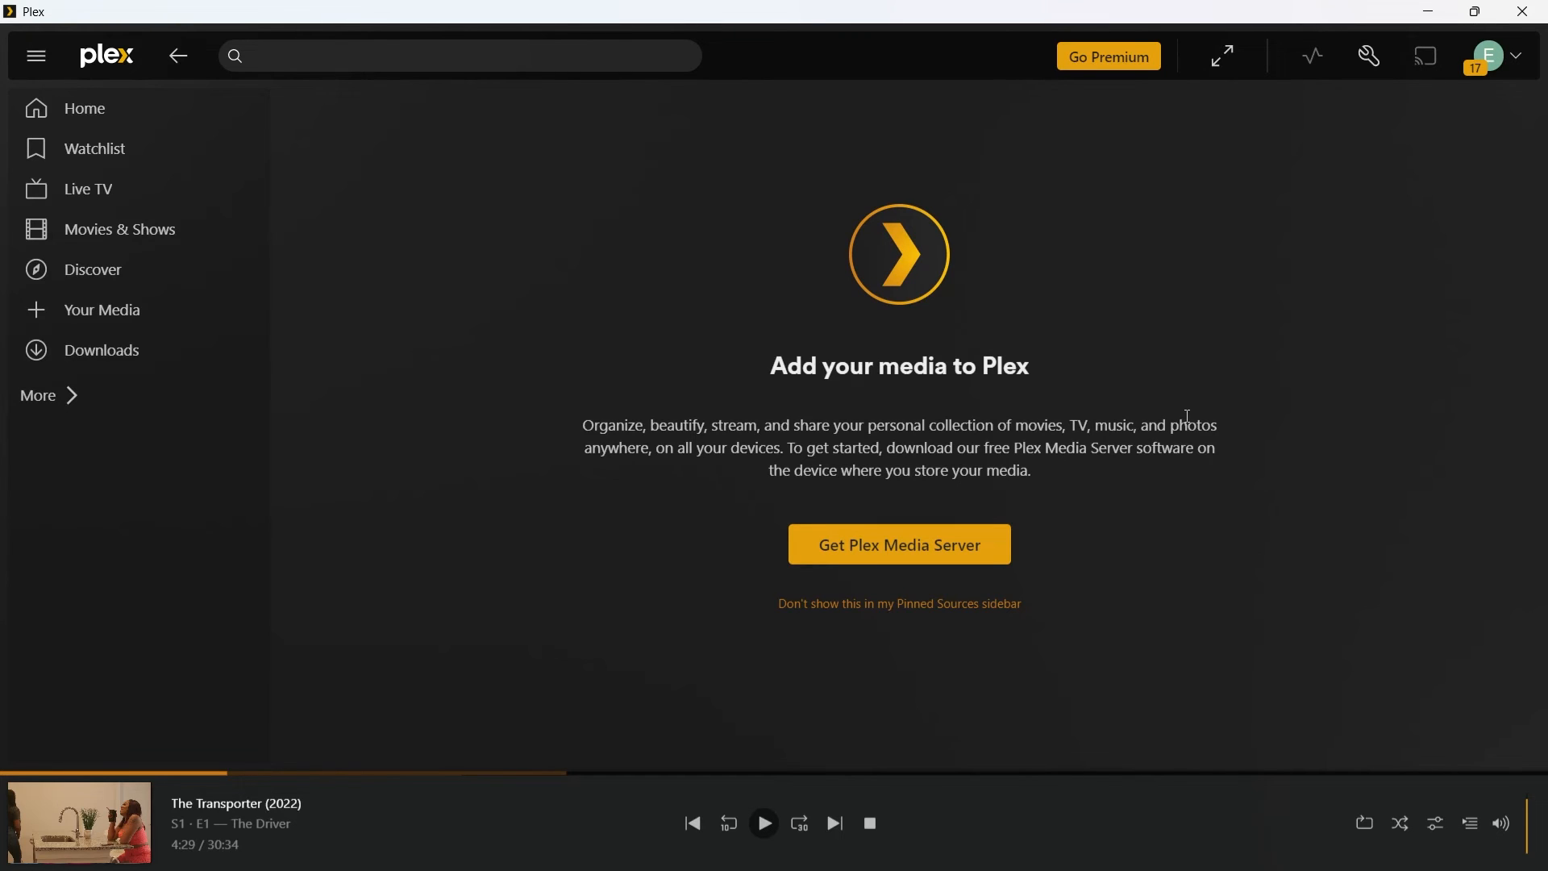
mouse_move(995, 468)
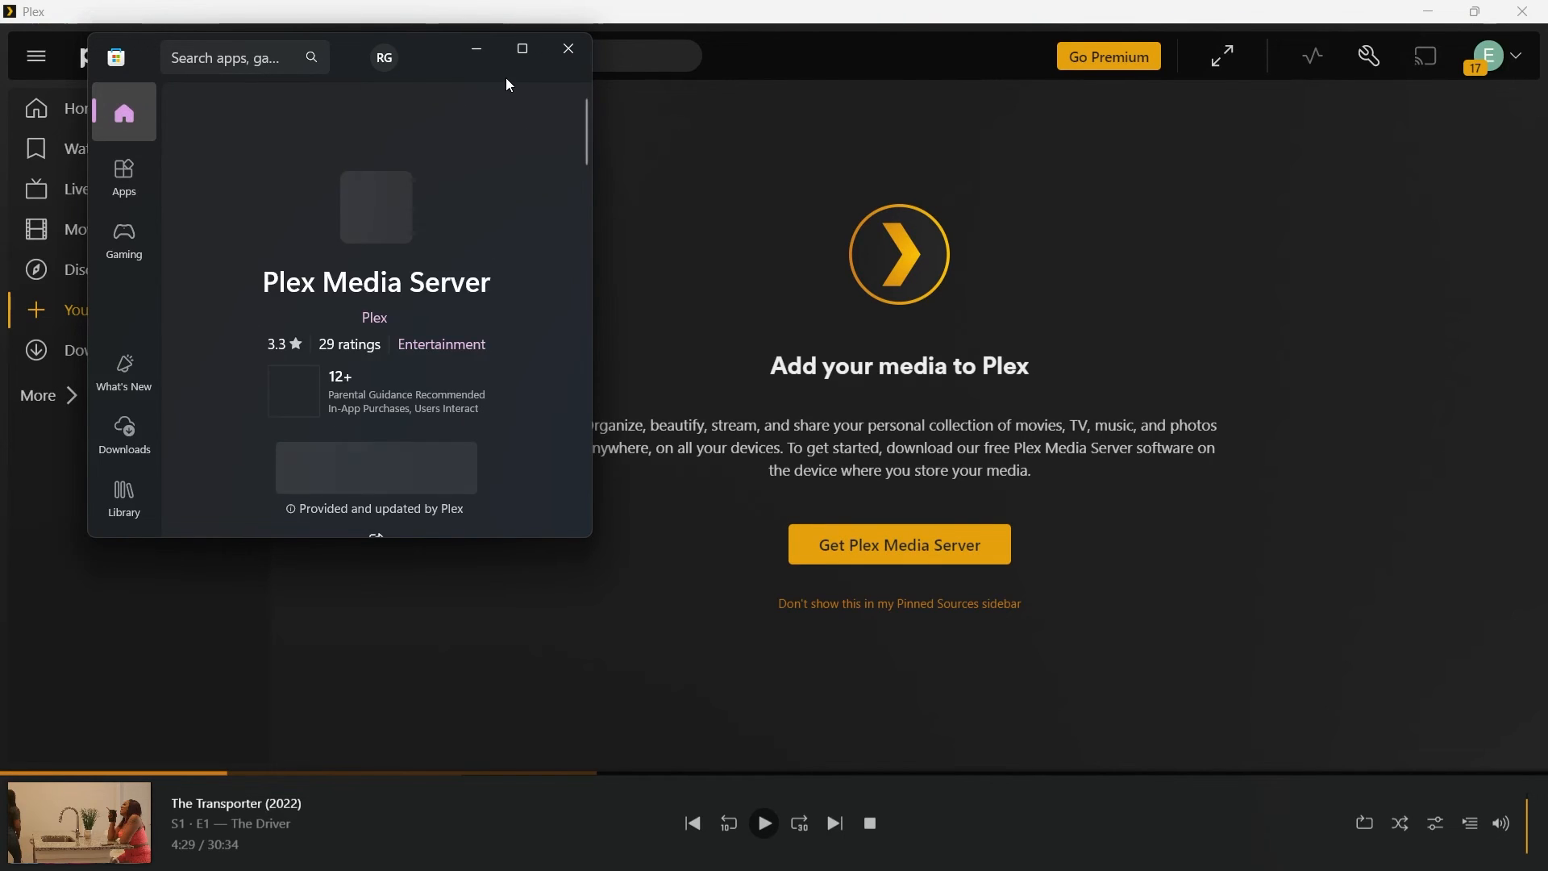
click(570, 48)
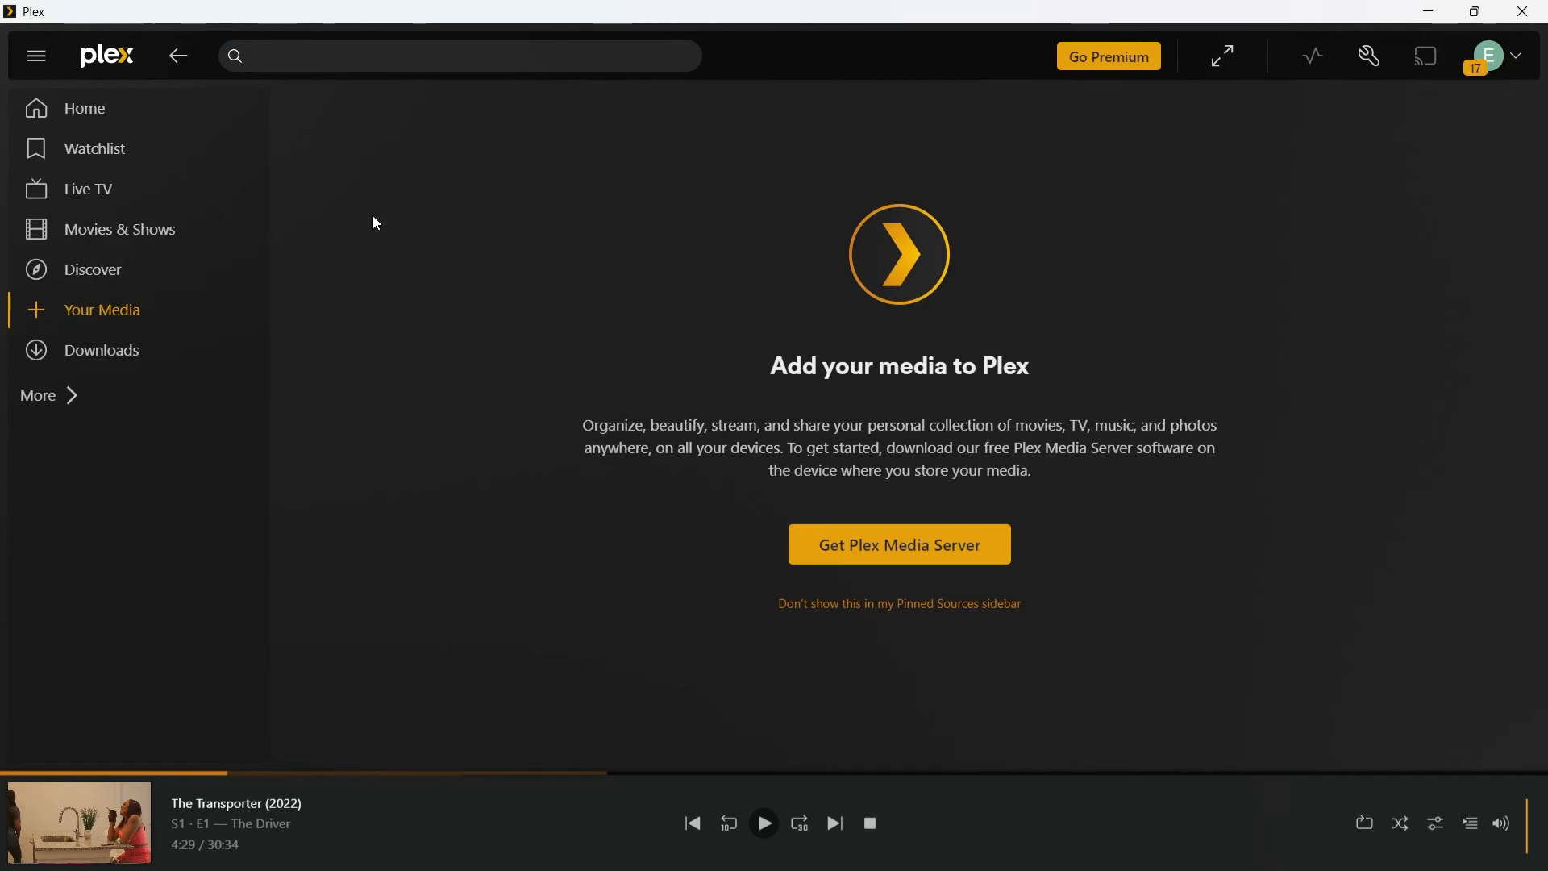
click(100, 350)
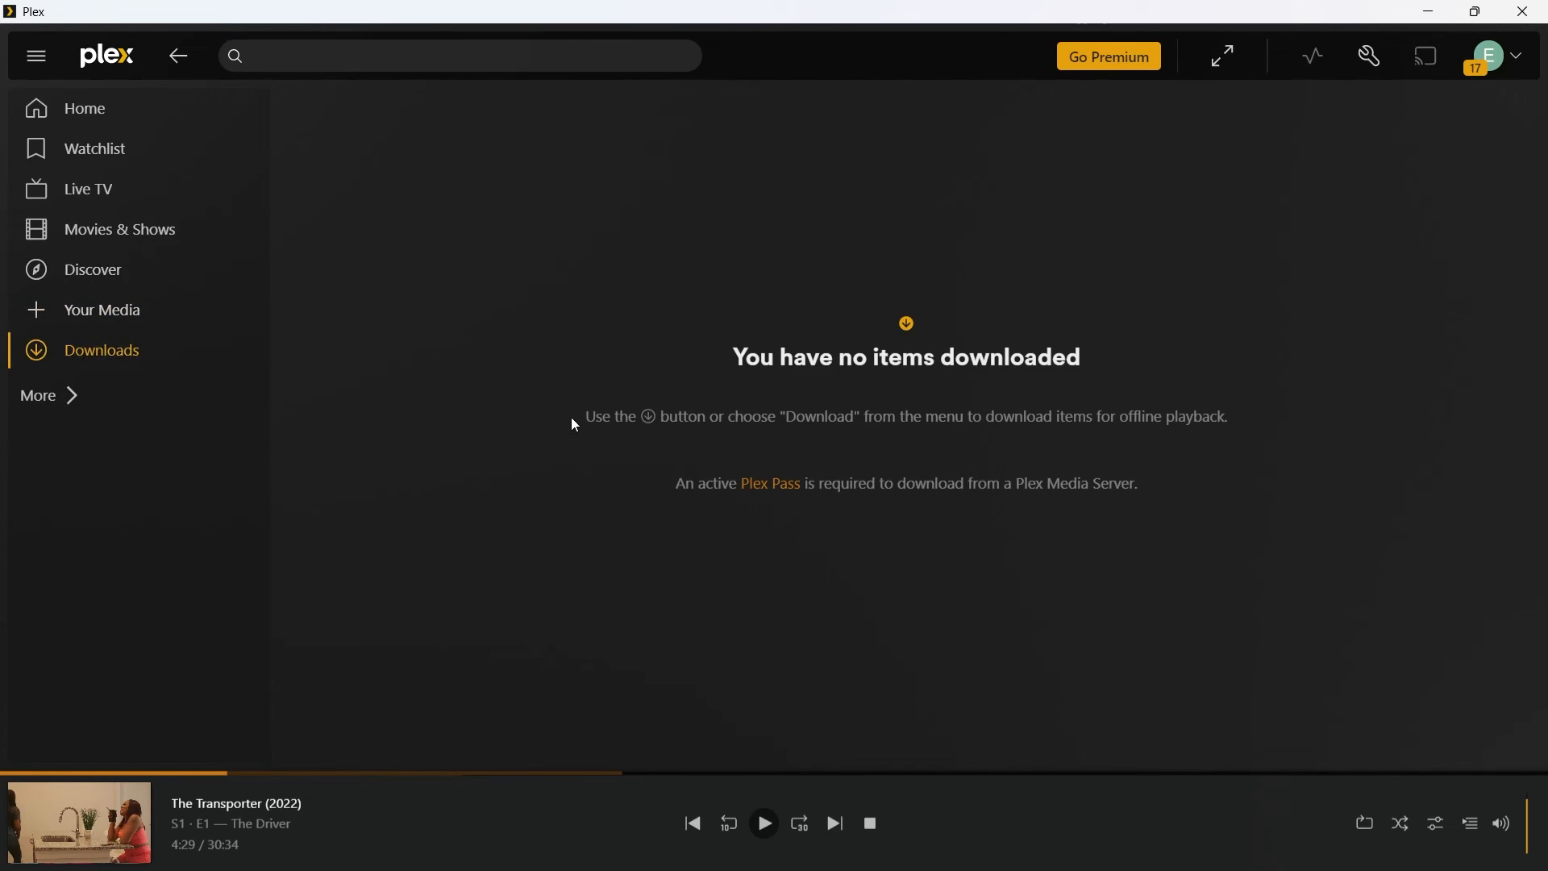
mouse_move(536, 407)
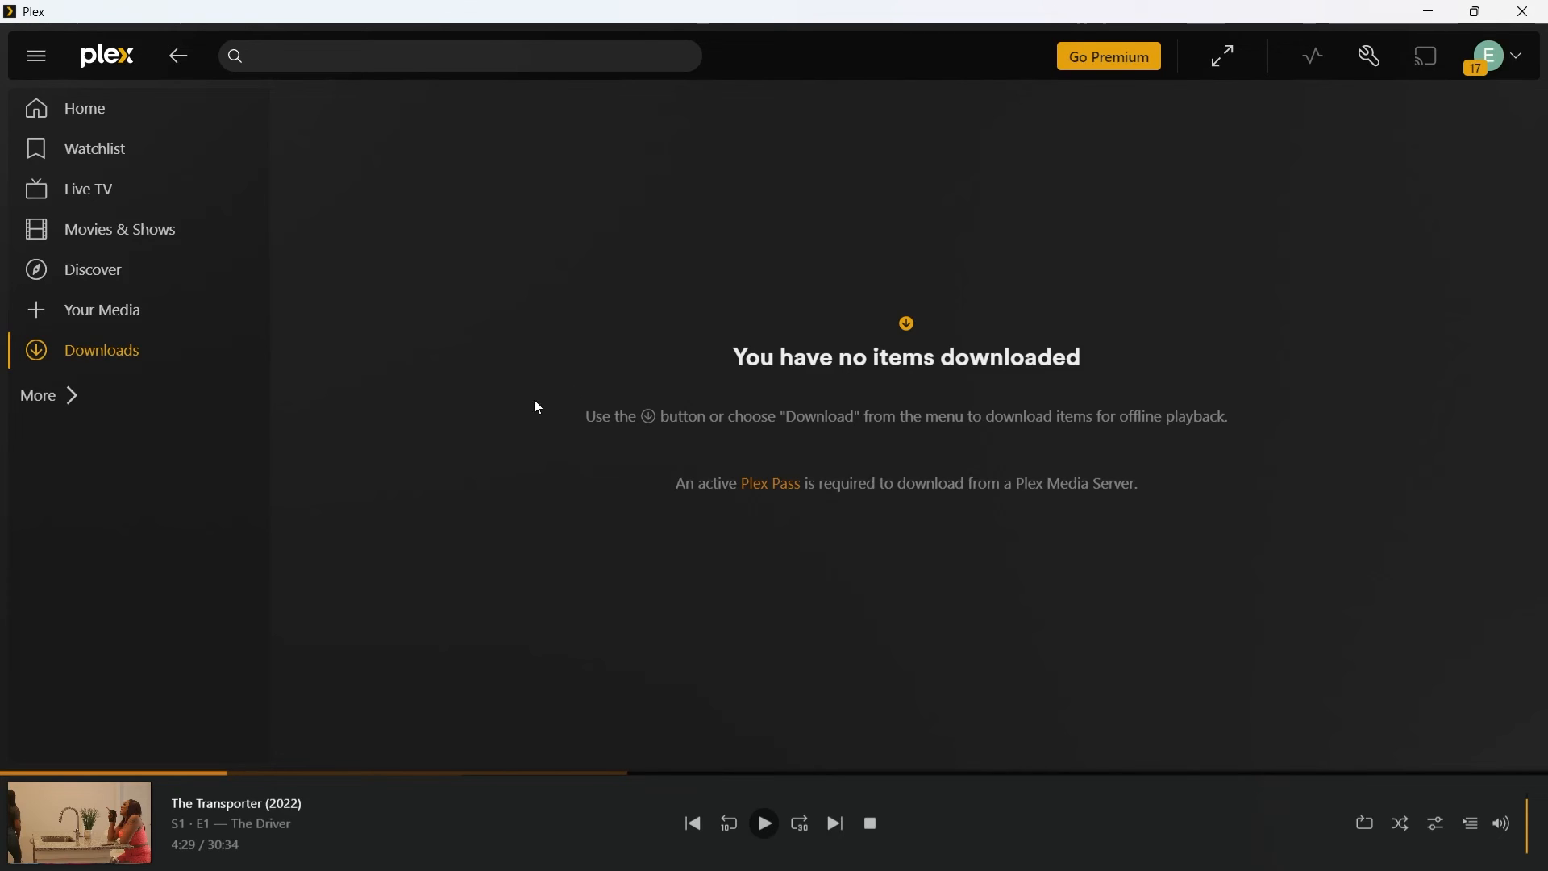
mouse_move(1000, 416)
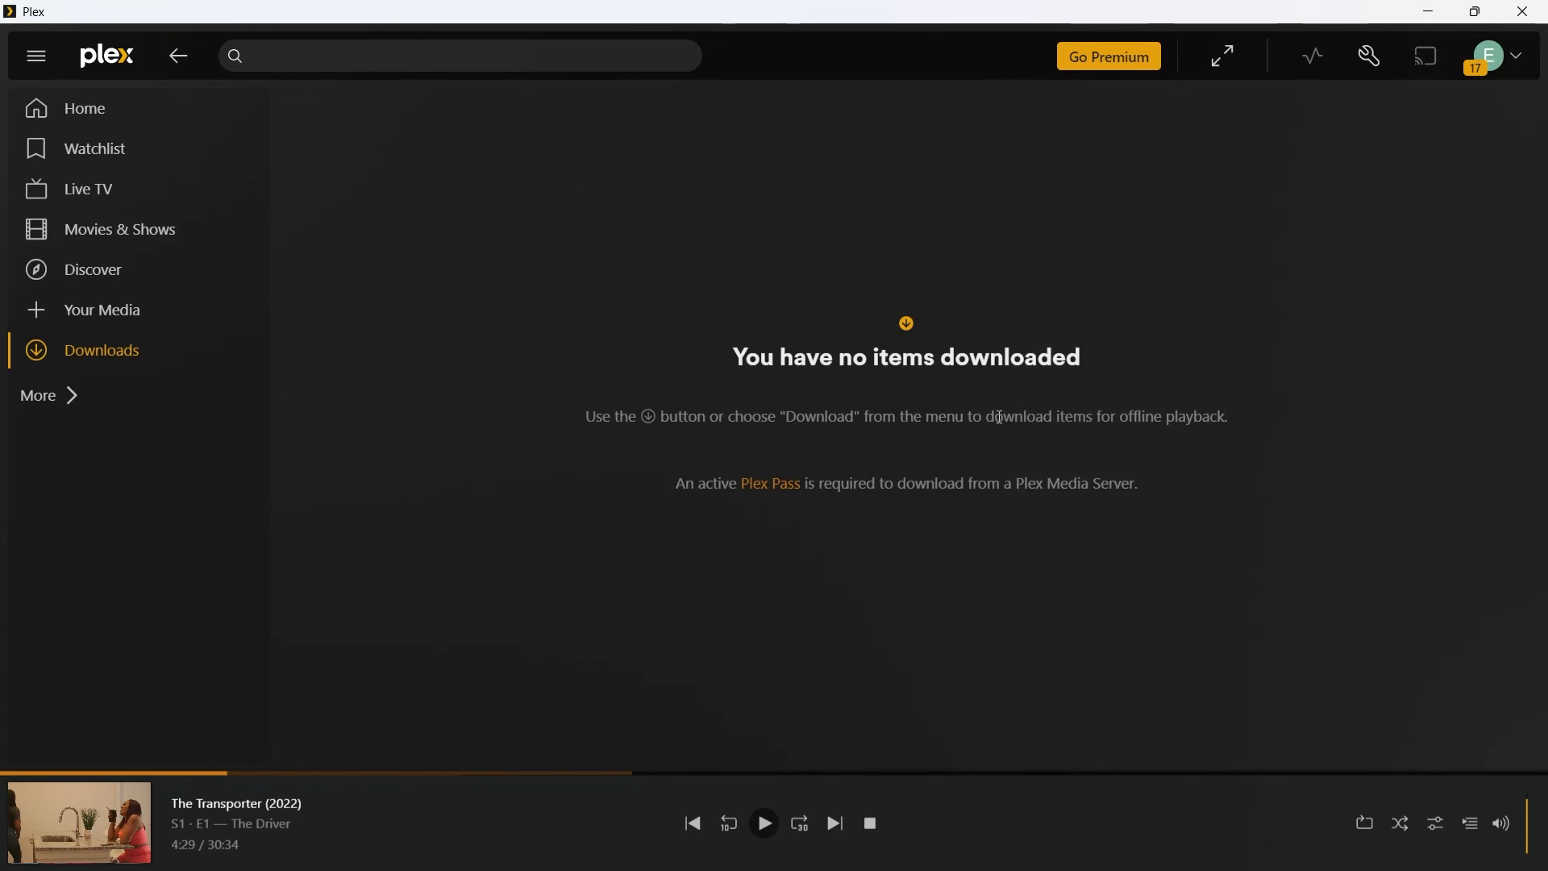
mouse_move(38, 396)
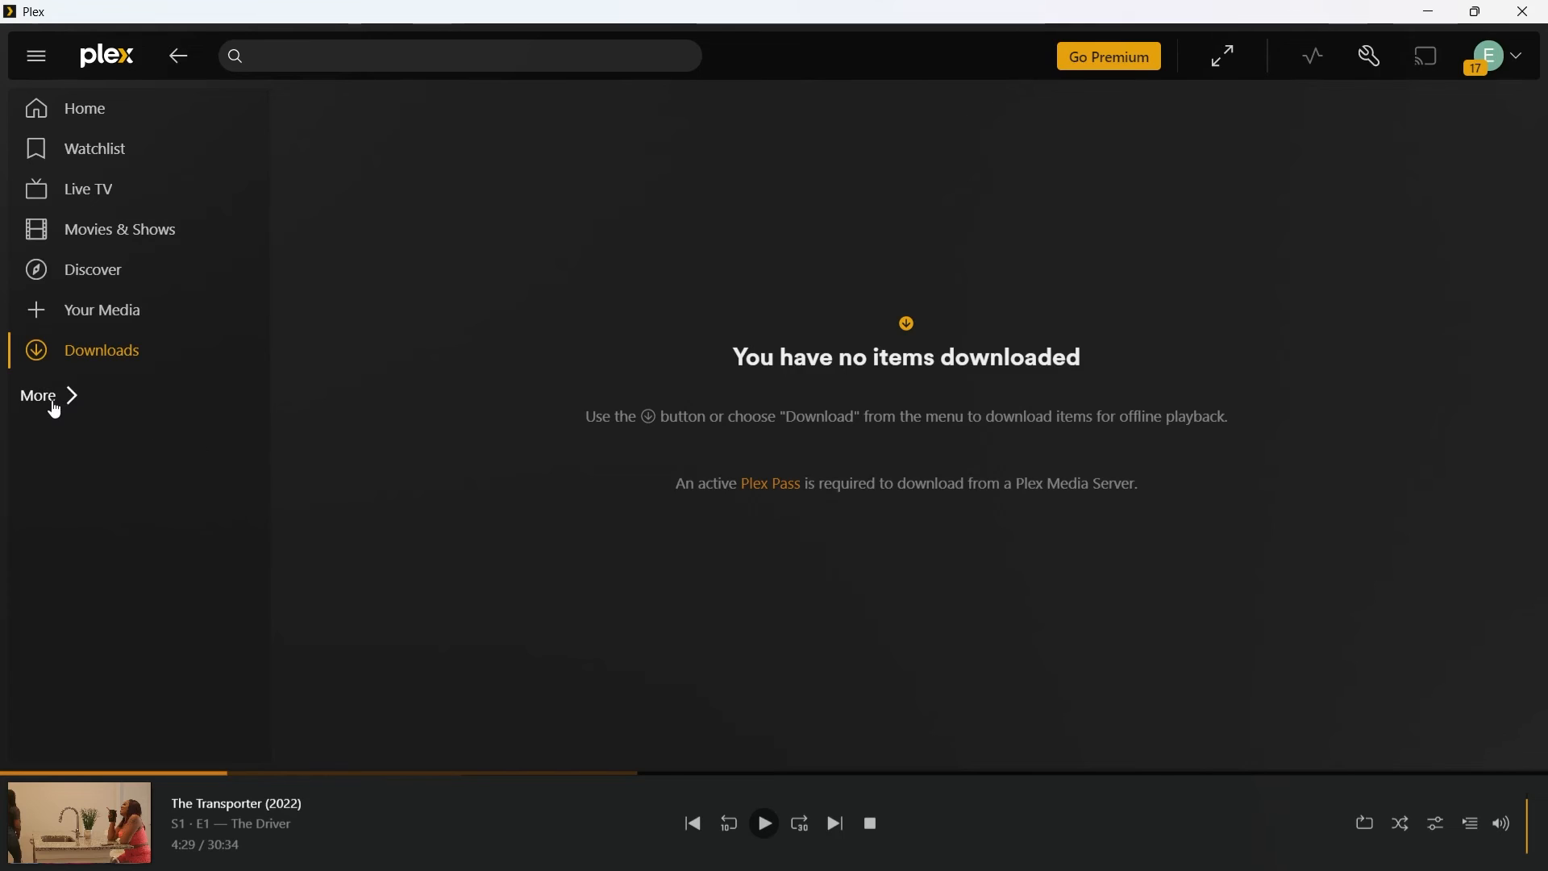
Show the Pinned sources list via More, then collapse the sidebar to icons only
click(38, 395)
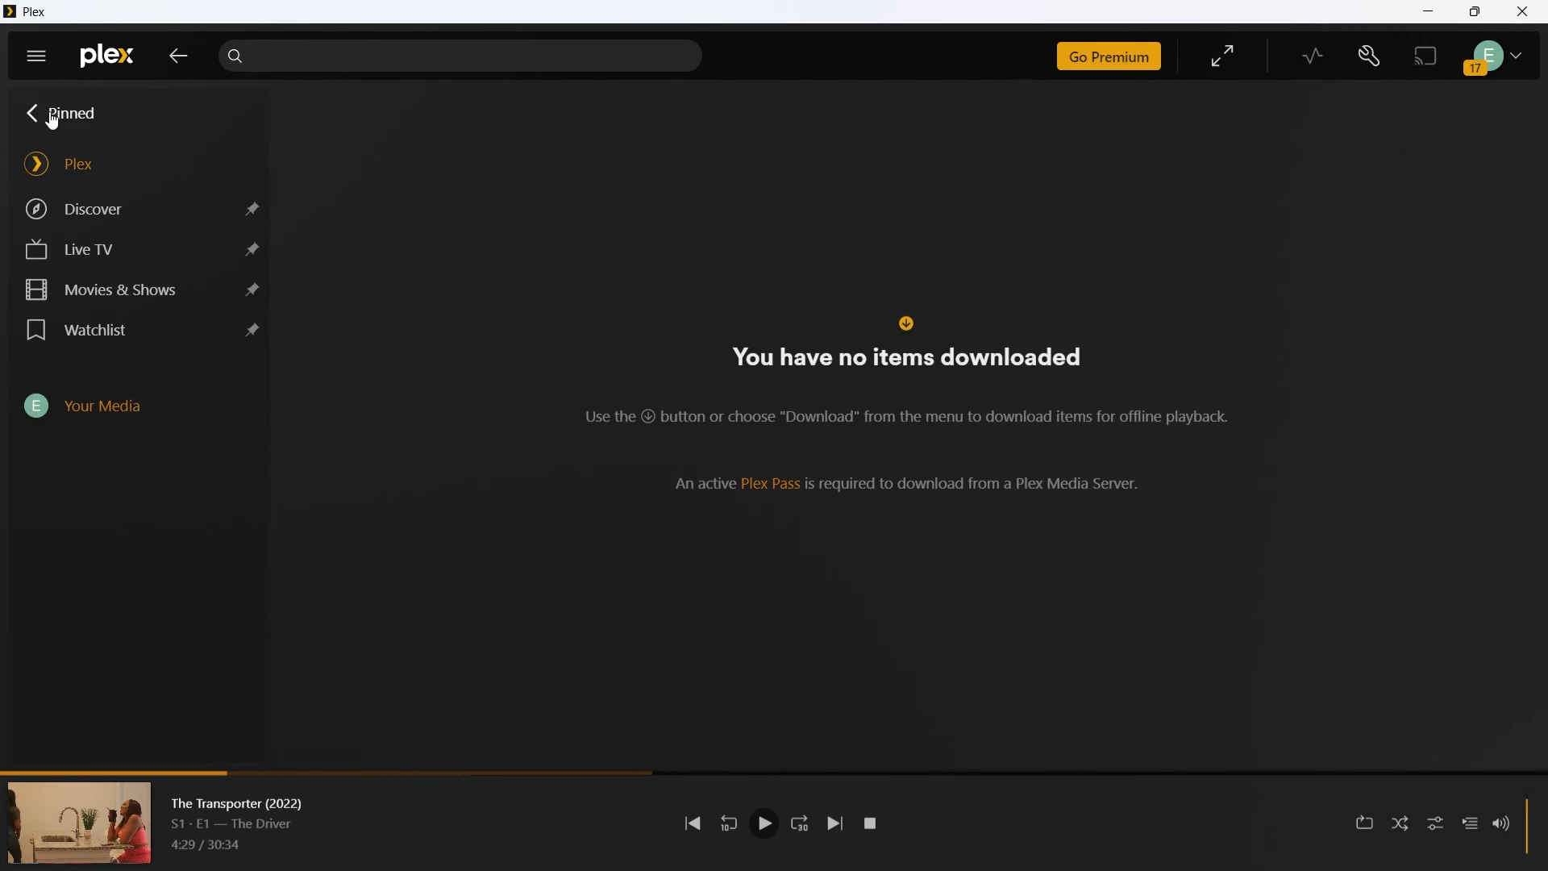
click(36, 55)
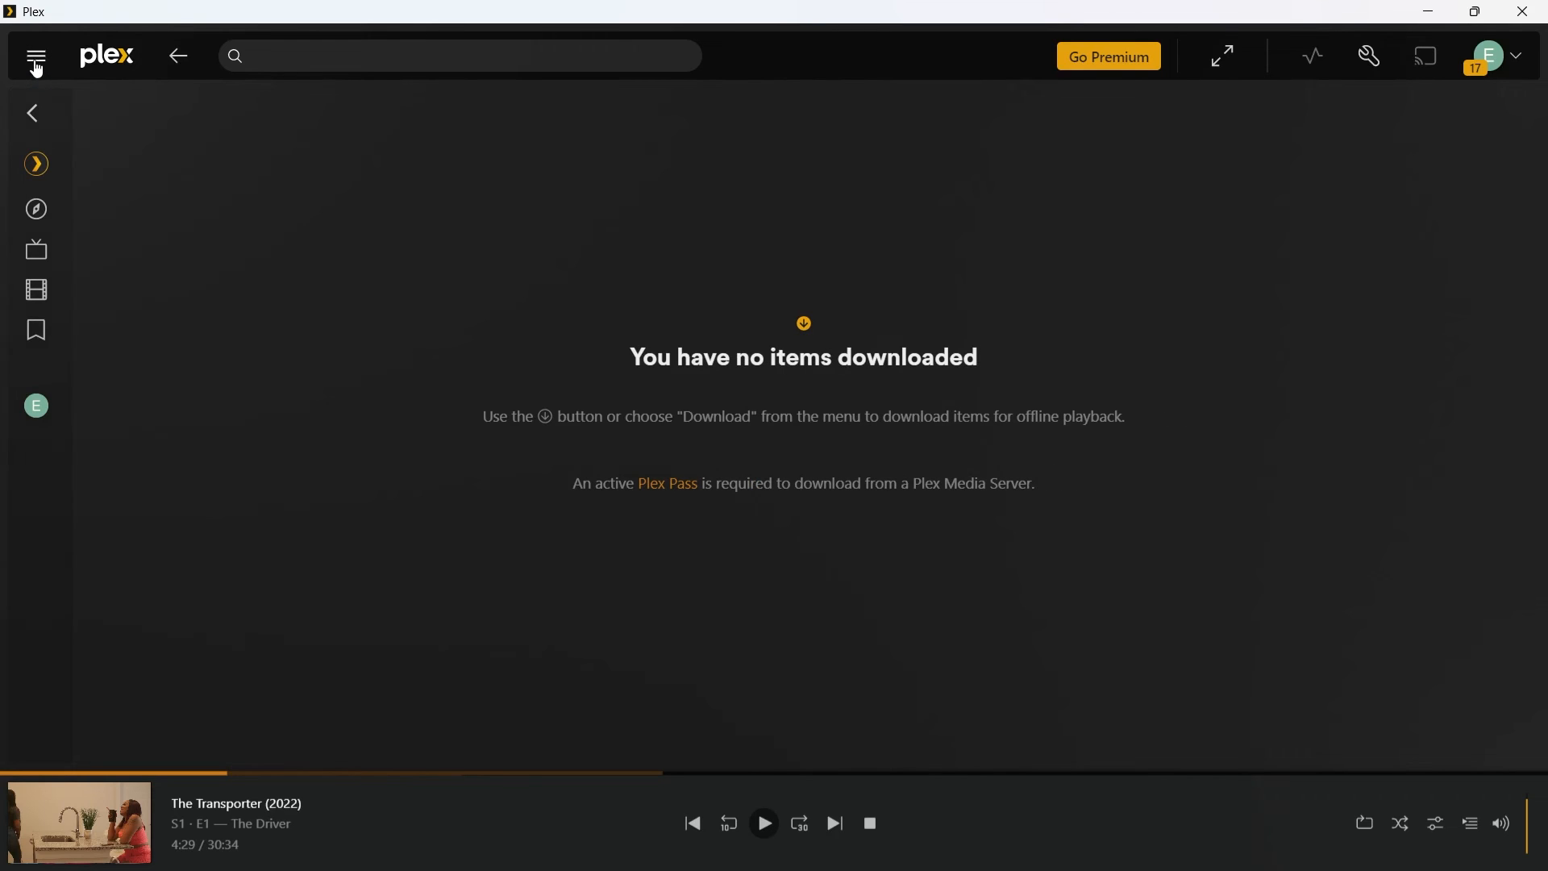
Search for 'the boys' and open The Boys (2019) show details page
click(434, 55)
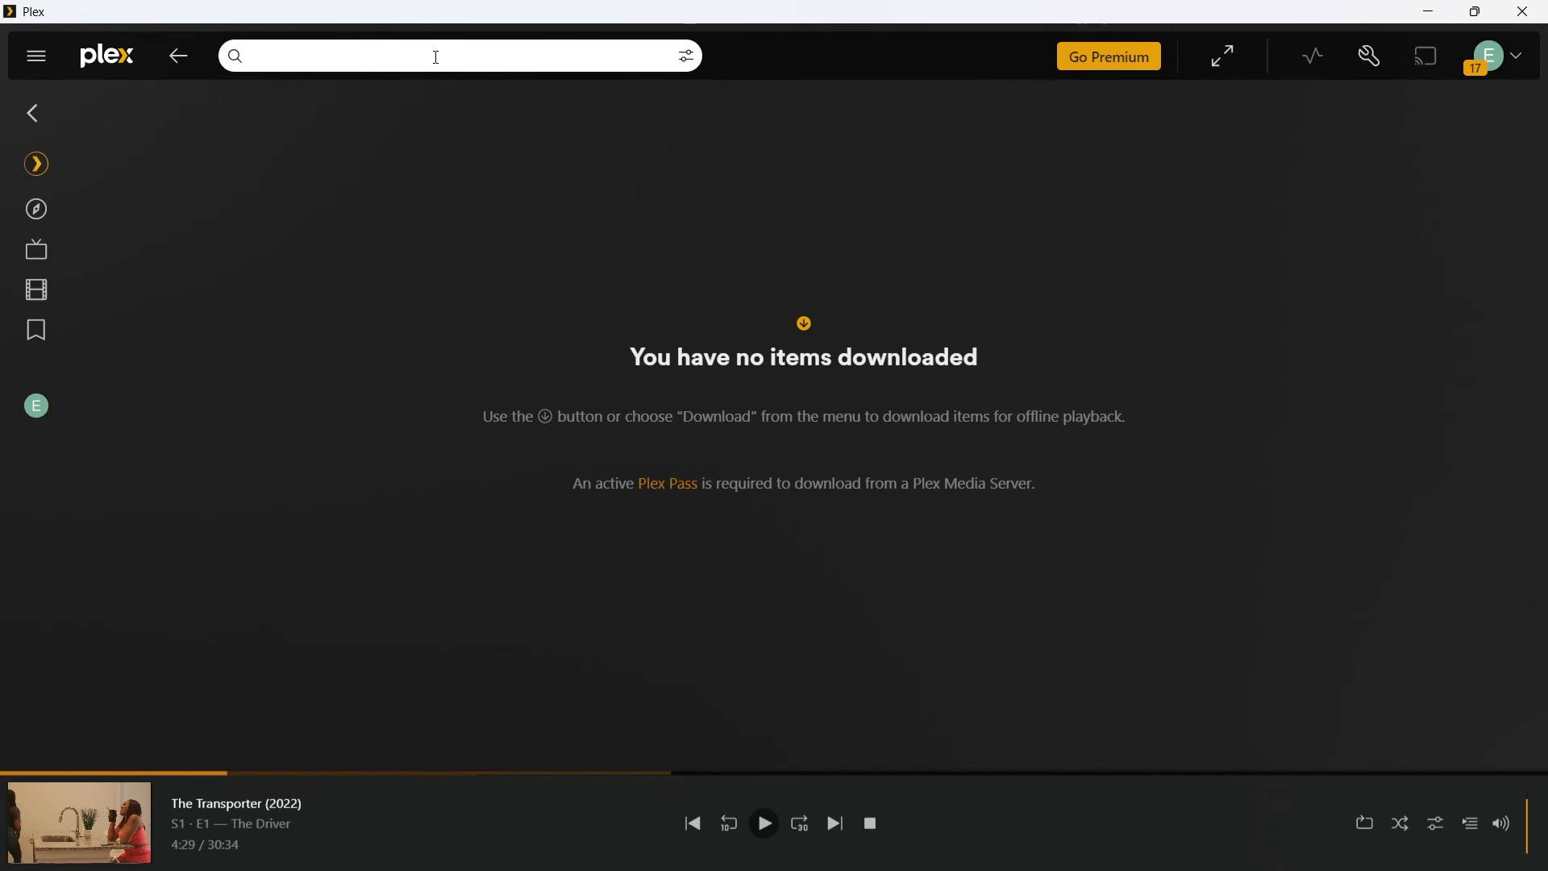
text(the boys)
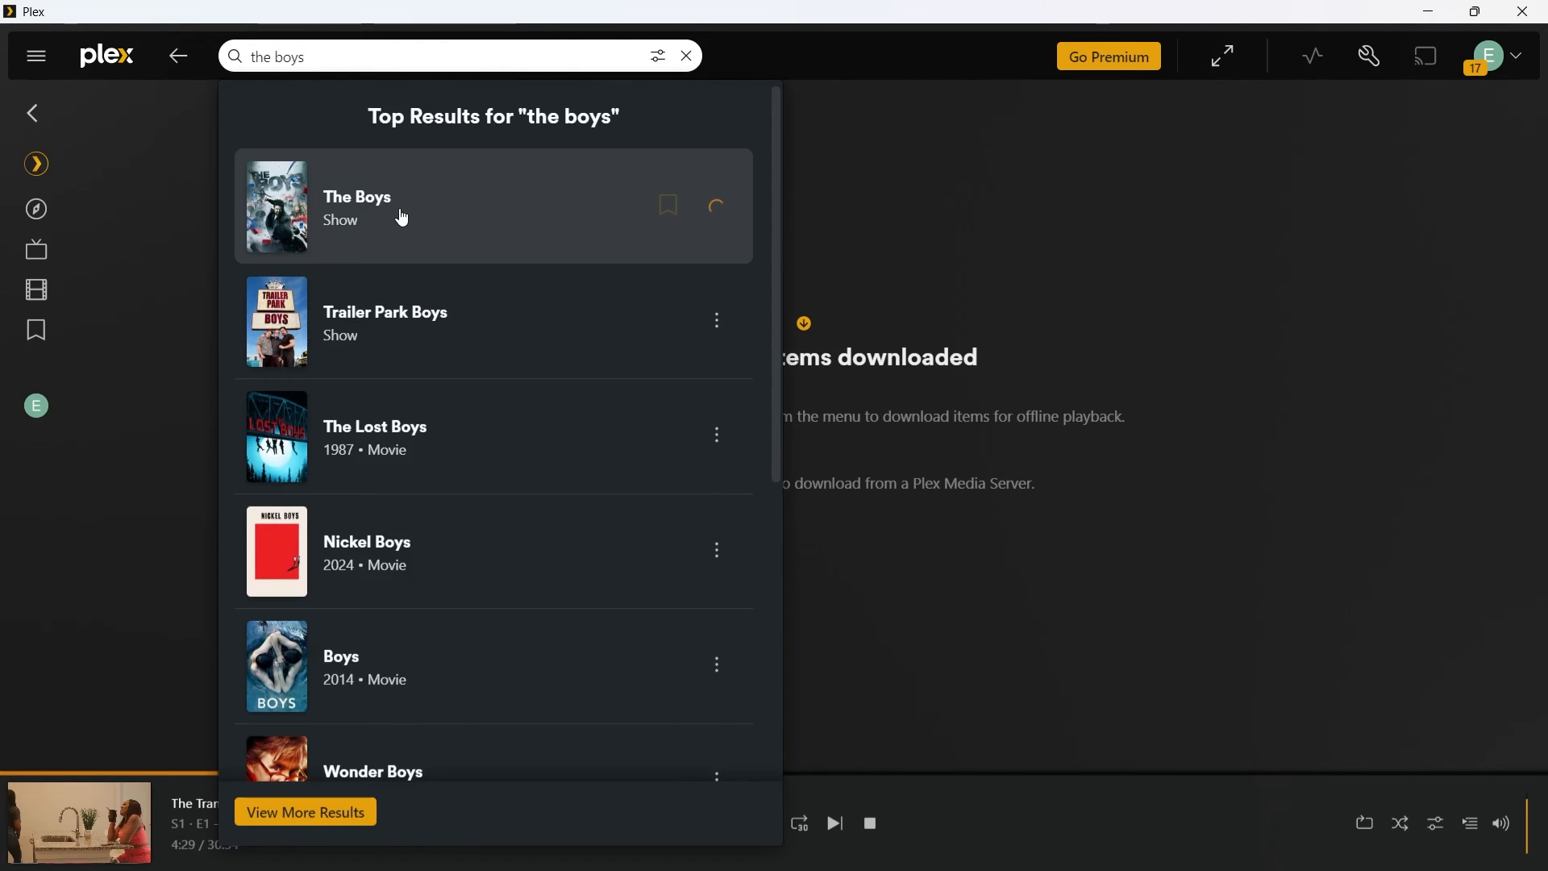
click(395, 208)
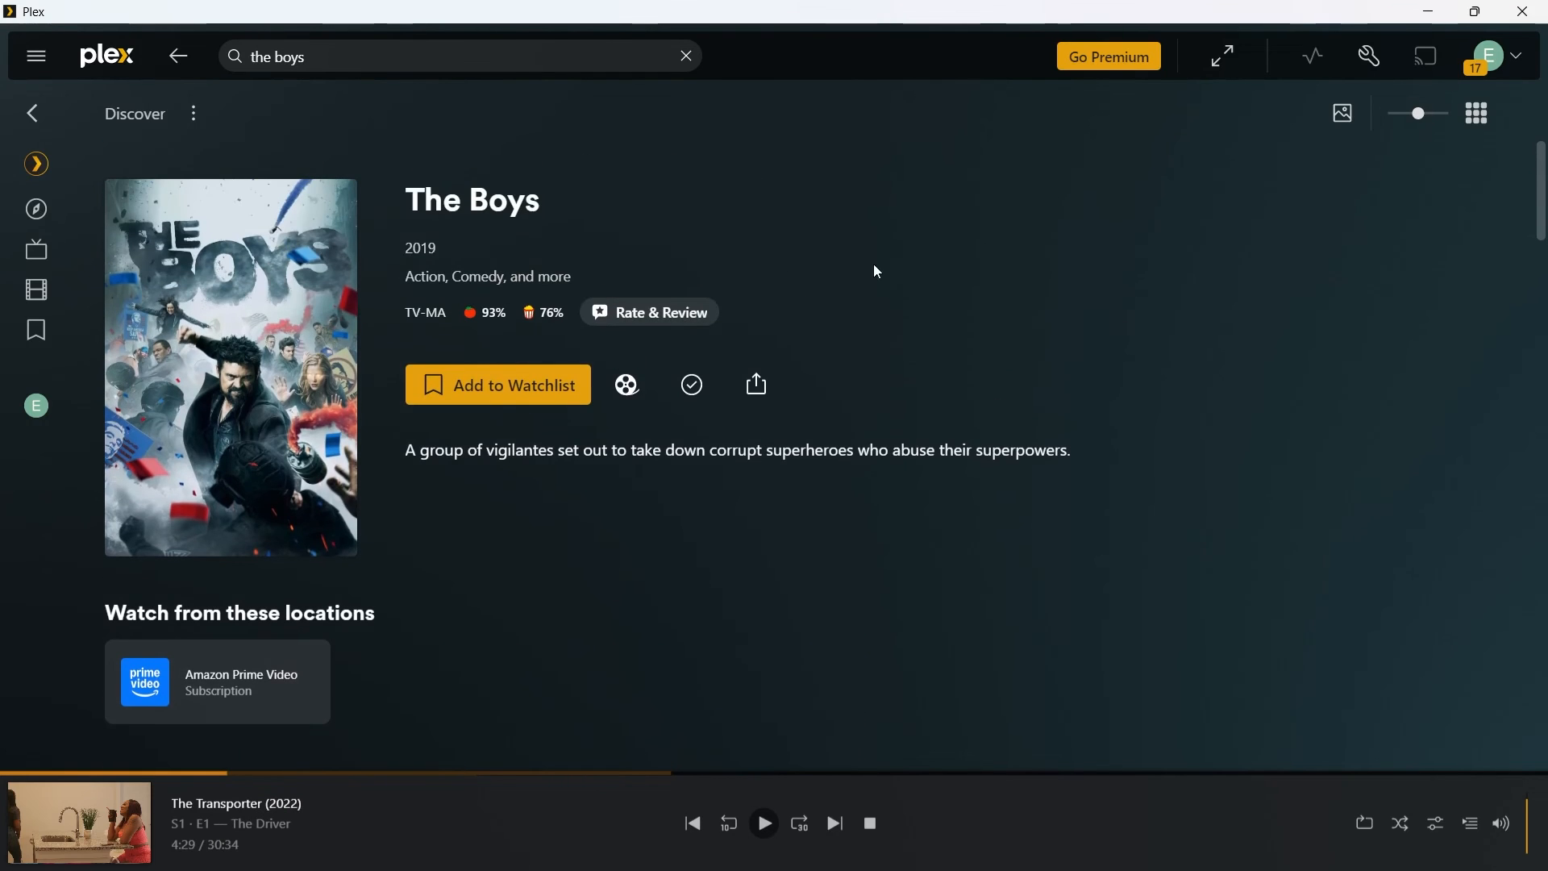
mouse_move(705, 288)
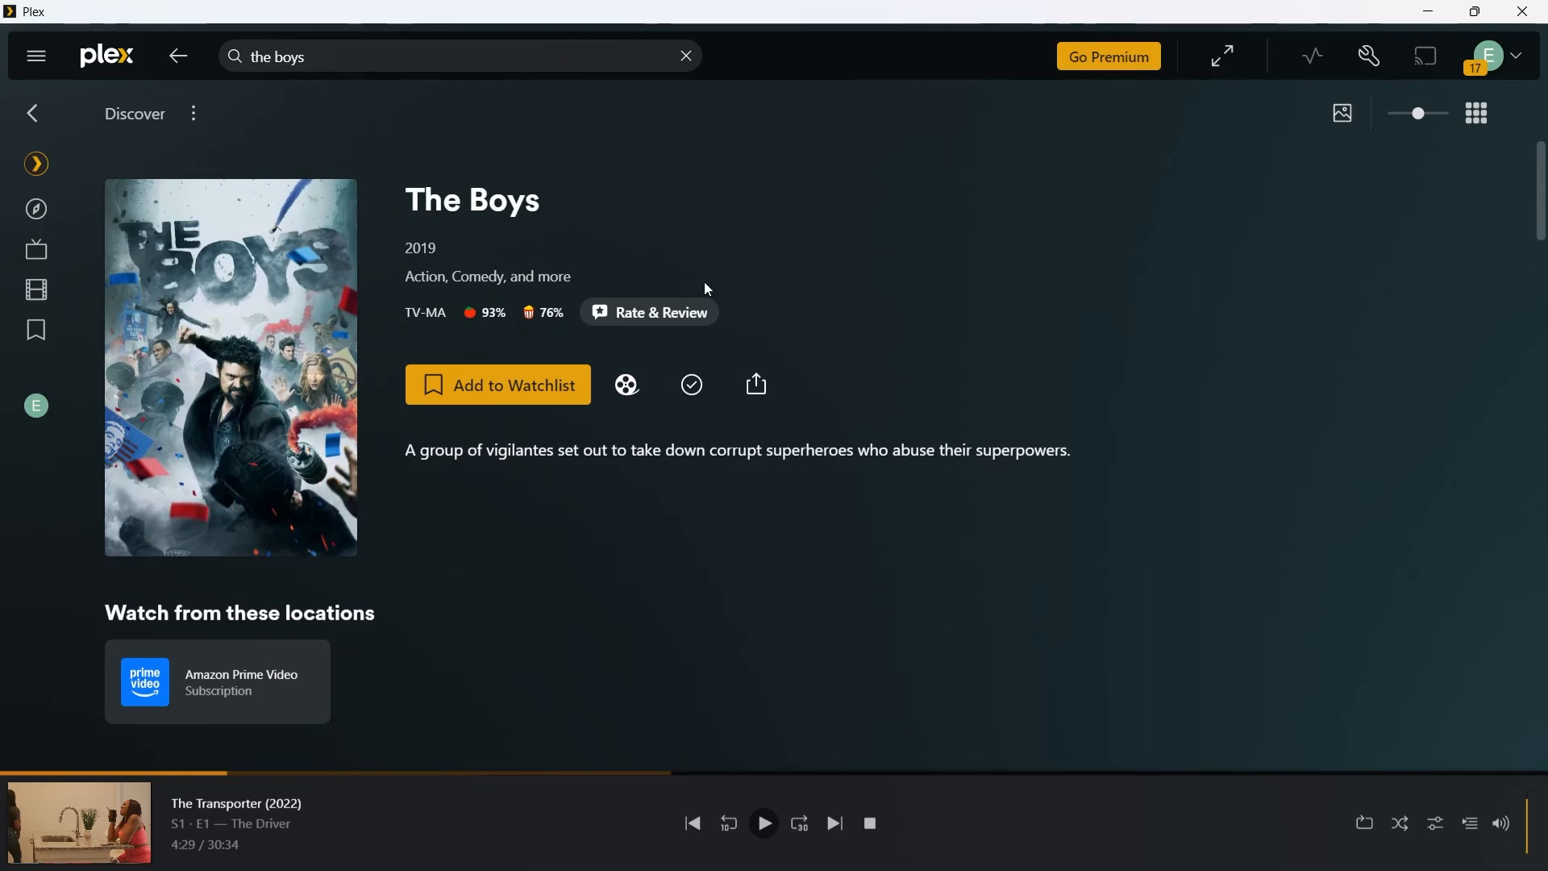
mouse_move(401, 426)
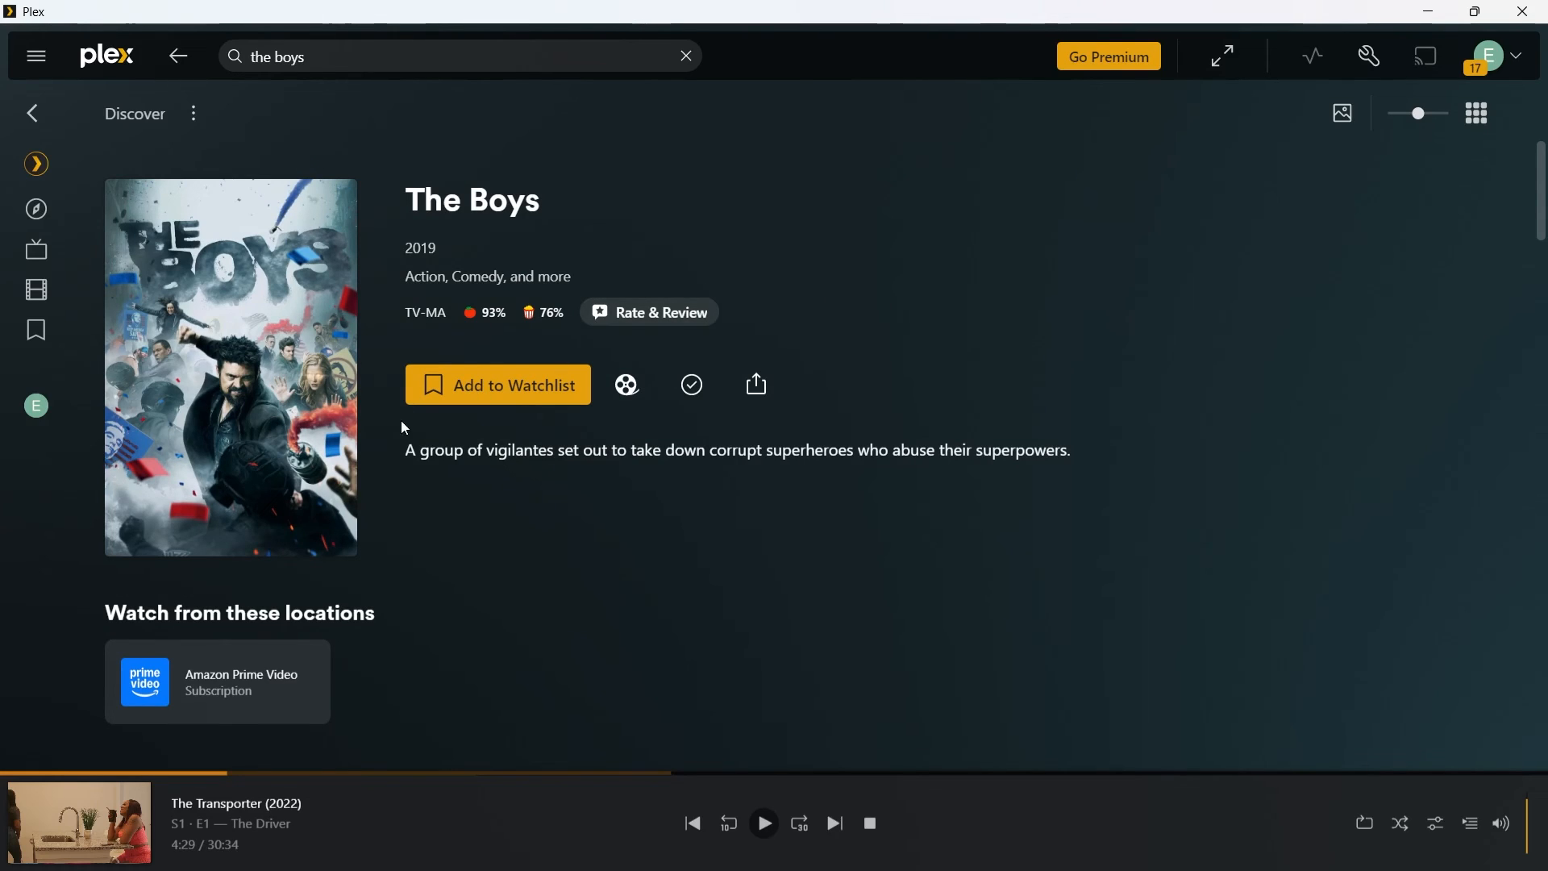
mouse_move(228, 675)
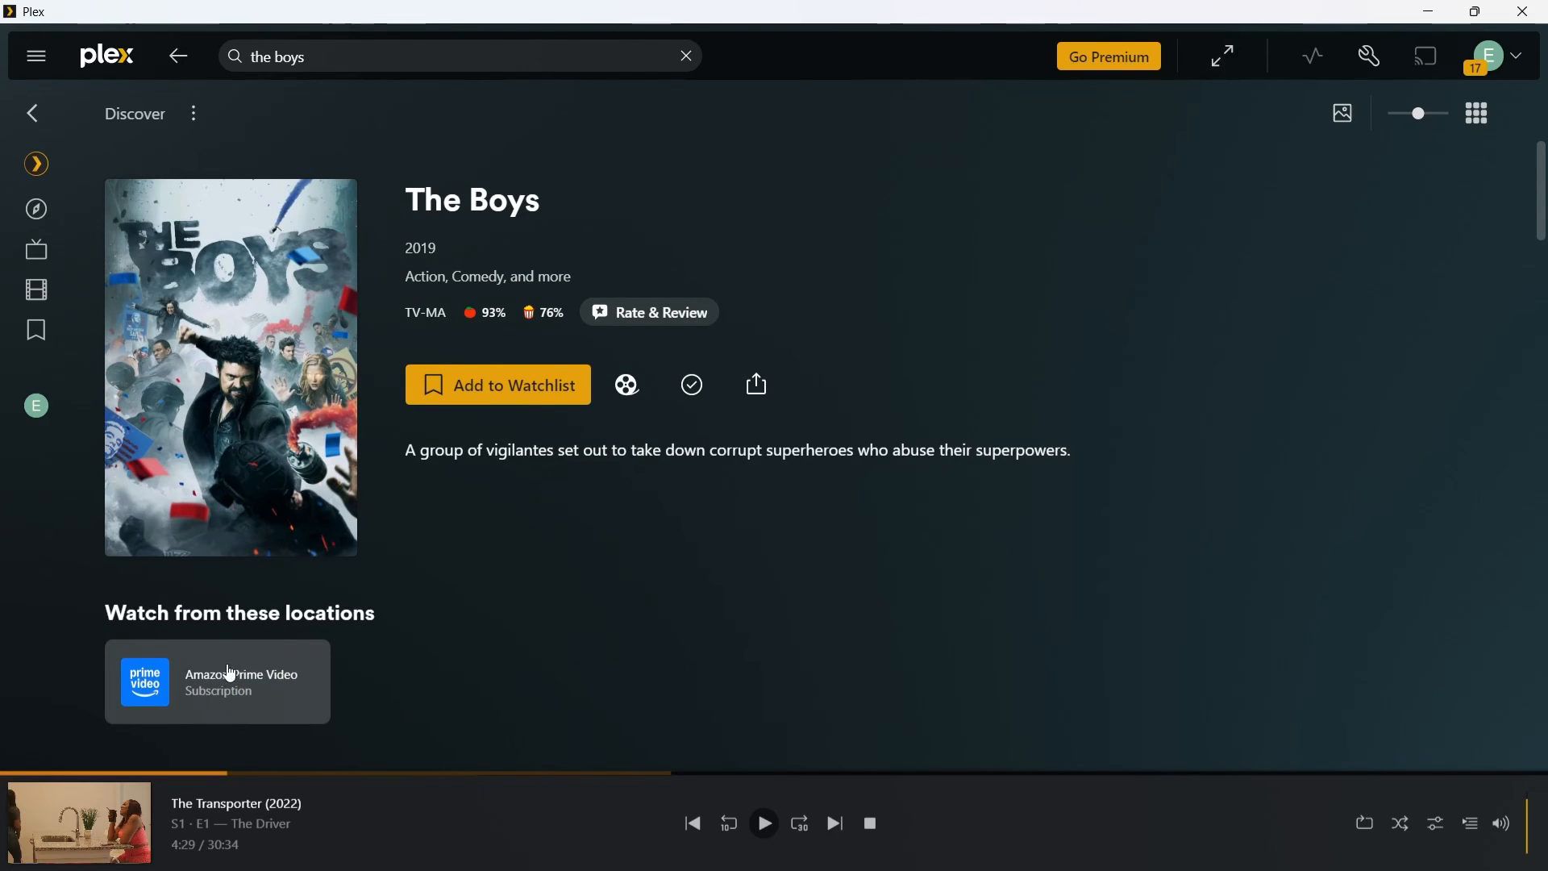
mouse_move(1163, 491)
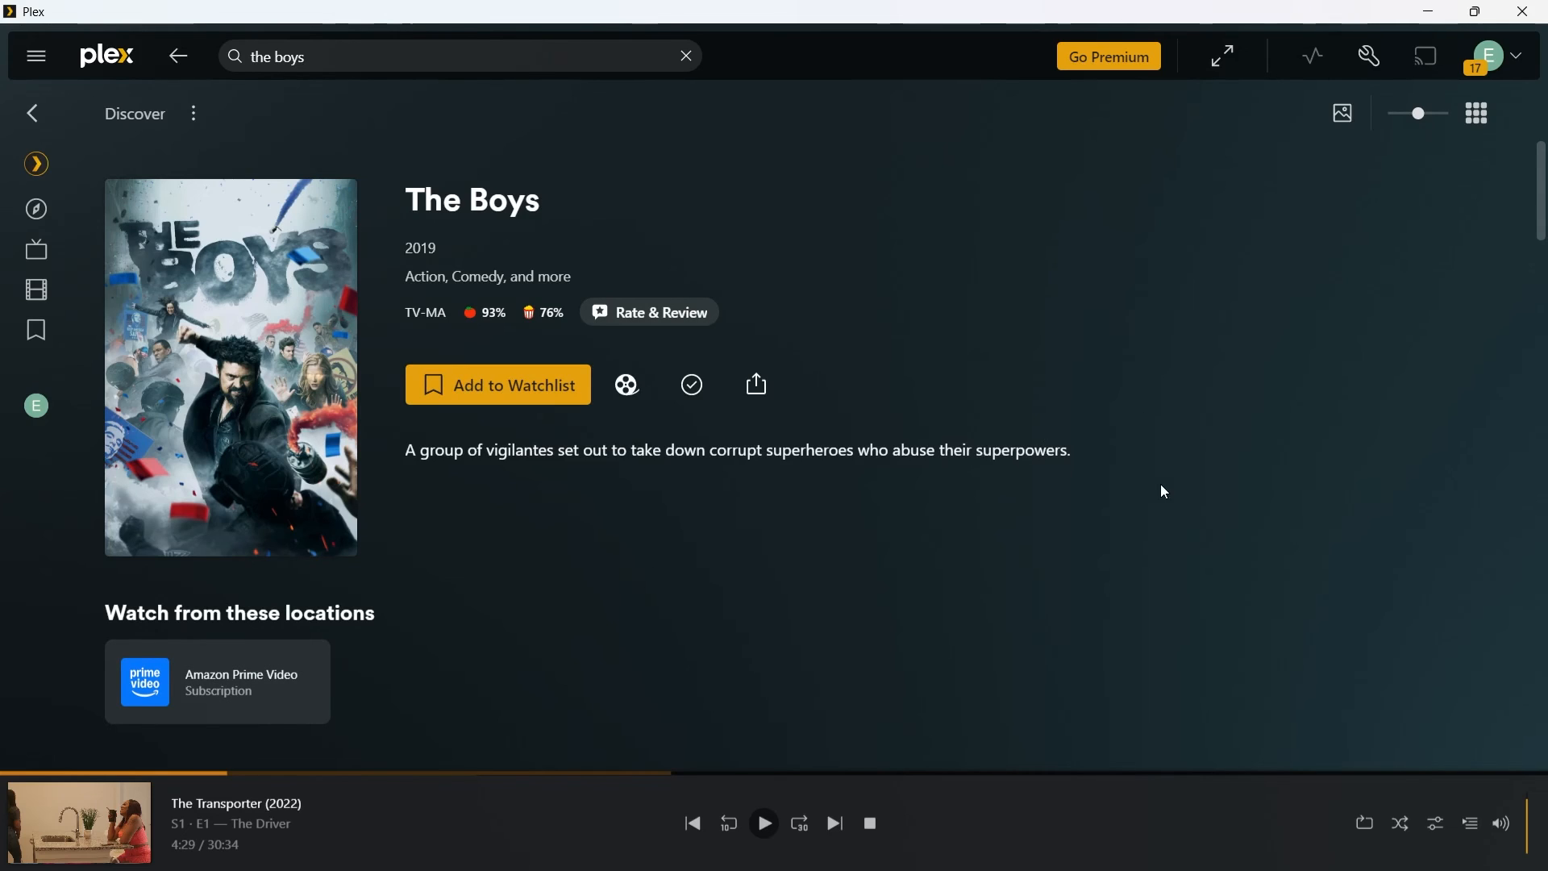
mouse_move(242, 613)
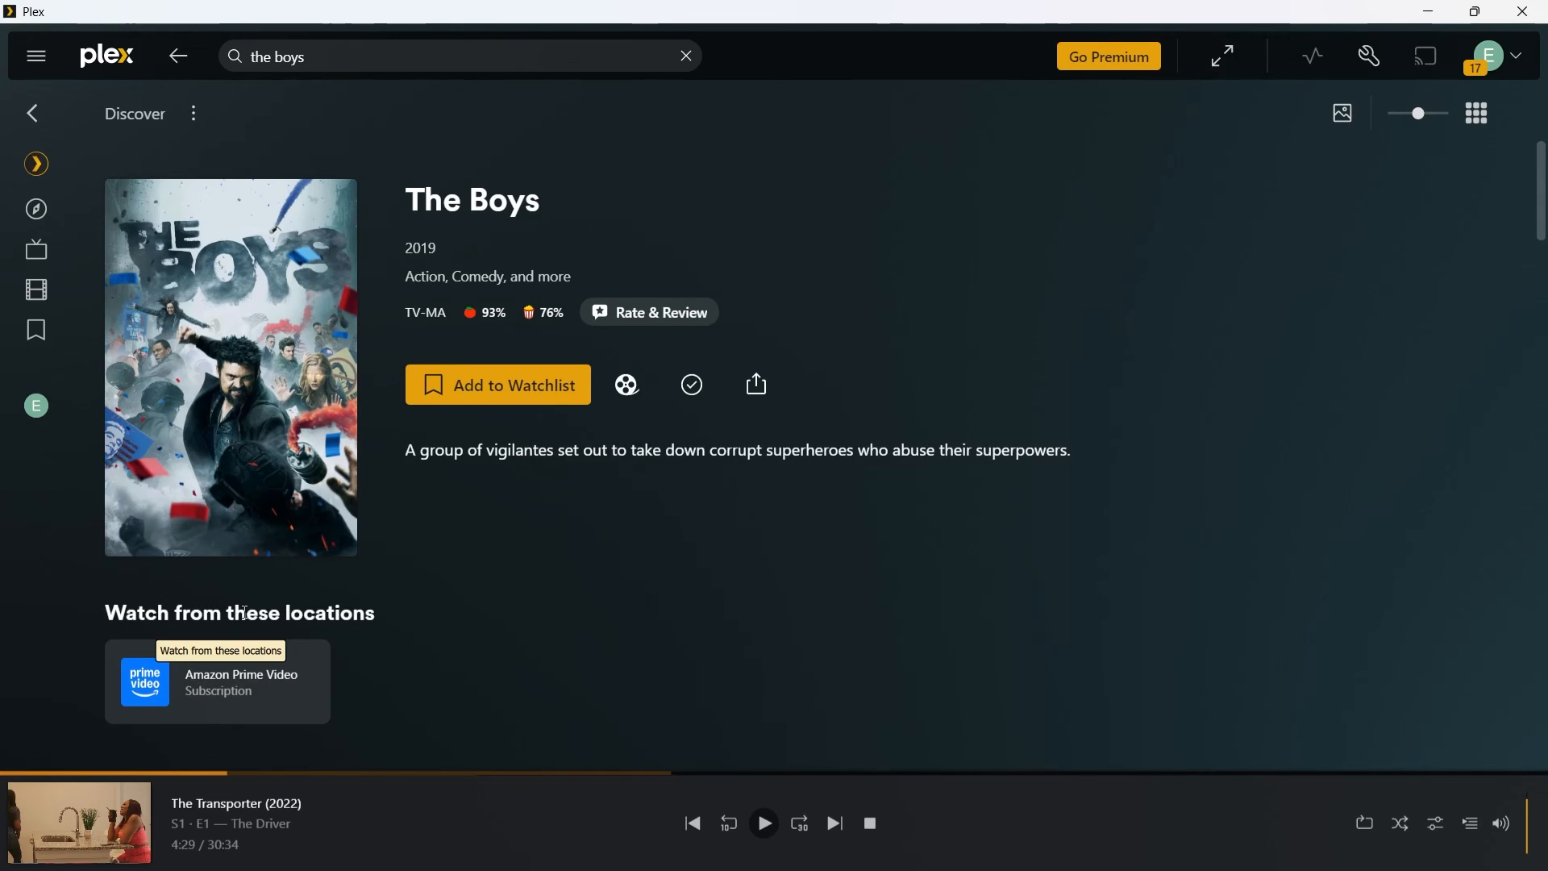
mouse_move(450, 695)
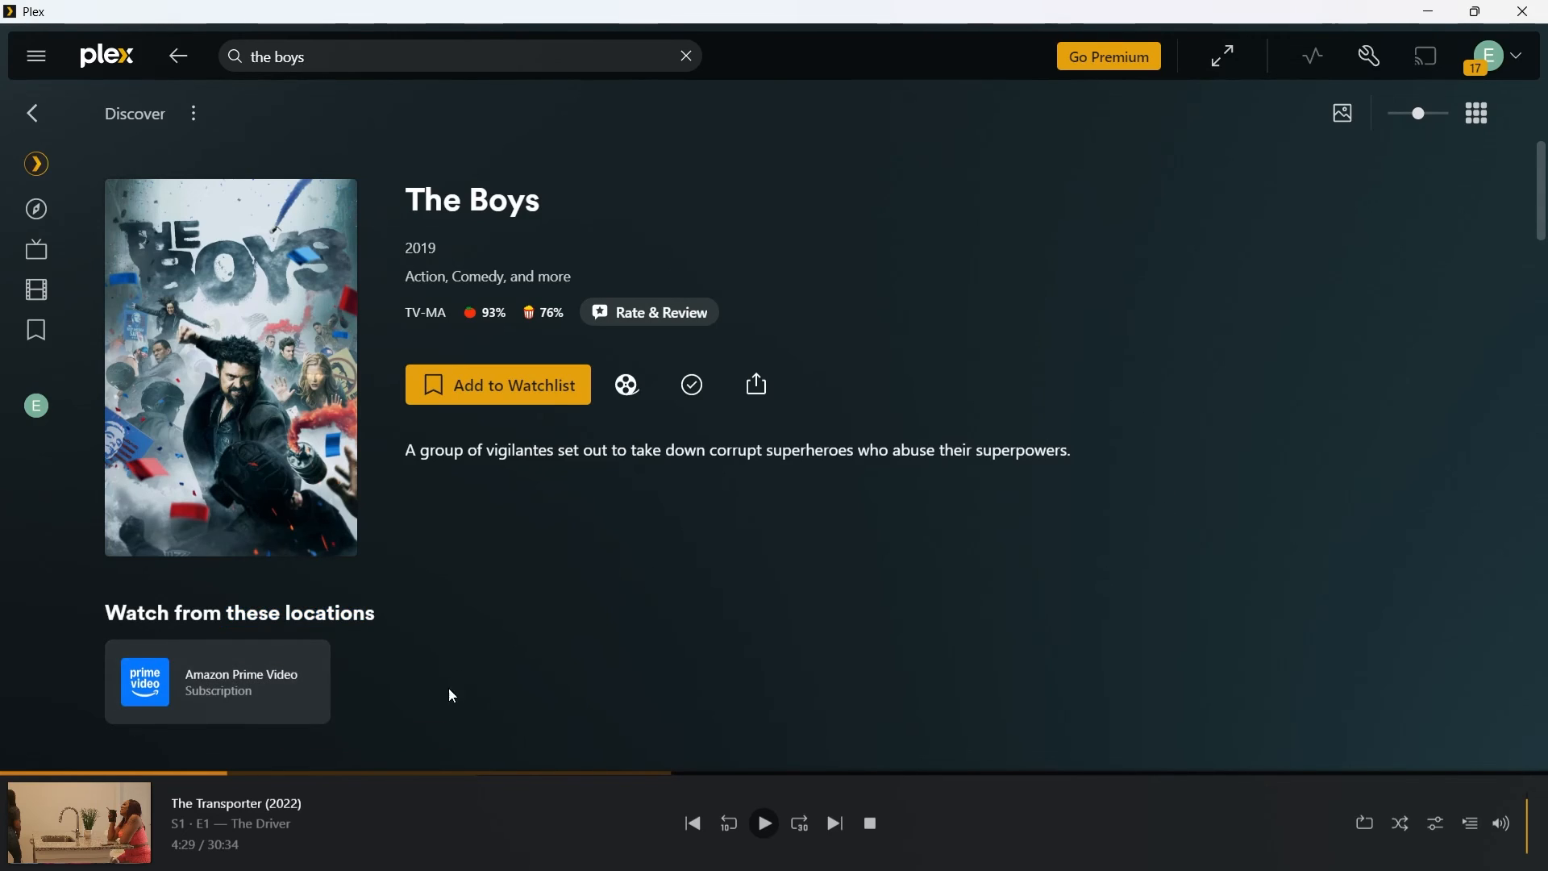
Add The Boys to the Watchlist, confirm it, then bring up the Plex Pass premium plans offer
click(499, 384)
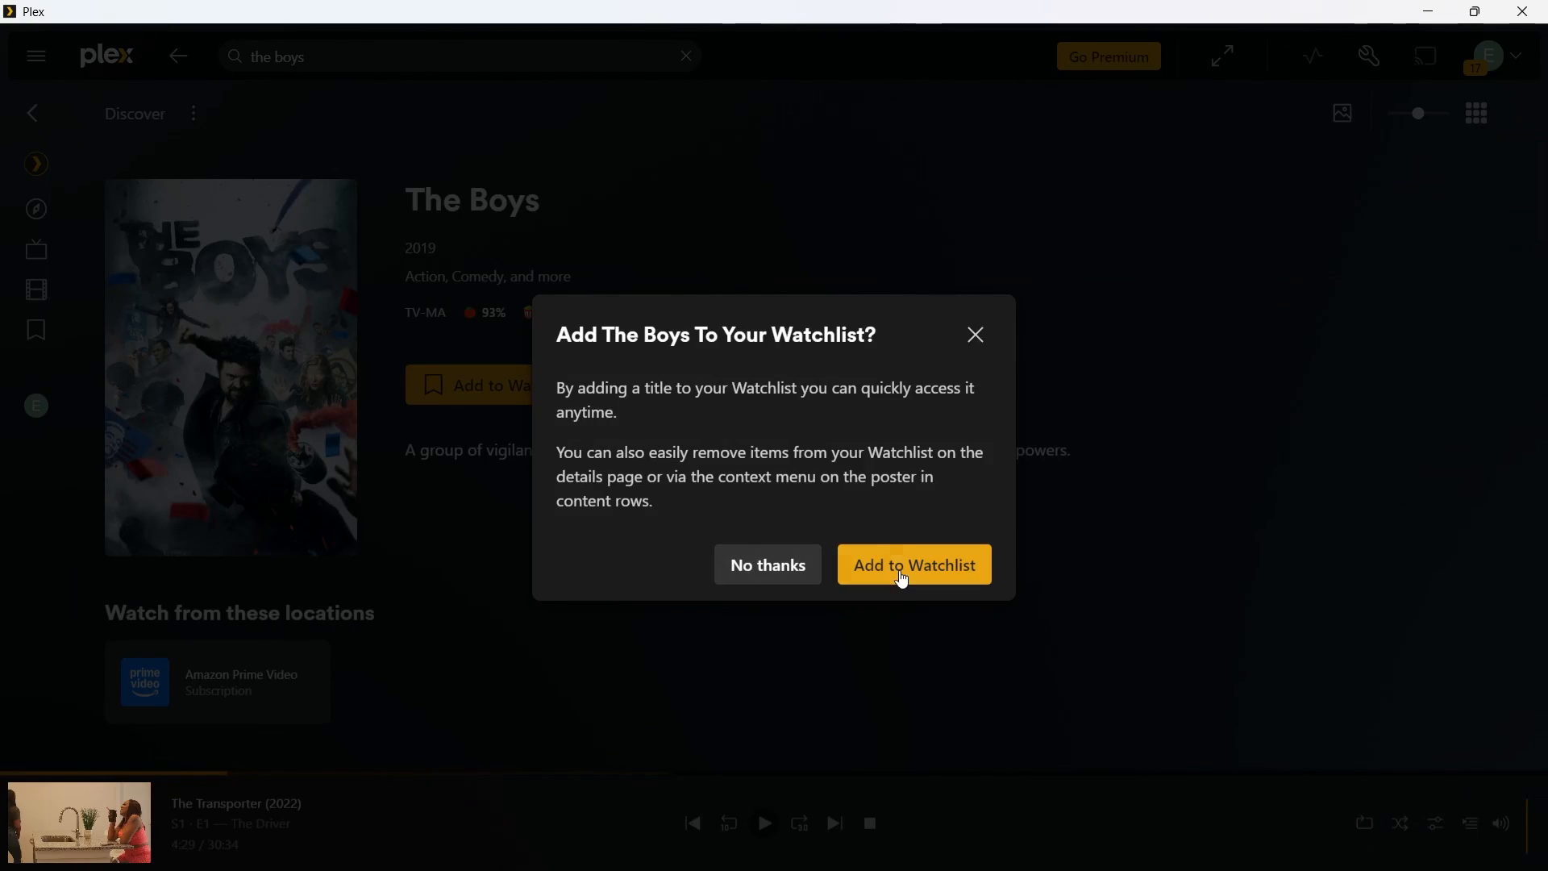
click(913, 565)
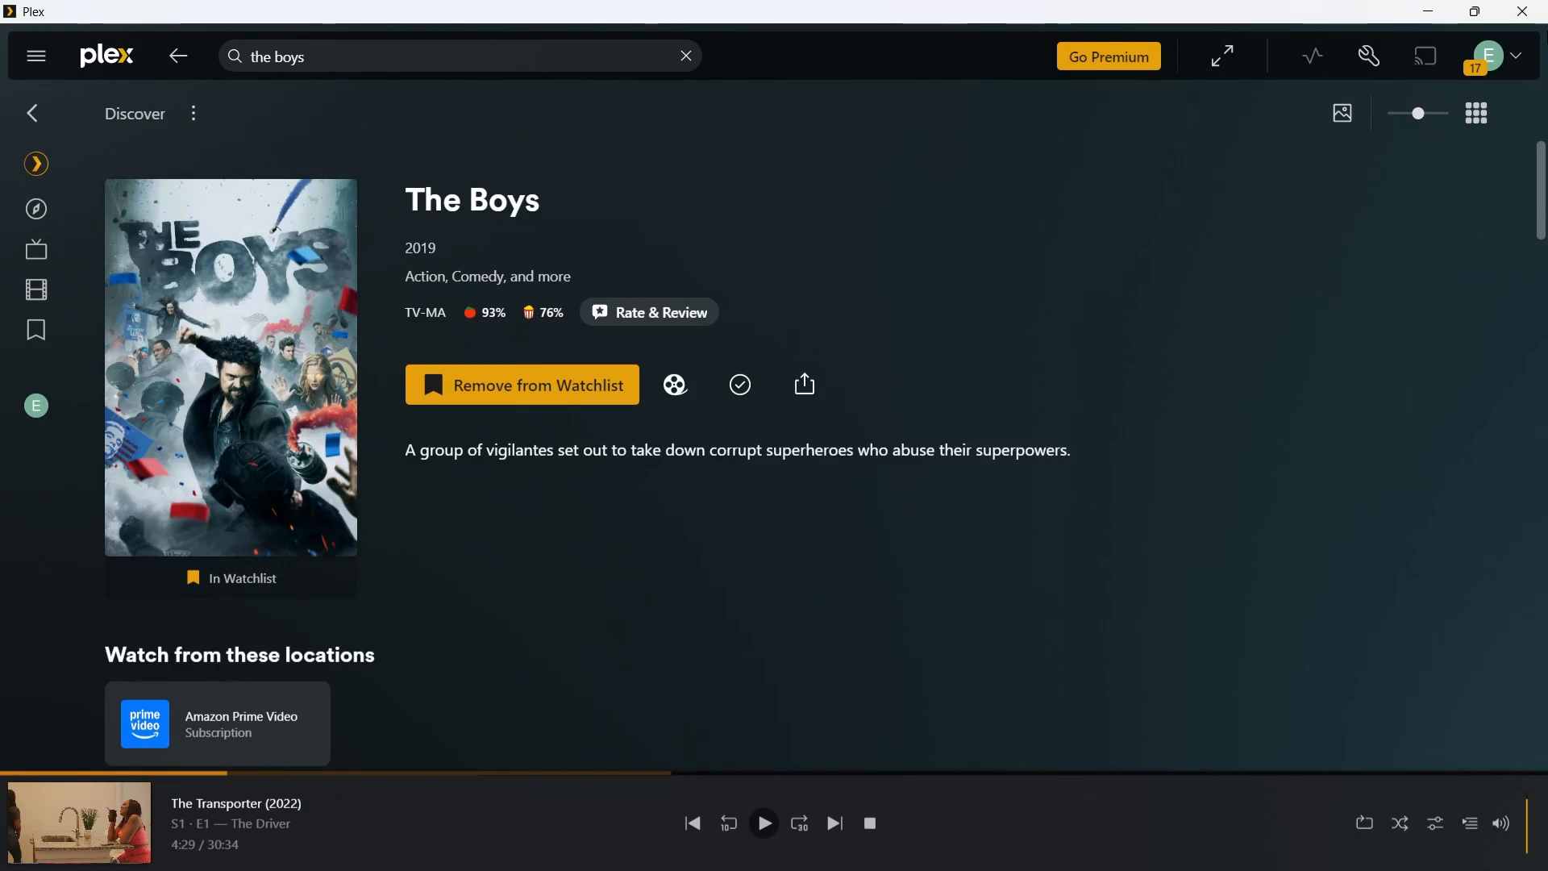
click(1108, 57)
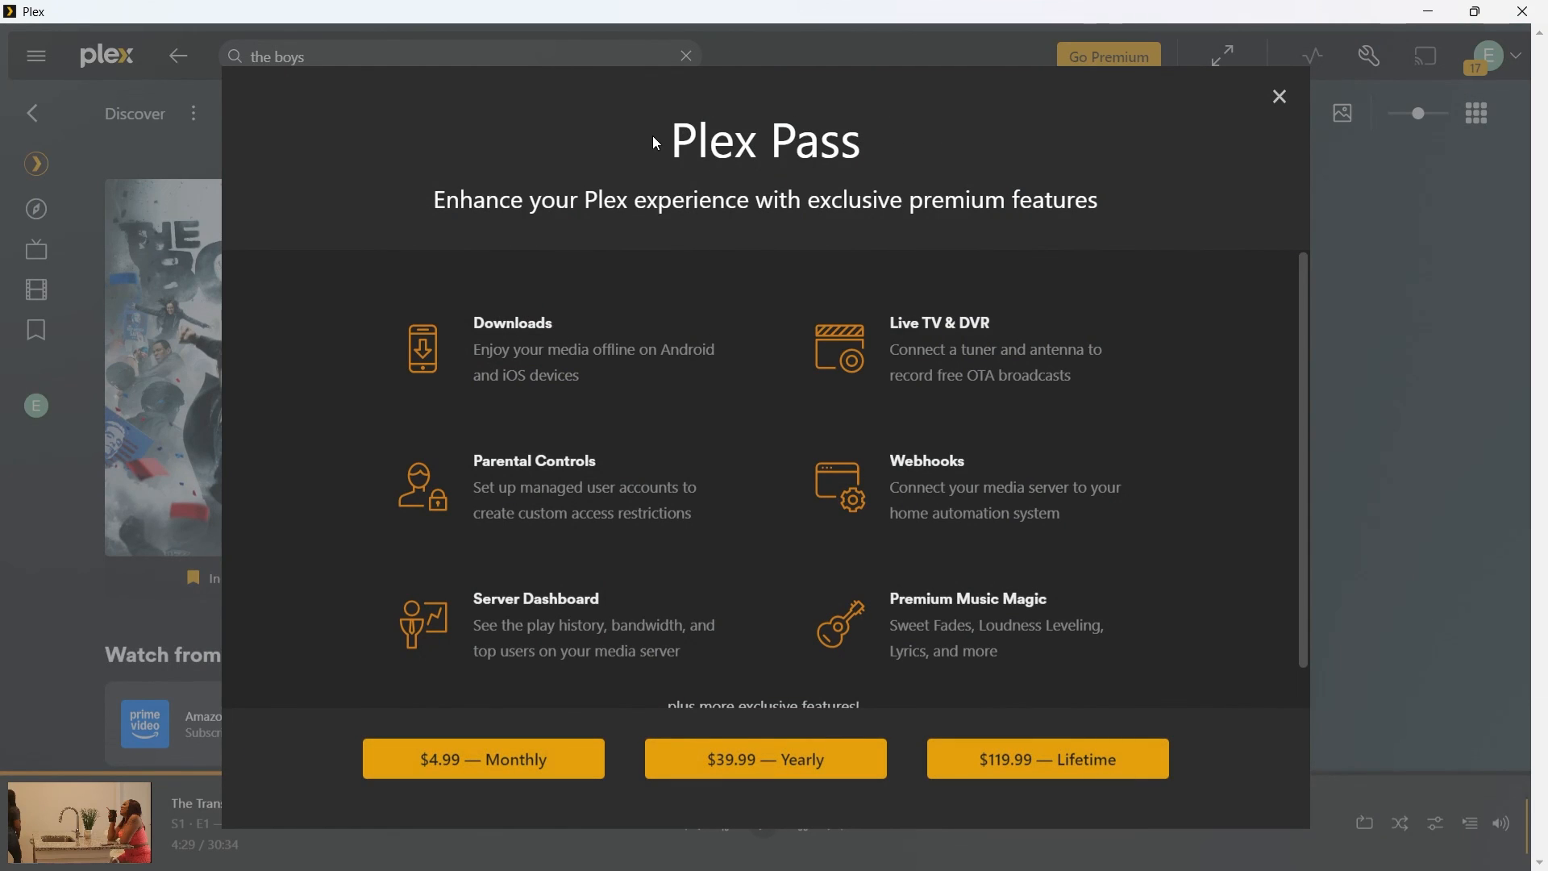
double_click(763, 138)
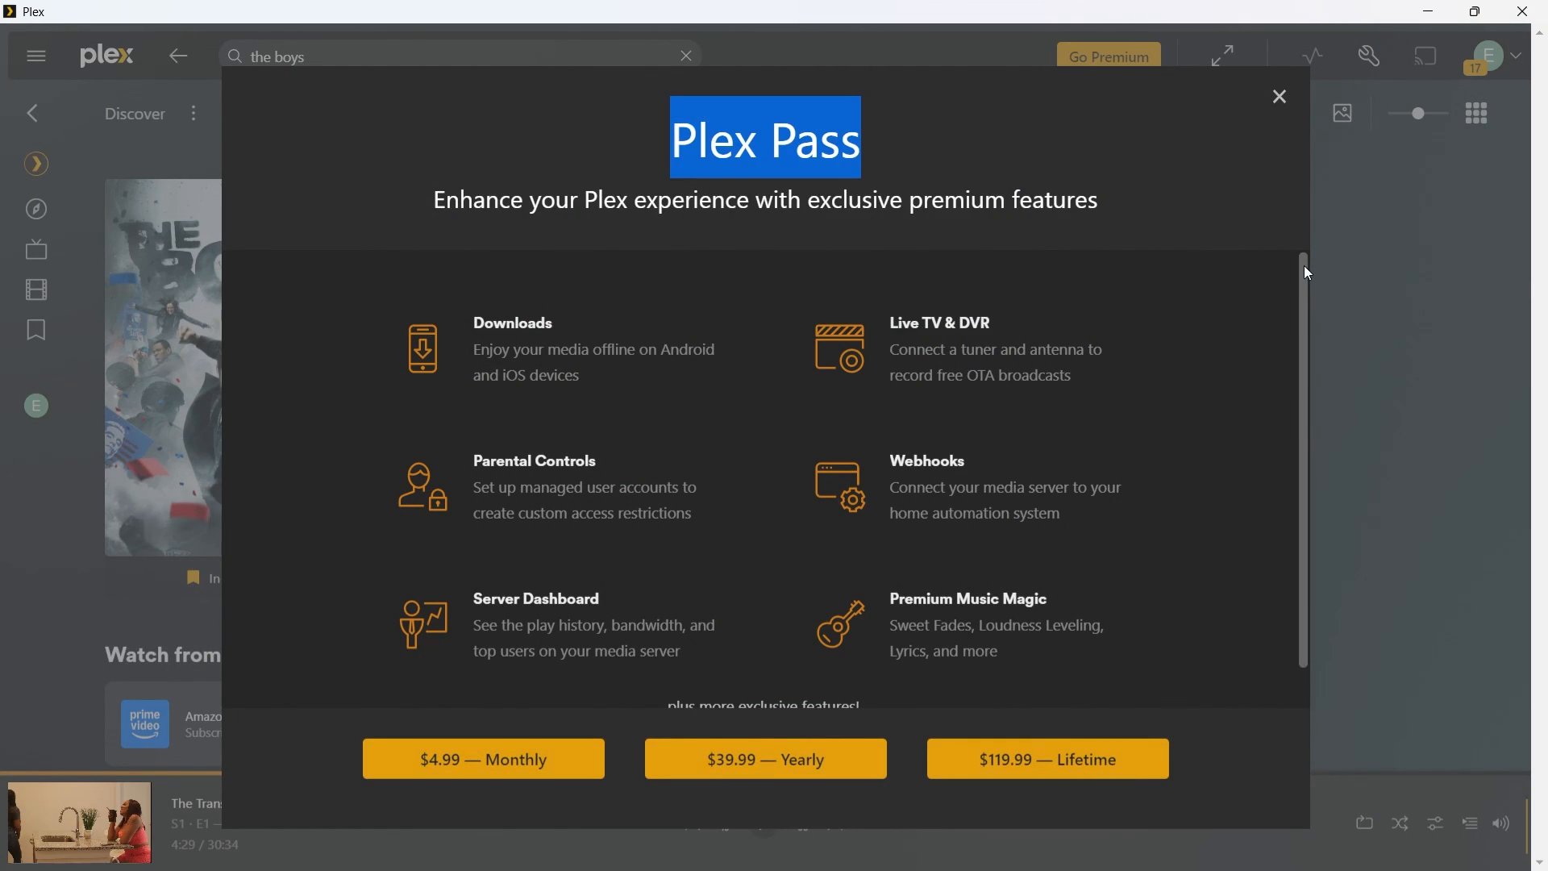
mouse_move(429, 755)
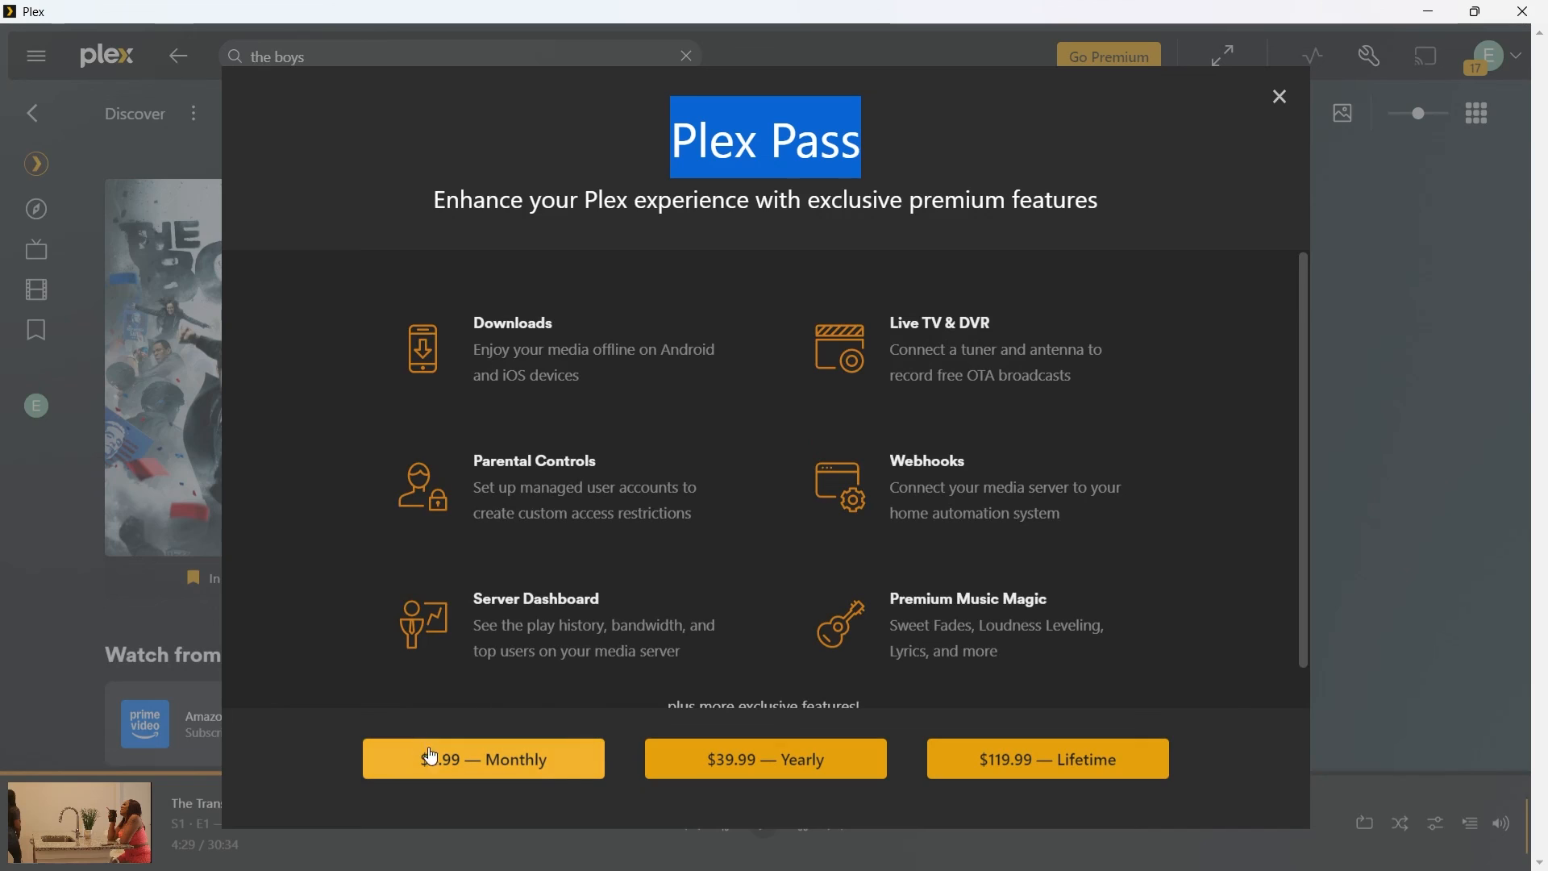
mouse_move(729, 759)
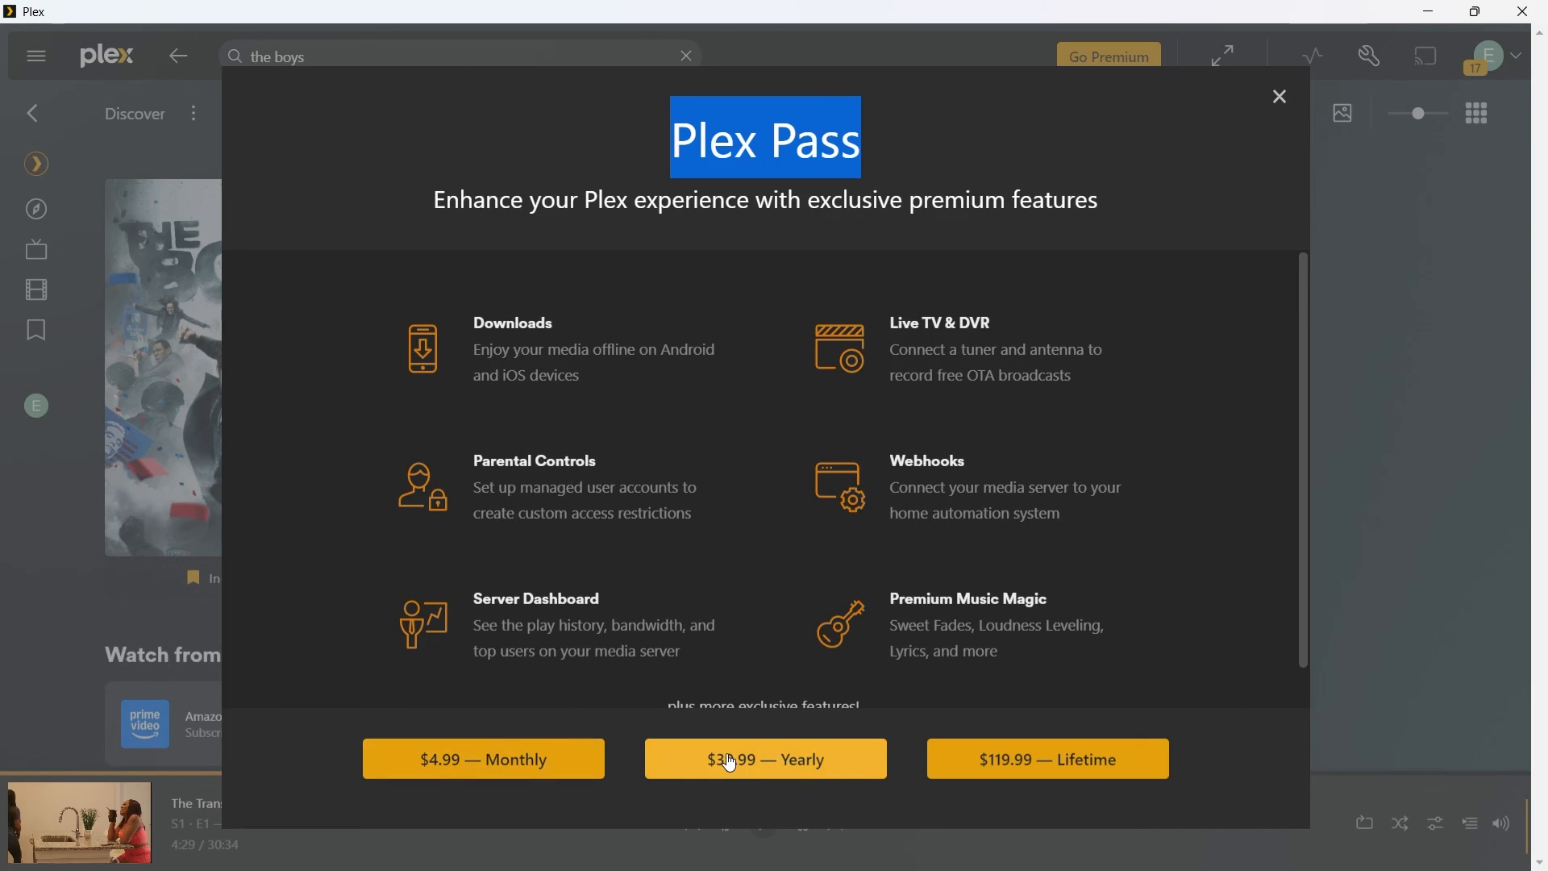
mouse_move(1005, 771)
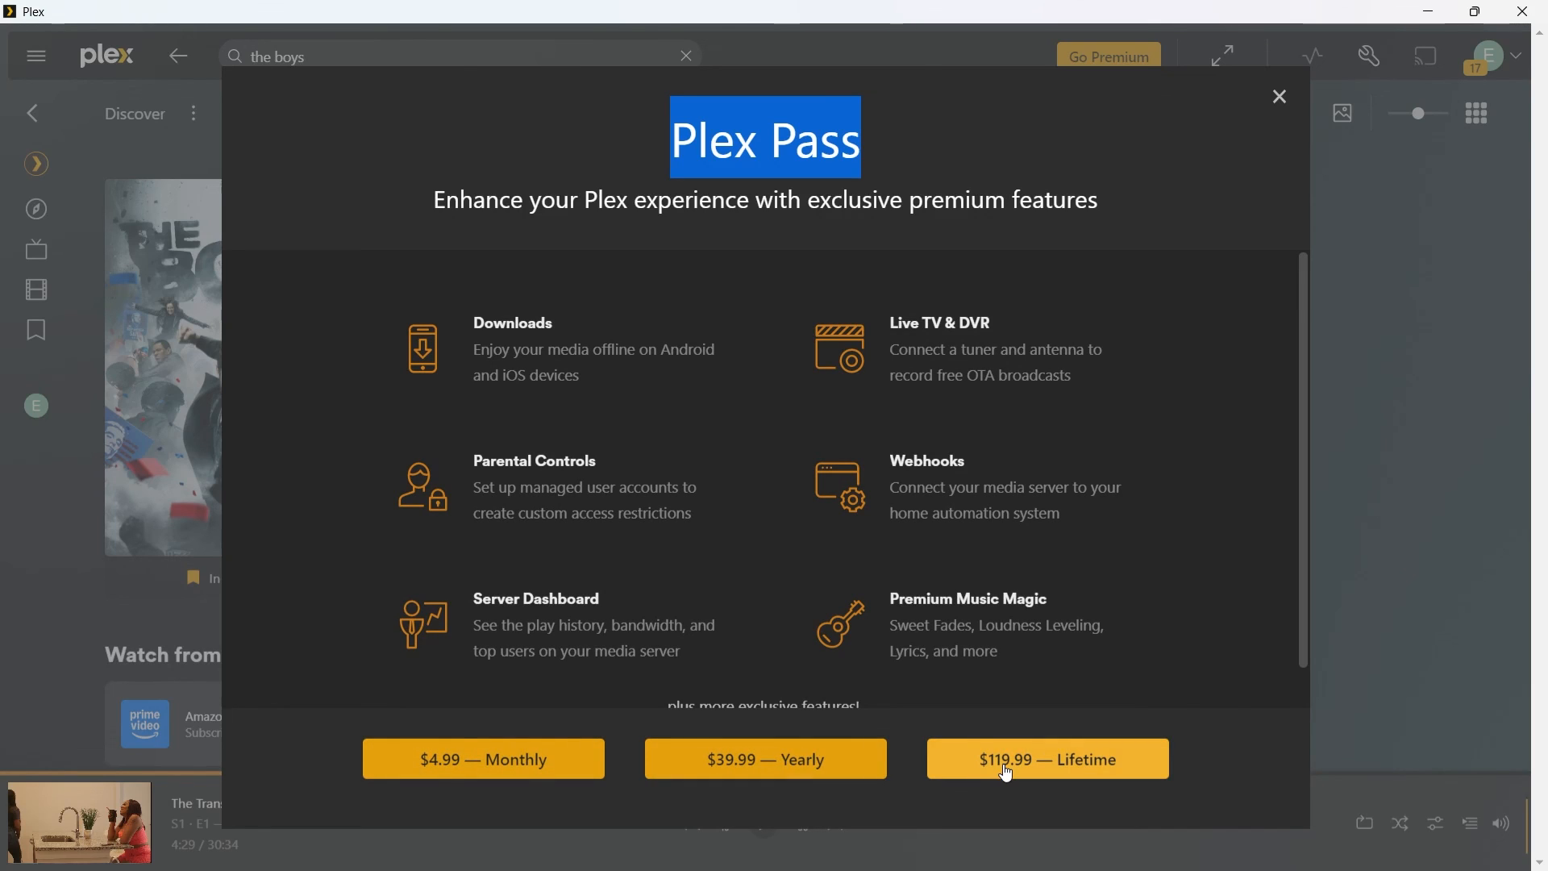
mouse_move(1303, 149)
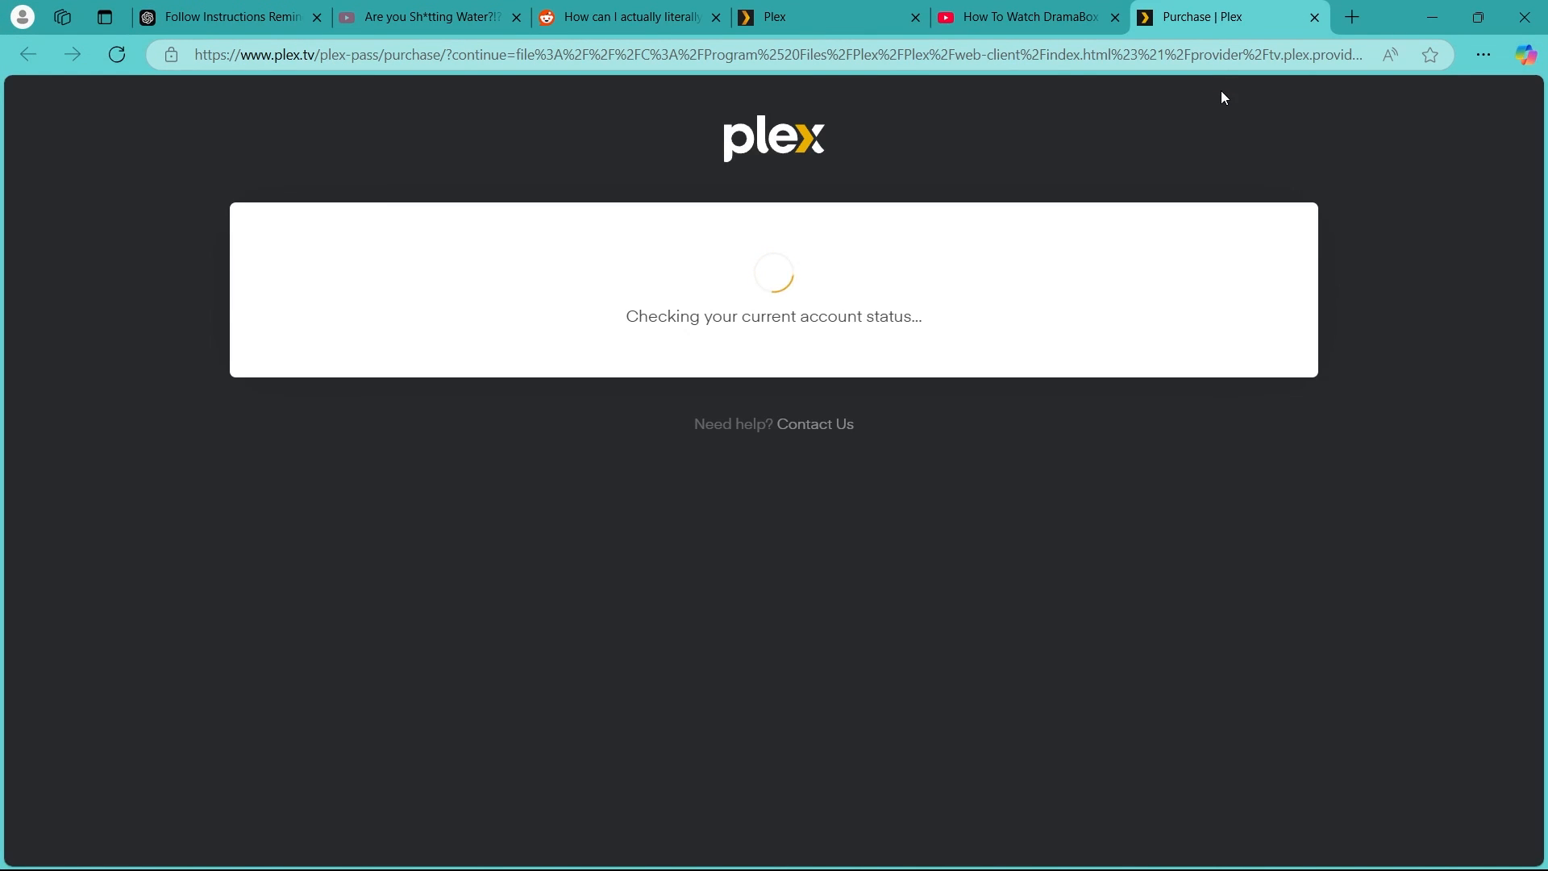
mouse_move(1332, 47)
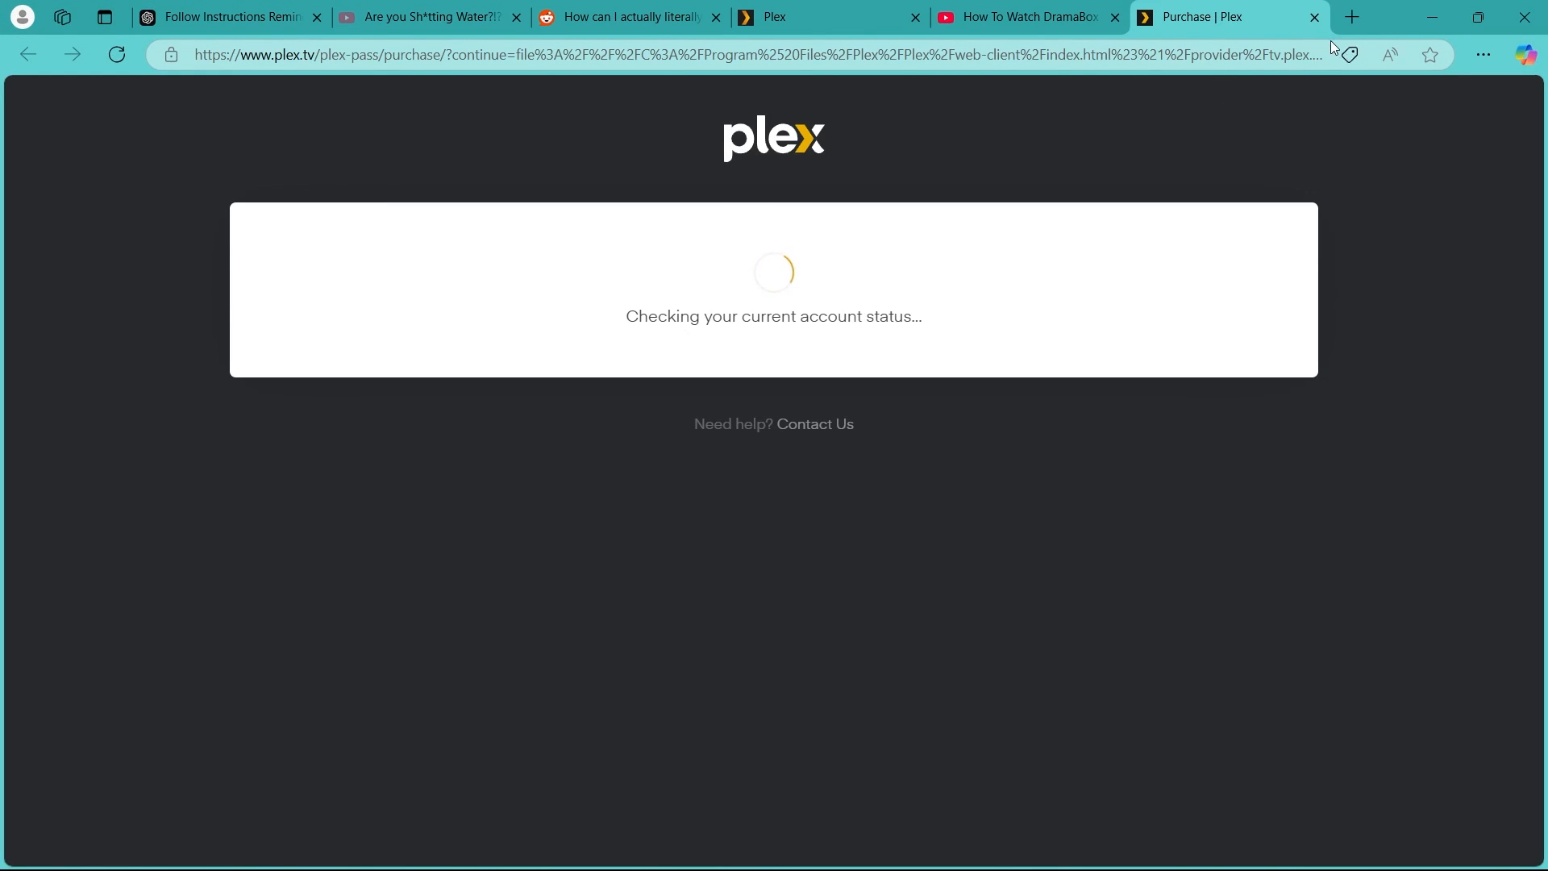